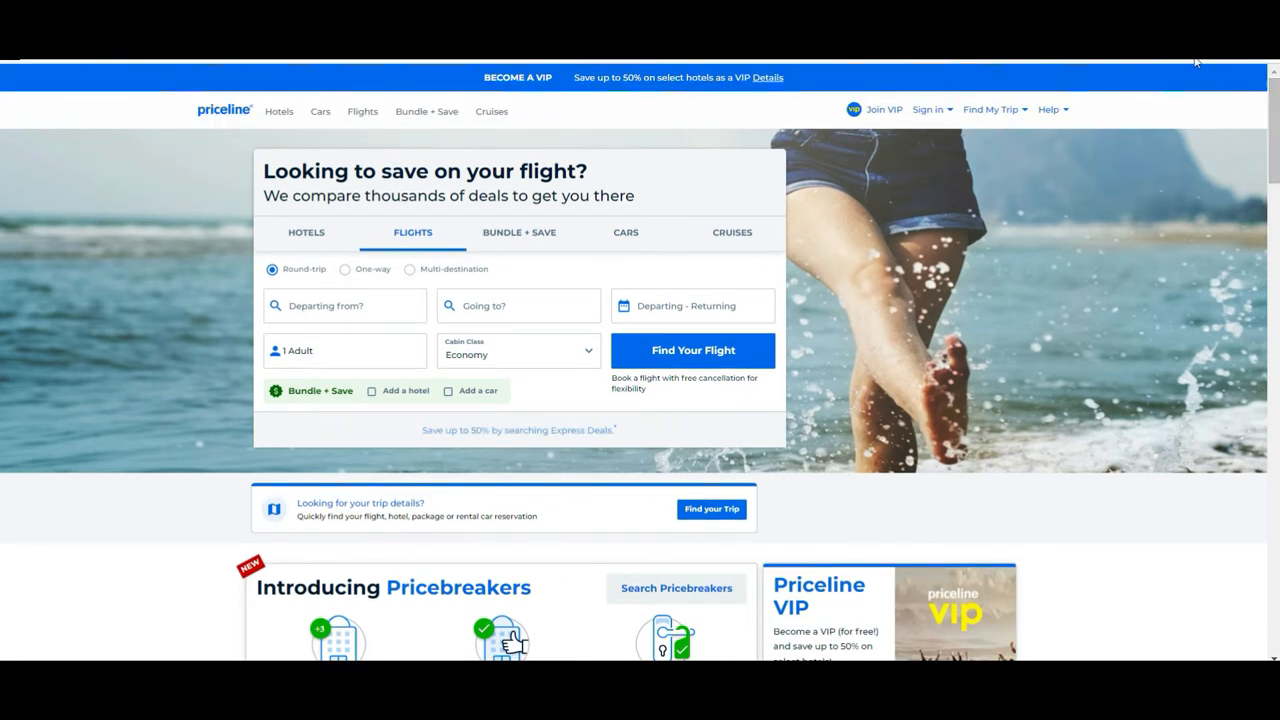
pyautogui.moveTo(888, 96)
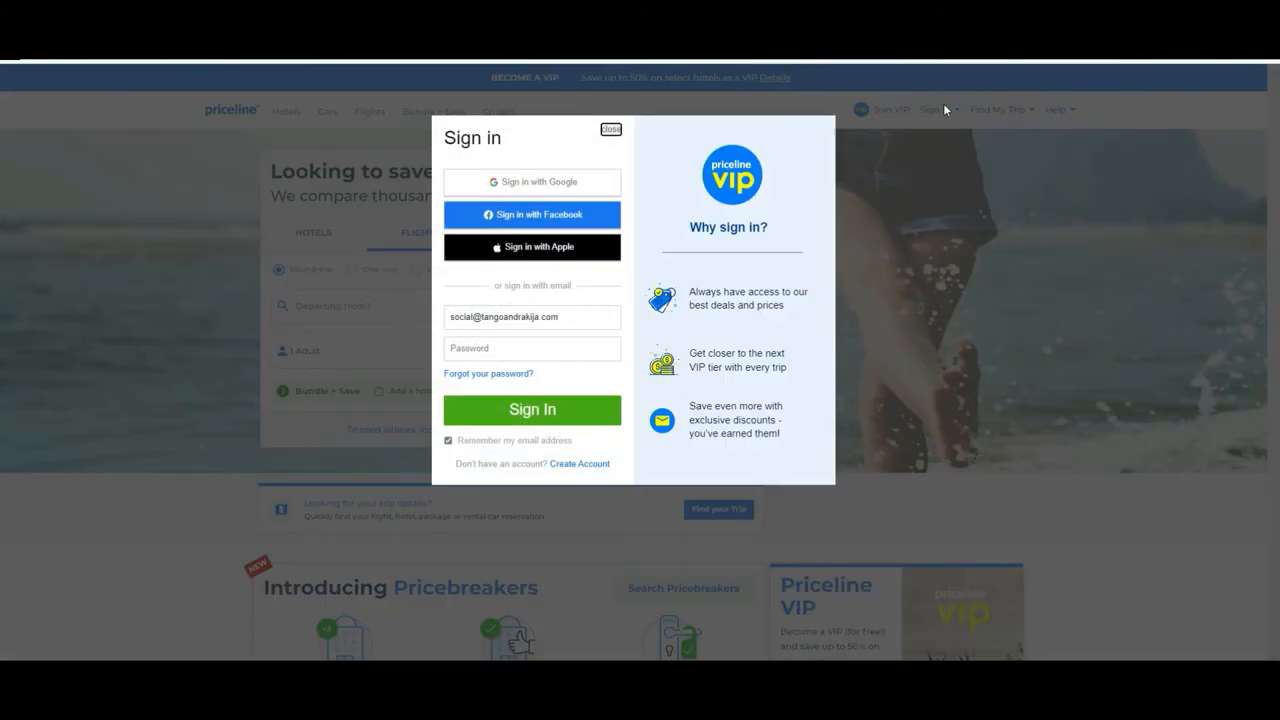
pyautogui.moveTo(564, 168)
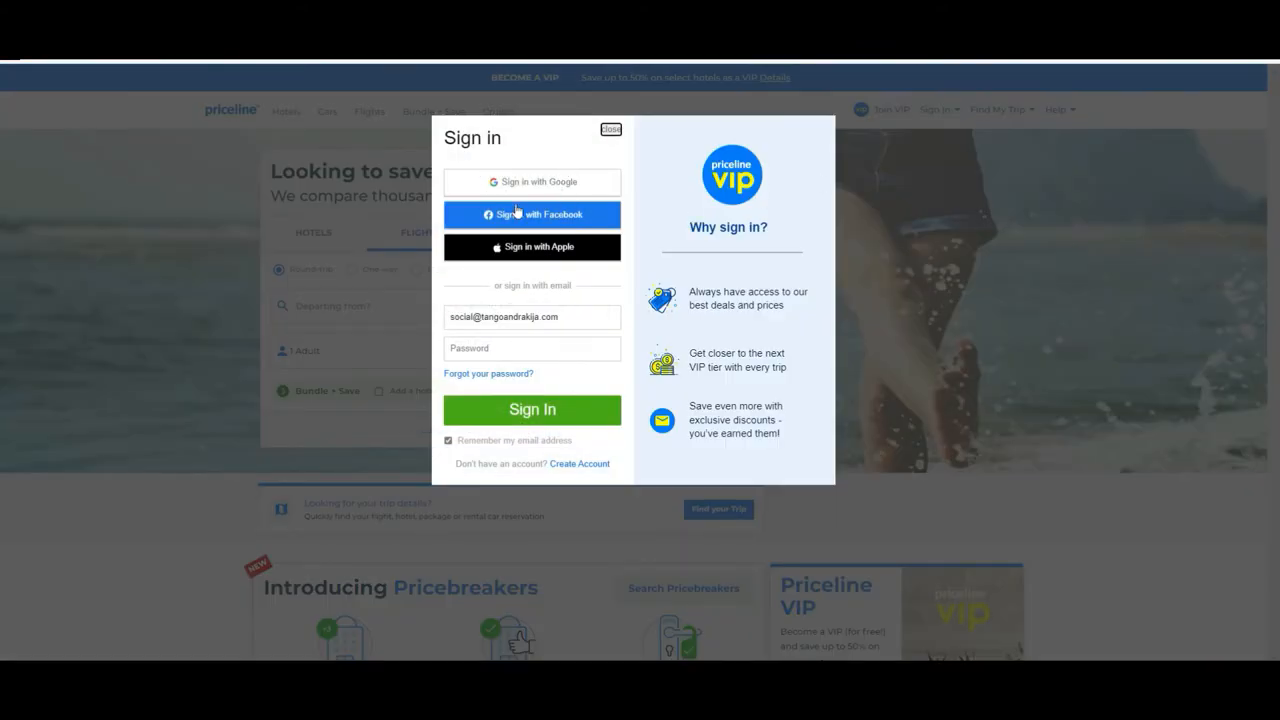
pyautogui.moveTo(532, 272)
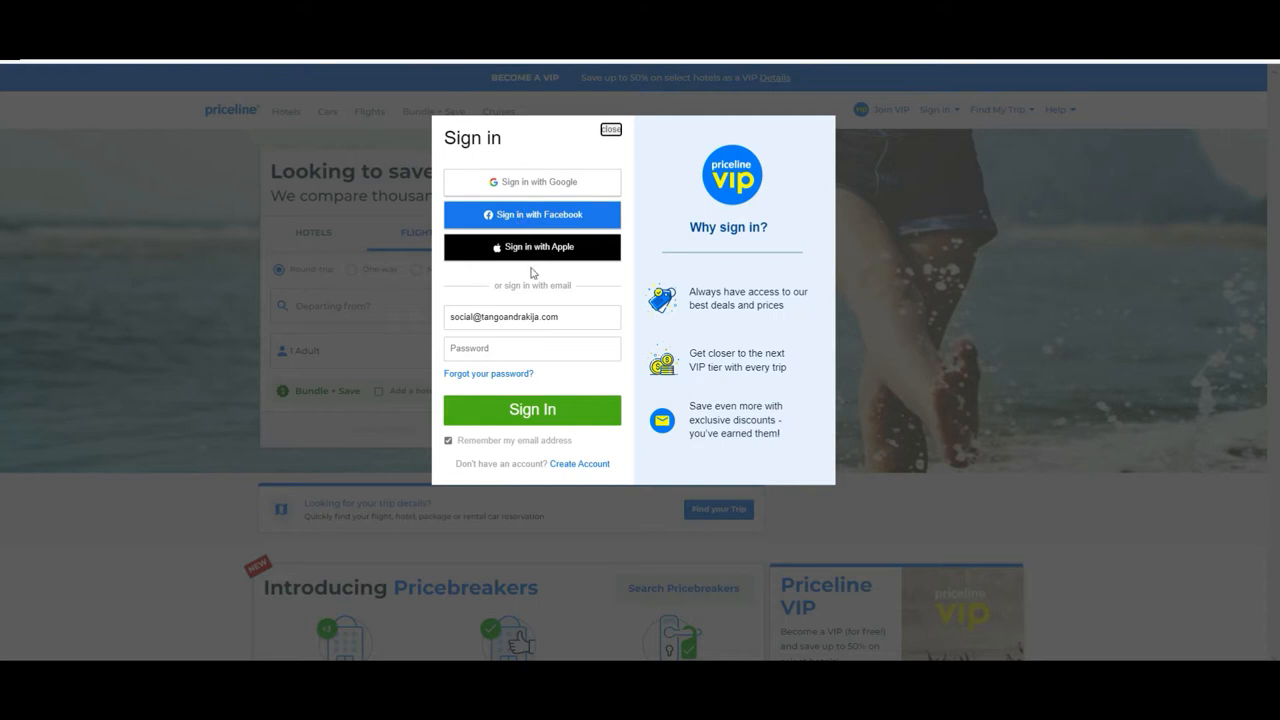
# - Submit the email sign-in so the homepage greets the member account
pyautogui.click(532, 180)
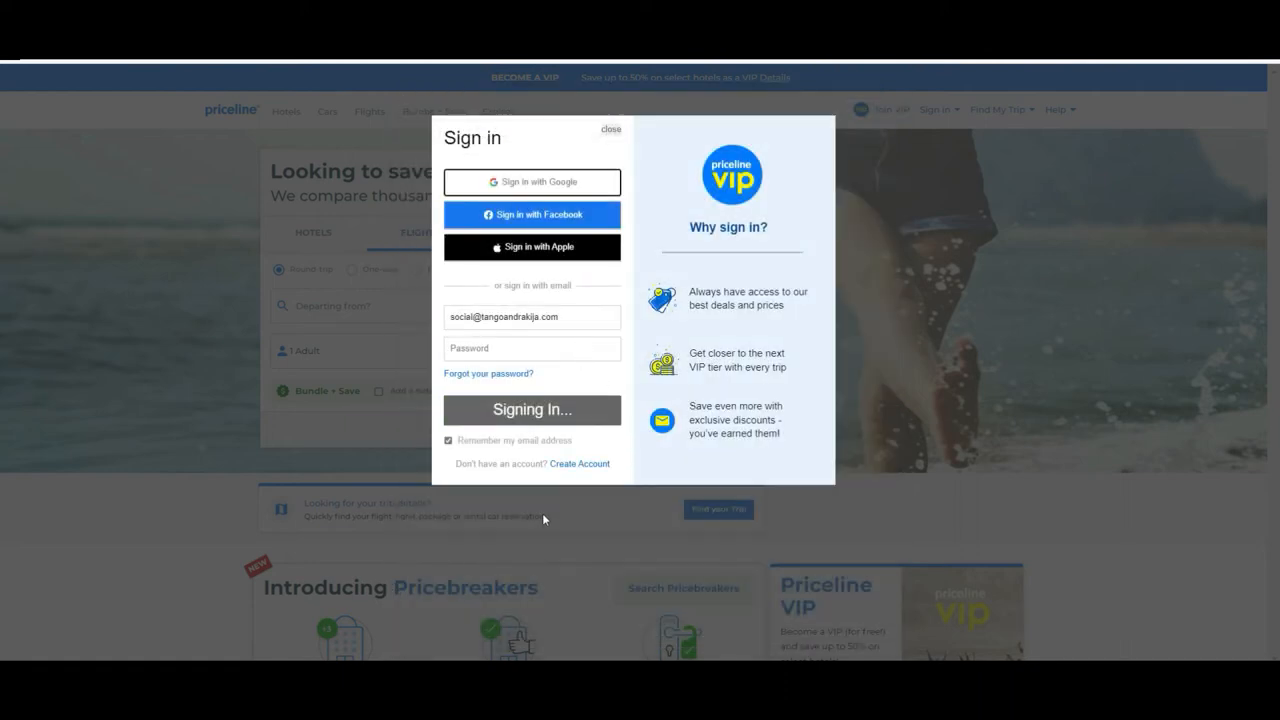
pyautogui.click(532, 410)
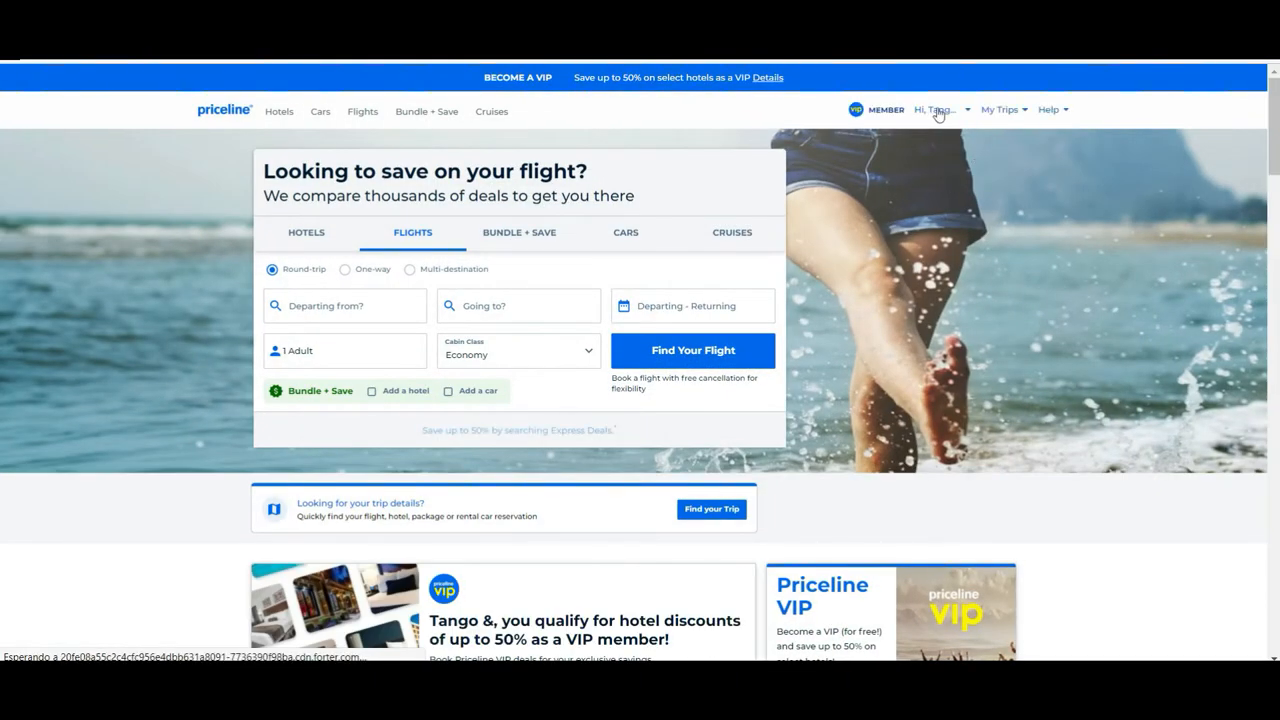
pyautogui.moveTo(960, 76)
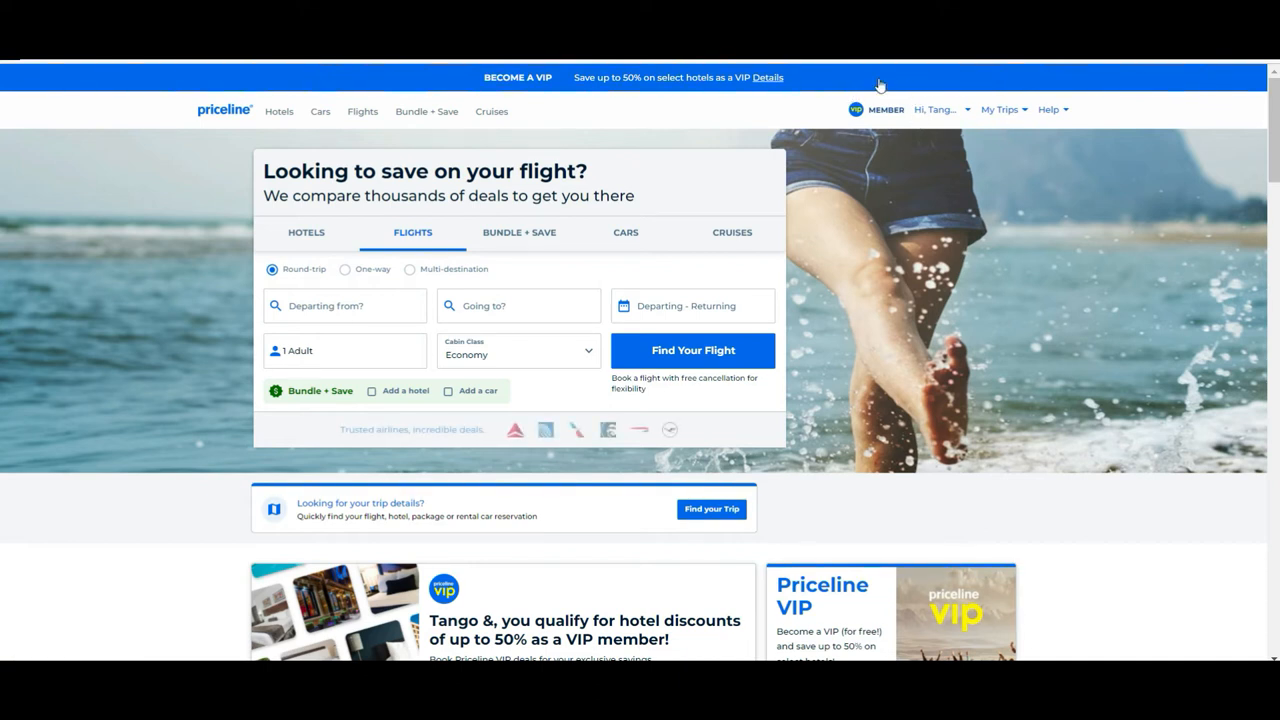
pyautogui.moveTo(896, 104)
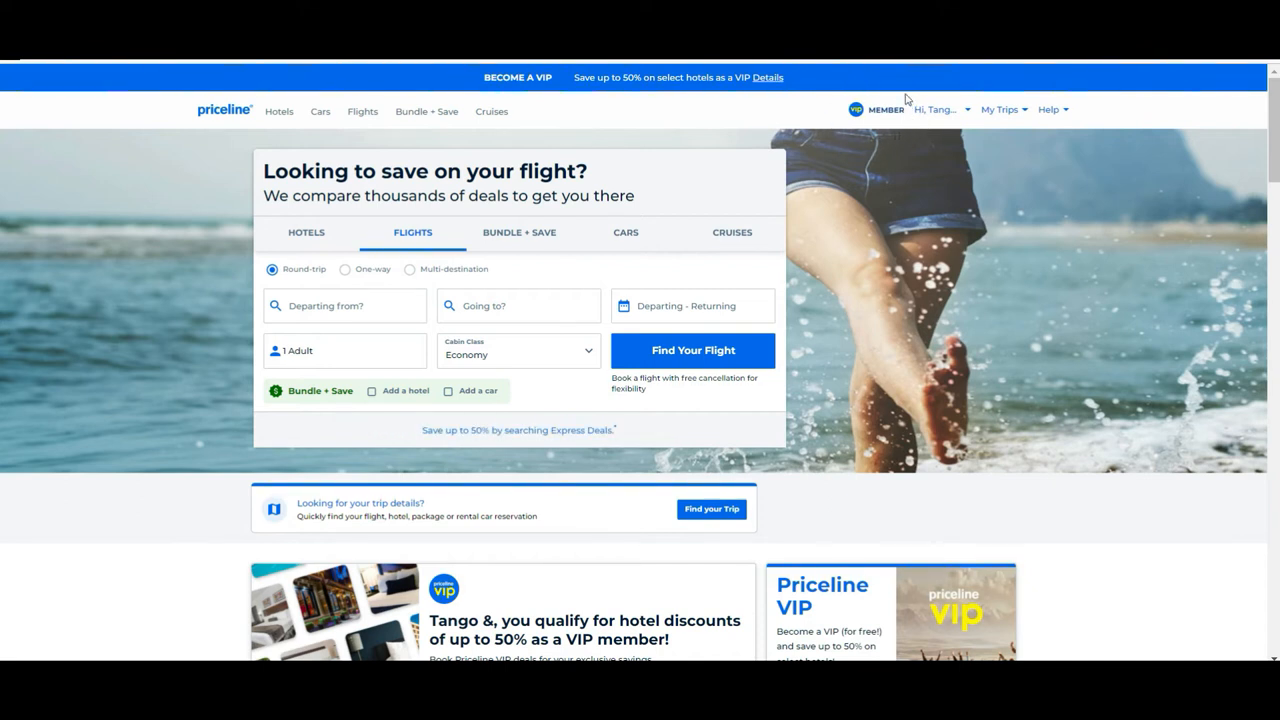
pyautogui.moveTo(1230, 212)
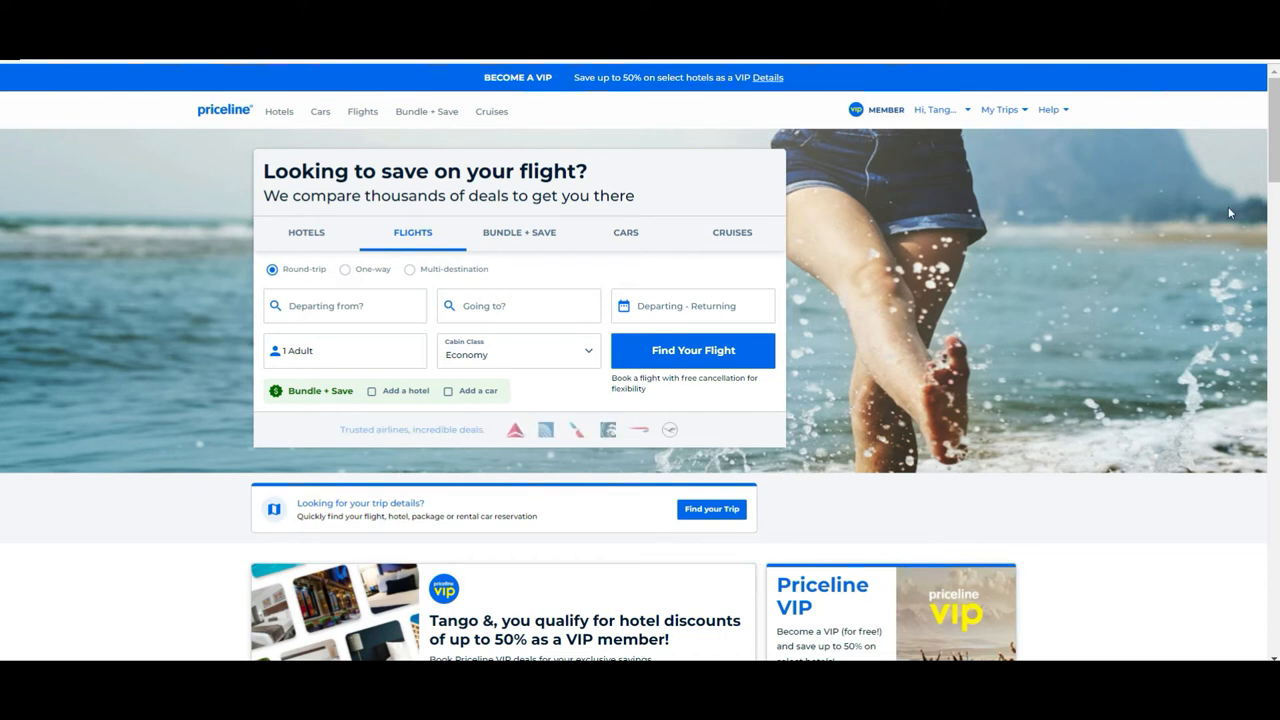
pyautogui.moveTo(0, 96)
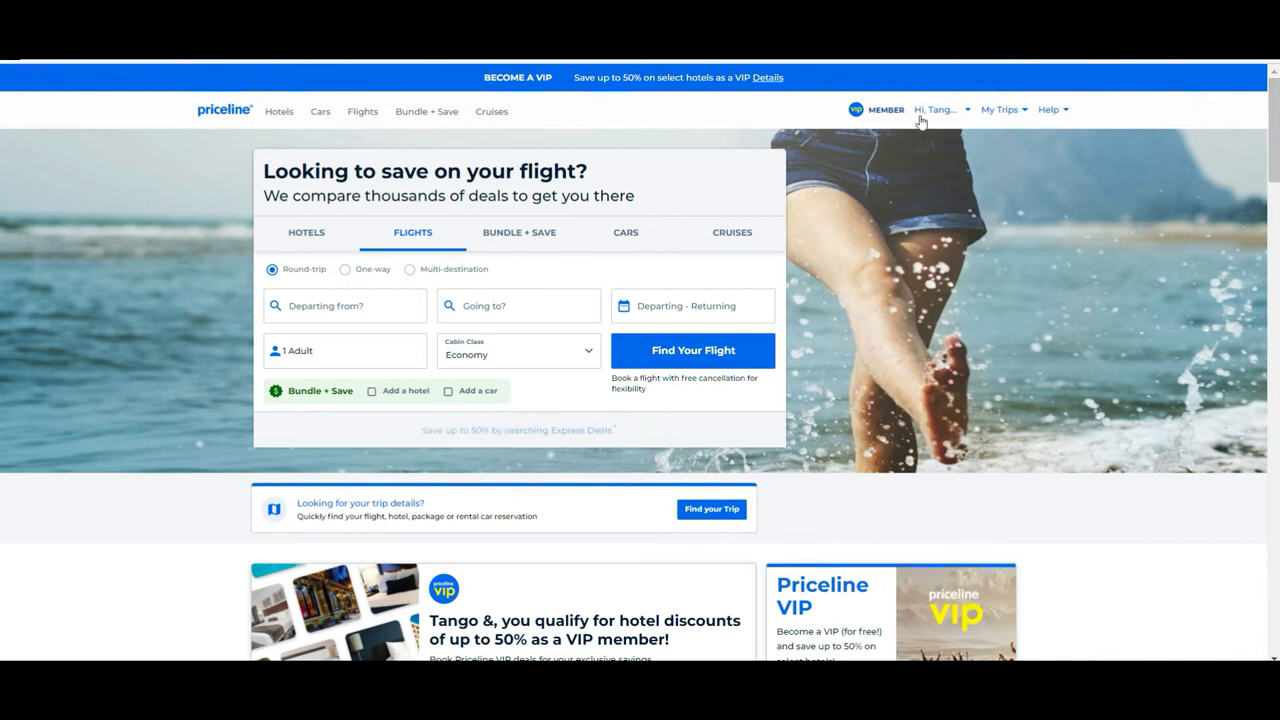
pyautogui.moveTo(852, 152)
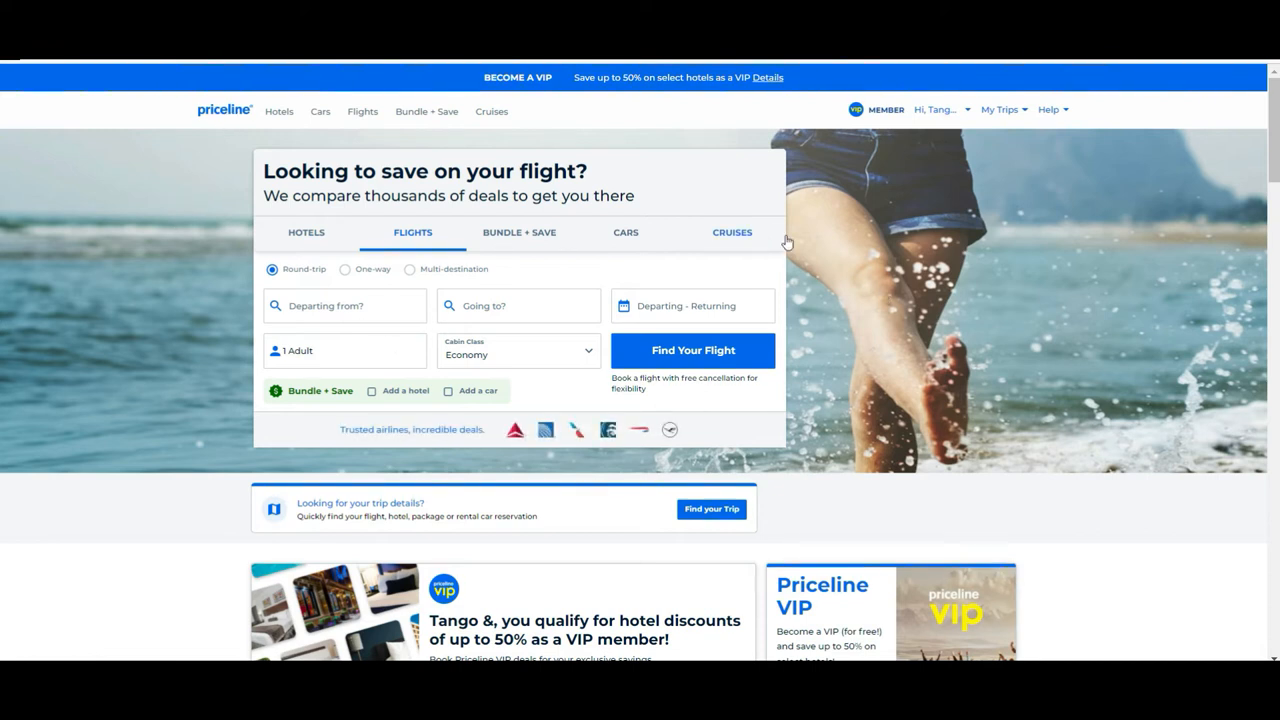
# - Switch the search form through Hotels, Flights, Bundle + Save and Cars, ending on Cruises
pyautogui.scroll(-3)
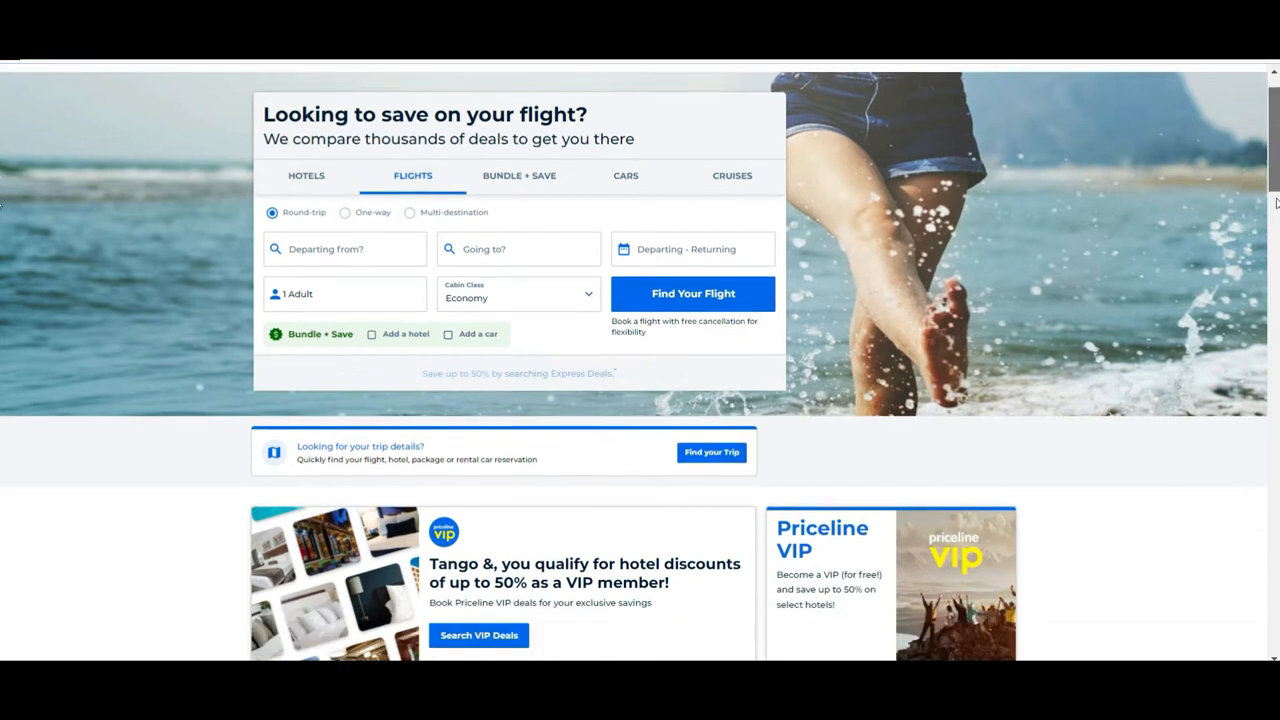
pyautogui.scroll(3)
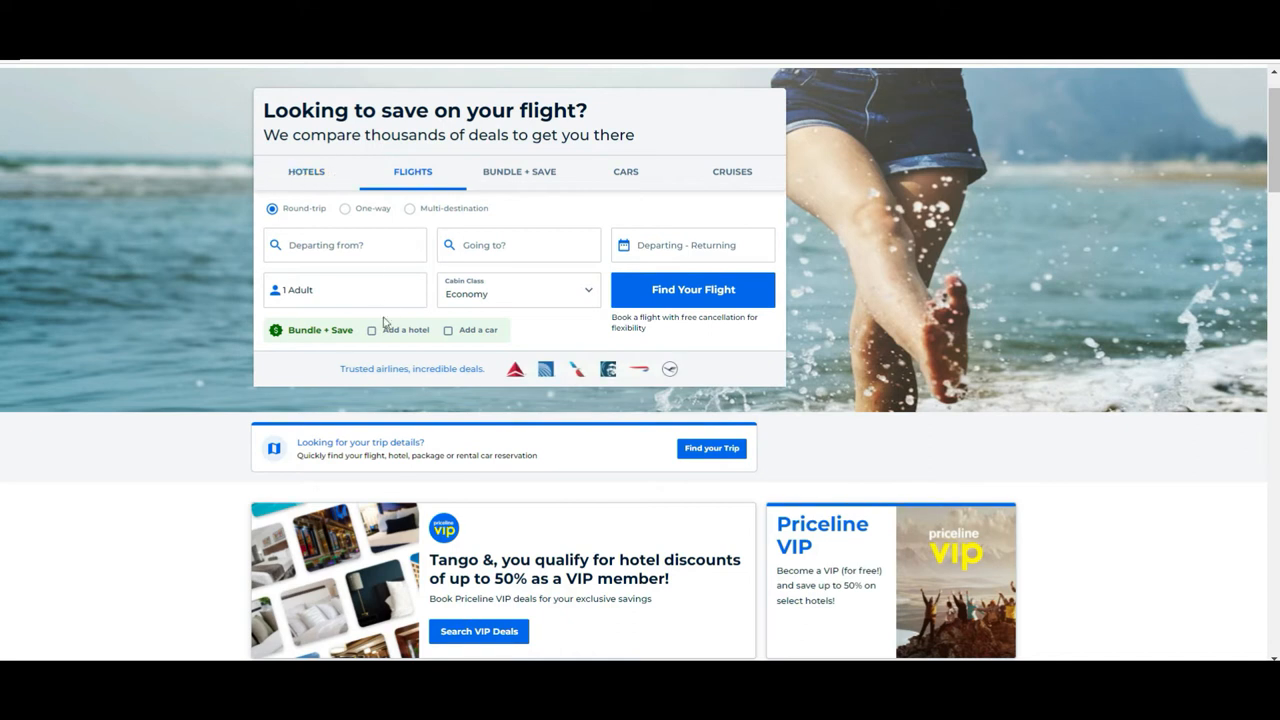
pyautogui.click(306, 172)
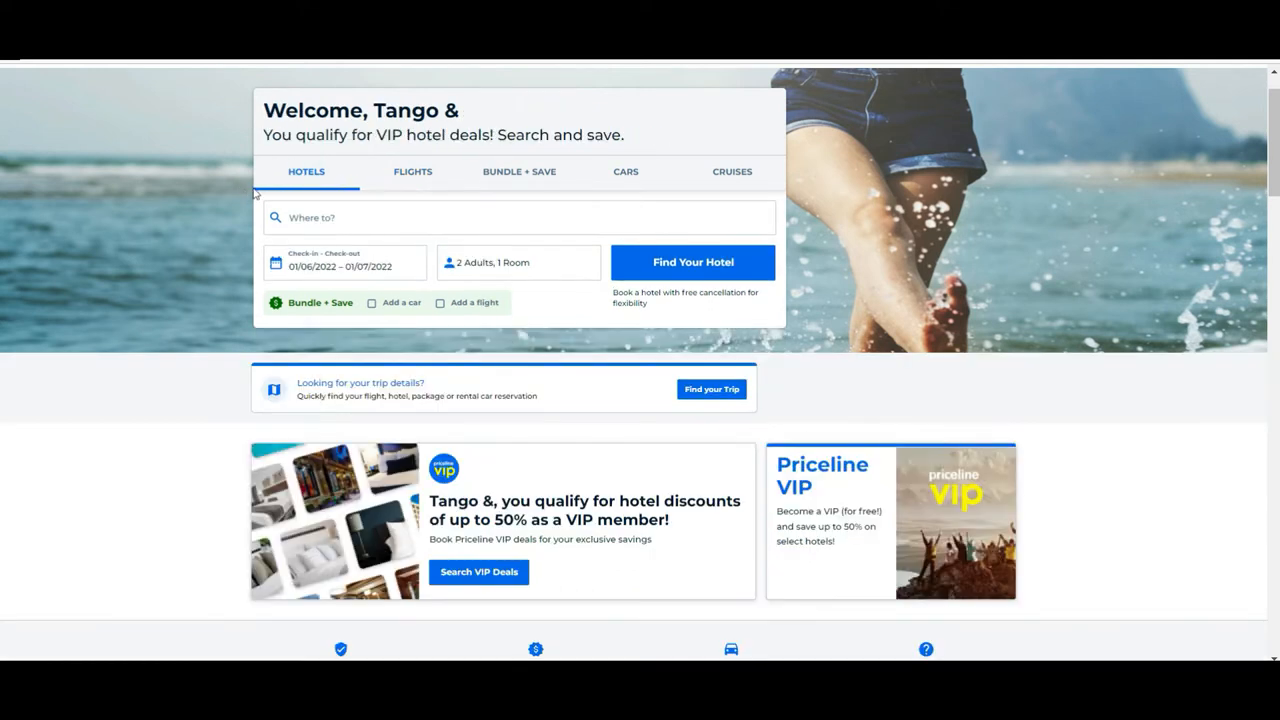
pyautogui.click(412, 172)
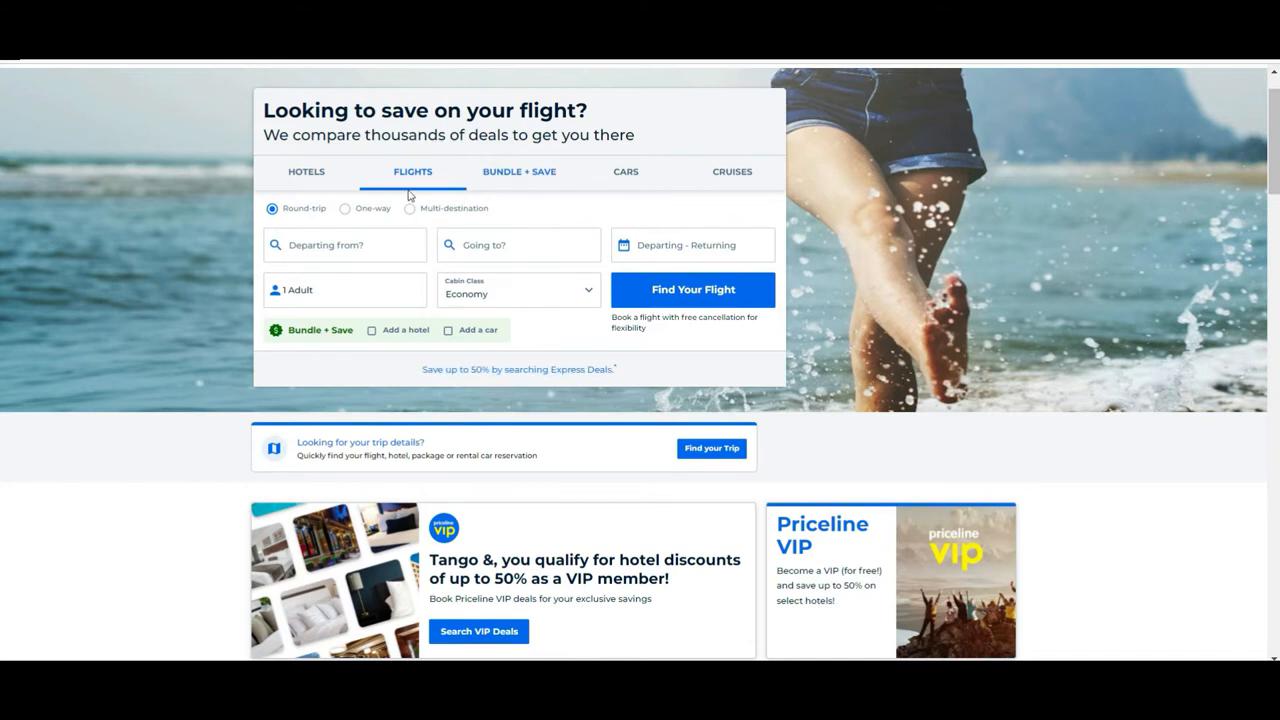
pyautogui.click(520, 172)
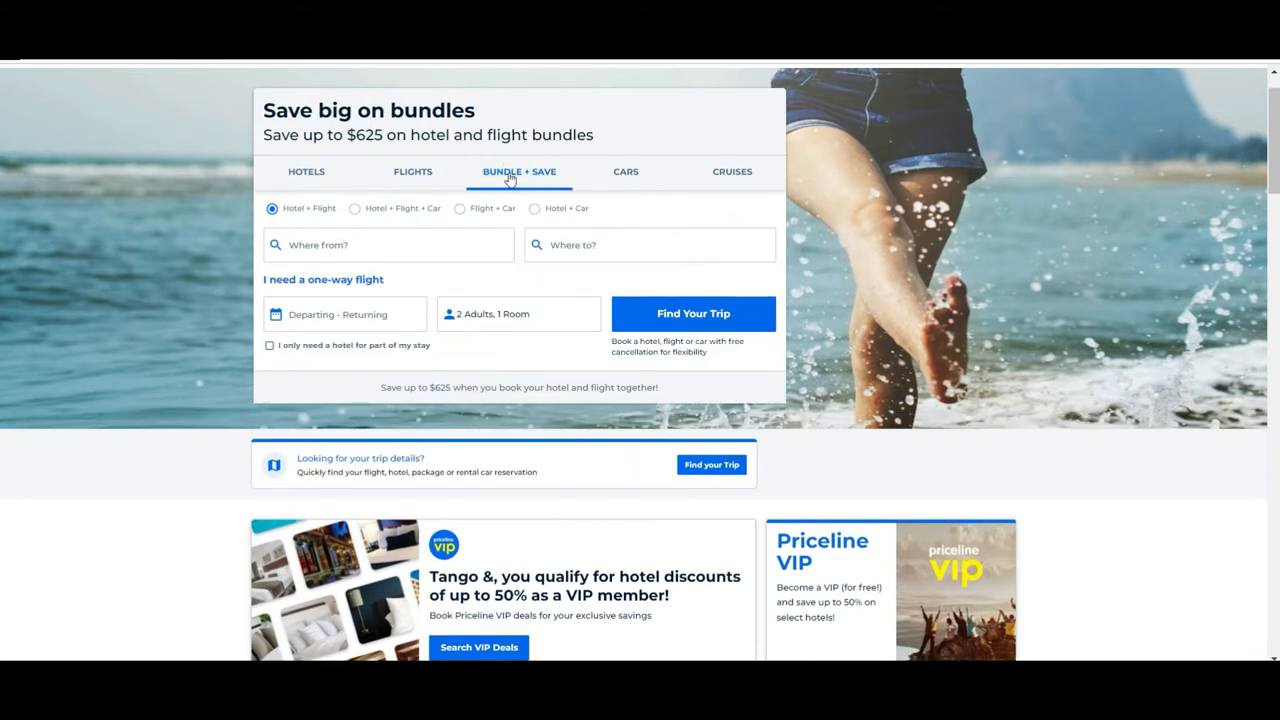
pyautogui.moveTo(602, 206)
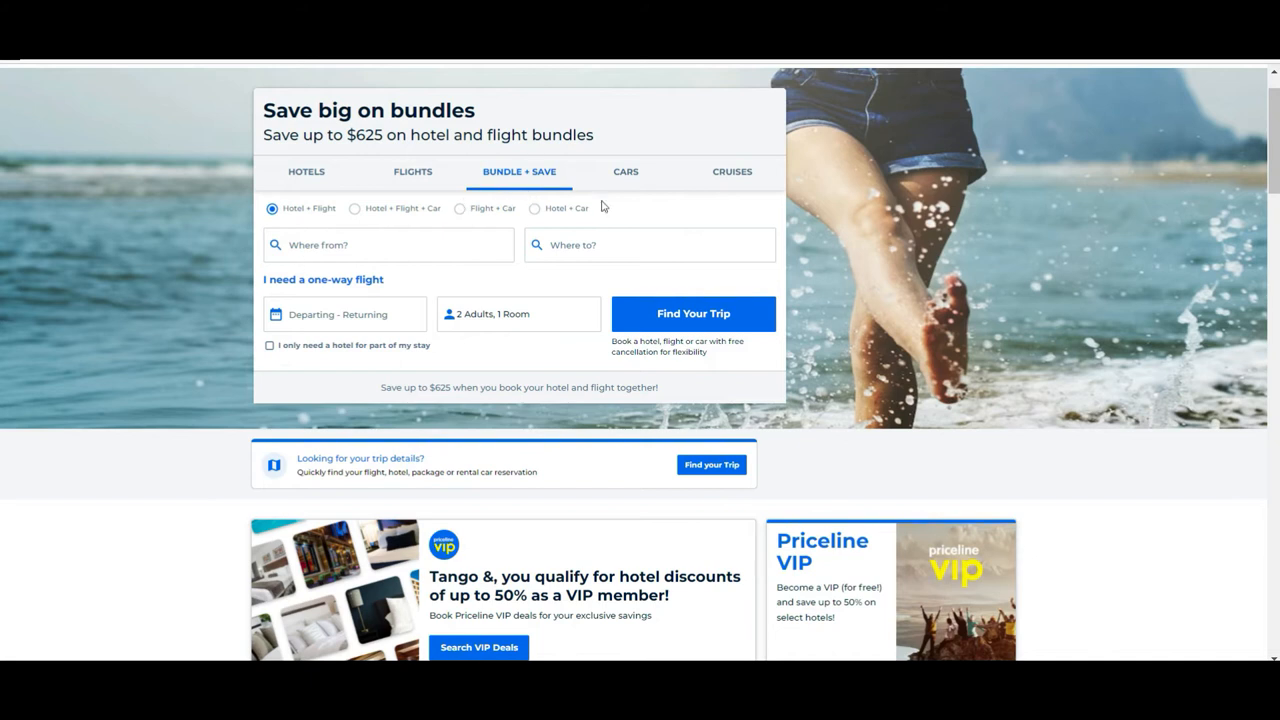
pyautogui.moveTo(370, 152)
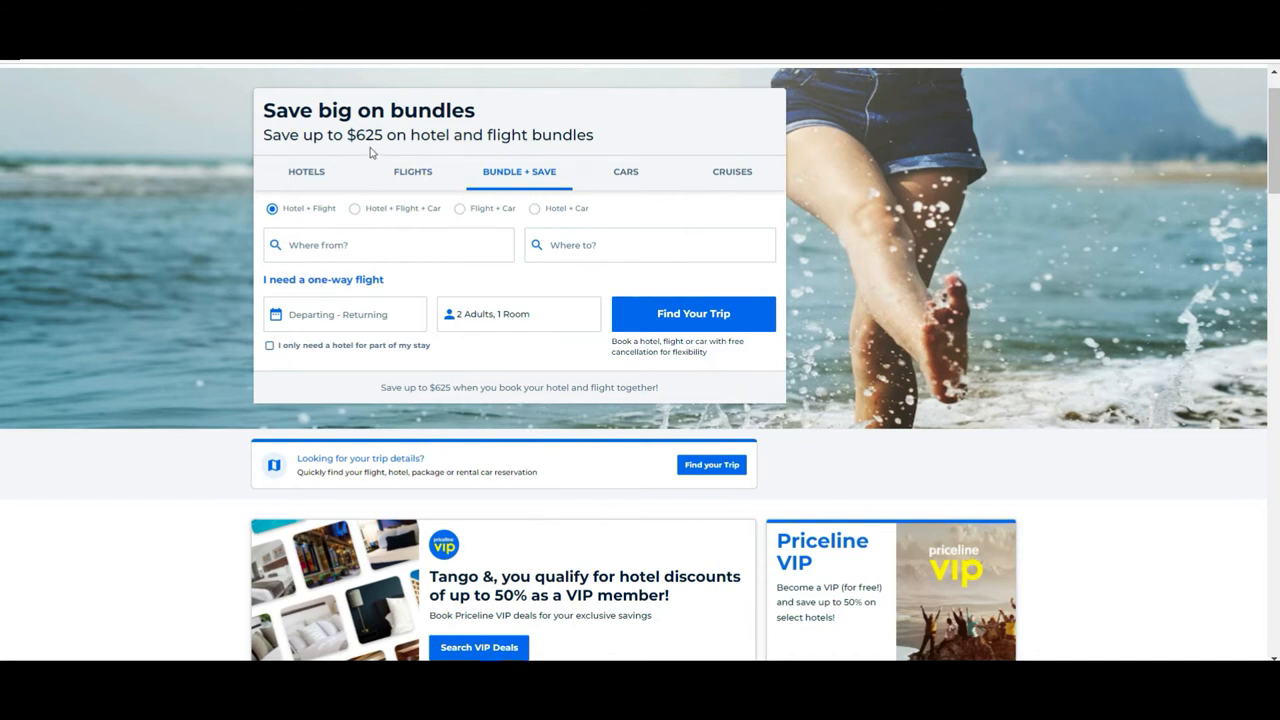
pyautogui.moveTo(340, 300)
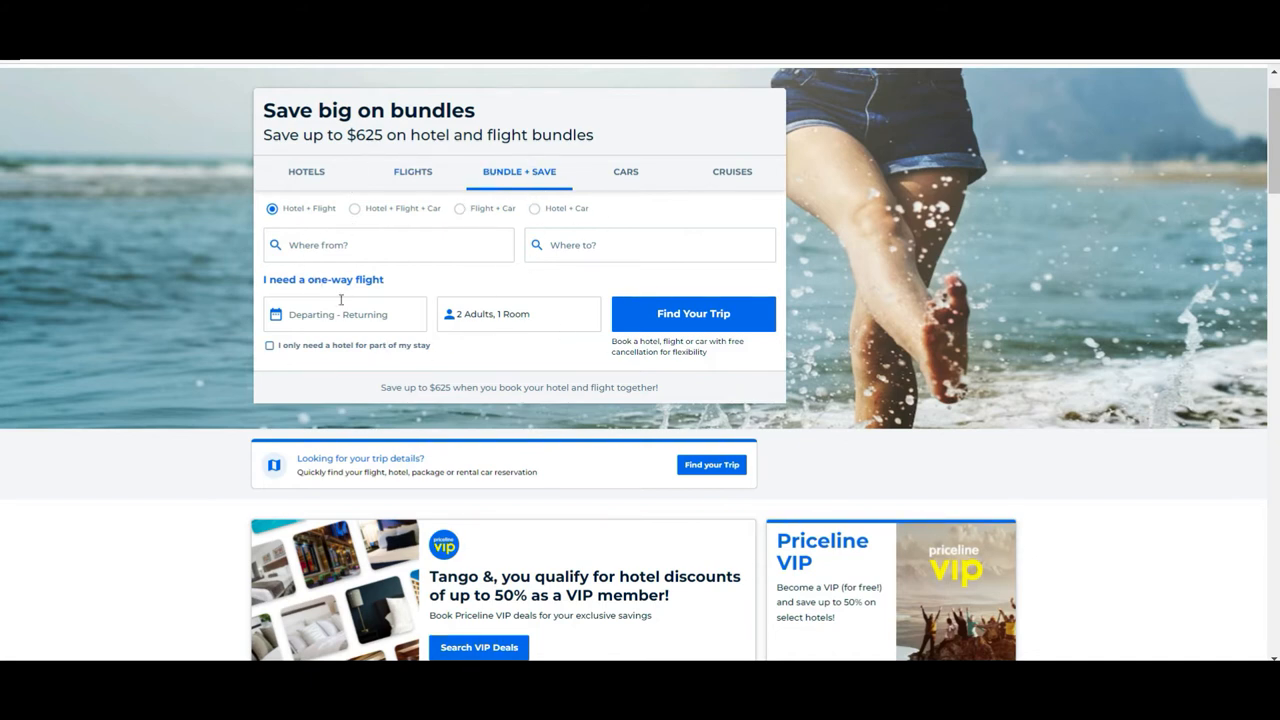
pyautogui.moveTo(404, 196)
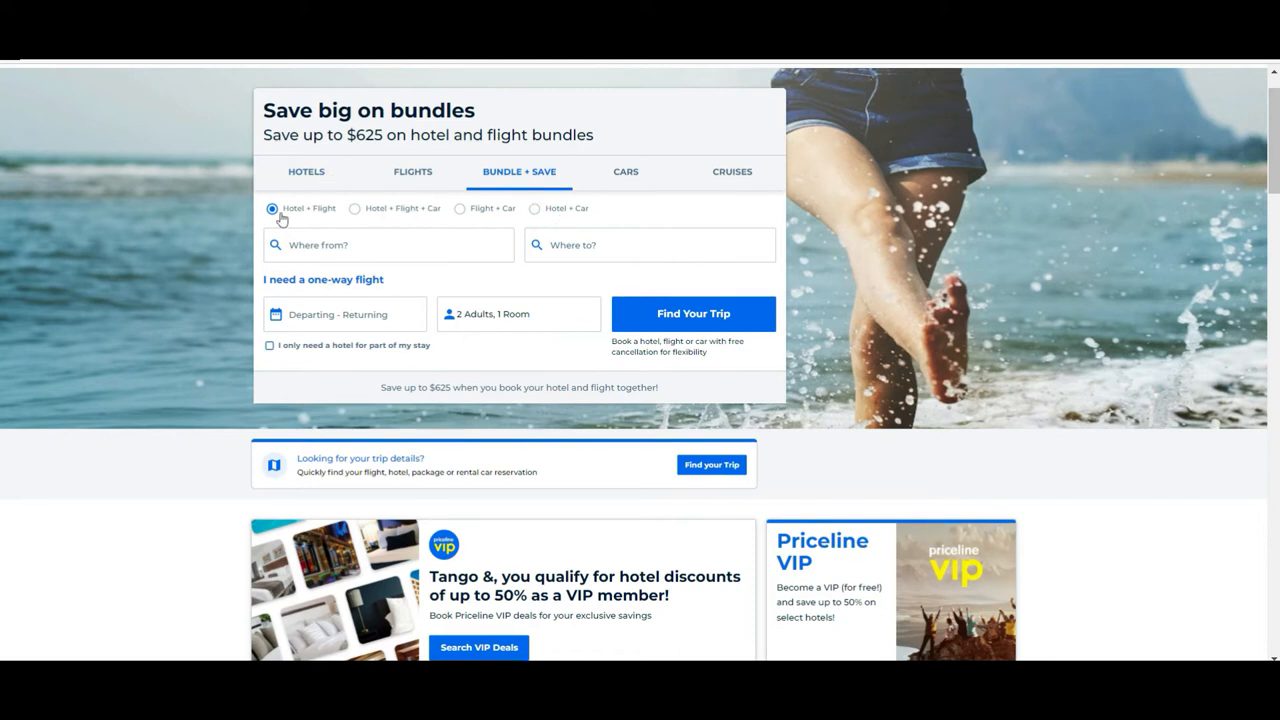
pyautogui.moveTo(264, 204)
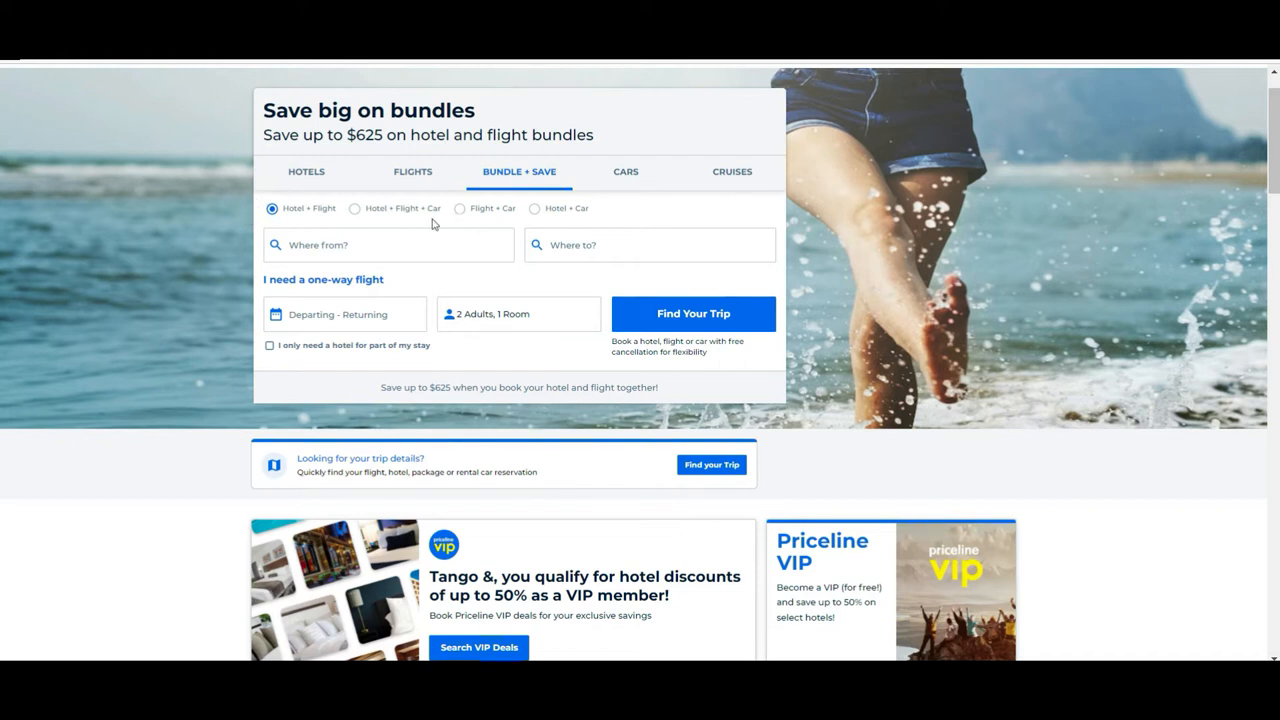
pyautogui.moveTo(460, 208)
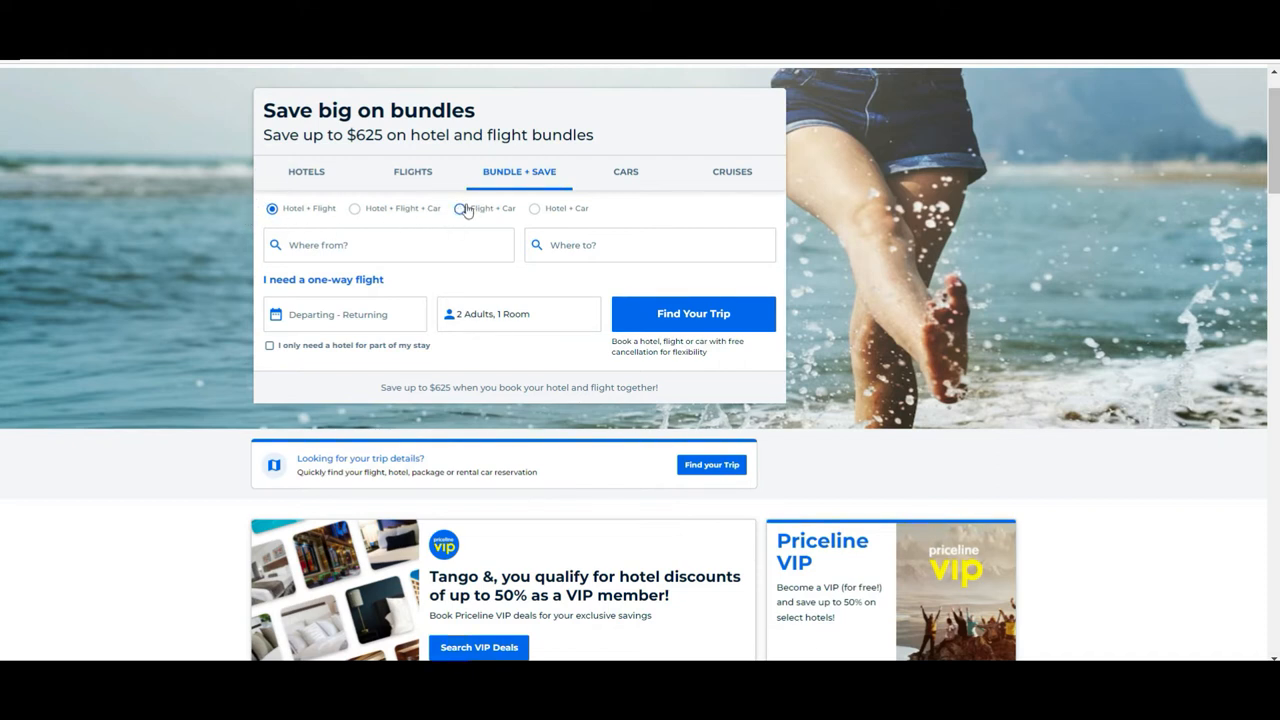
pyautogui.moveTo(562, 232)
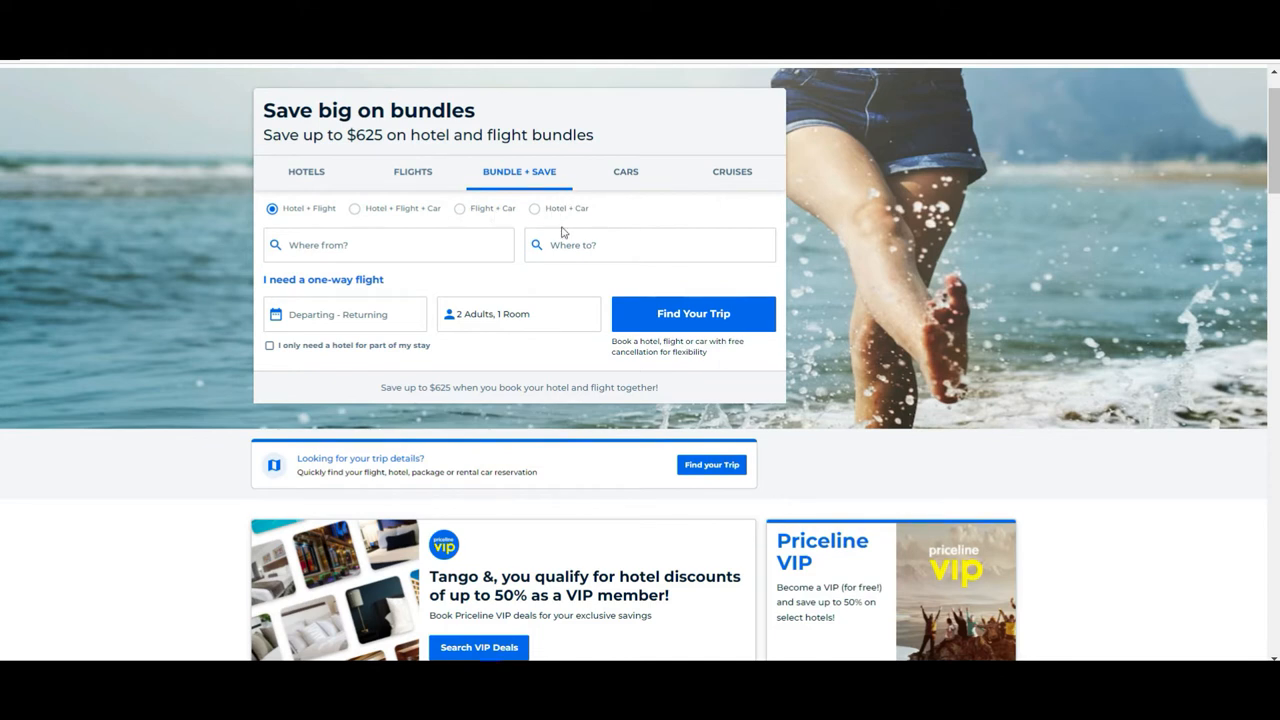
pyautogui.click(624, 172)
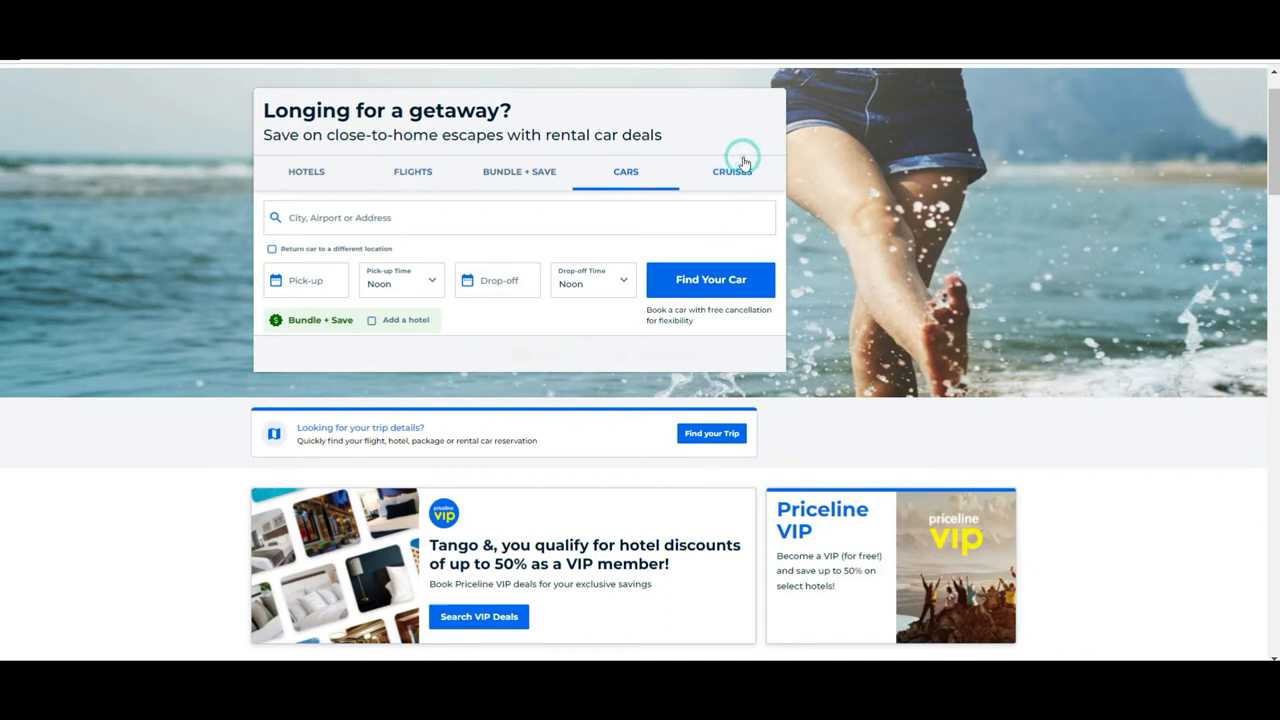
pyautogui.click(732, 172)
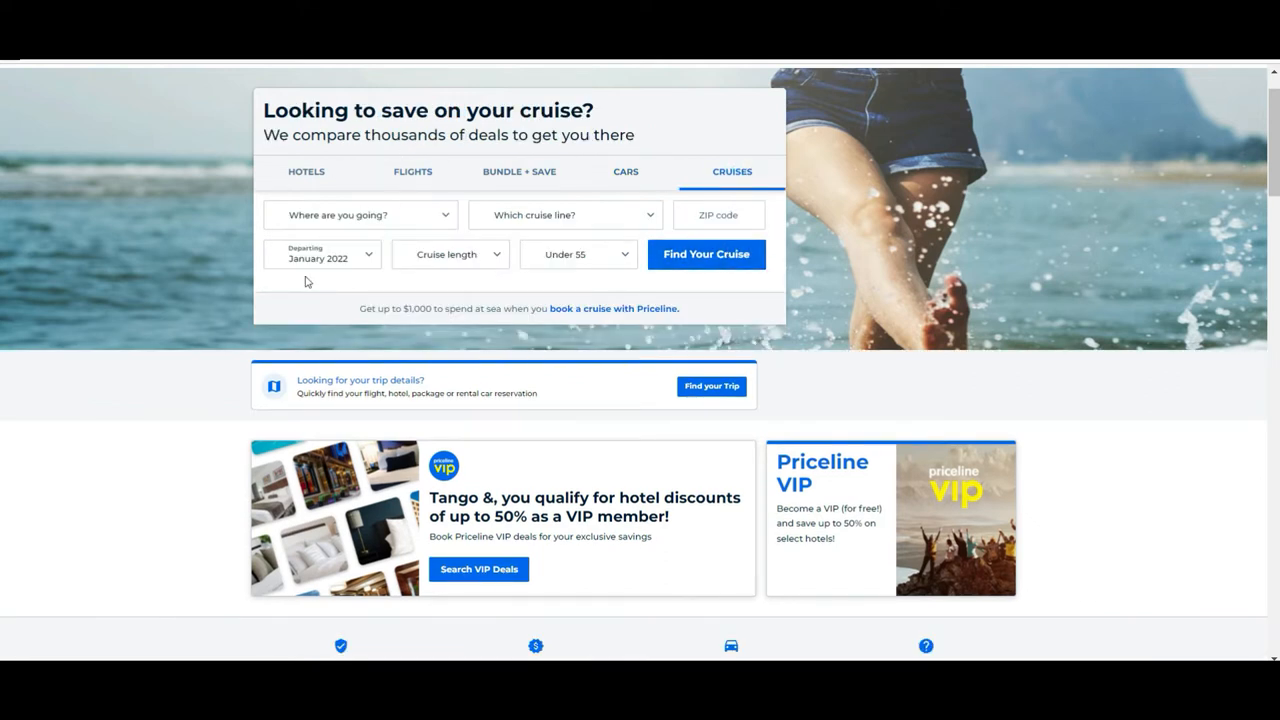
pyautogui.moveTo(1254, 176)
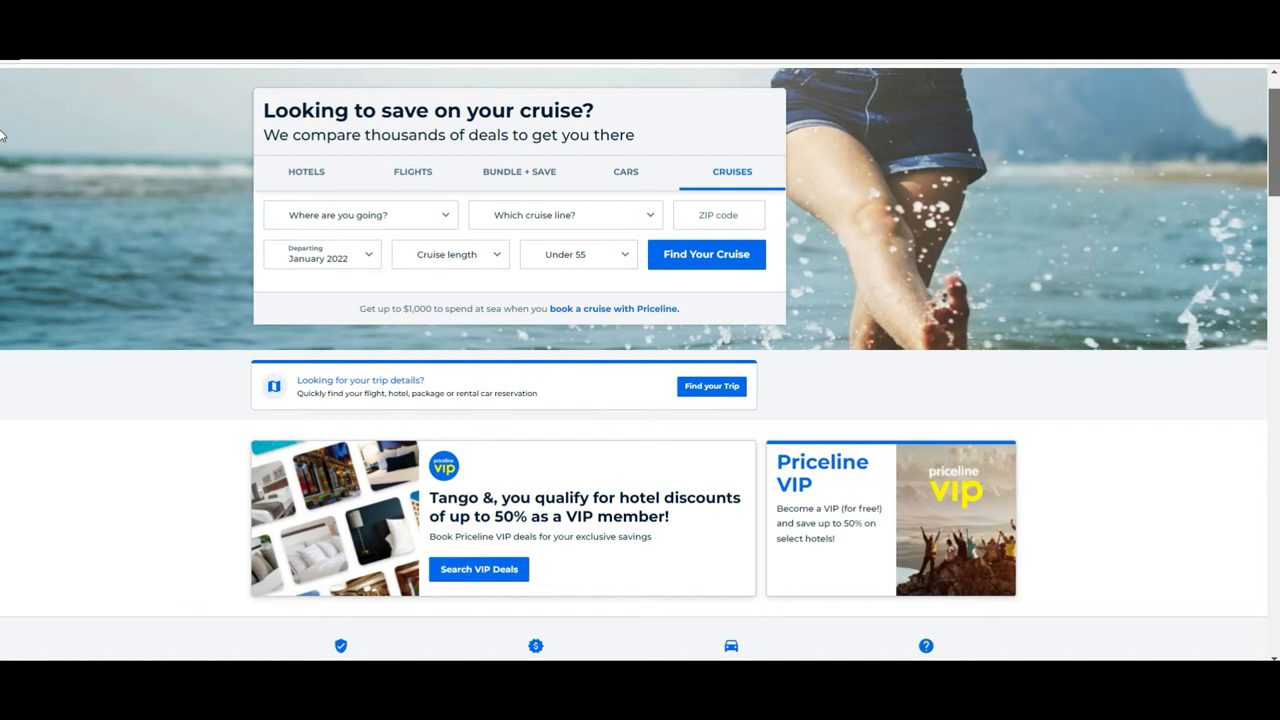
# - Scroll past the VIP savings and app deals to the 'Discover deals in every city' section
pyautogui.scroll(-3)
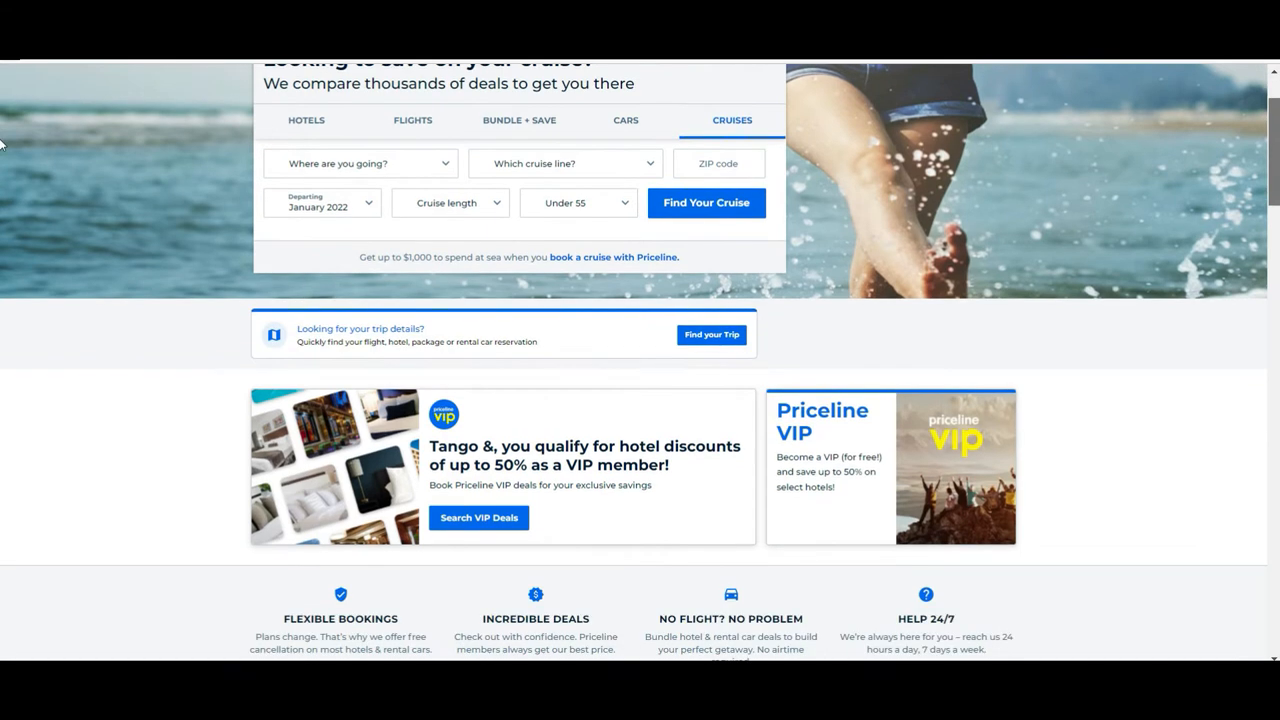
pyautogui.scroll(-3)
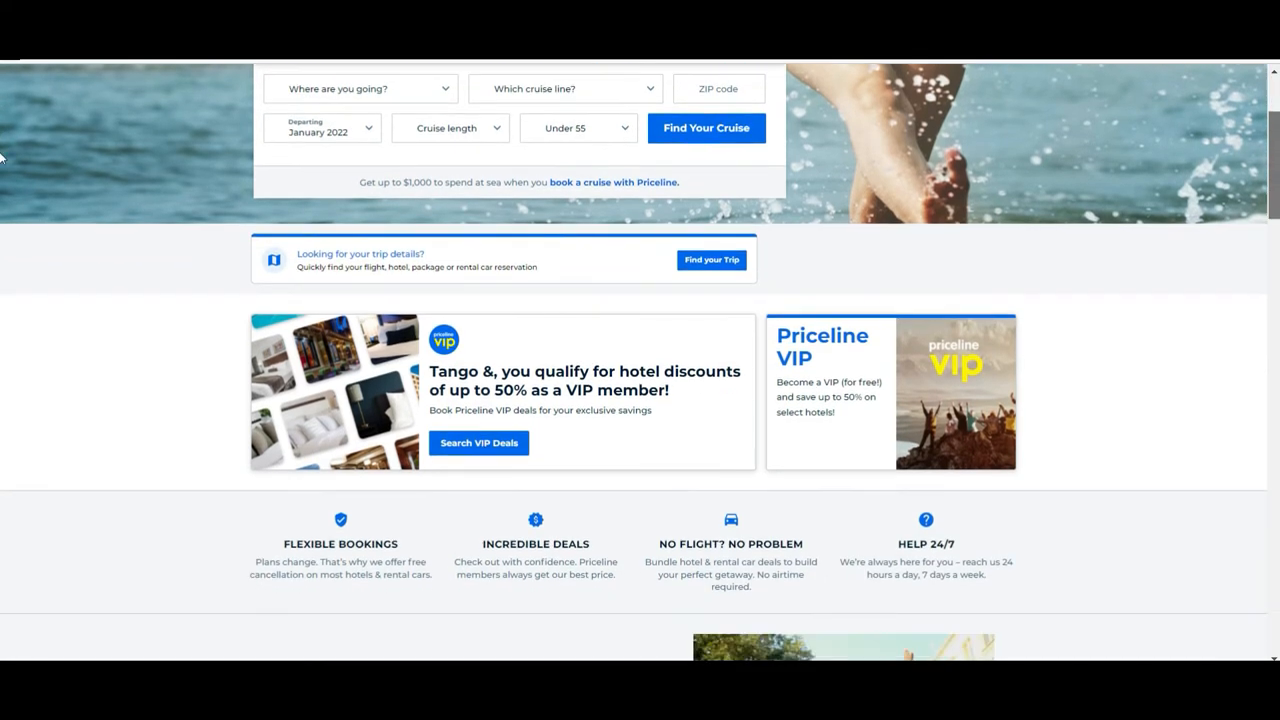
pyautogui.scroll(-3)
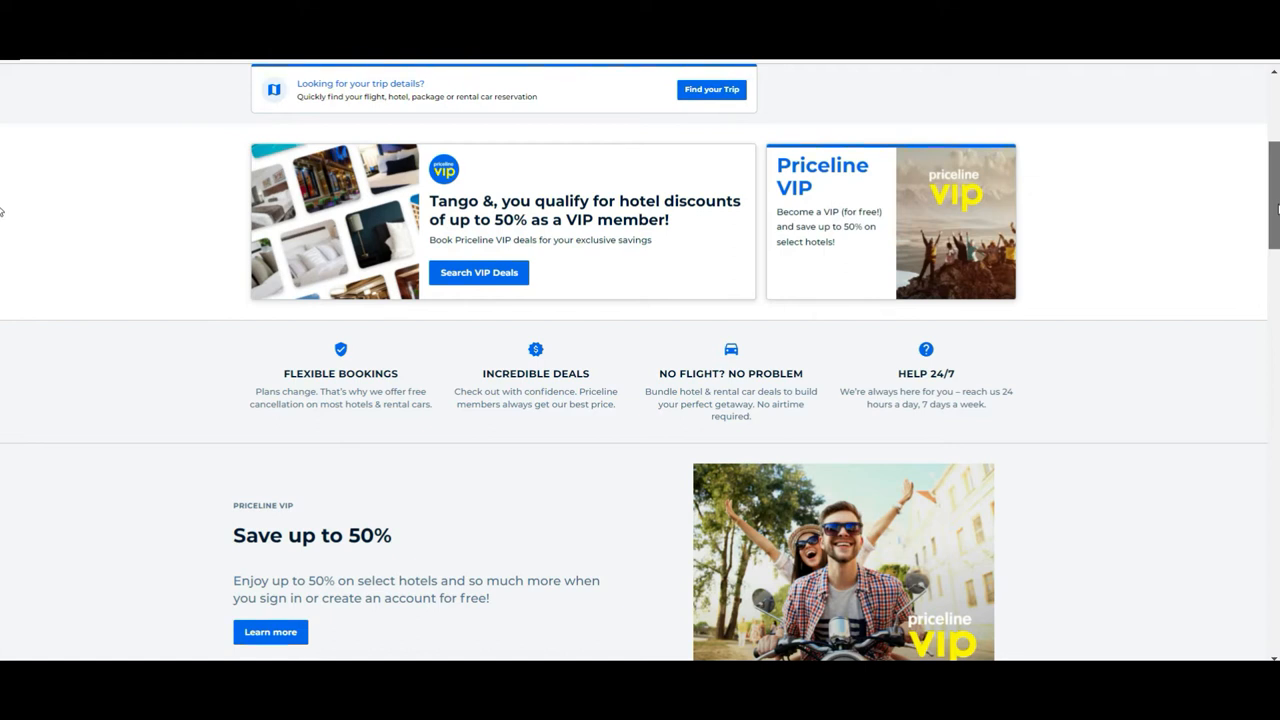
pyautogui.scroll(3)
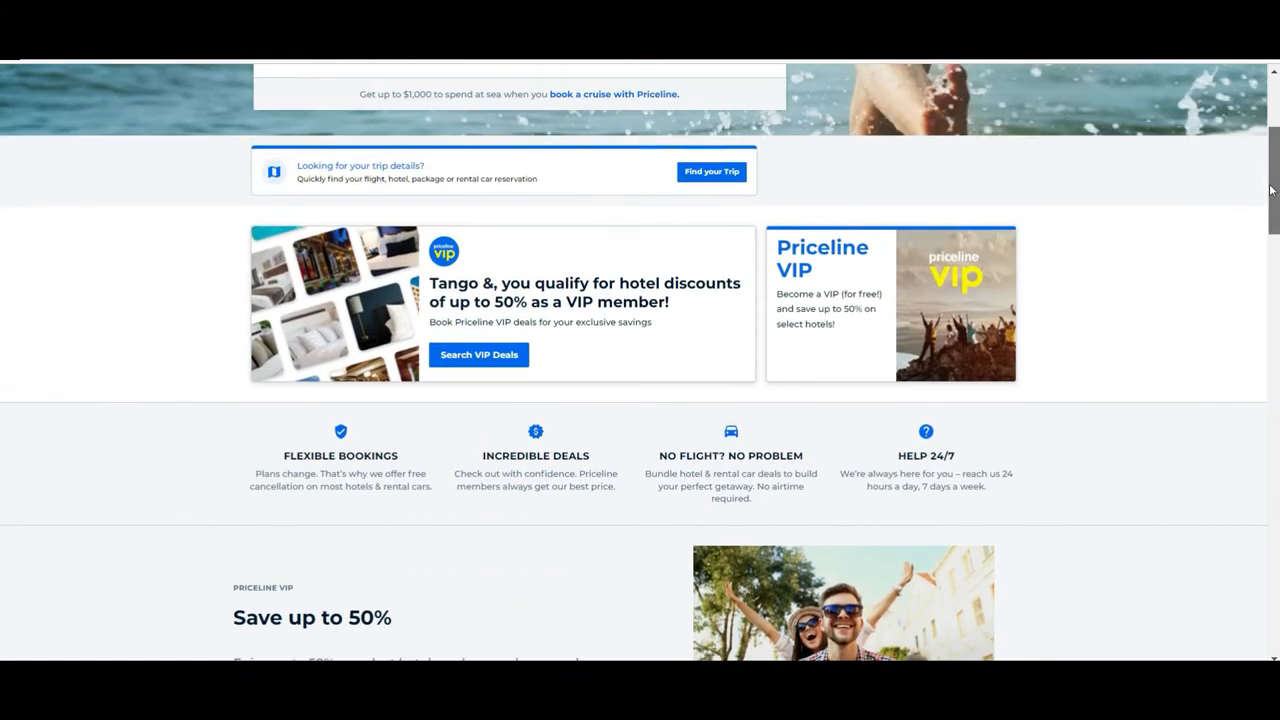
pyautogui.scroll(-3)
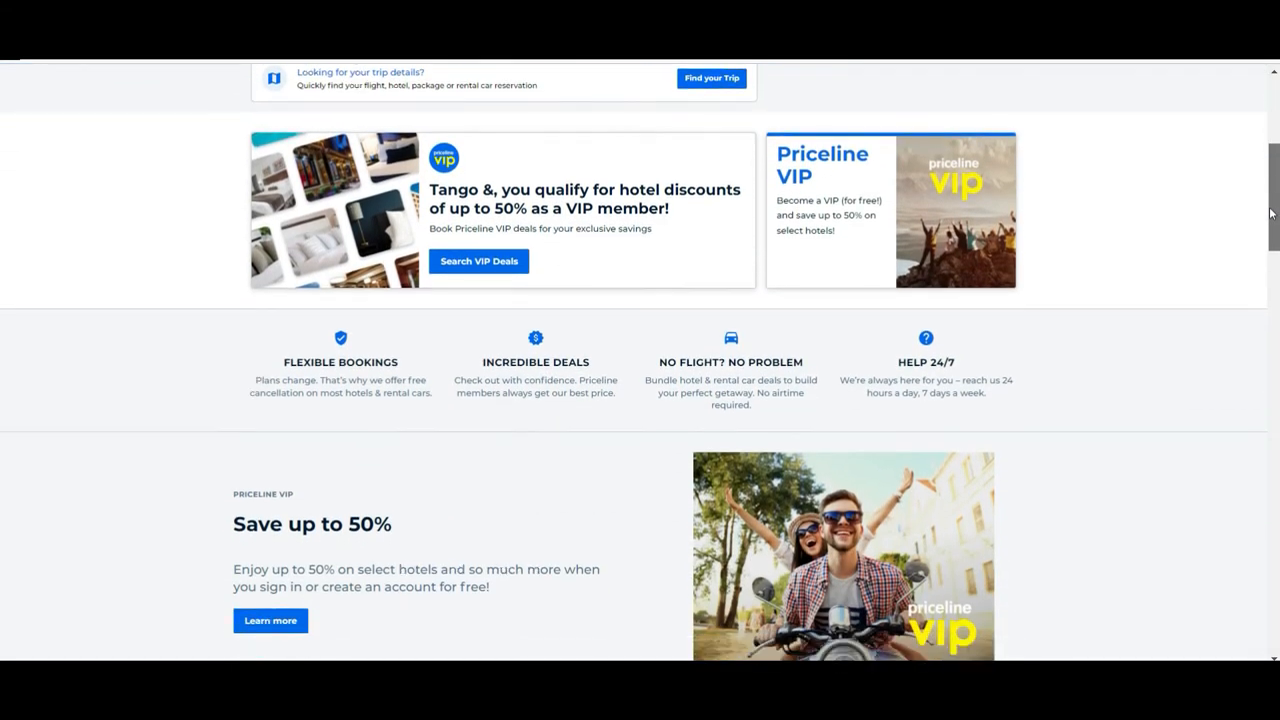
pyautogui.scroll(-3)
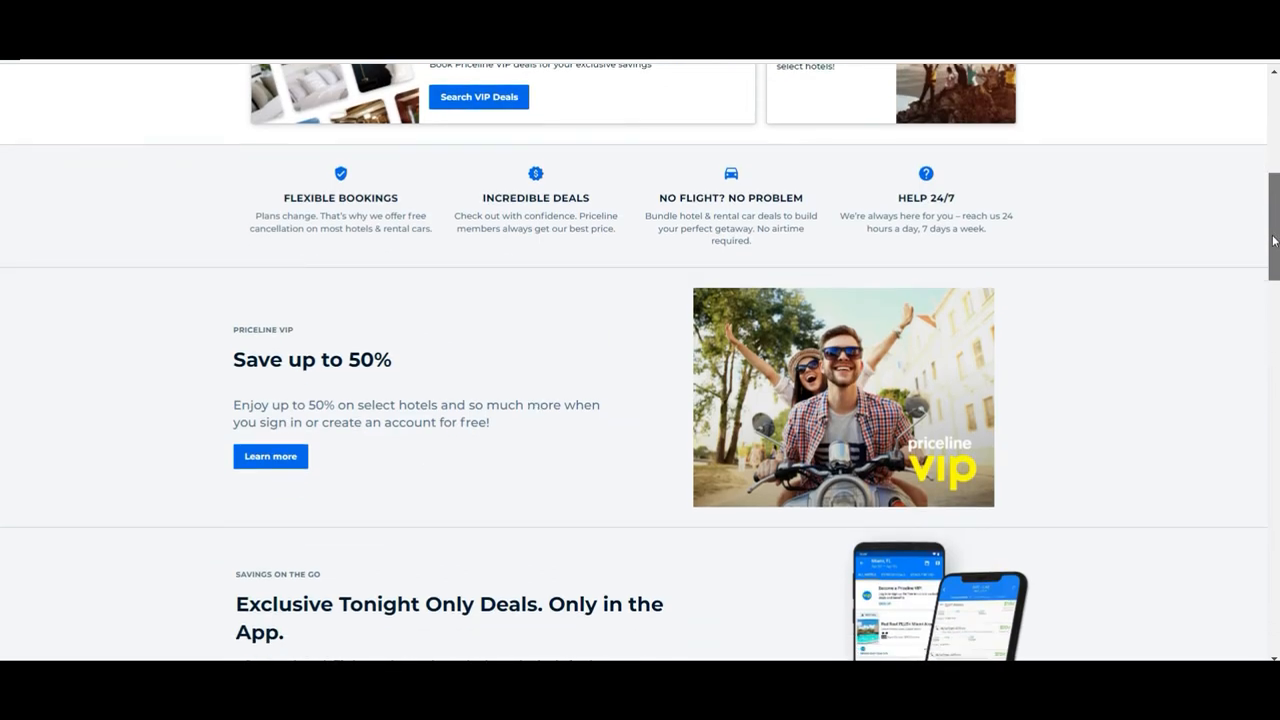
pyautogui.scroll(-3)
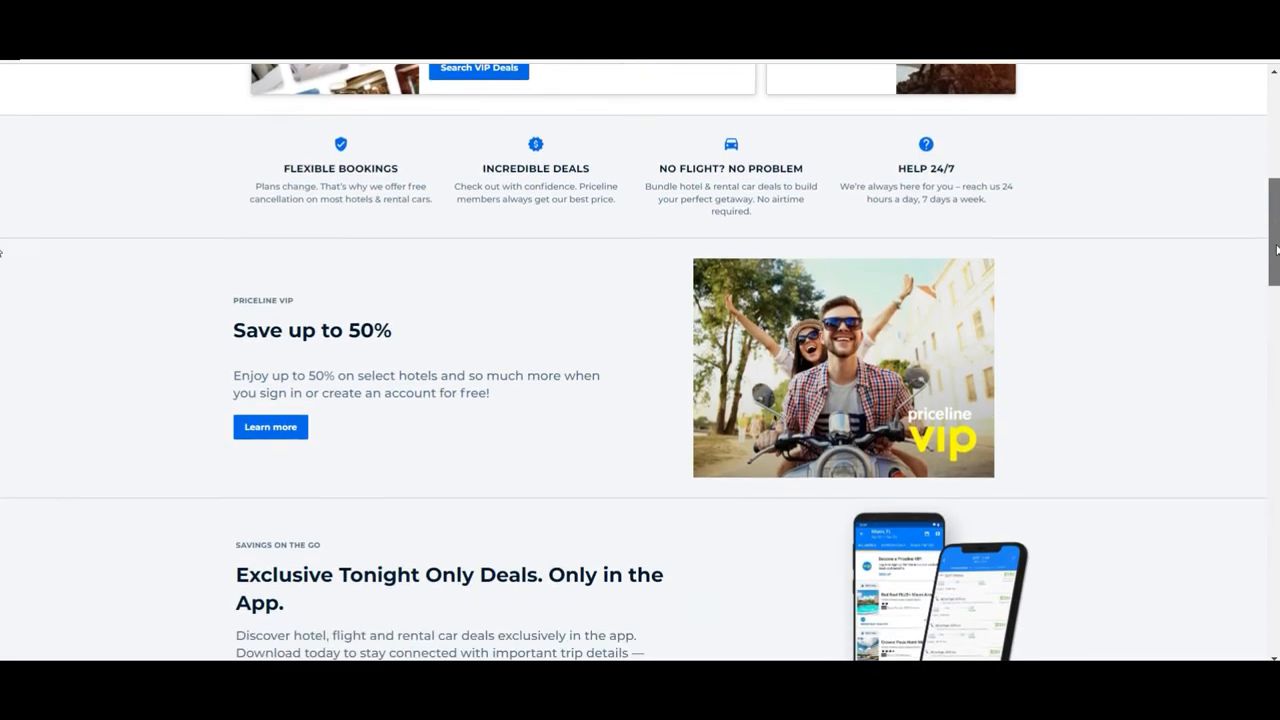
pyautogui.scroll(-3)
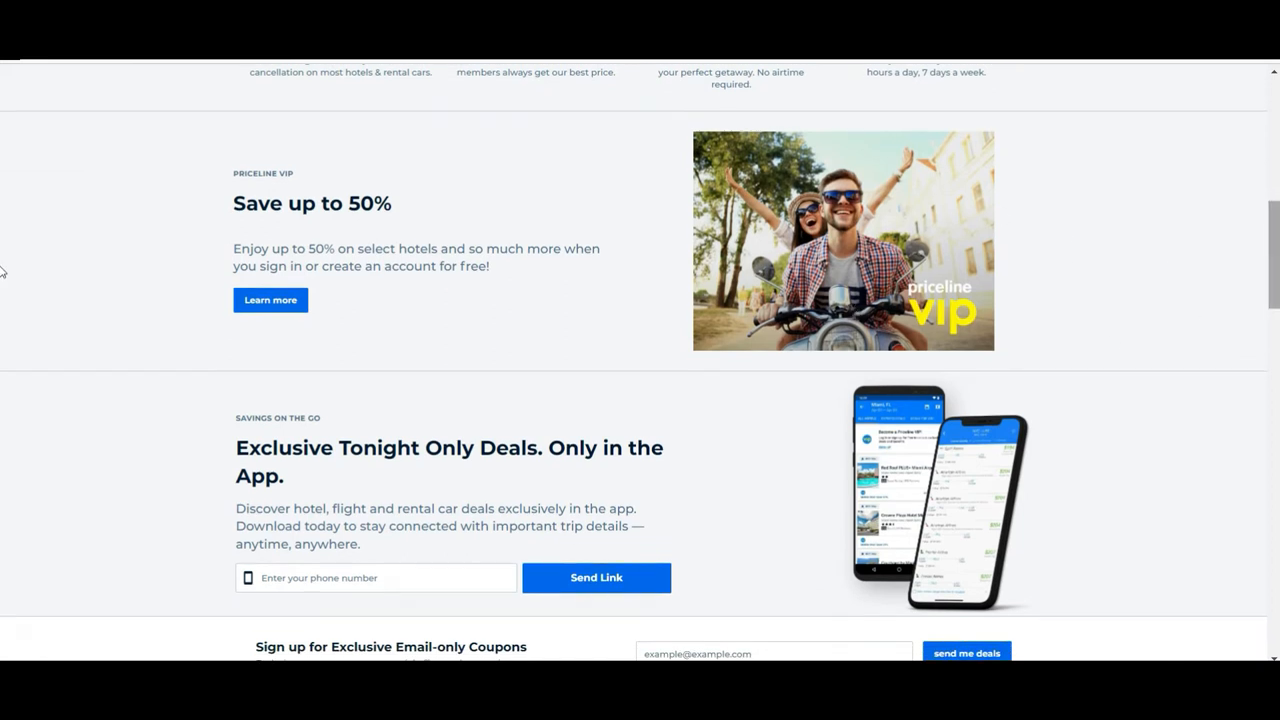
pyautogui.scroll(-3)
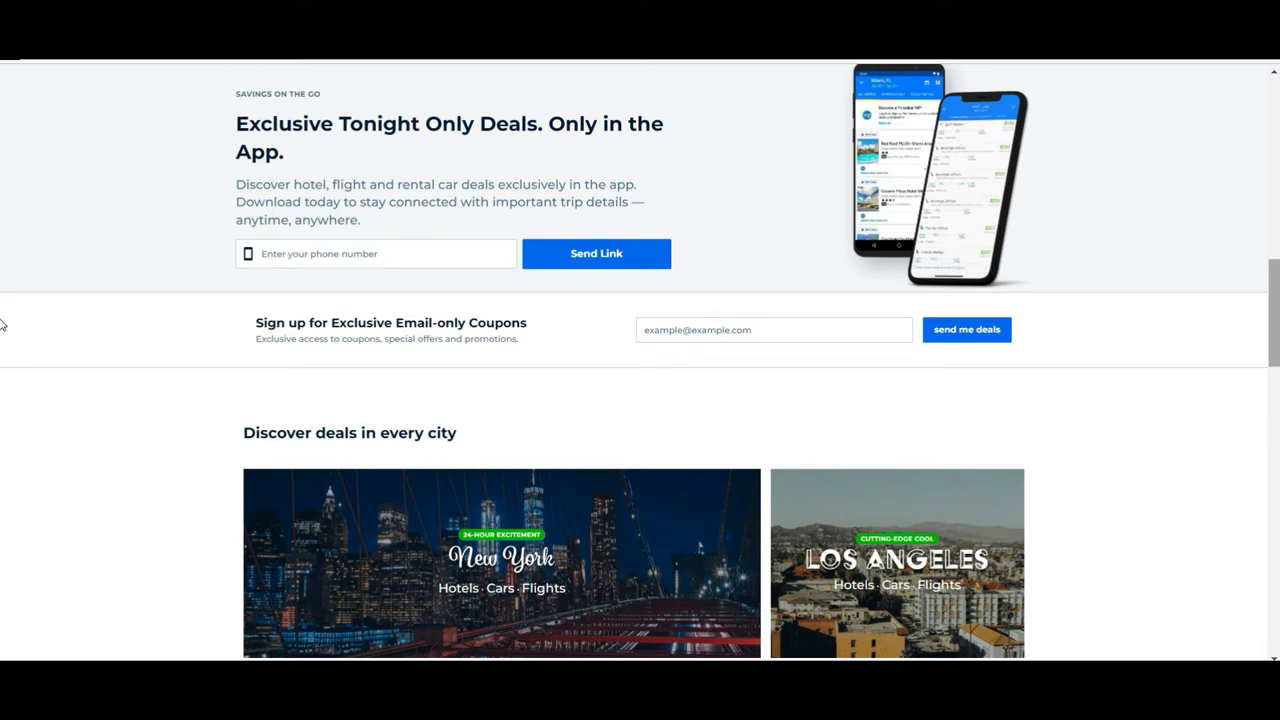
# - Select part of the app deals text and focus the exclusive-coupons email field
pyautogui.scroll(3)
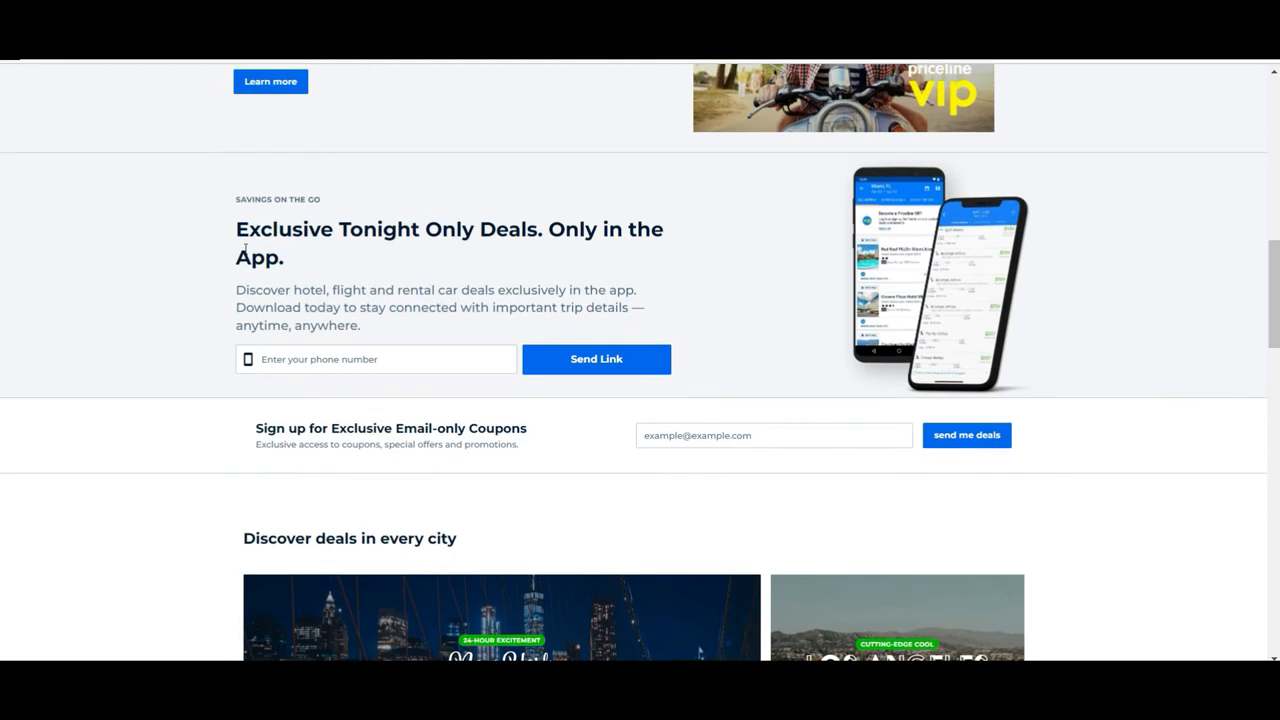
pyautogui.moveTo(234, 290); pyautogui.dragTo(388, 290)
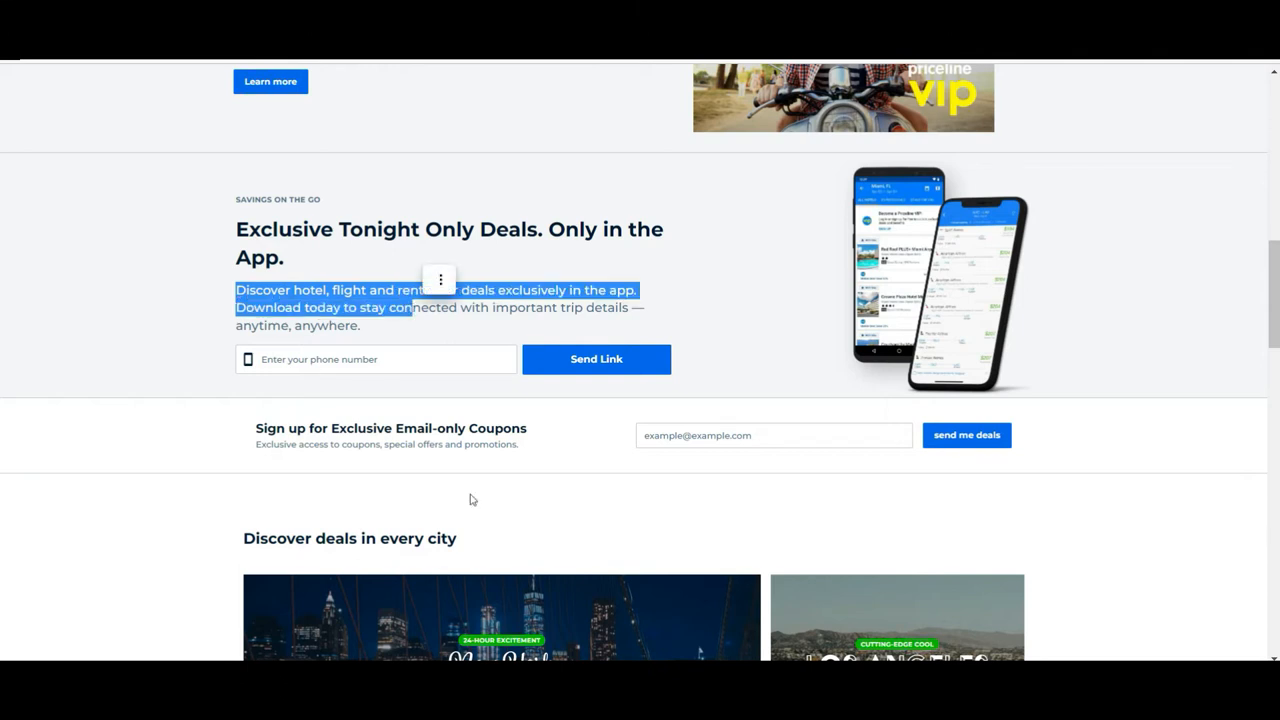
pyautogui.scroll(-3)
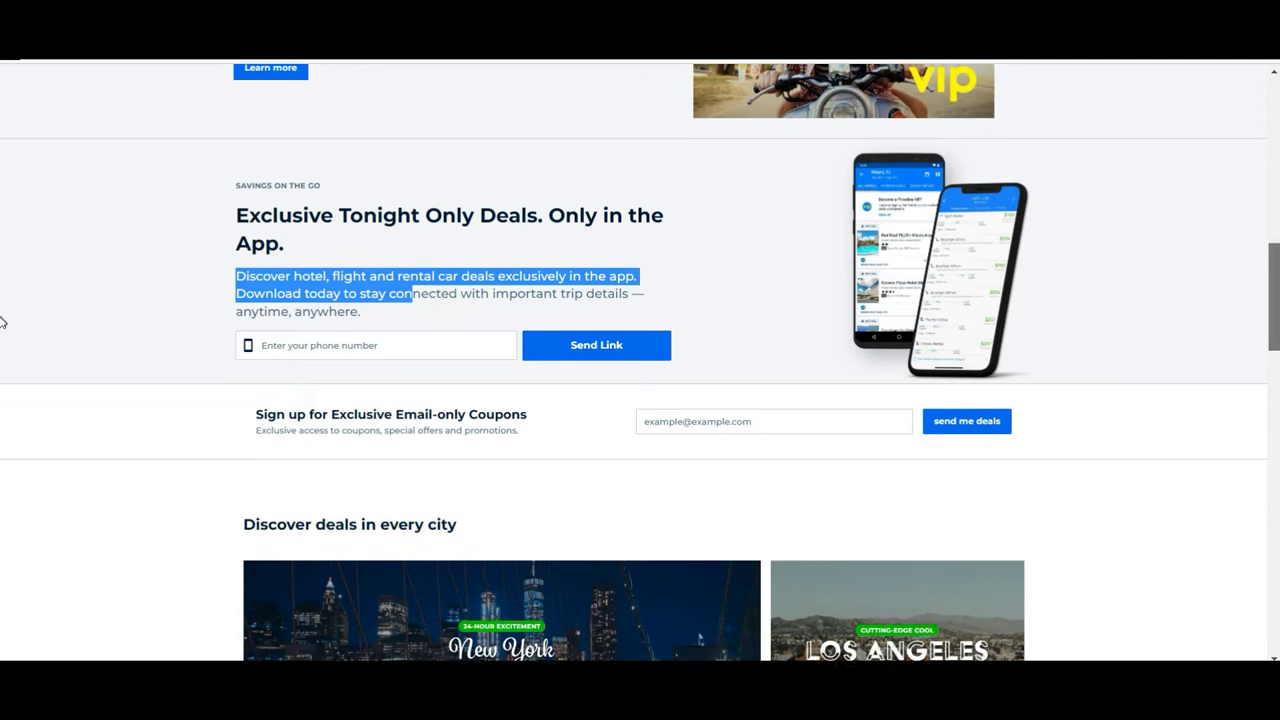
pyautogui.scroll(-3)
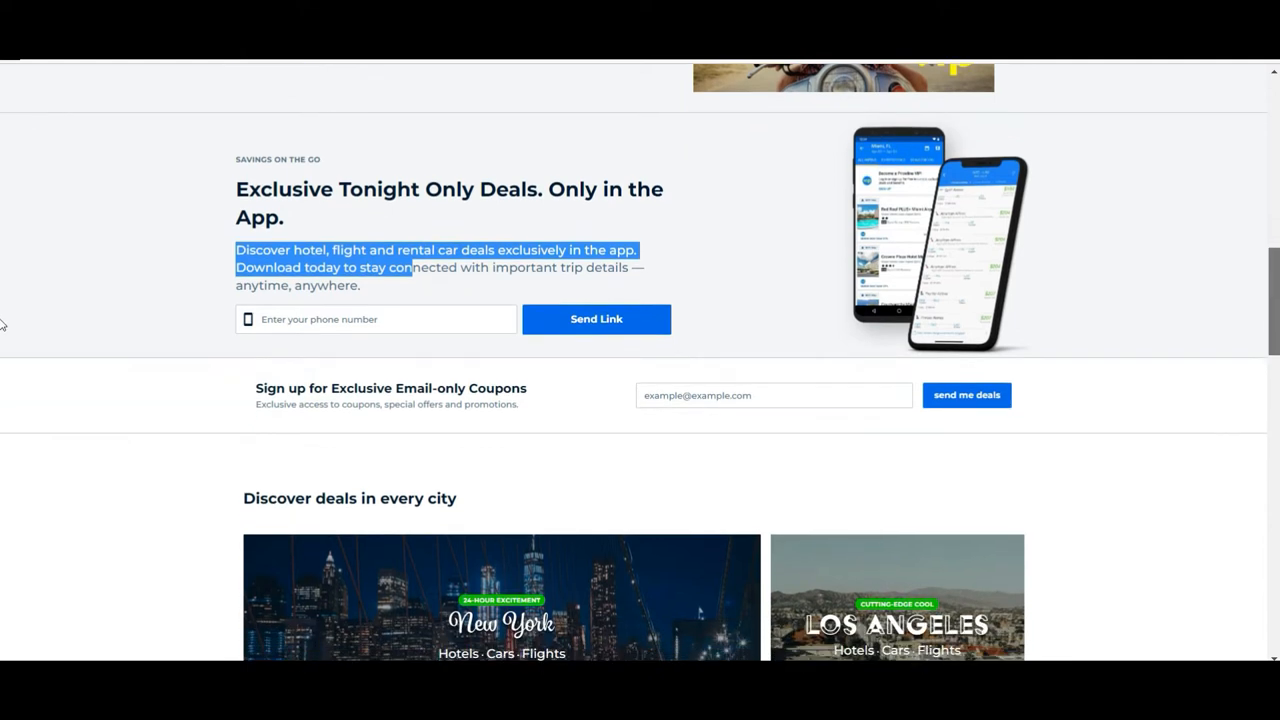
pyautogui.click(772, 248)
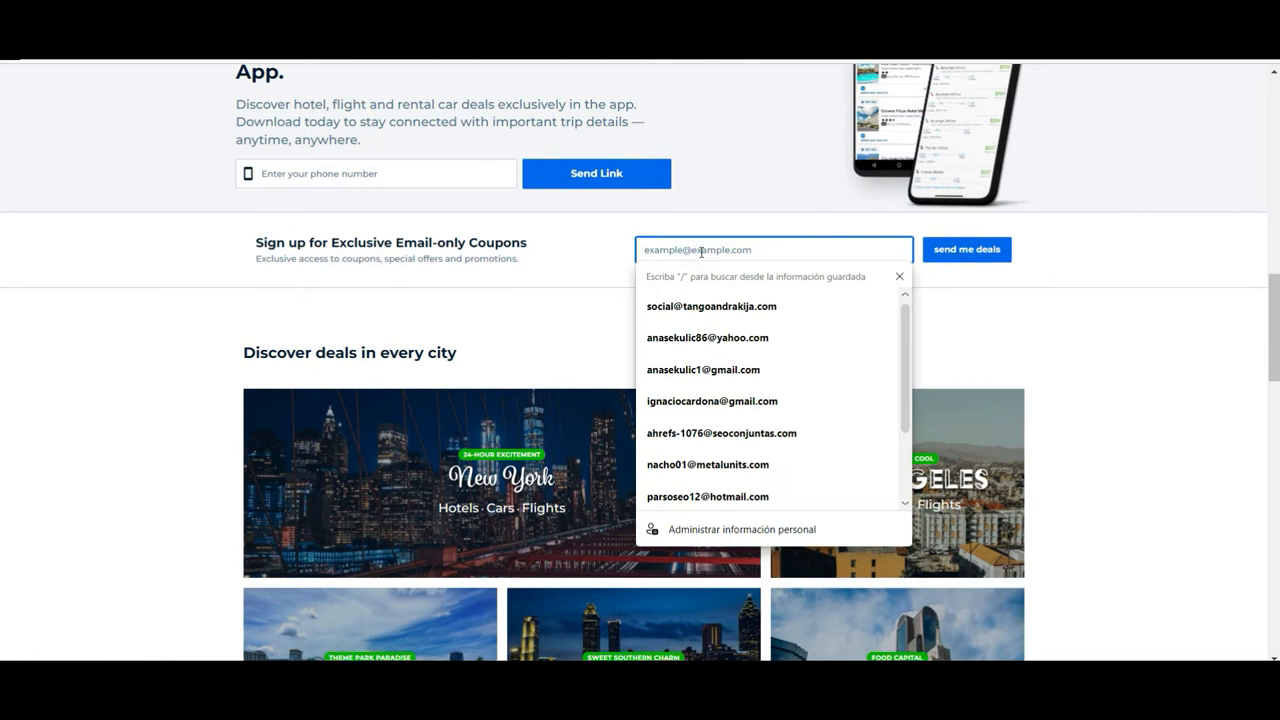
pyautogui.moveTo(50, 390)
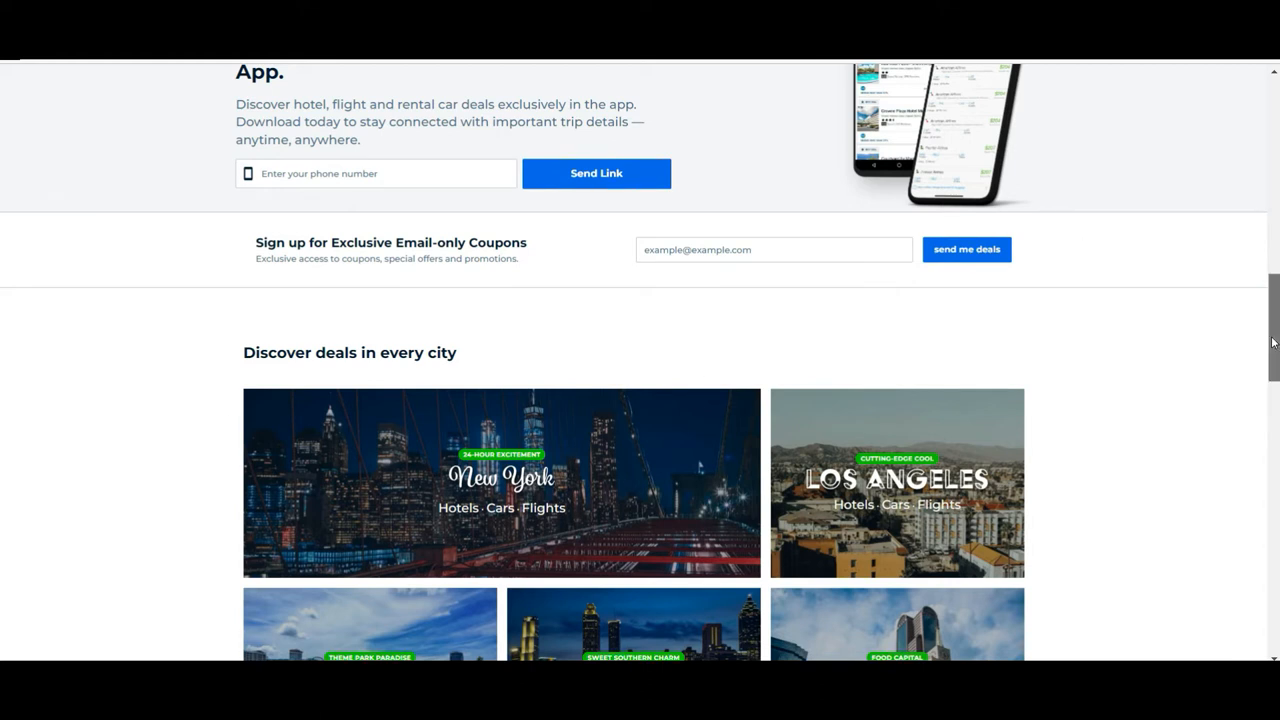
# - Scroll through the city deals grid and Disney promo down to the VIP Rewards Visa offer and footer
pyautogui.scroll(-3)
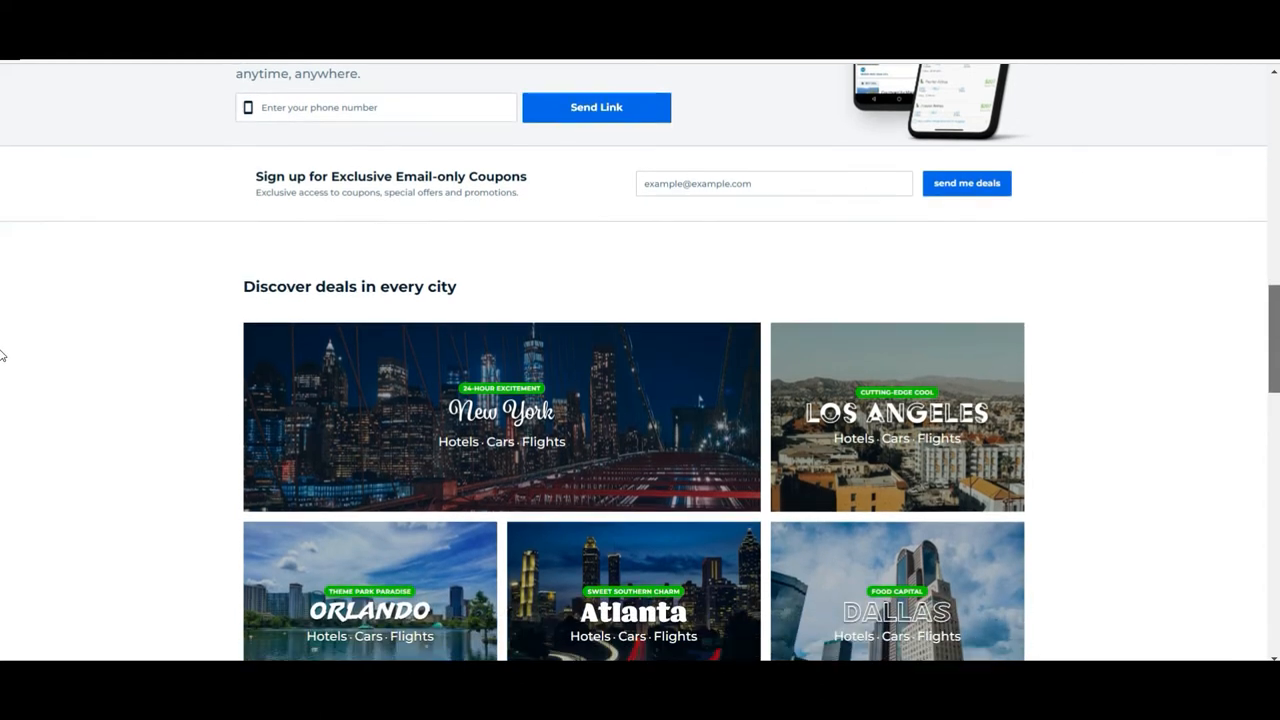
pyautogui.scroll(-3)
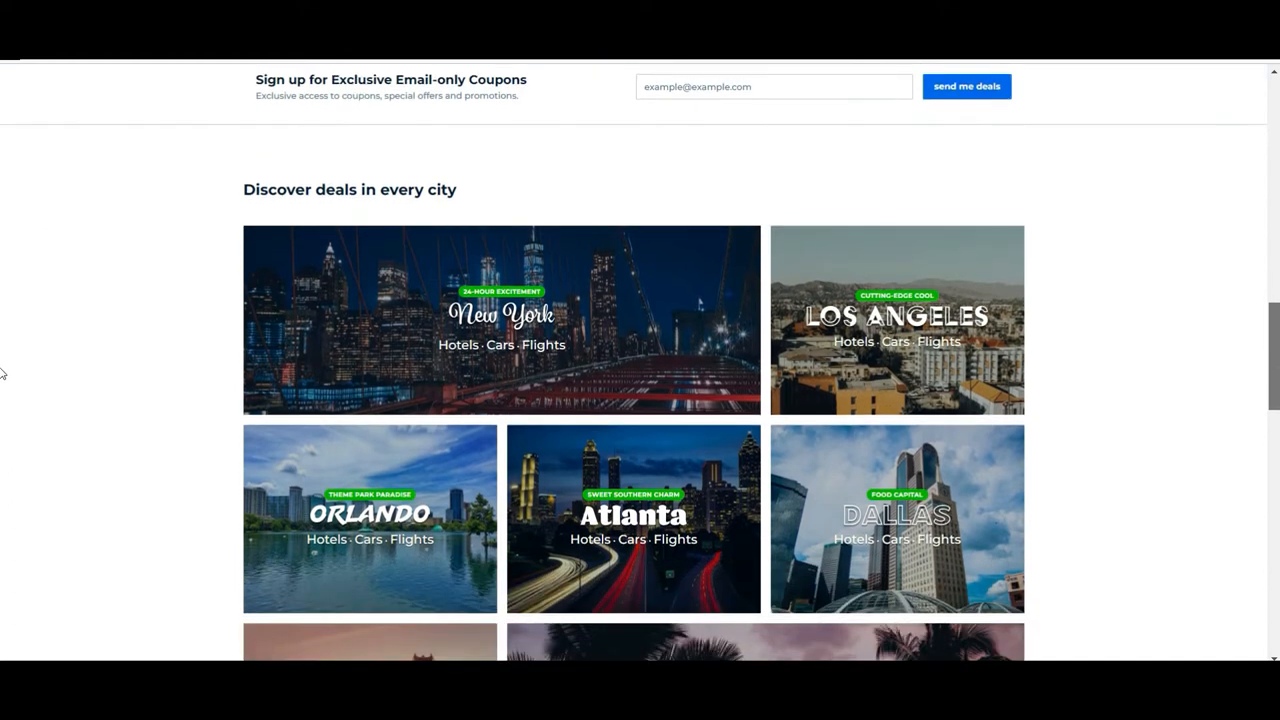
pyautogui.scroll(-3)
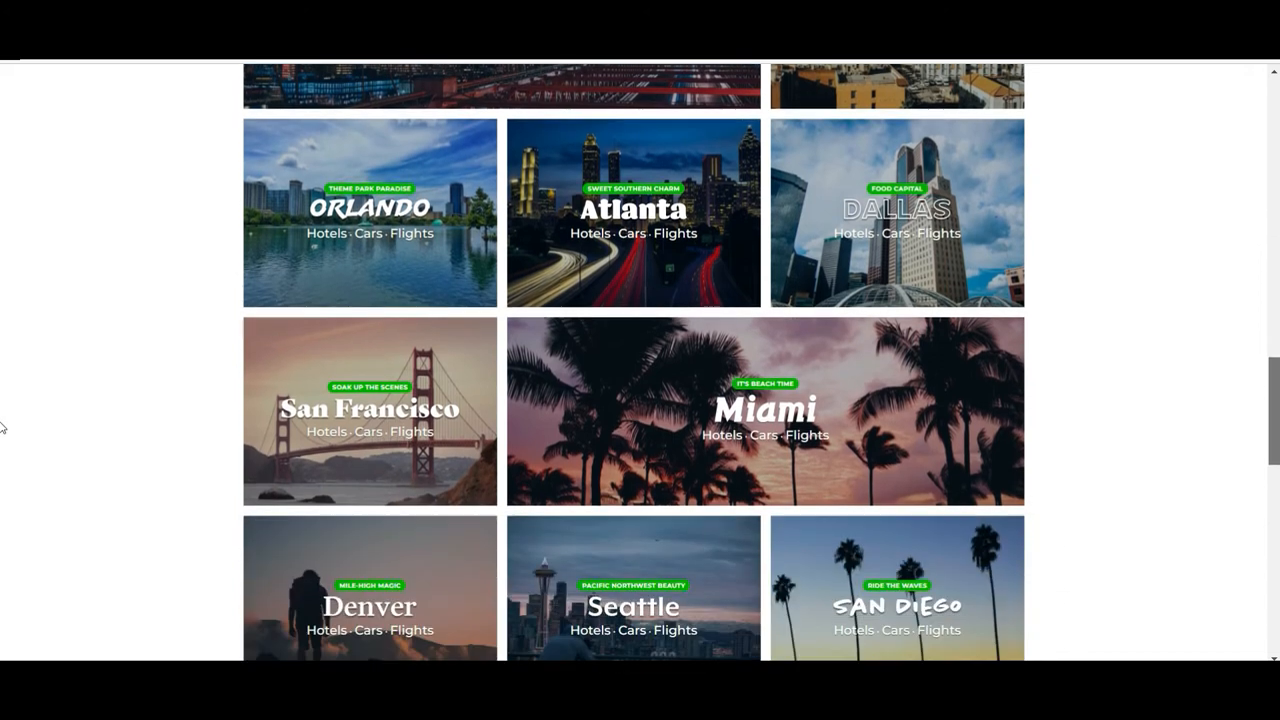
pyautogui.scroll(-3)
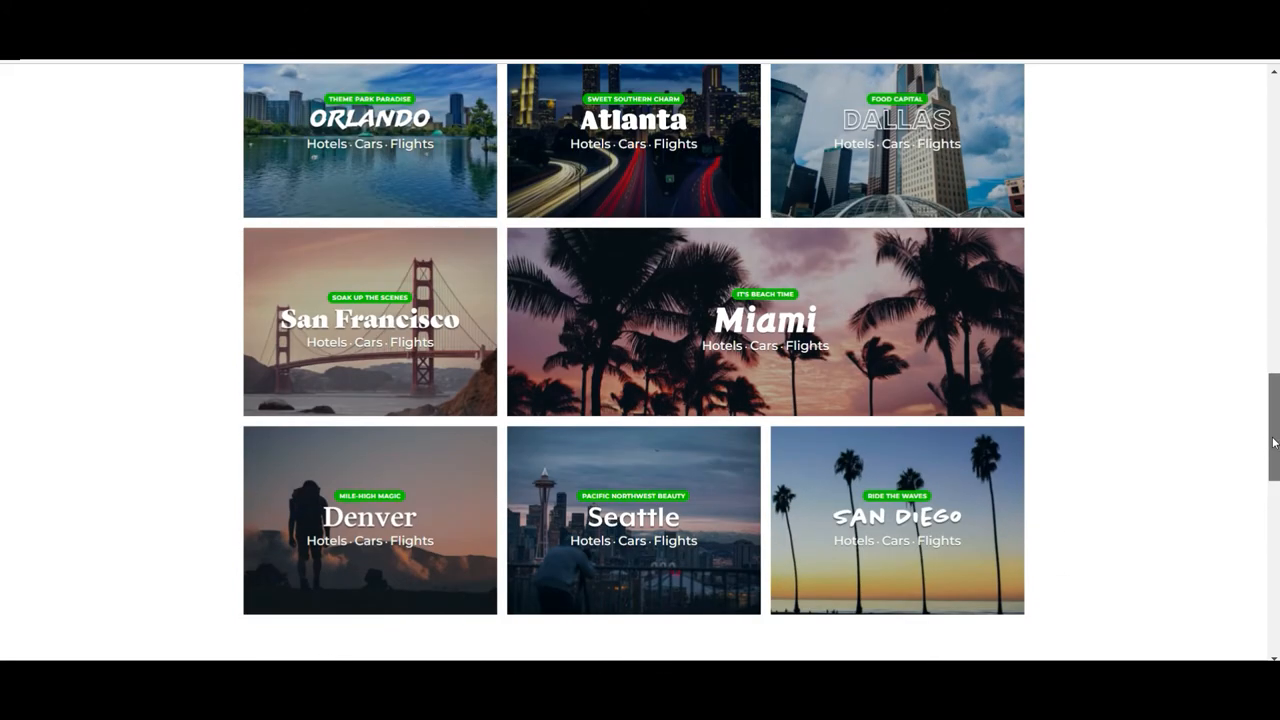
pyautogui.scroll(-3)
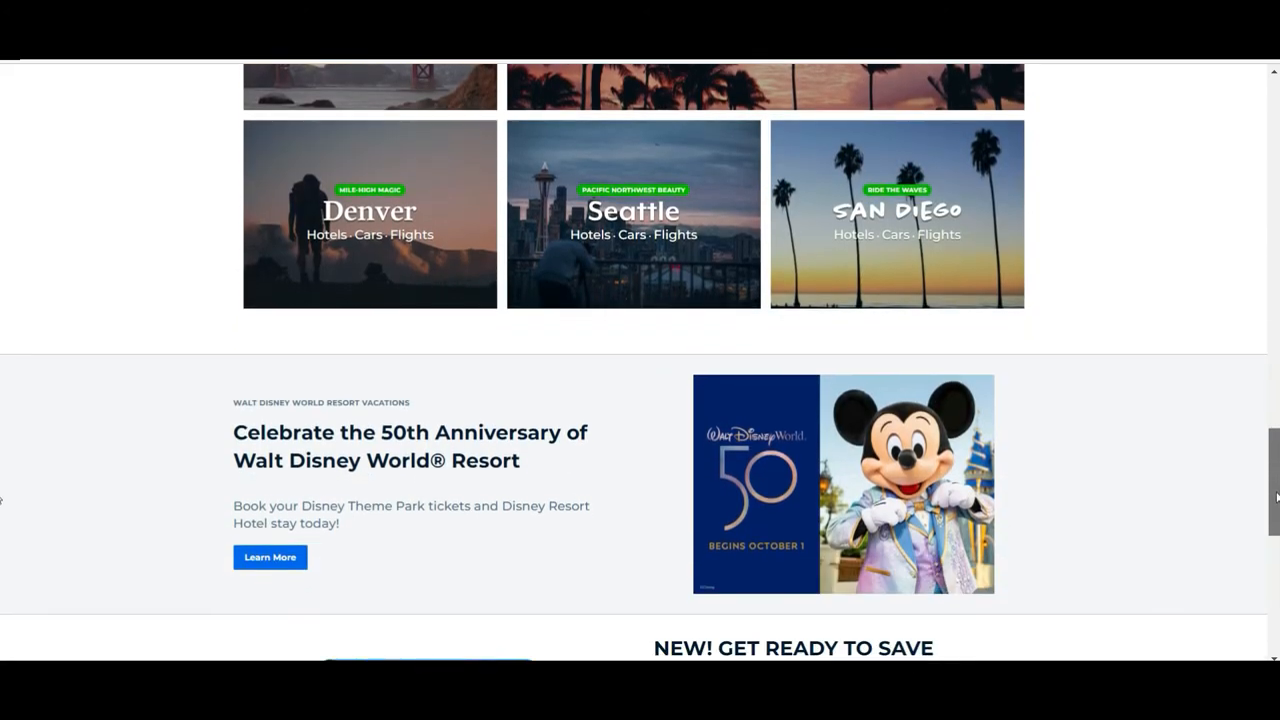
pyautogui.scroll(-3)
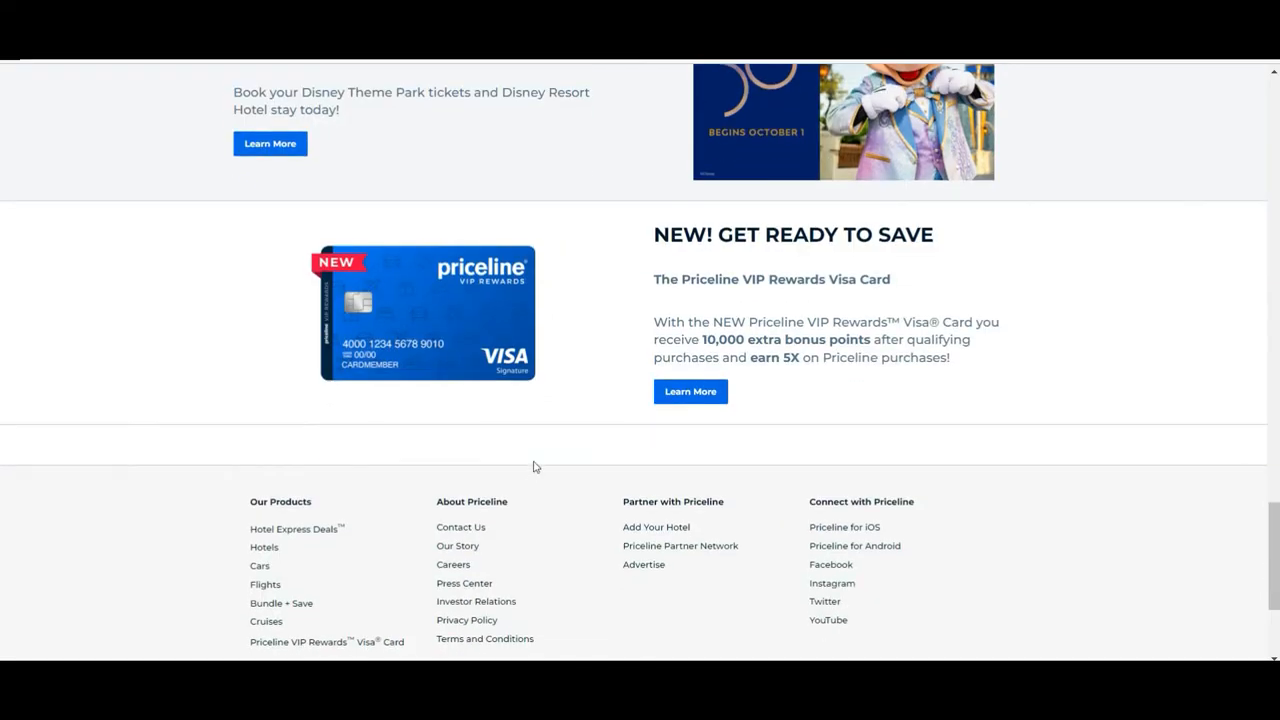
pyautogui.moveTo(116, 204)
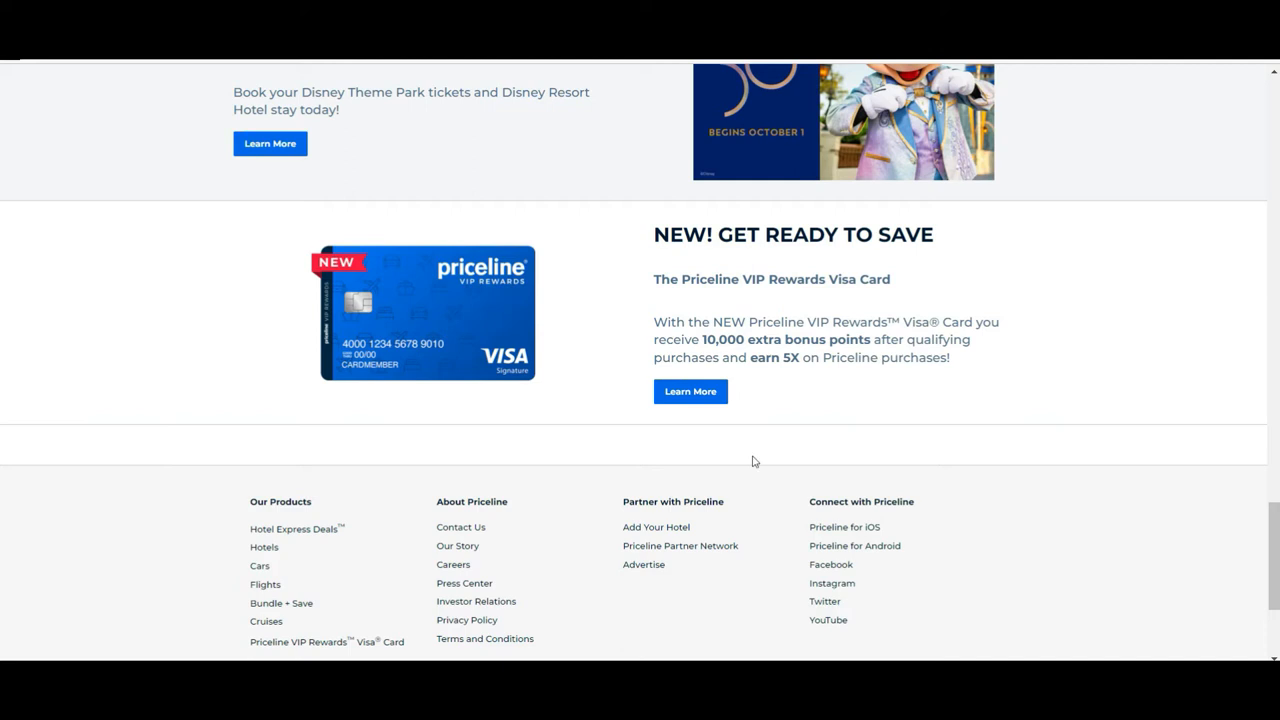
pyautogui.moveTo(644, 188)
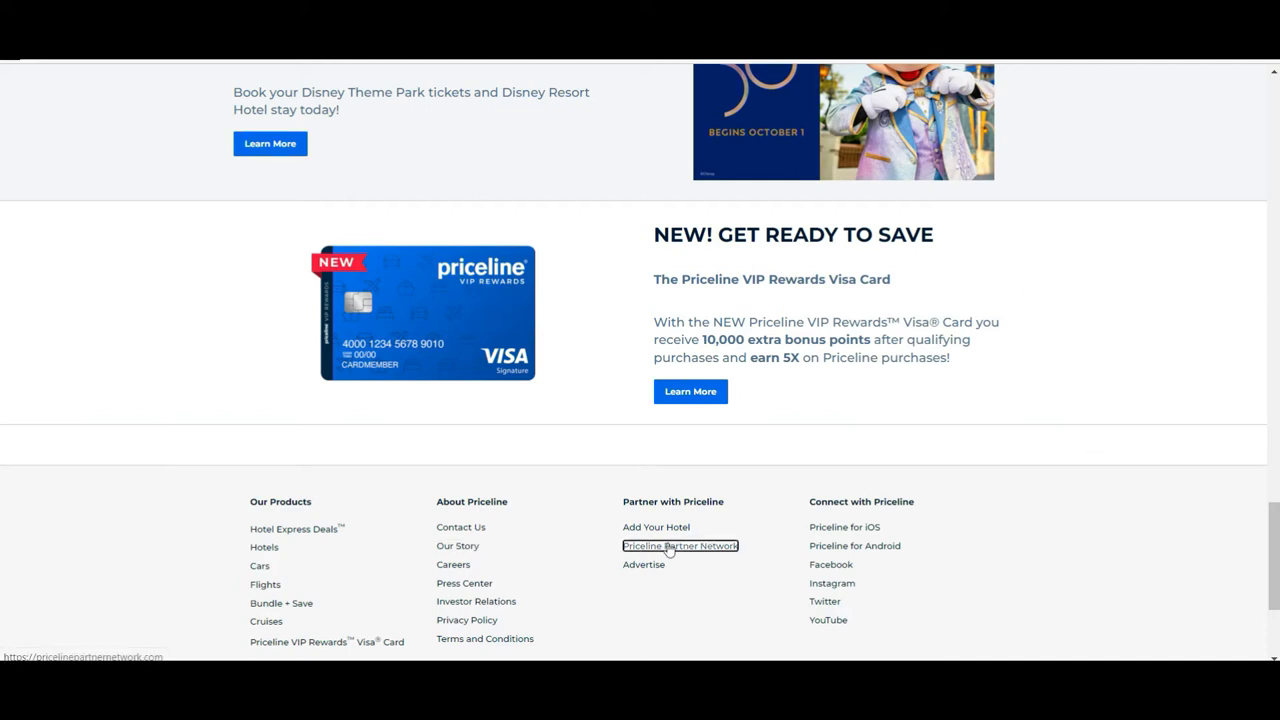
pyautogui.moveTo(364, 454)
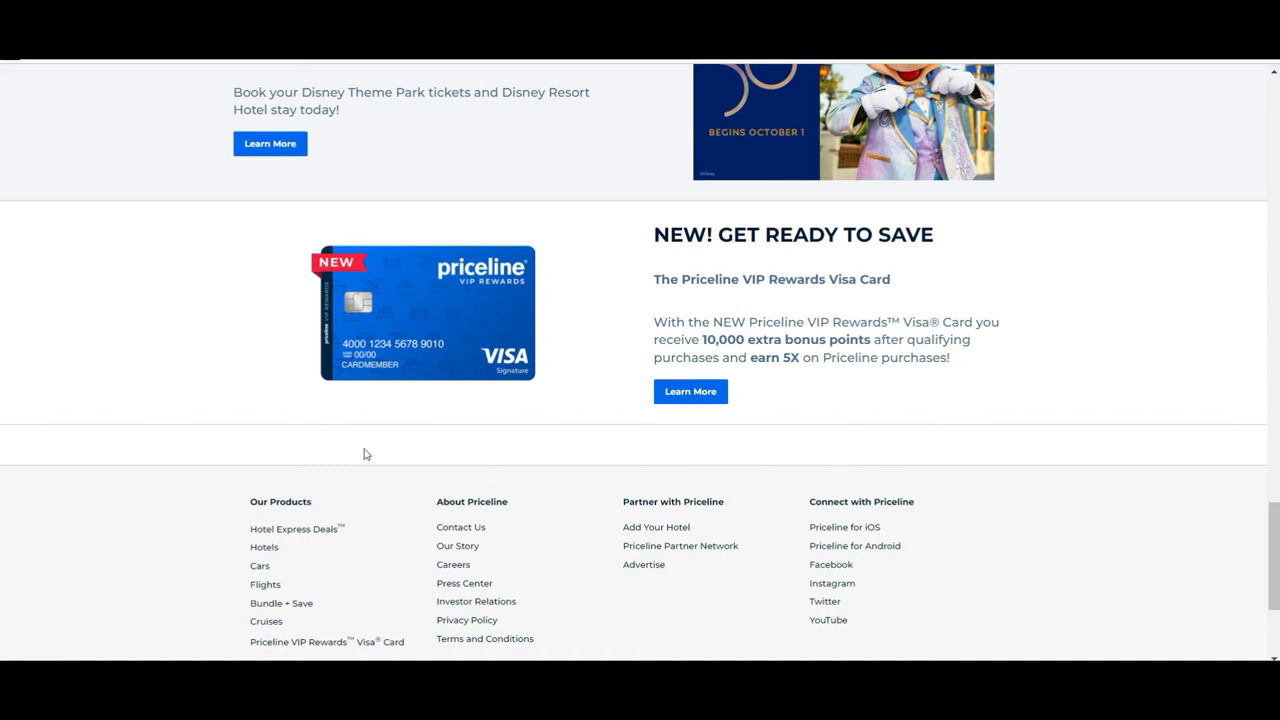
pyautogui.moveTo(516, 468)
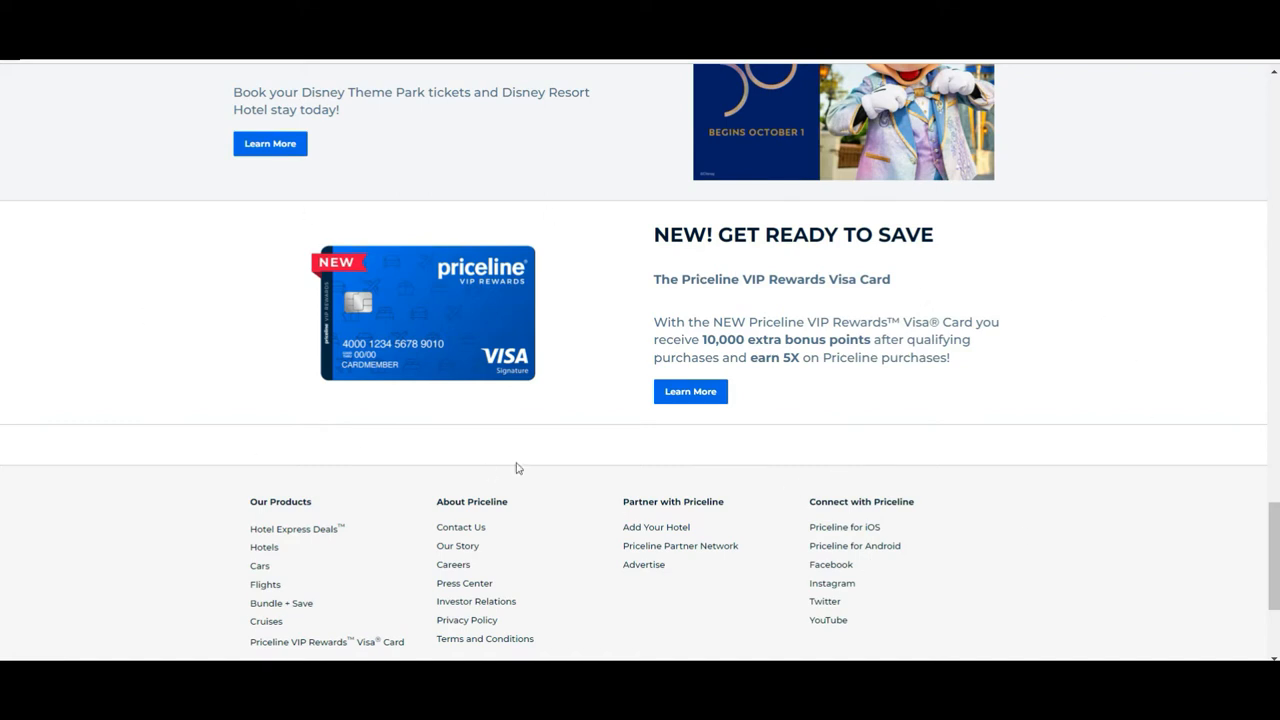
pyautogui.moveTo(722, 458)
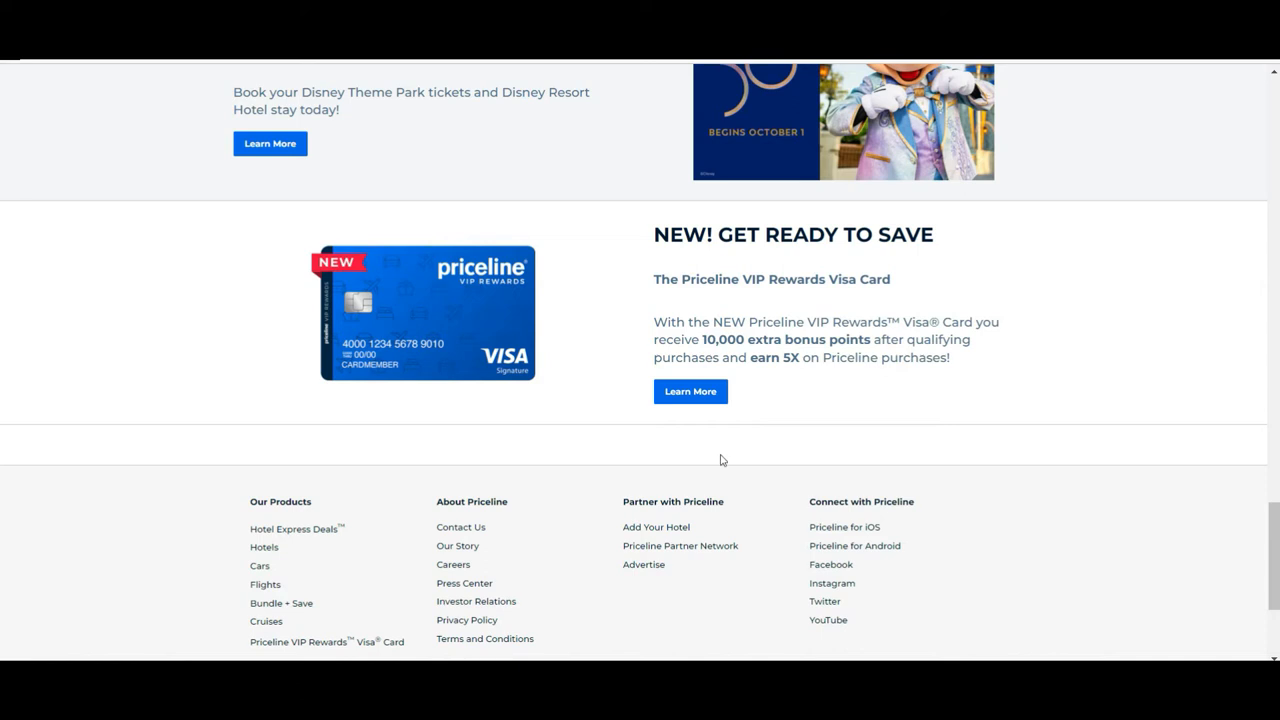
pyautogui.moveTo(672, 396)
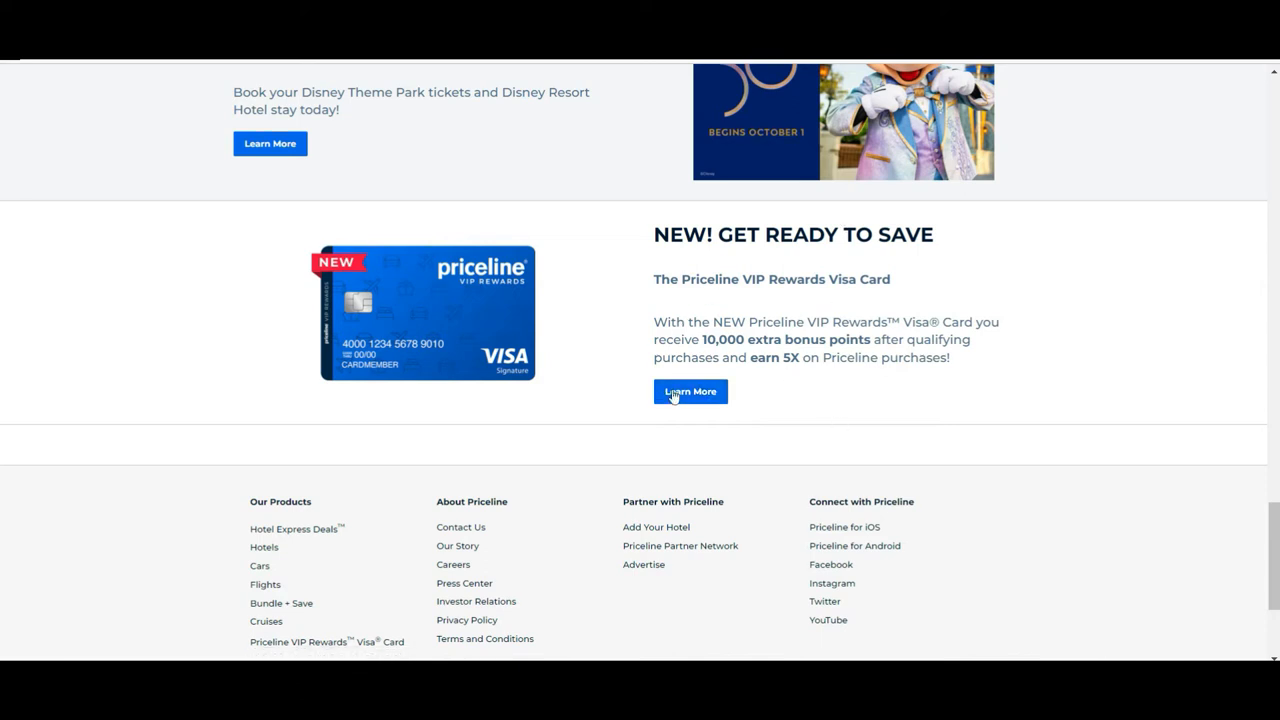
pyautogui.moveTo(632, 372)
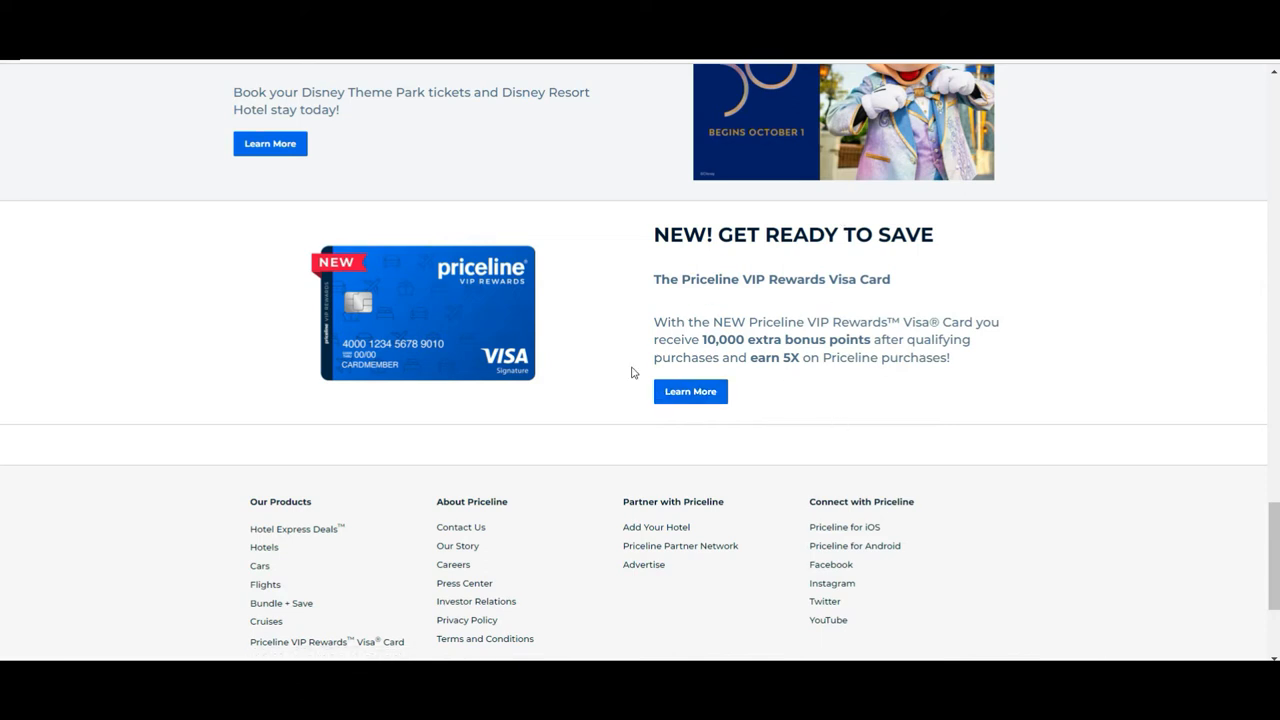
pyautogui.moveTo(624, 424)
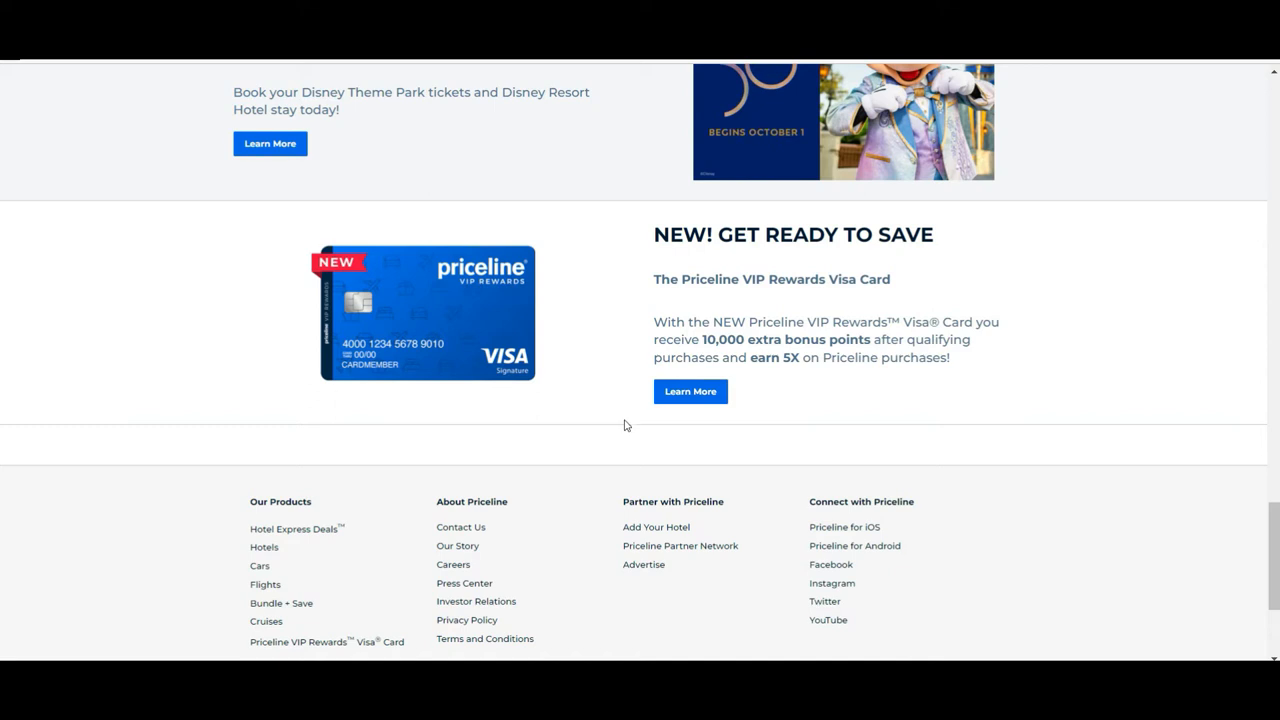
pyautogui.moveTo(888, 440)
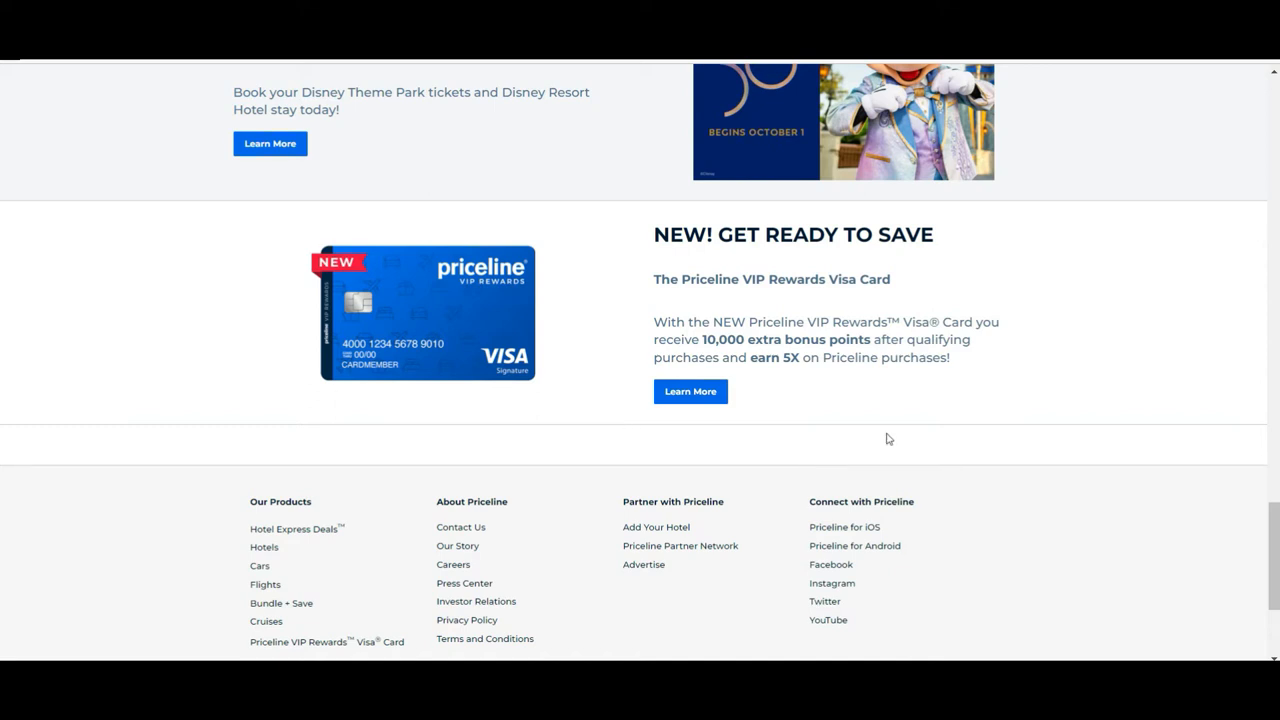
pyautogui.moveTo(620, 334)
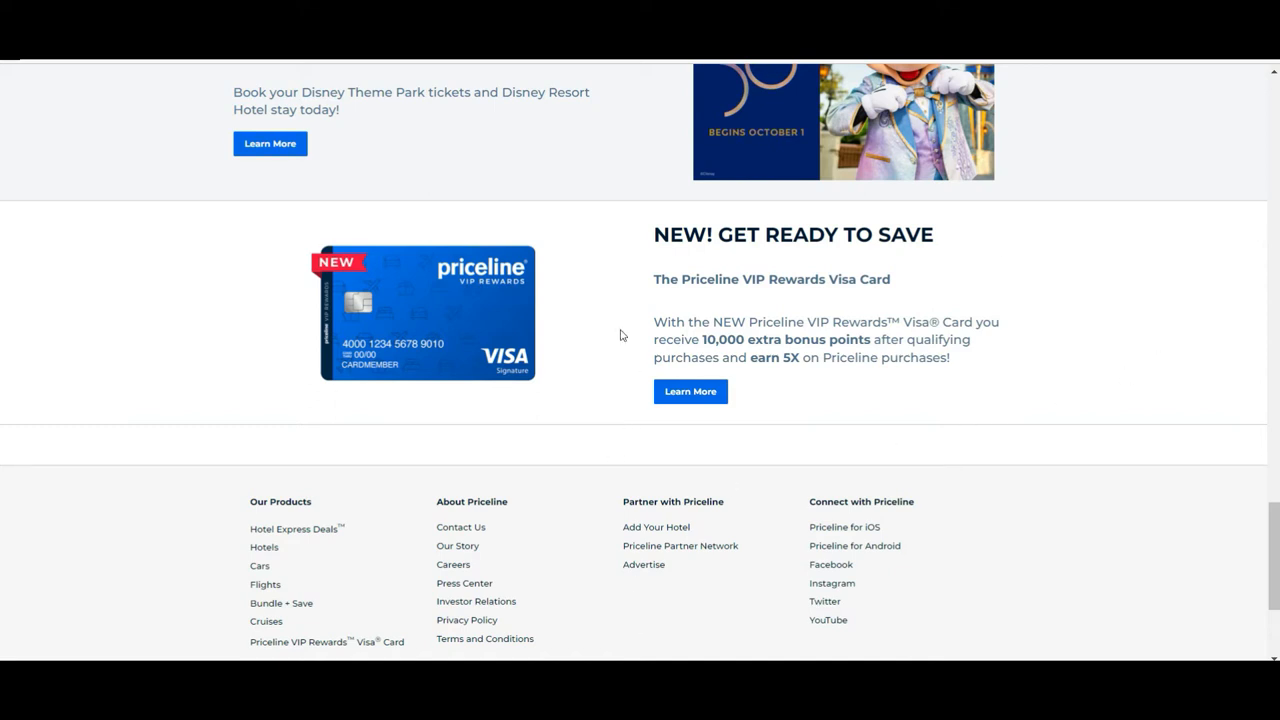
pyautogui.moveTo(576, 404)
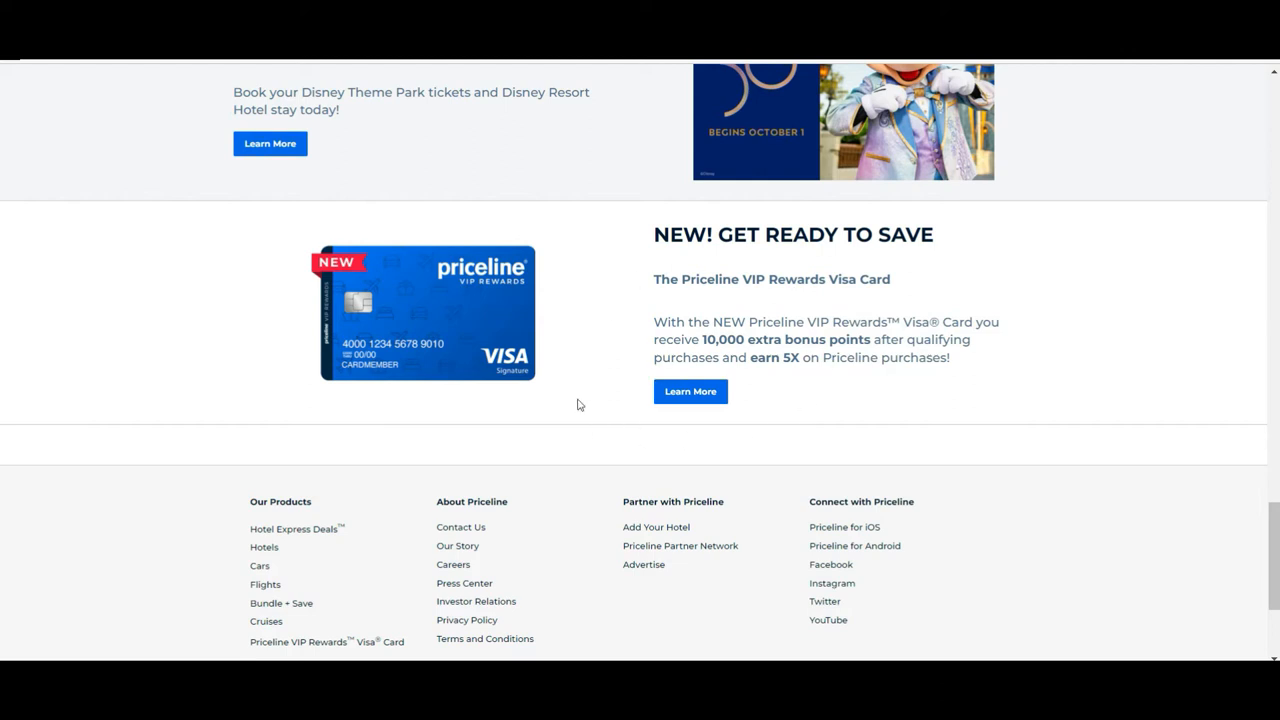
# - Return to the top of the homepage and switch the search form to Flights
pyautogui.scroll(3)
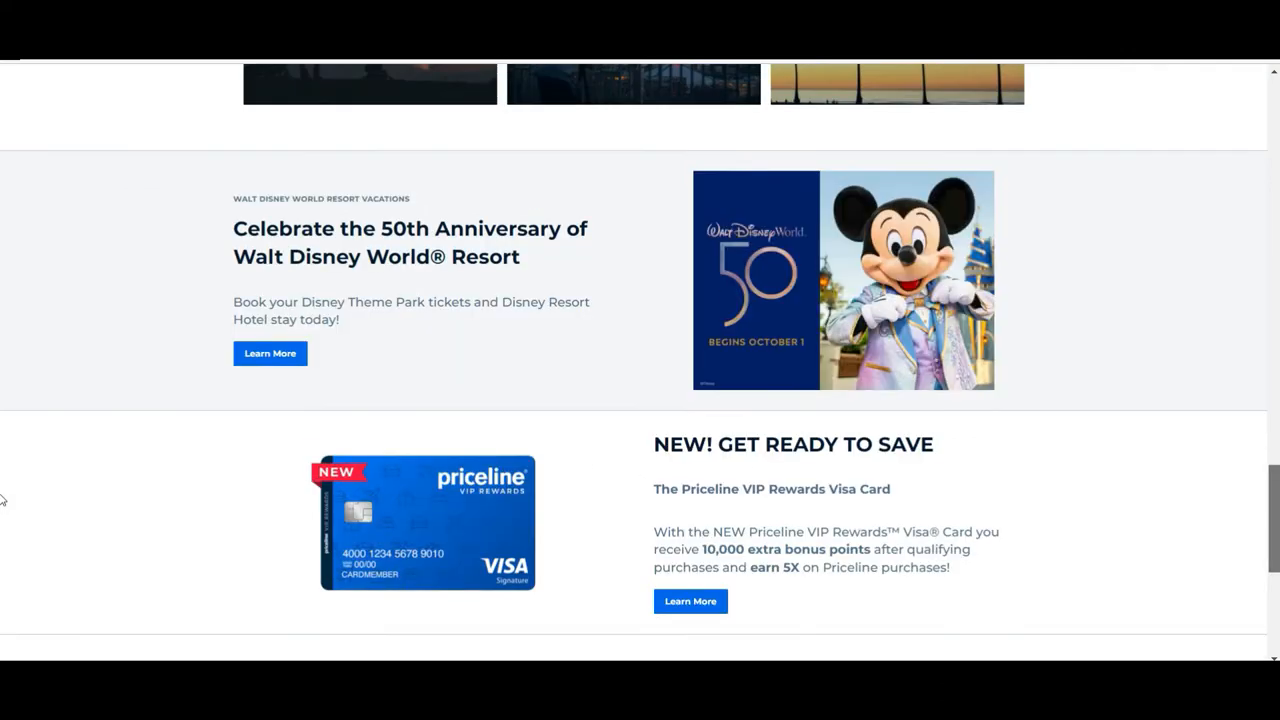
pyautogui.scroll(-3)
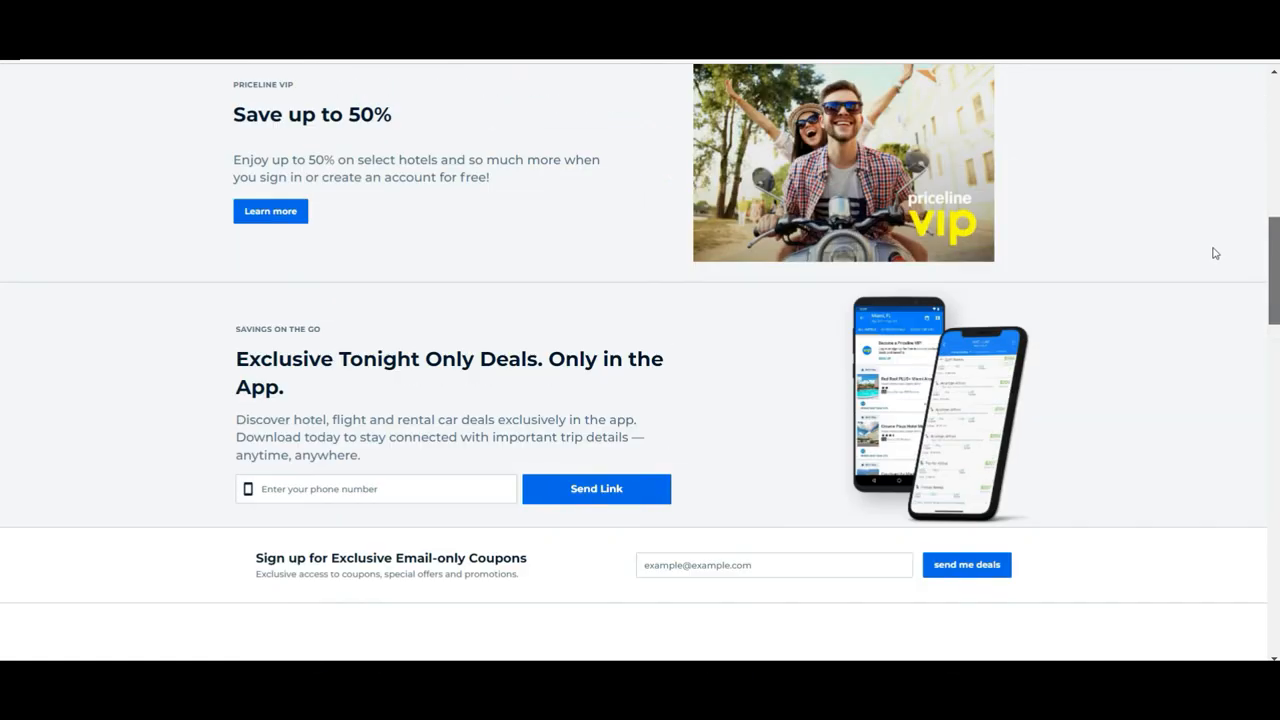
pyautogui.scroll(3)
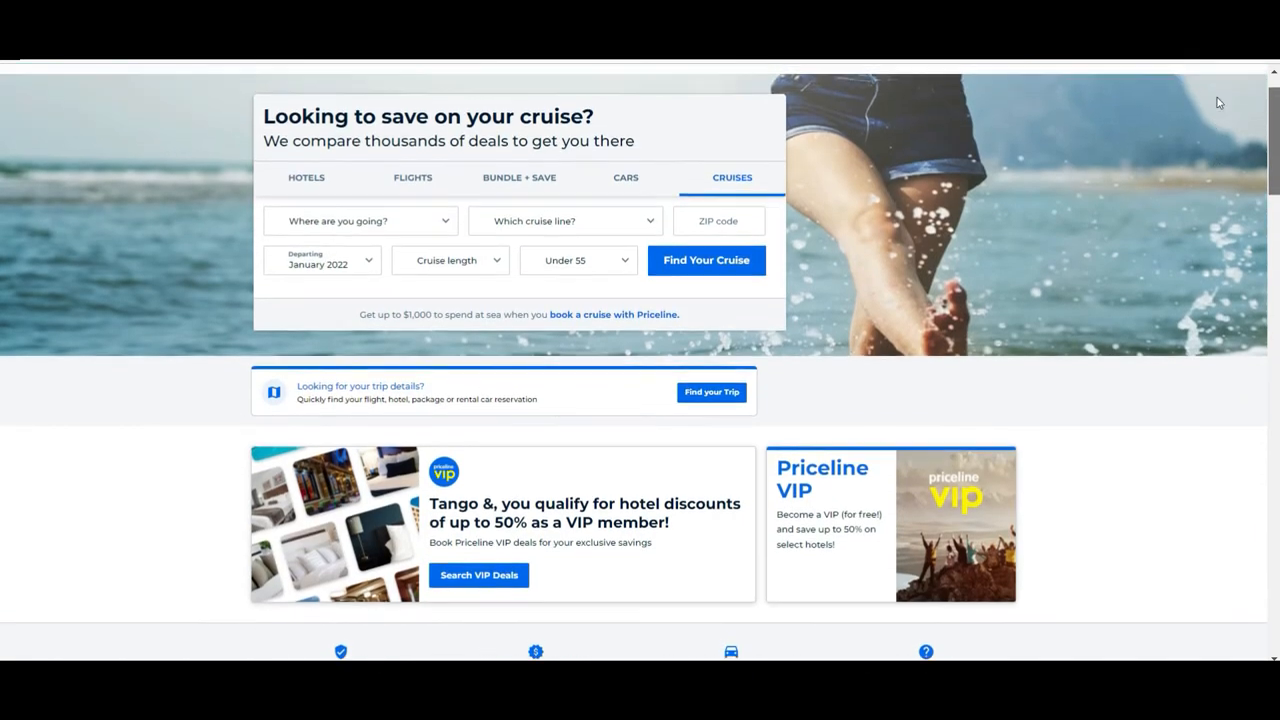
pyautogui.scroll(3)
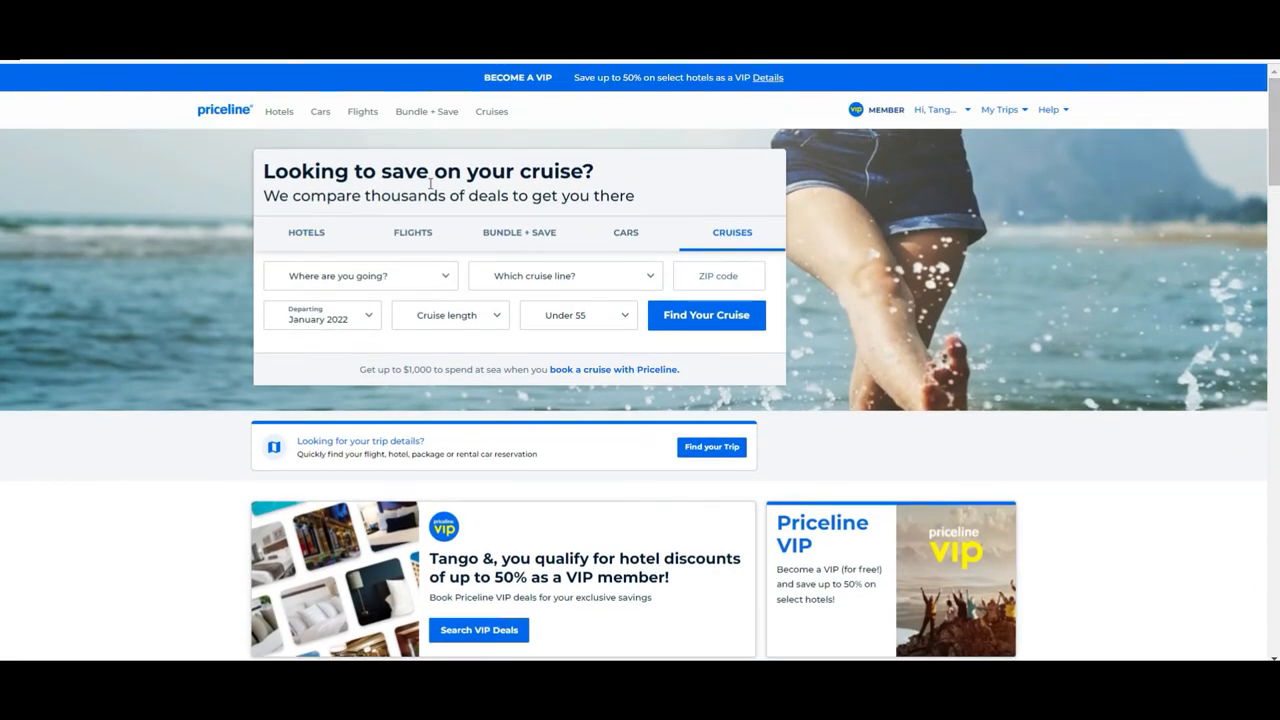
pyautogui.click(412, 232)
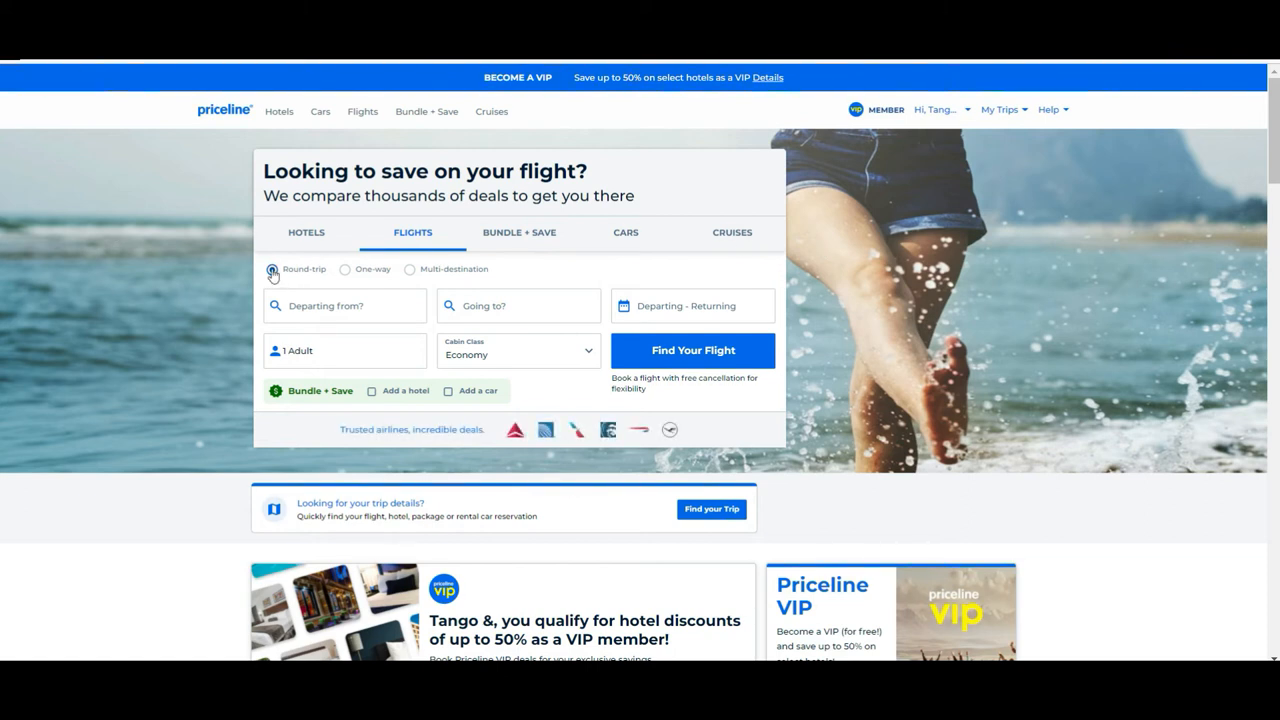
# - Toggle the trip type to one-way and back, leaving it on Round-trip
pyautogui.click(344, 268)
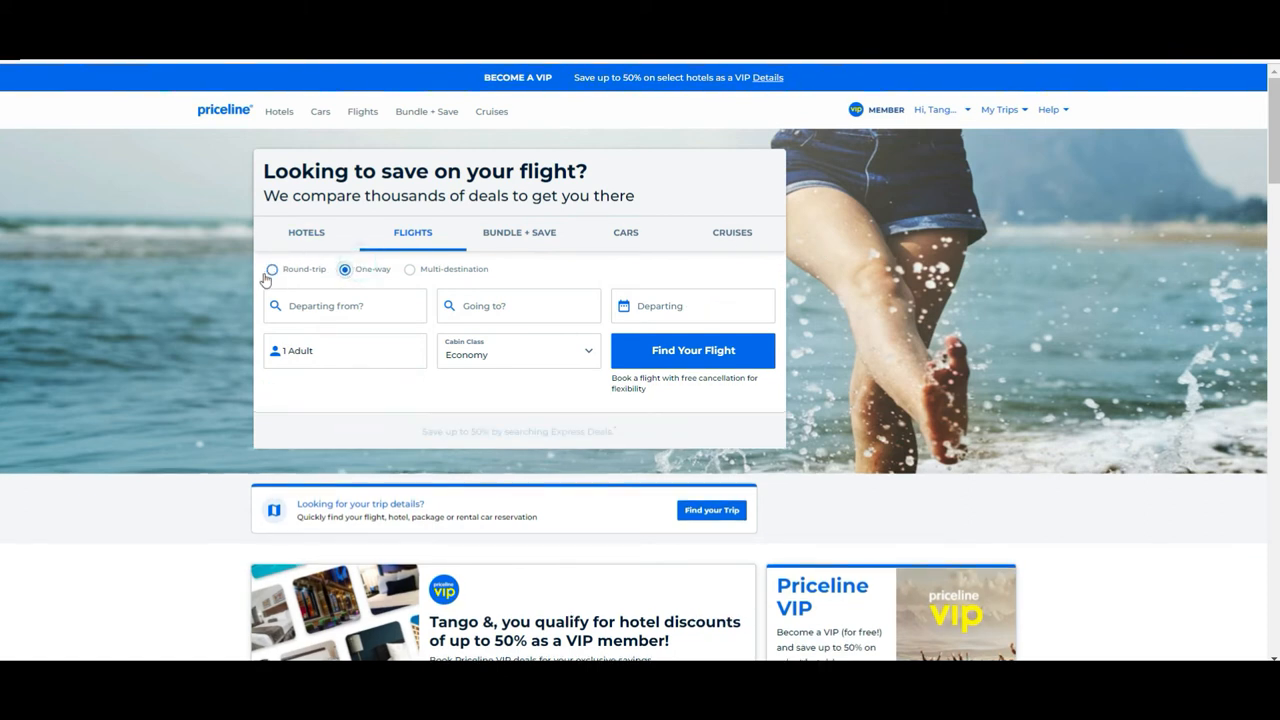
pyautogui.click(410, 268)
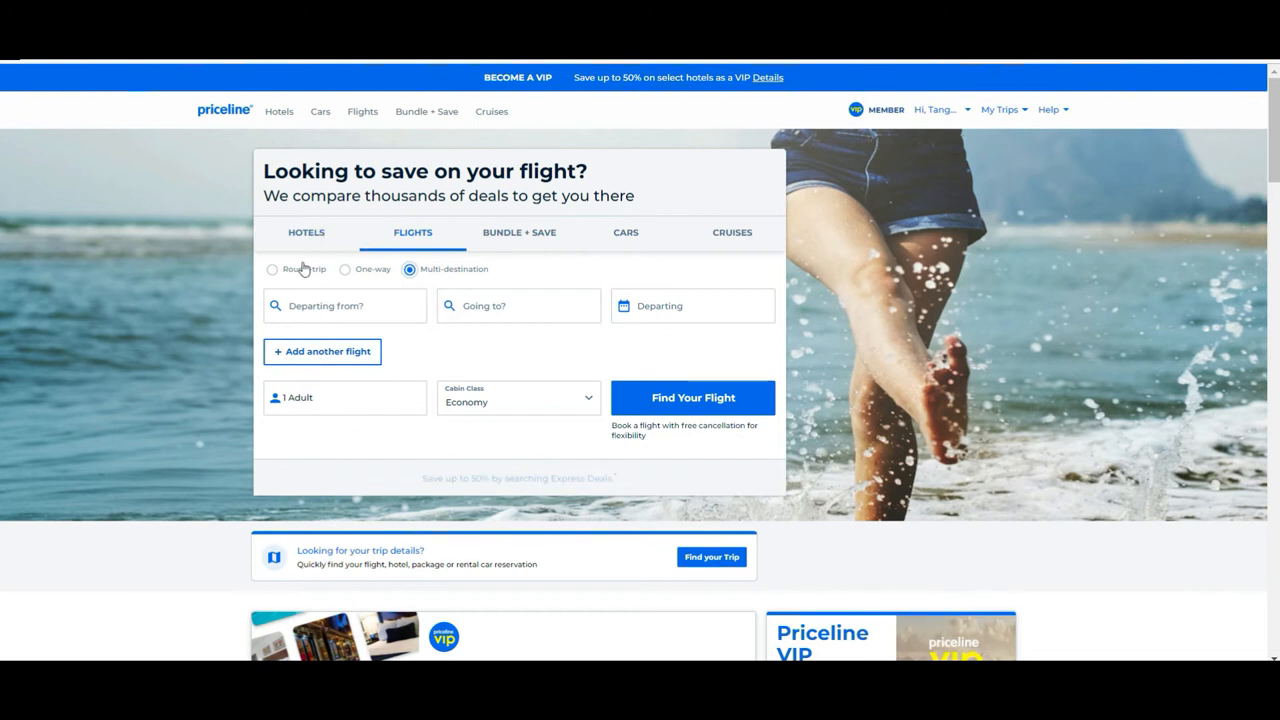
pyautogui.click(272, 268)
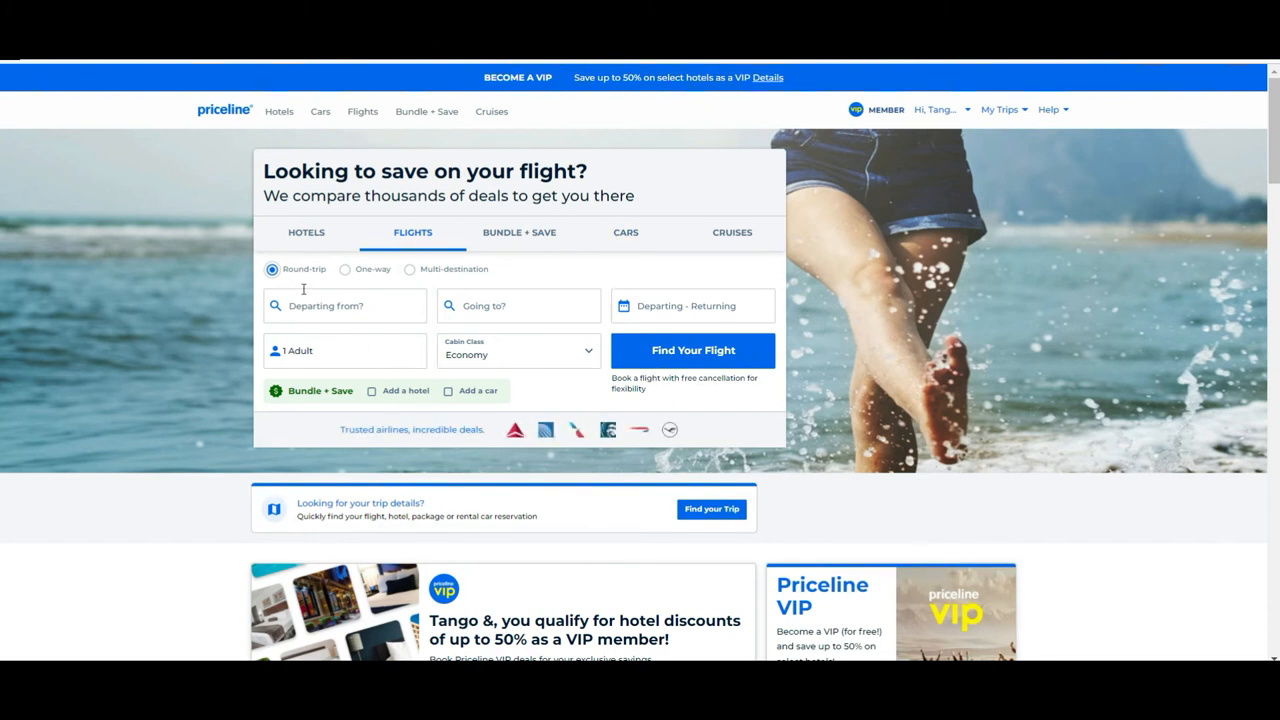
# - Set departure to Barcelona El Prat (BCN) and destination to Athens Intl Airport (ATH)
pyautogui.click(344, 304)
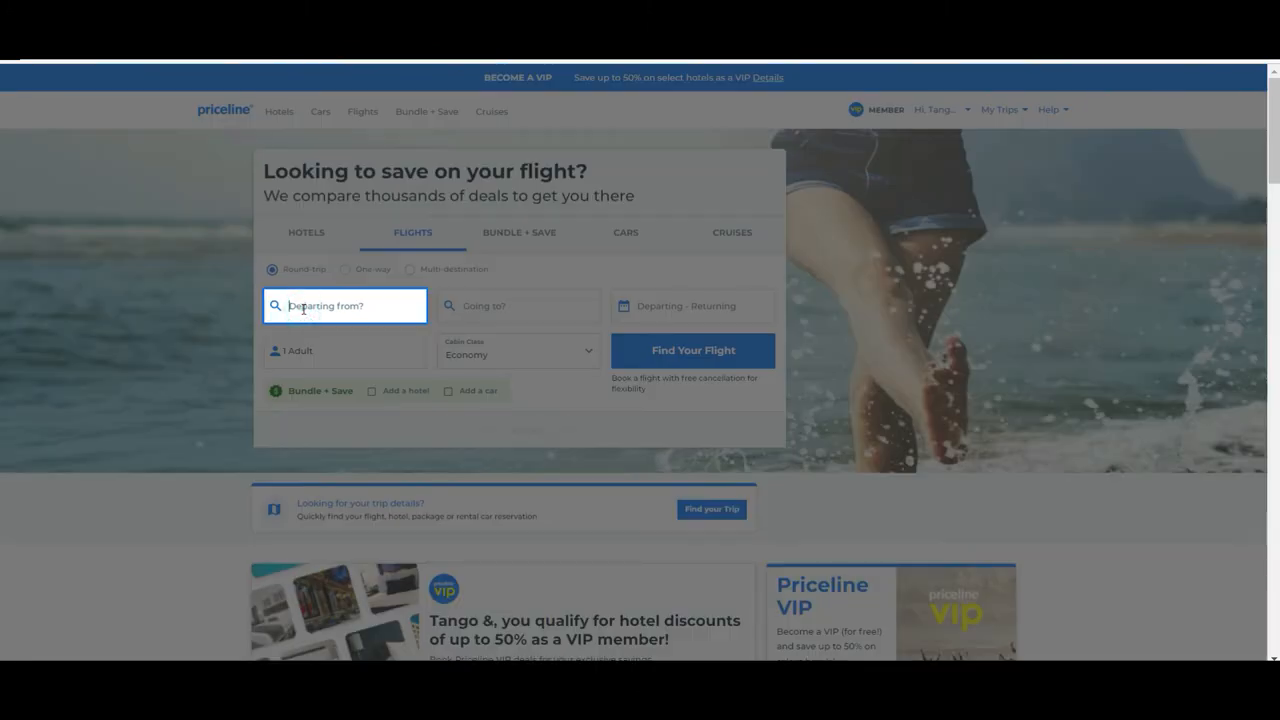
pyautogui.write('barcelona')
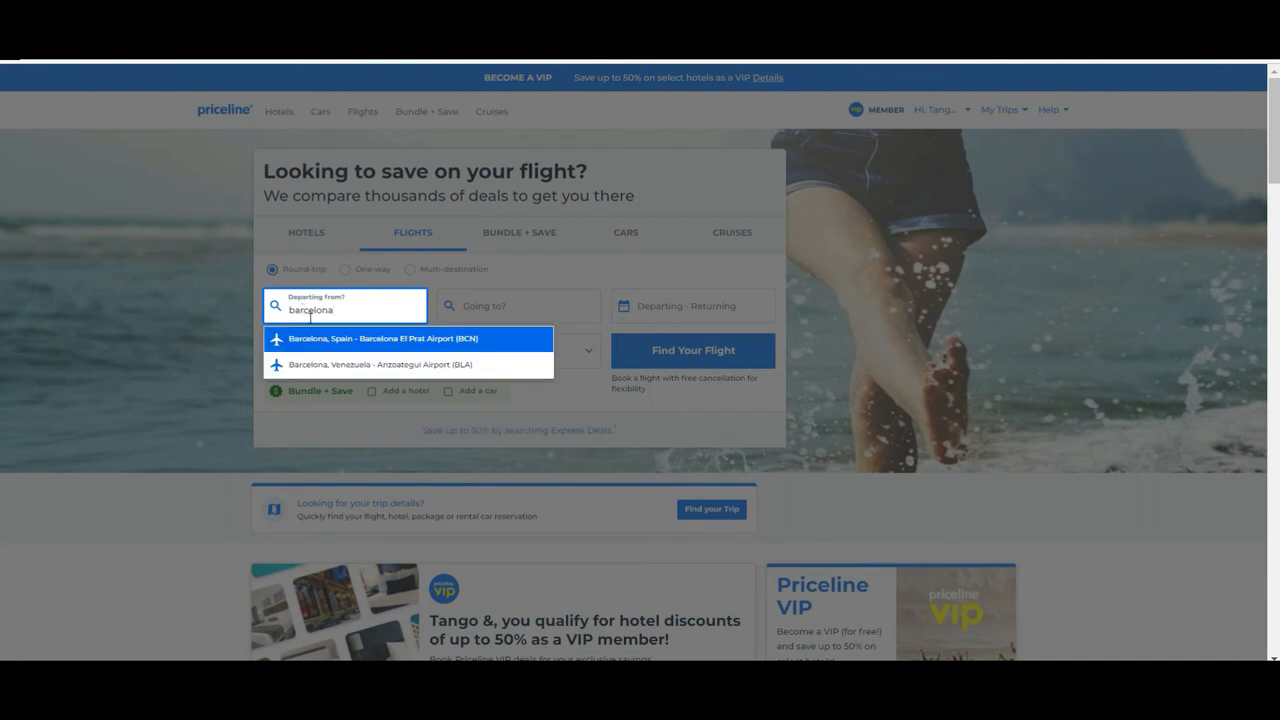
pyautogui.click(380, 338)
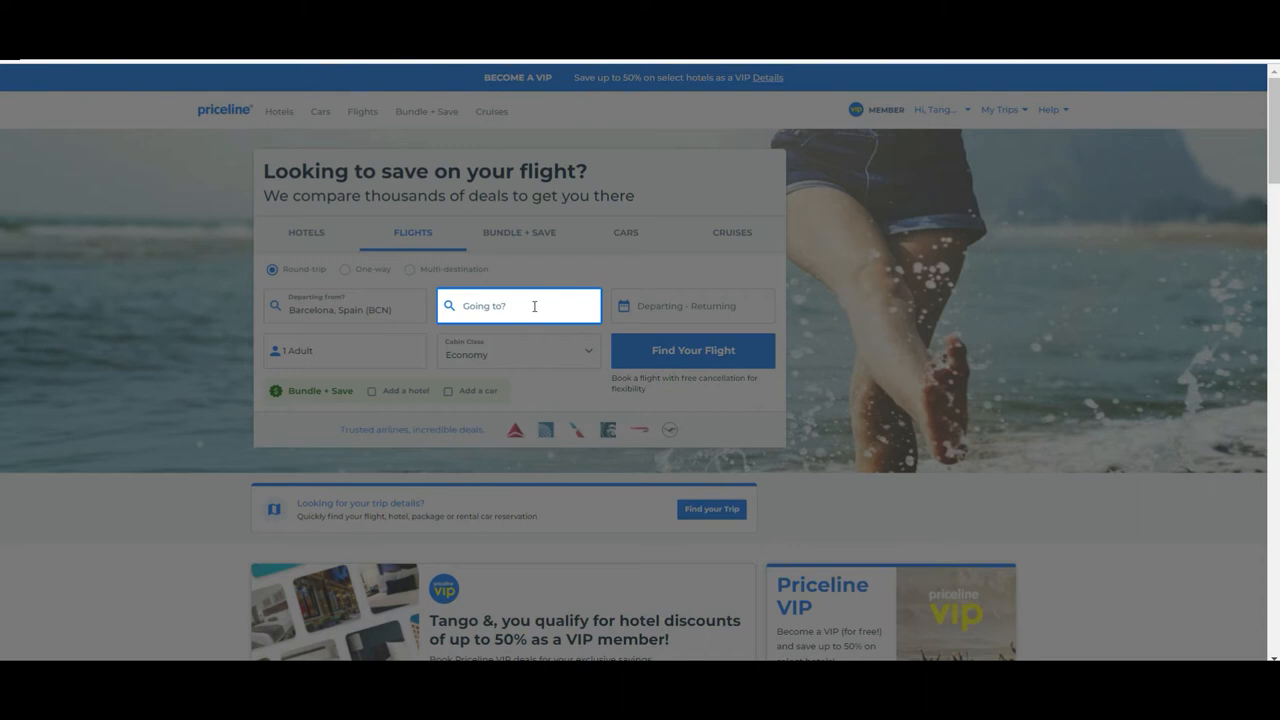
pyautogui.write('athens')
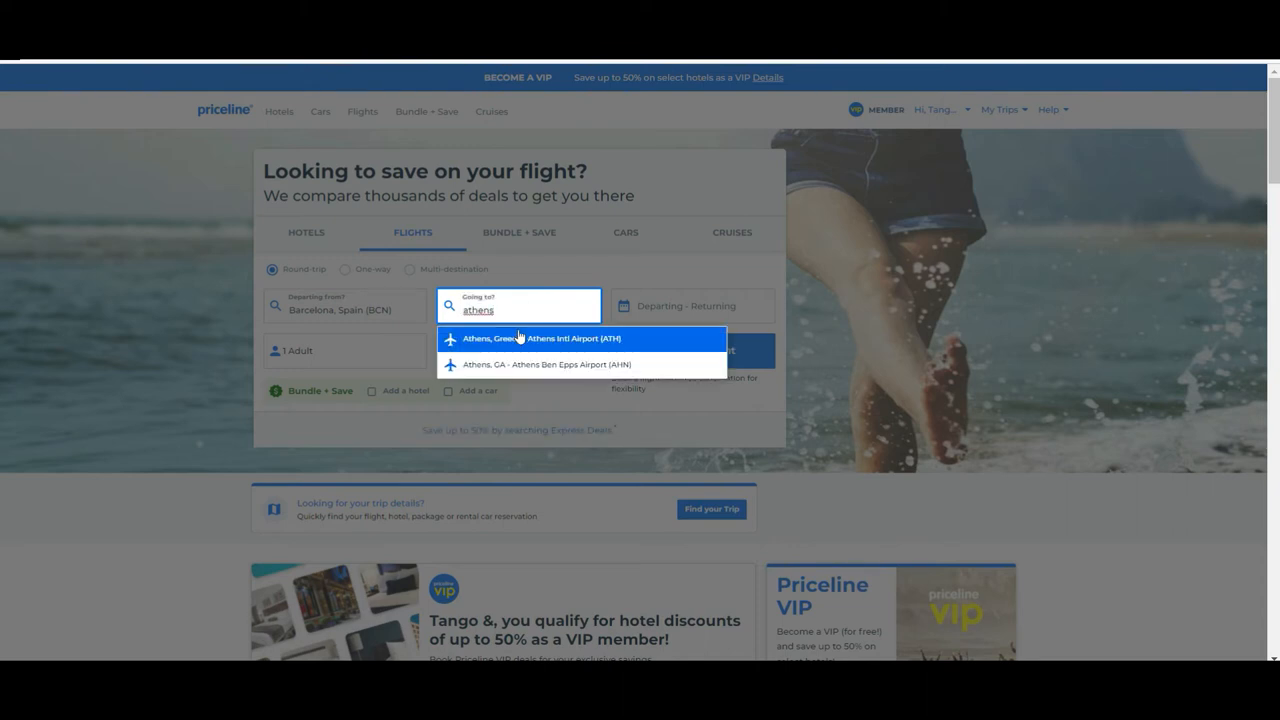
pyautogui.click(578, 338)
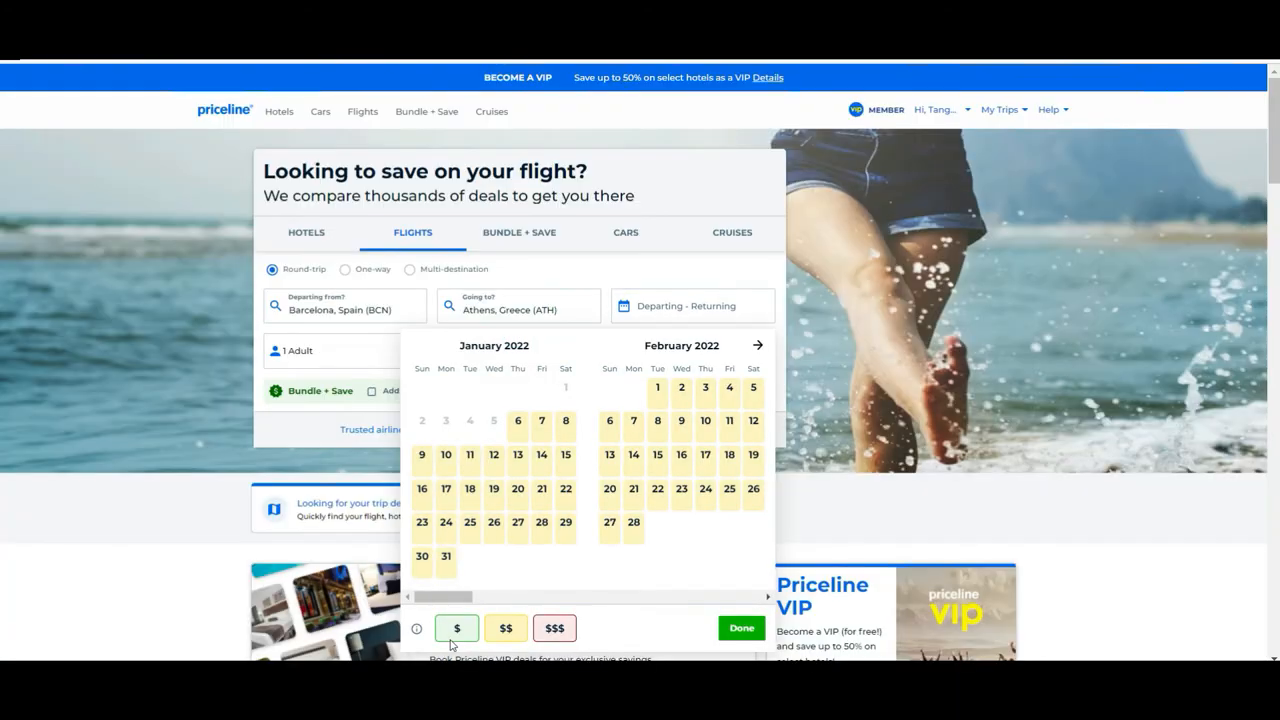
# - Pick January 20, 2022 departure and January 29, 2022 return in the date picker
pyautogui.click(516, 420)
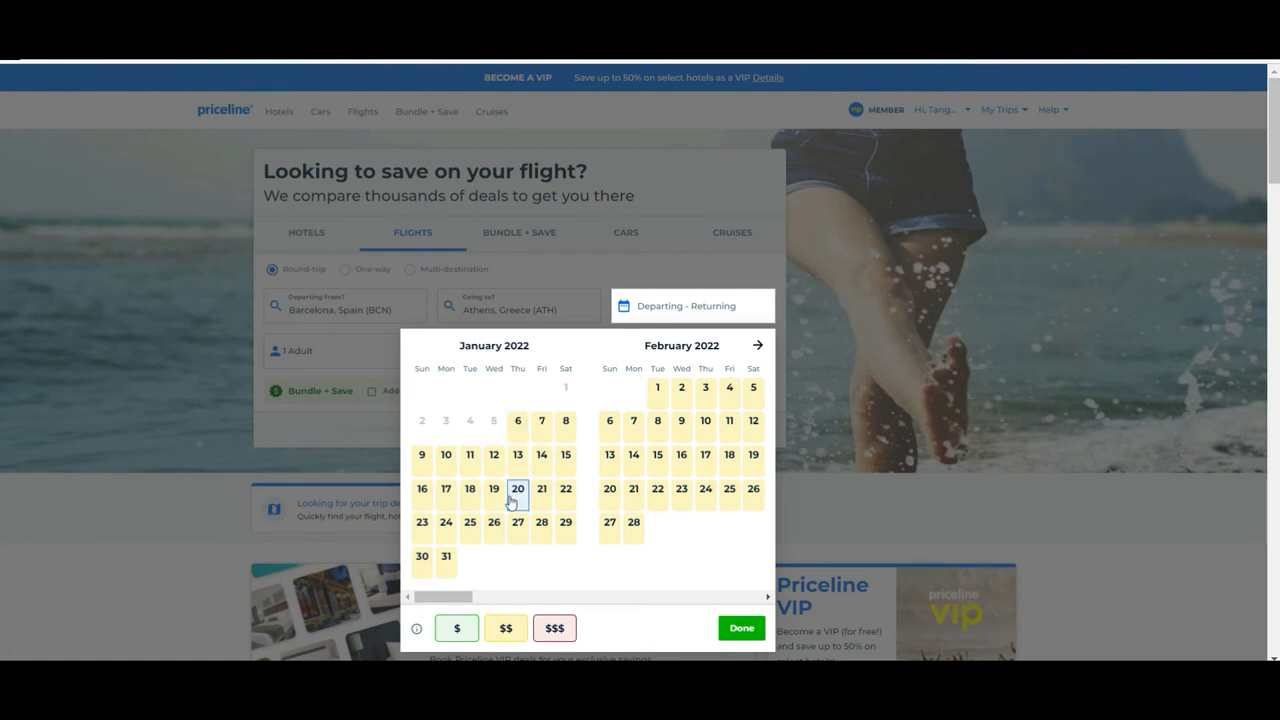
pyautogui.click(516, 488)
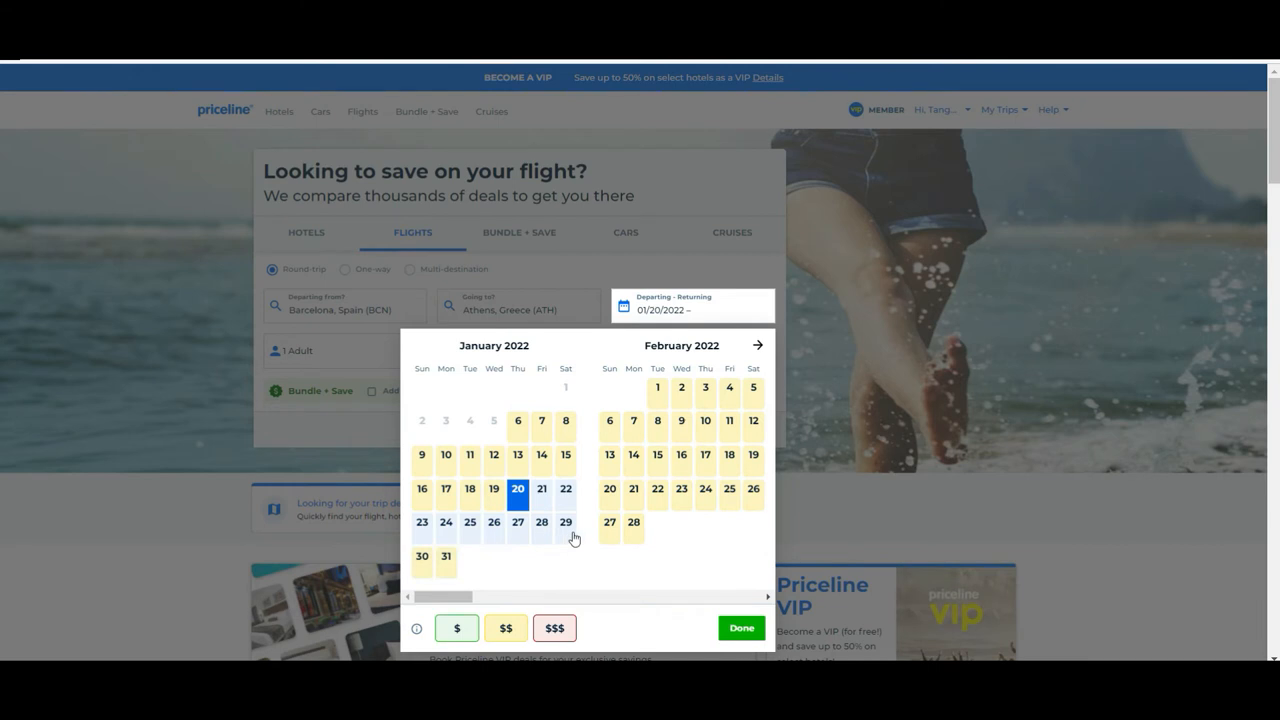
pyautogui.click(740, 628)
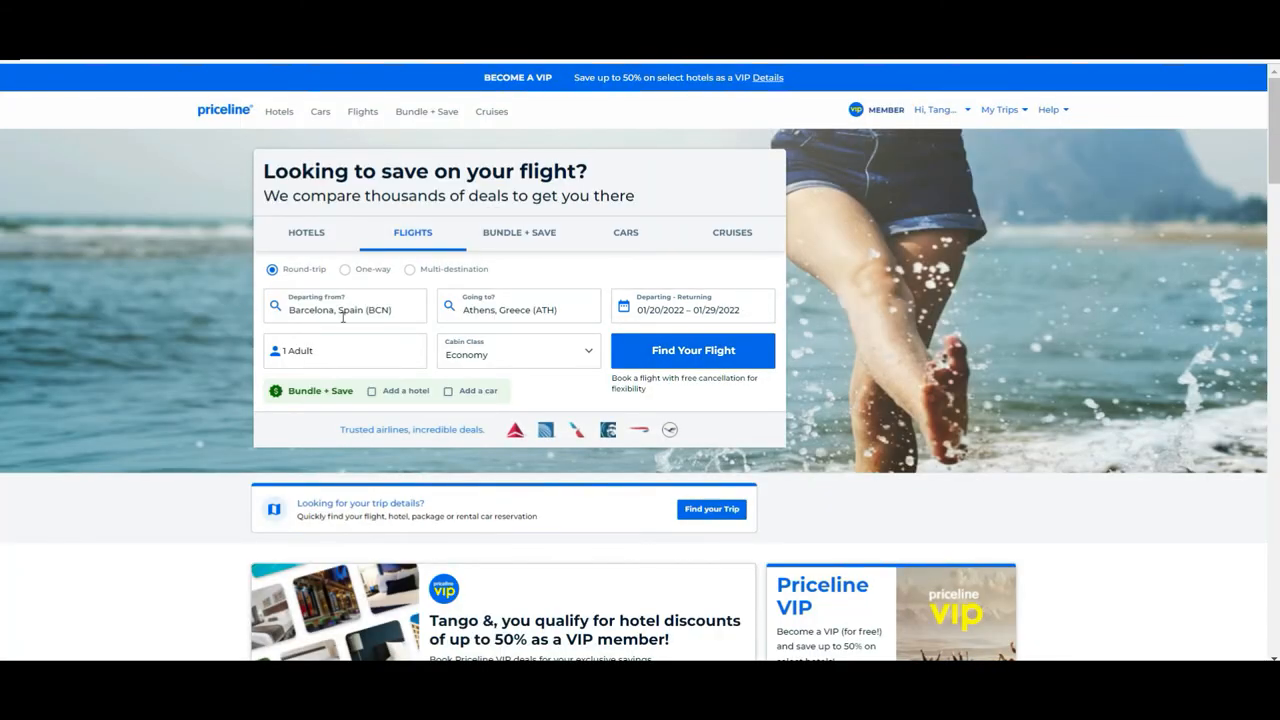
pyautogui.click(344, 350)
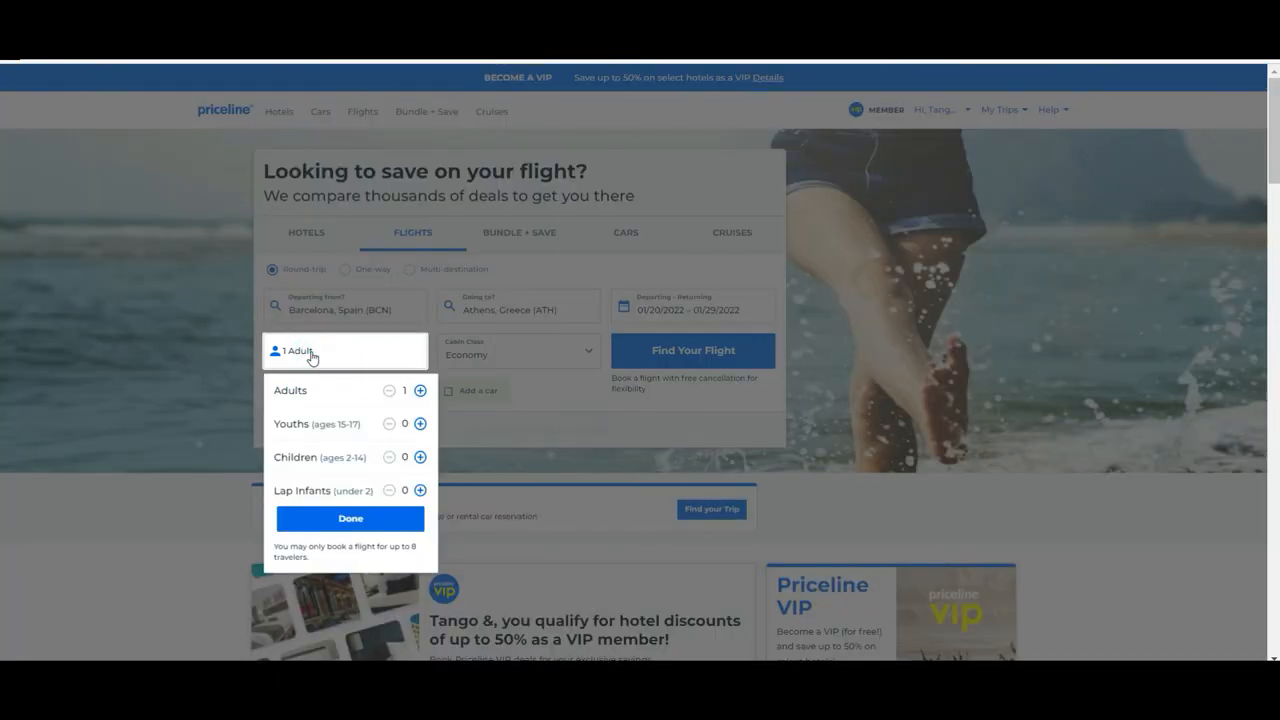
pyautogui.click(518, 352)
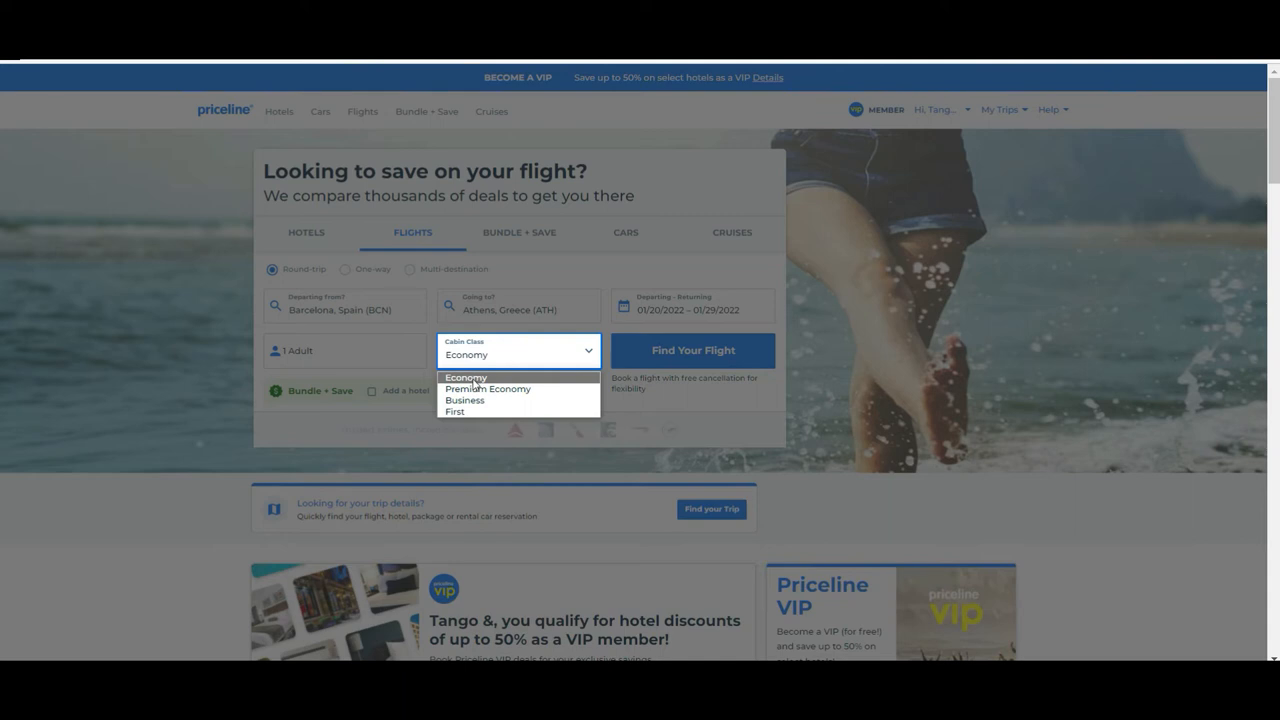
pyautogui.click(466, 376)
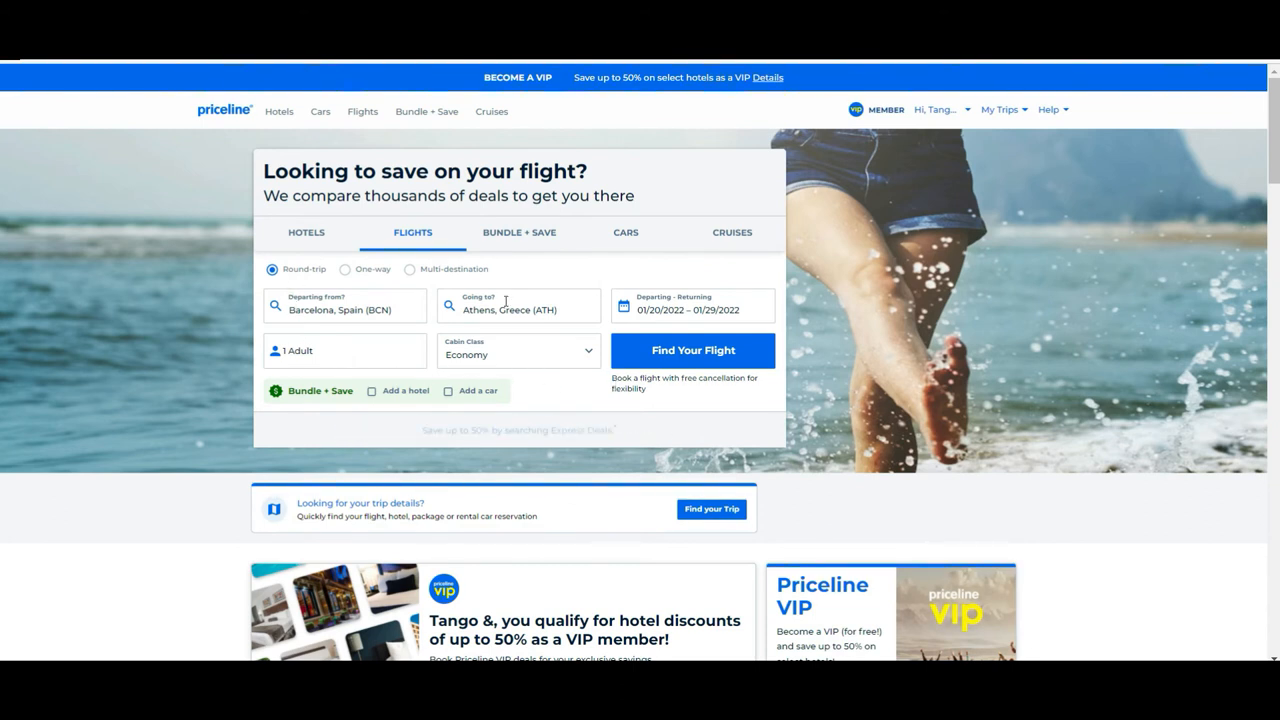
pyautogui.moveTo(692, 352)
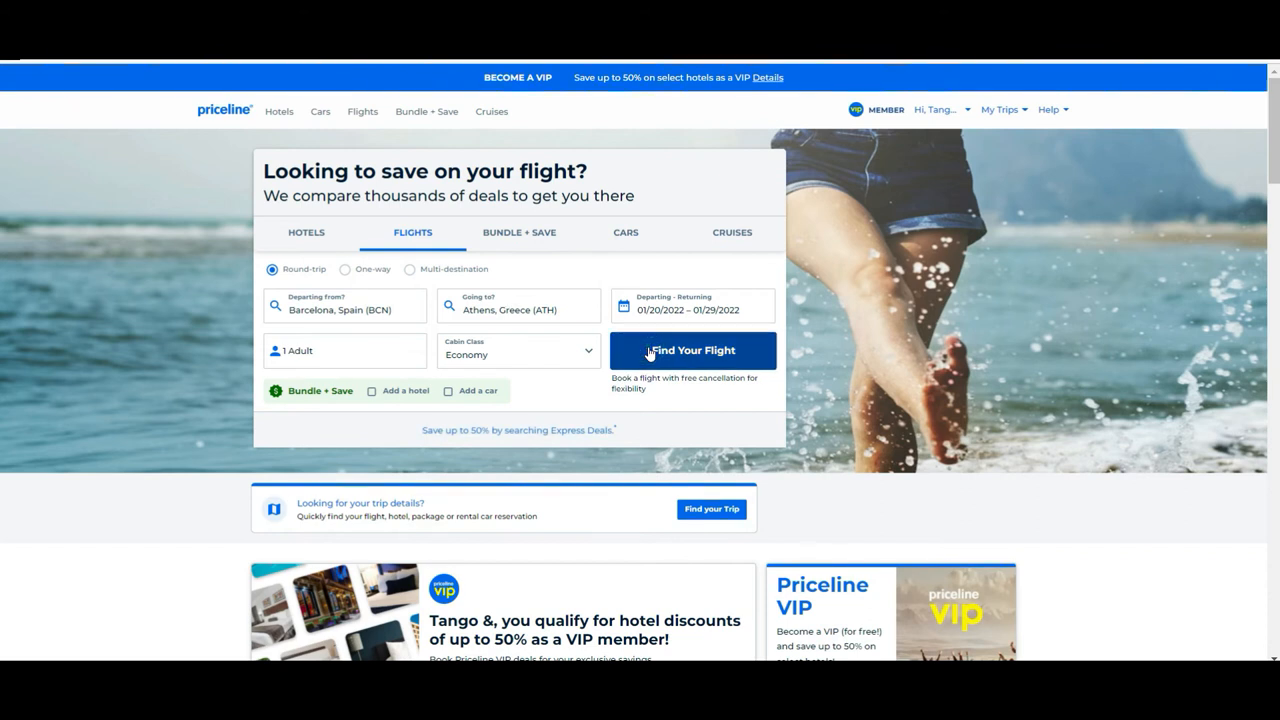
# - Browse the Barcelona–Athens departure flight list from $191 and return toward the top
pyautogui.scroll(-3)
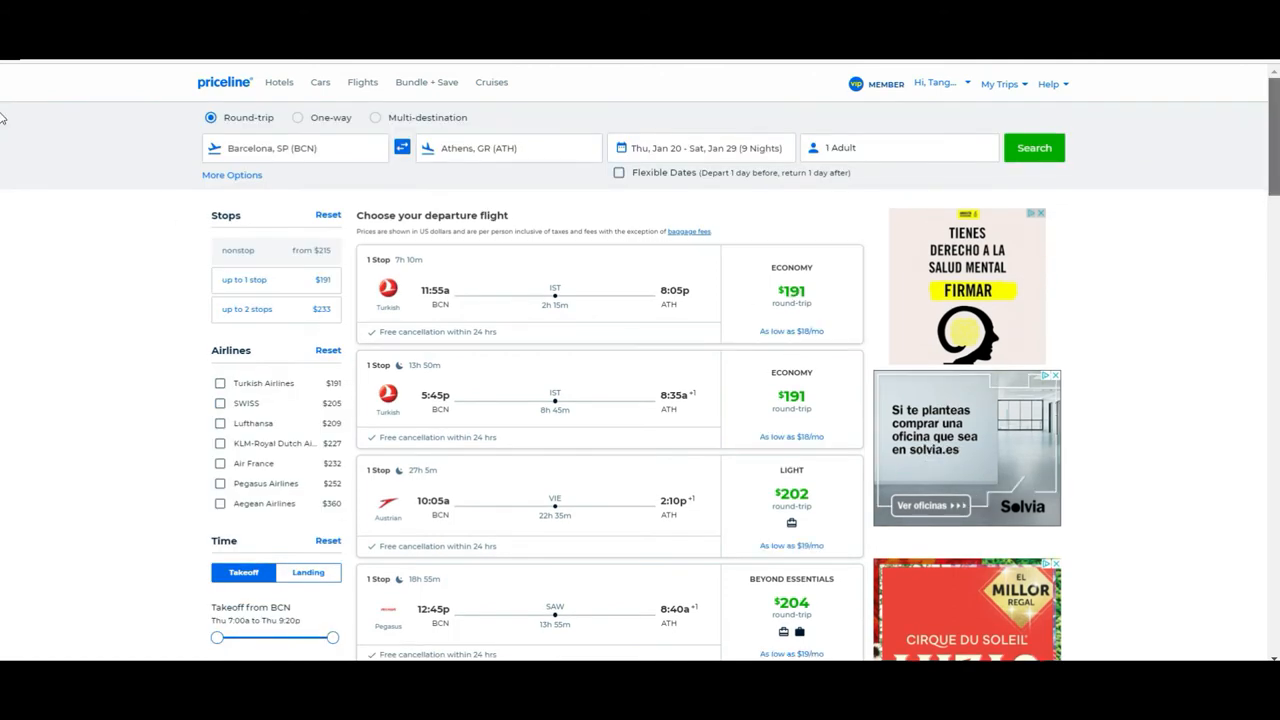
pyautogui.scroll(-3)
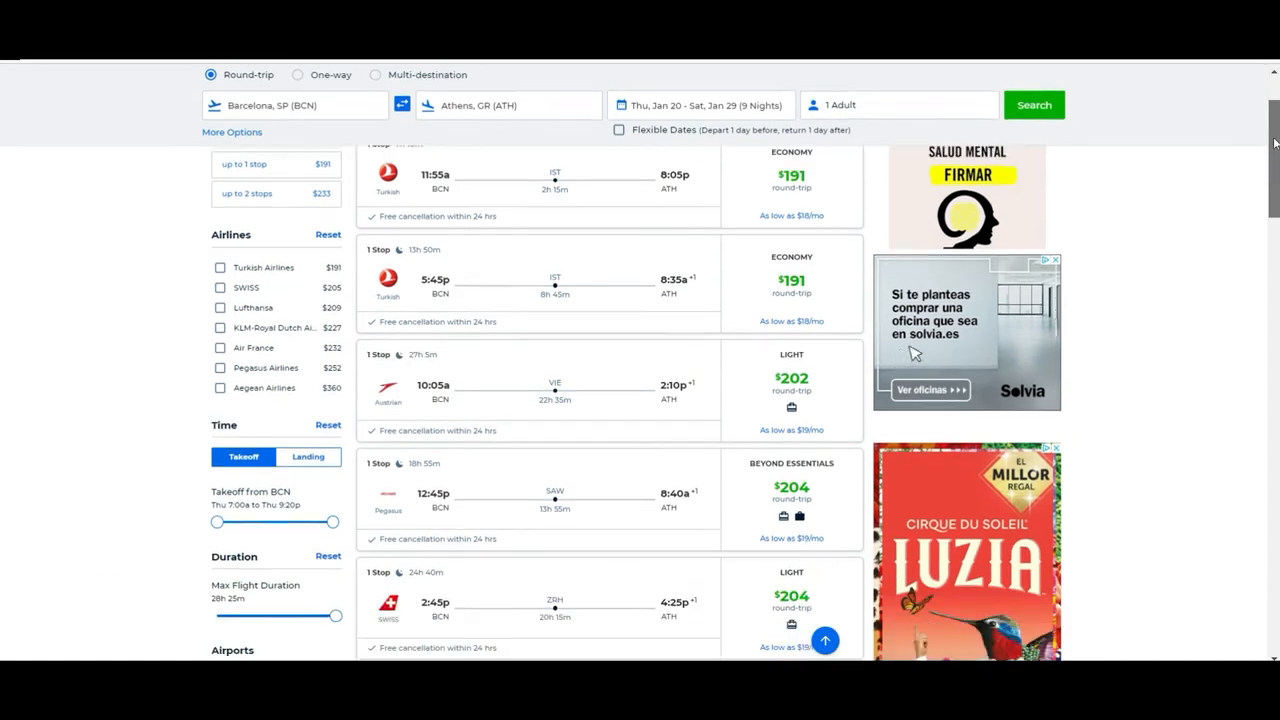
pyautogui.scroll(-3)
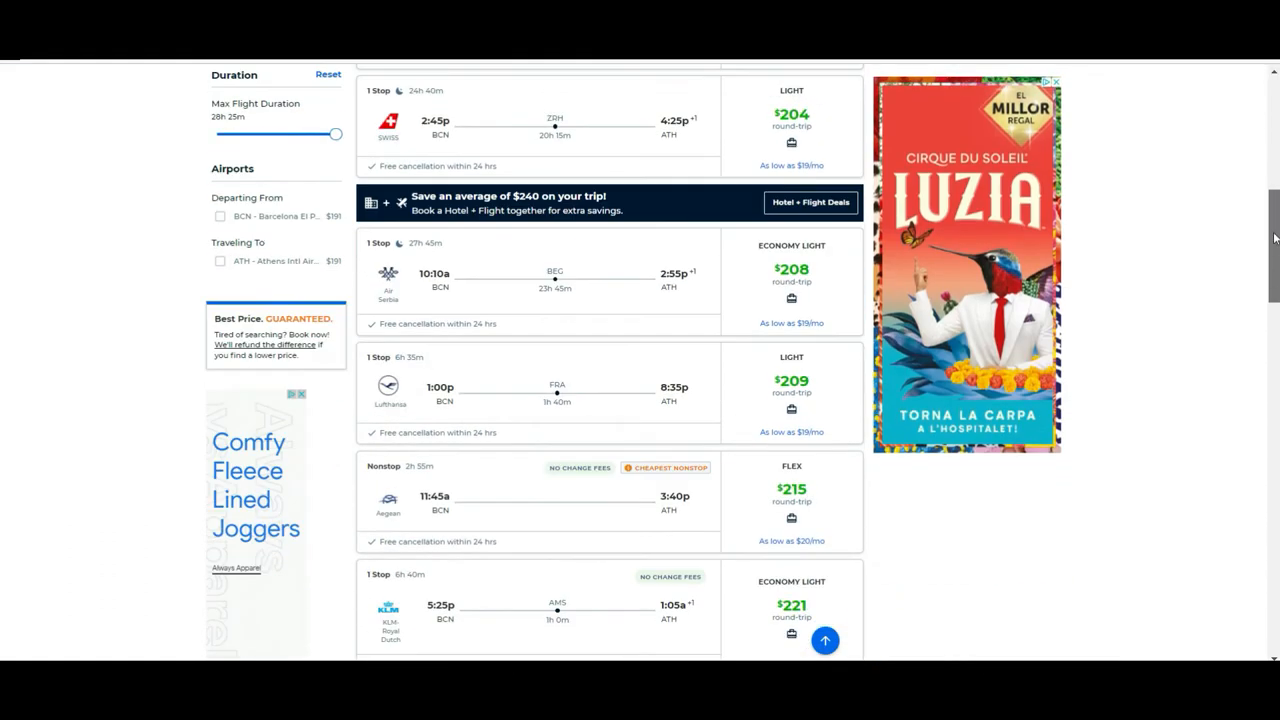
pyautogui.scroll(-3)
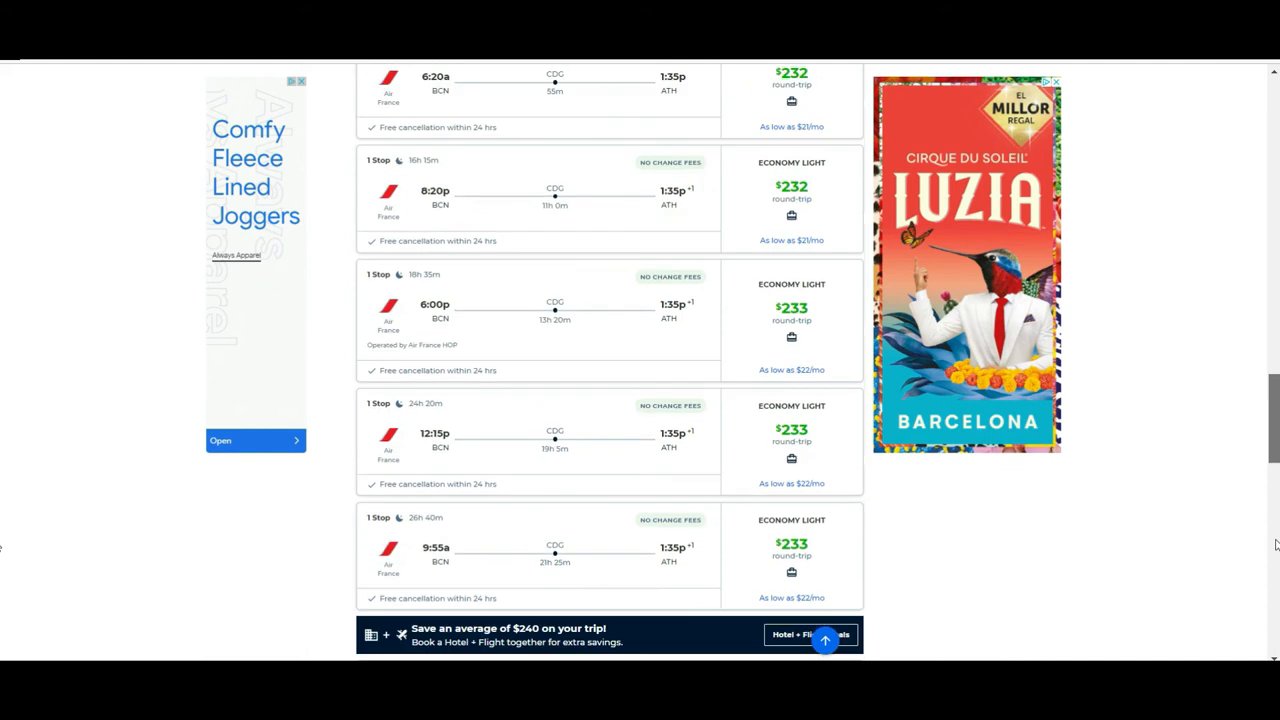
pyautogui.scroll(-3)
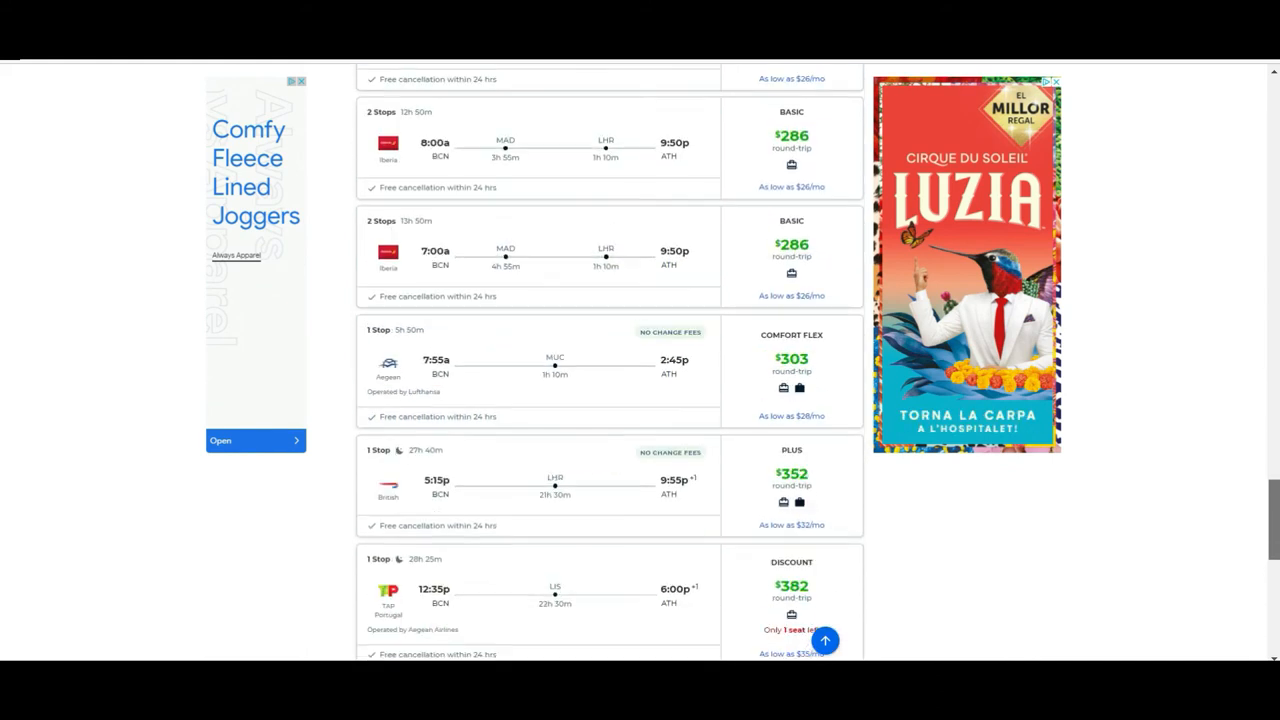
pyautogui.scroll(3)
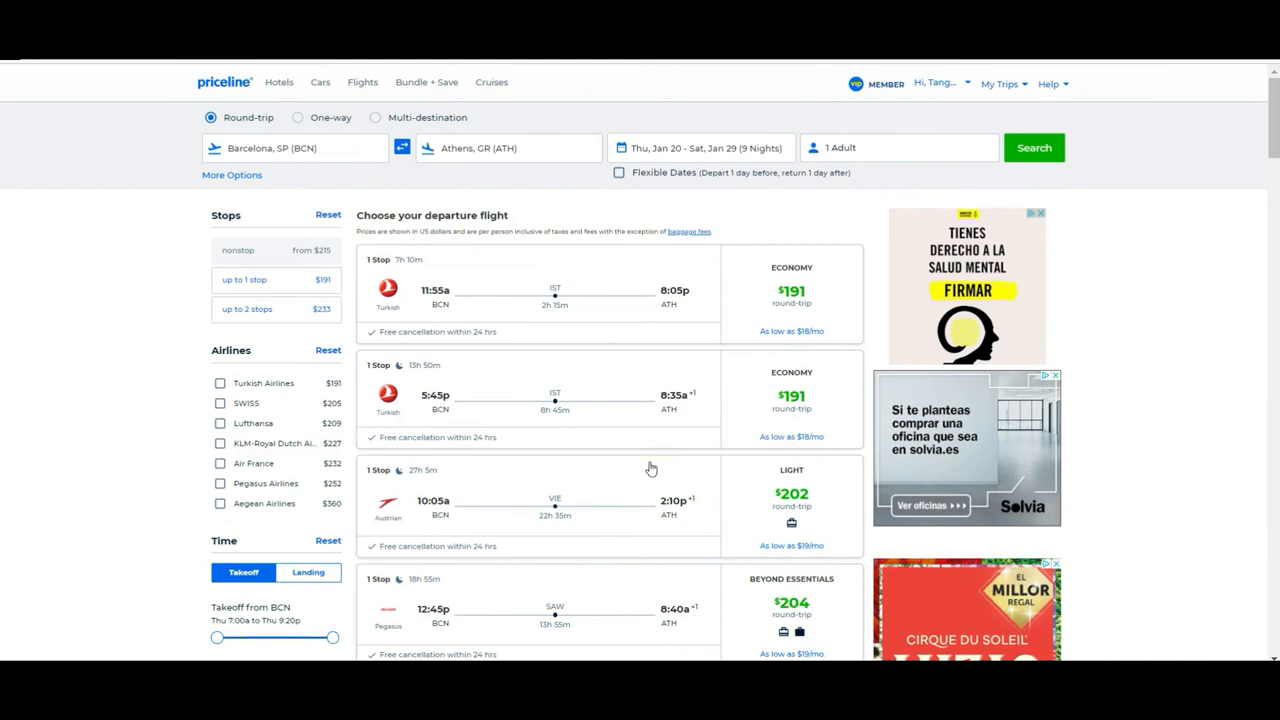
pyautogui.moveTo(140, 216)
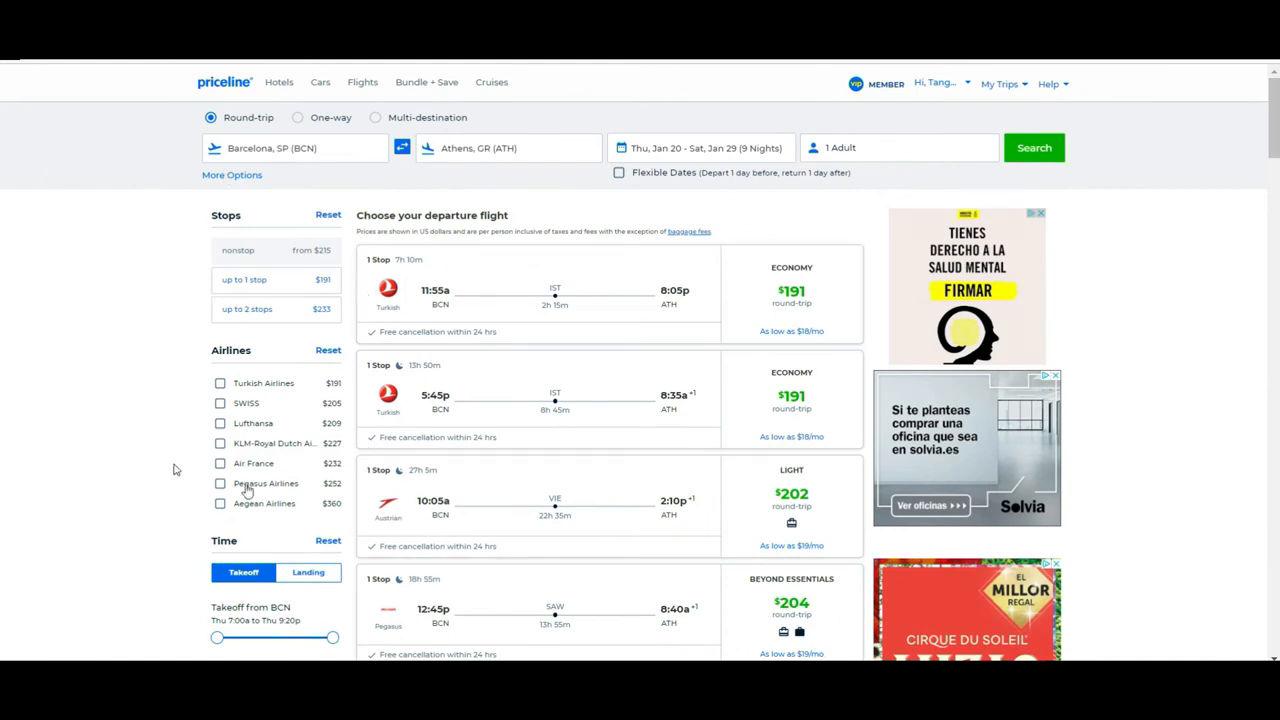
pyautogui.moveTo(4, 108)
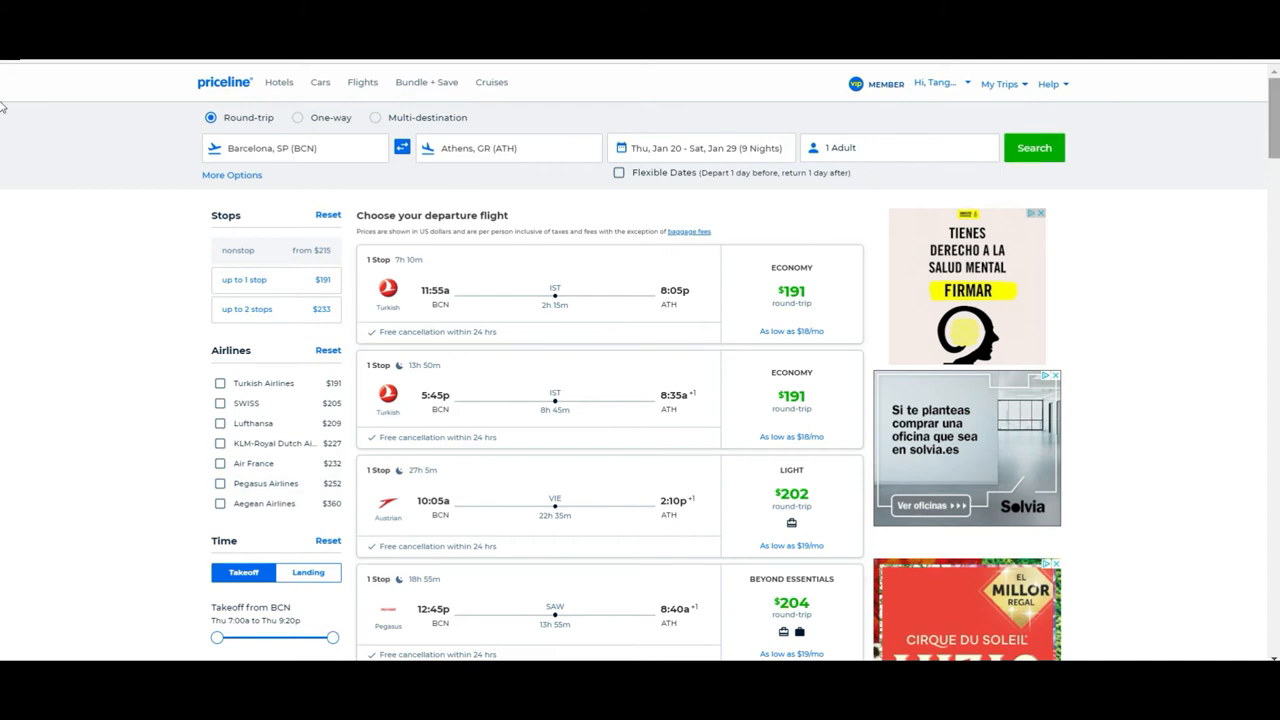
# - Tick Turkish Airlines, SWISS and Lufthansa in the Airlines filter and scroll the narrowed list
pyautogui.scroll(-3)
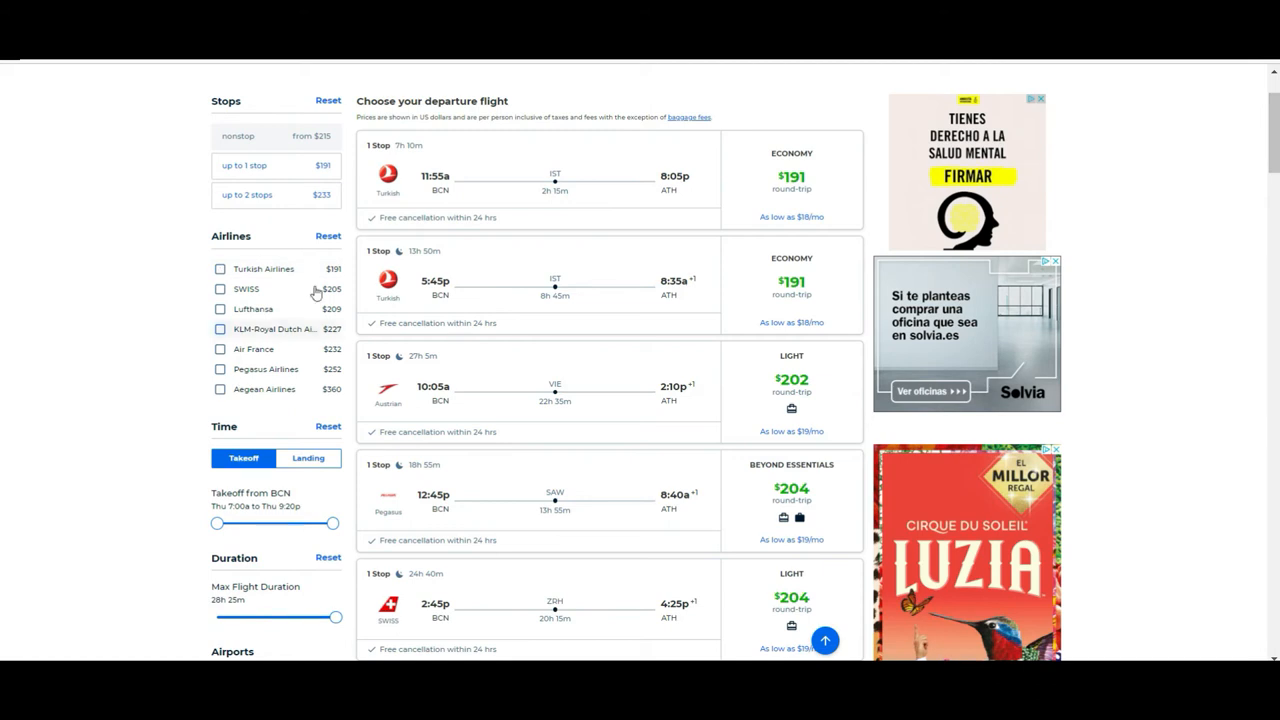
pyautogui.moveTo(196, 314)
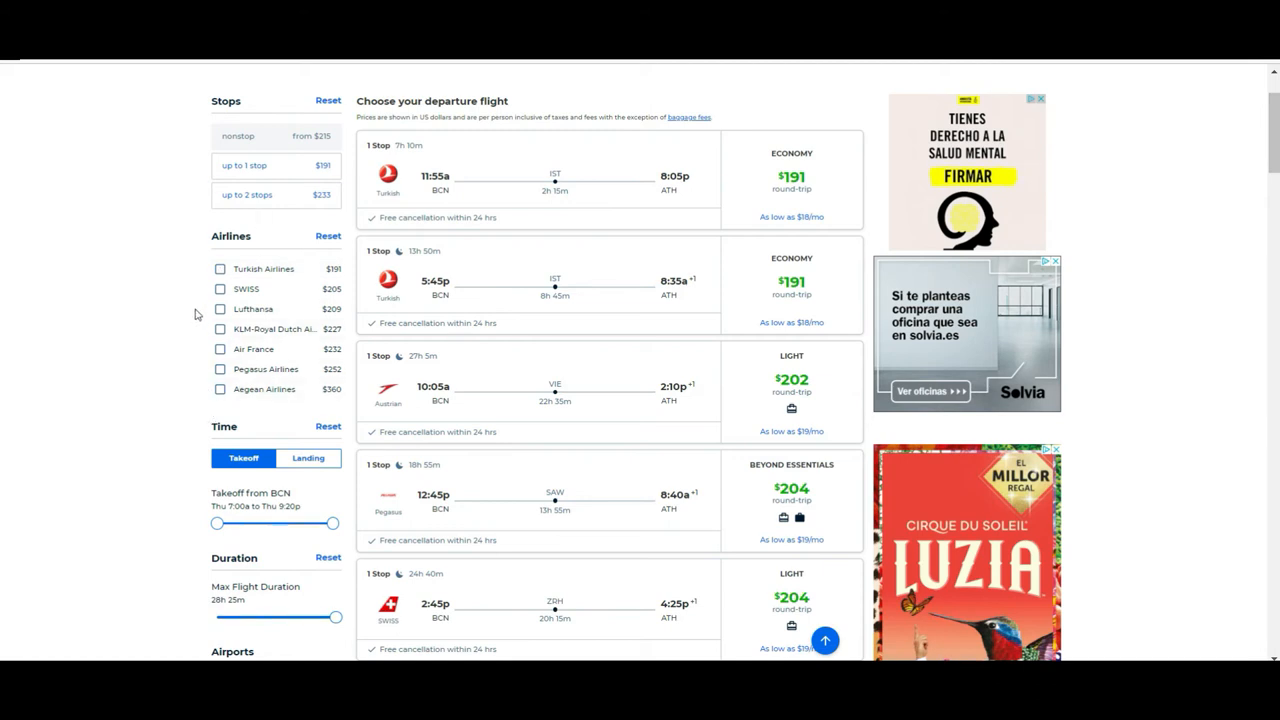
pyautogui.click(220, 268)
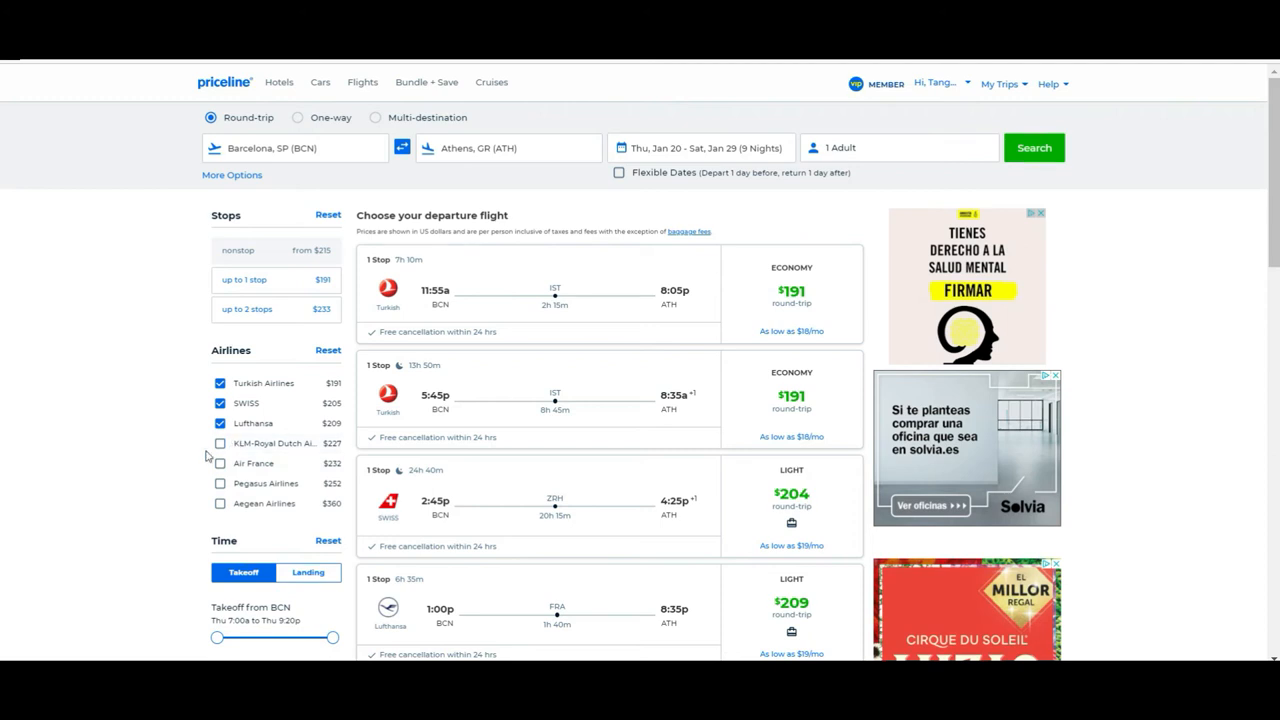
pyautogui.click(220, 424)
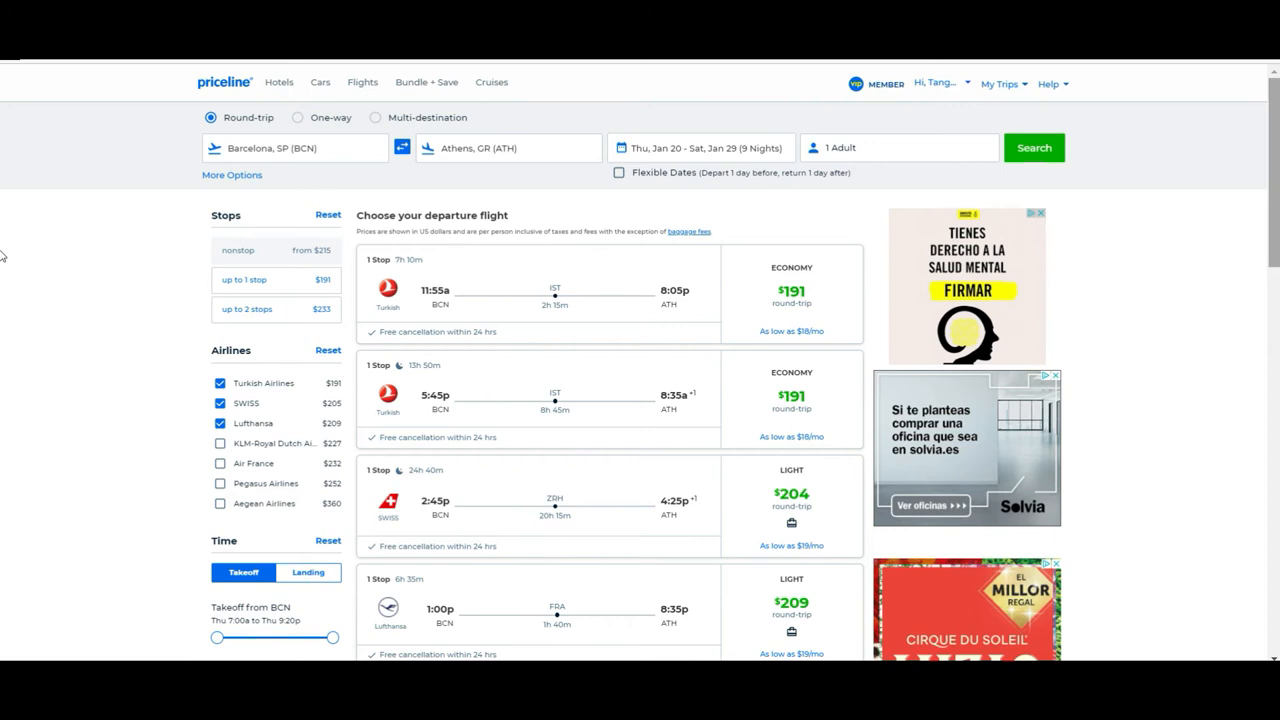
pyautogui.scroll(-3)
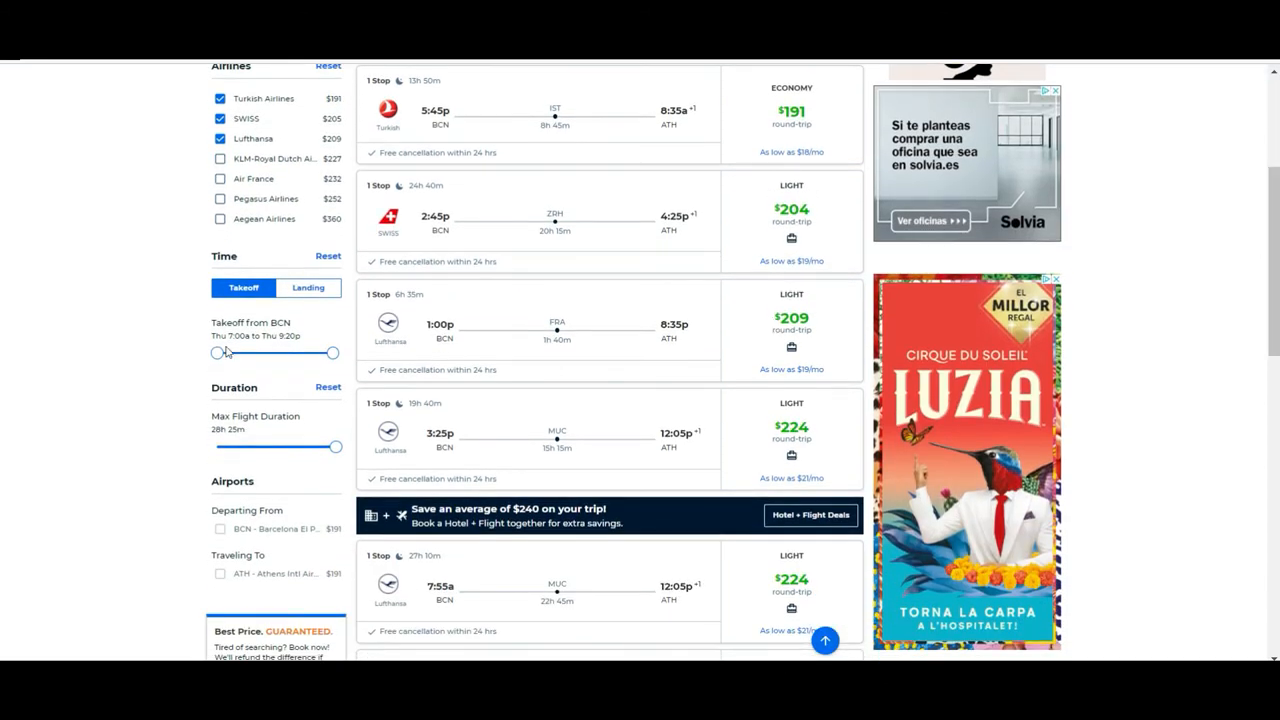
pyautogui.moveTo(218, 352); pyautogui.dragTo(260, 352)
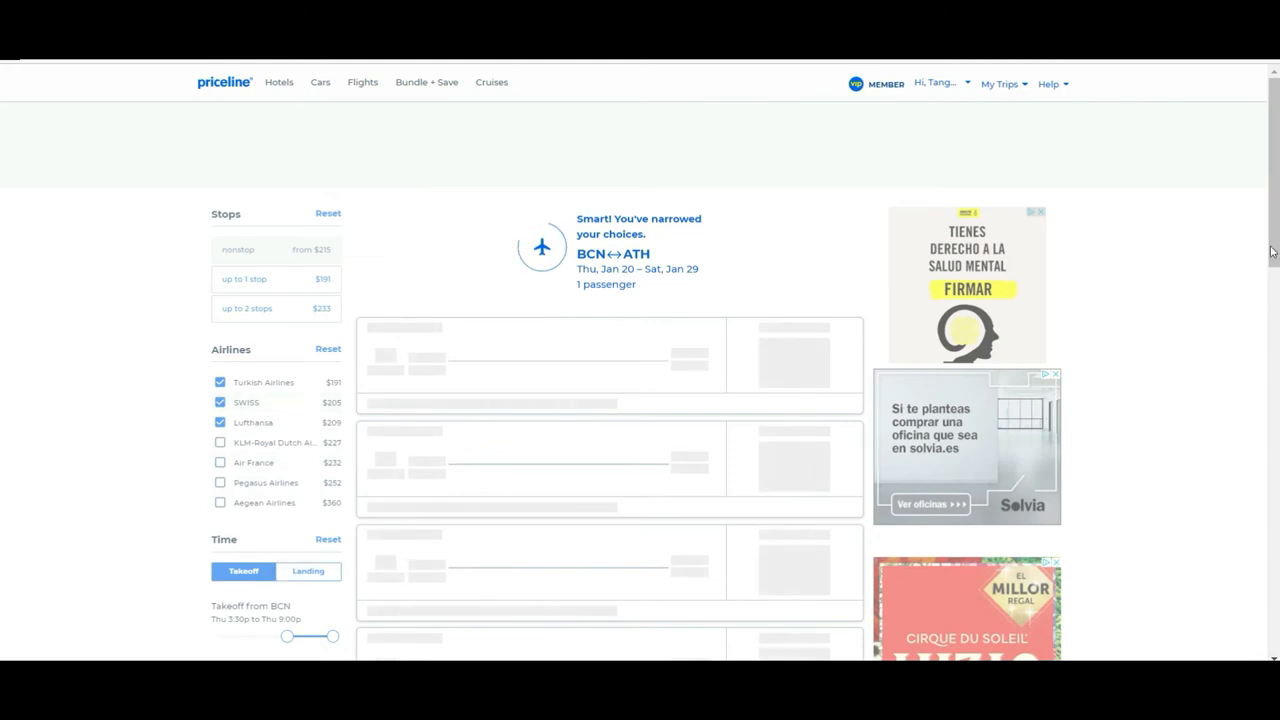
pyautogui.scroll(-3)
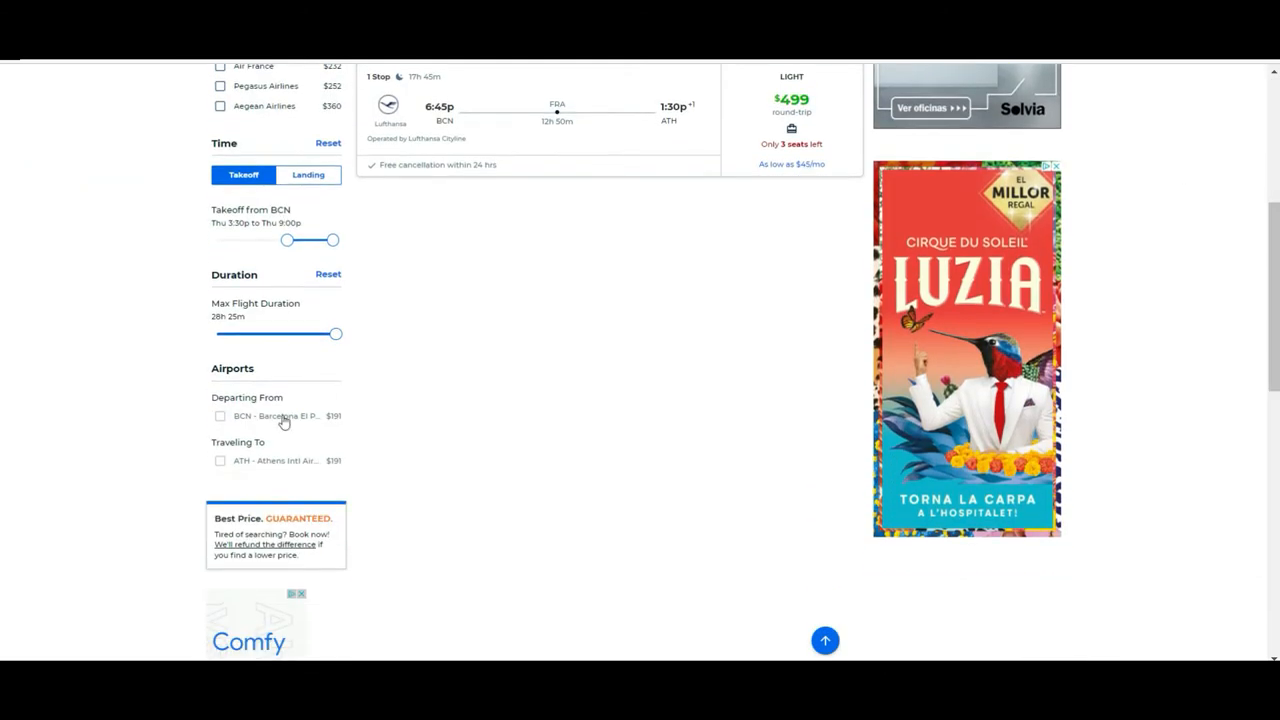
pyautogui.moveTo(336, 332); pyautogui.dragTo(296, 332)
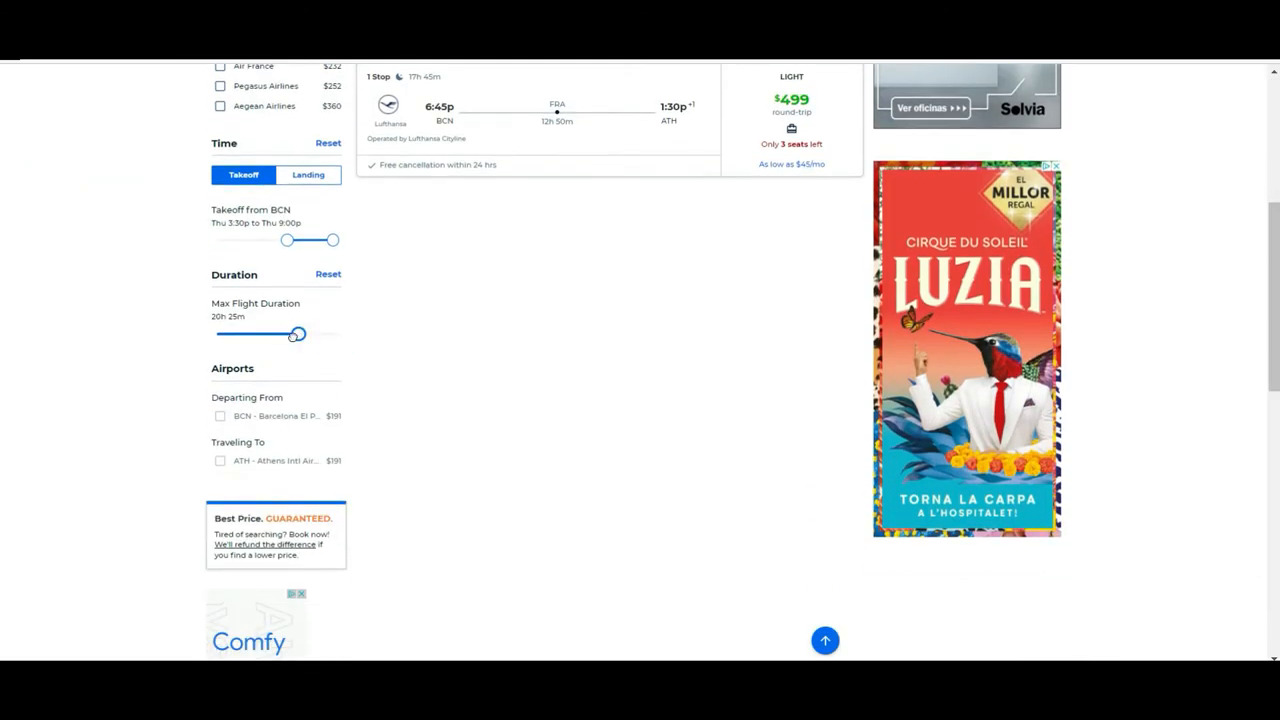
pyautogui.scroll(3)
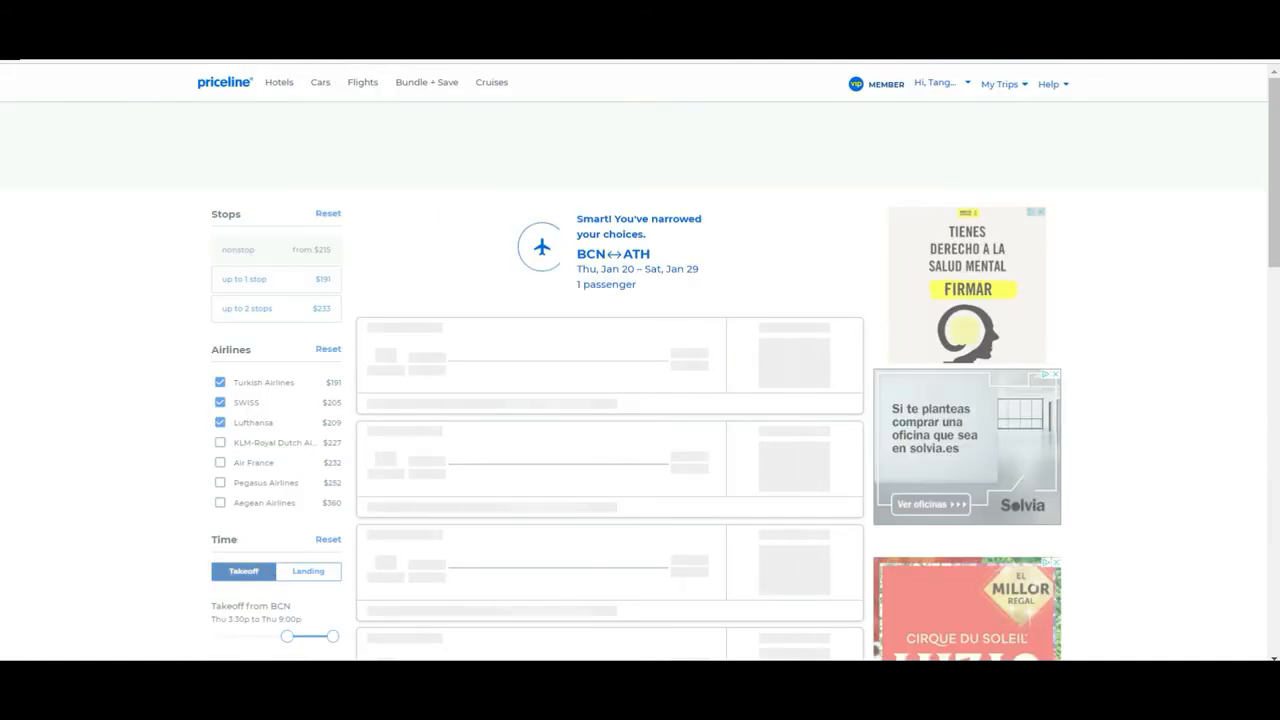
pyautogui.scroll(-3)
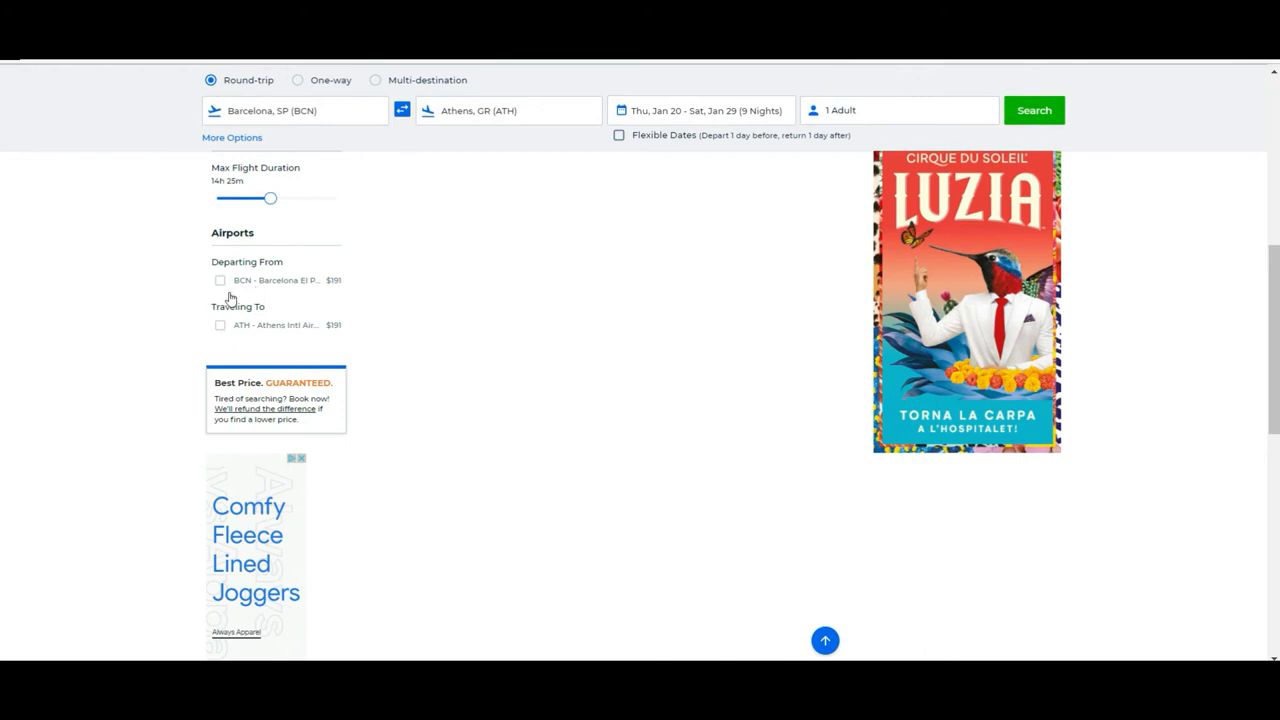
pyautogui.moveTo(1064, 408)
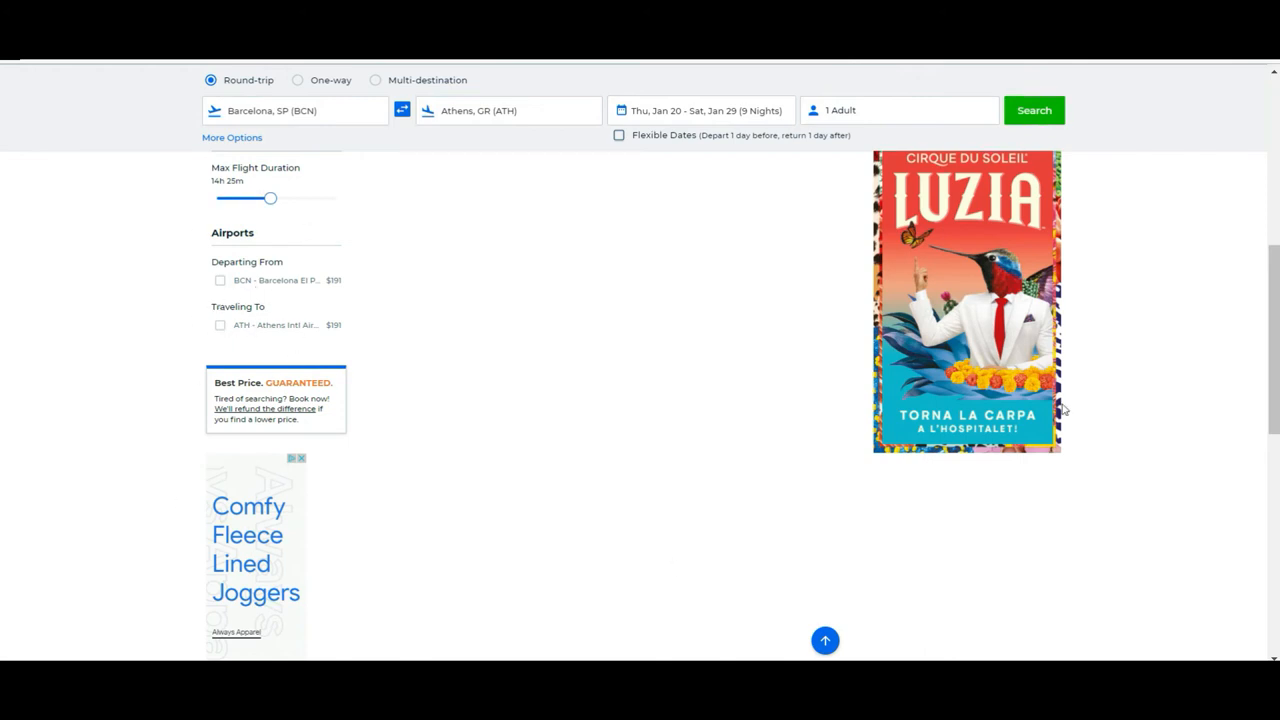
pyautogui.scroll(3)
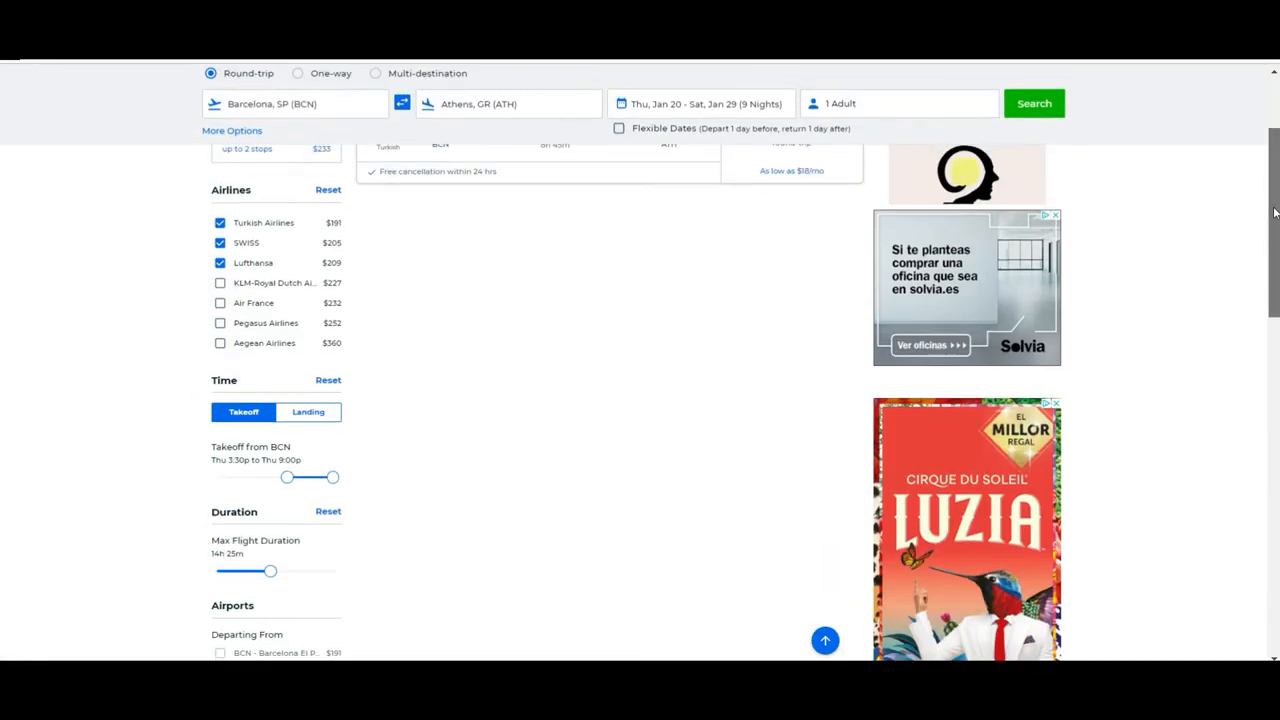
pyautogui.scroll(3)
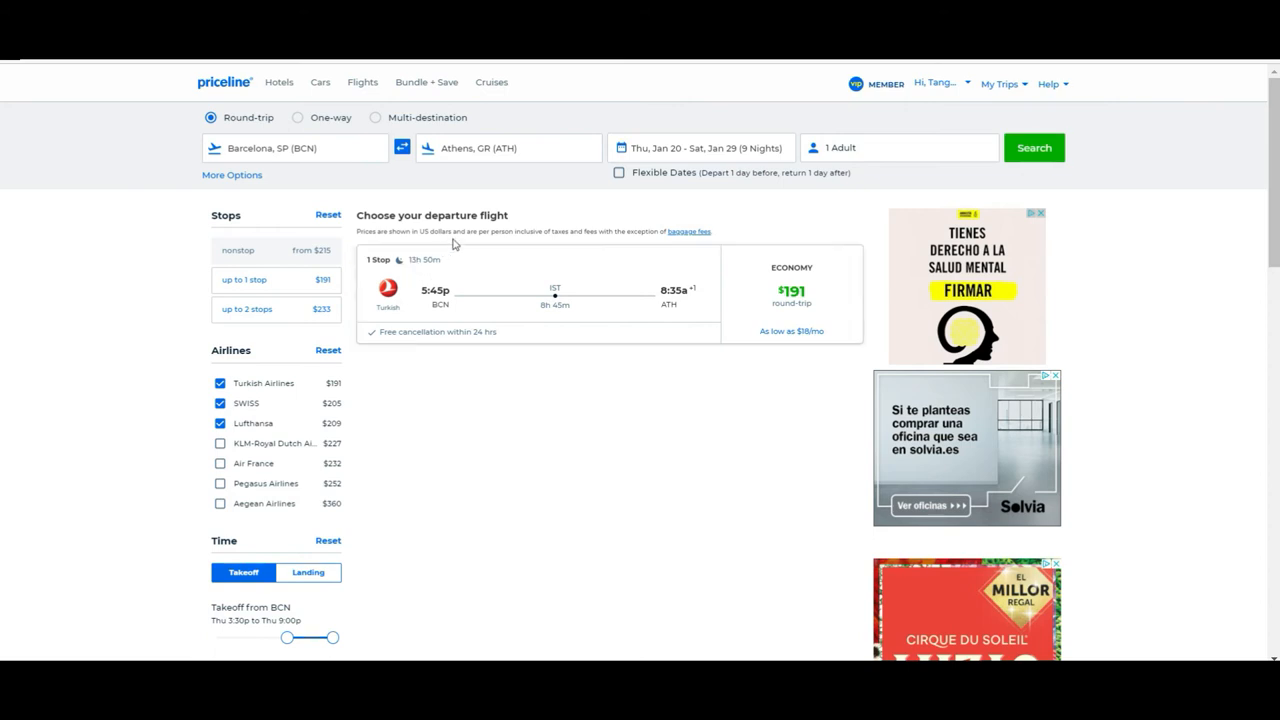
pyautogui.moveTo(480, 370)
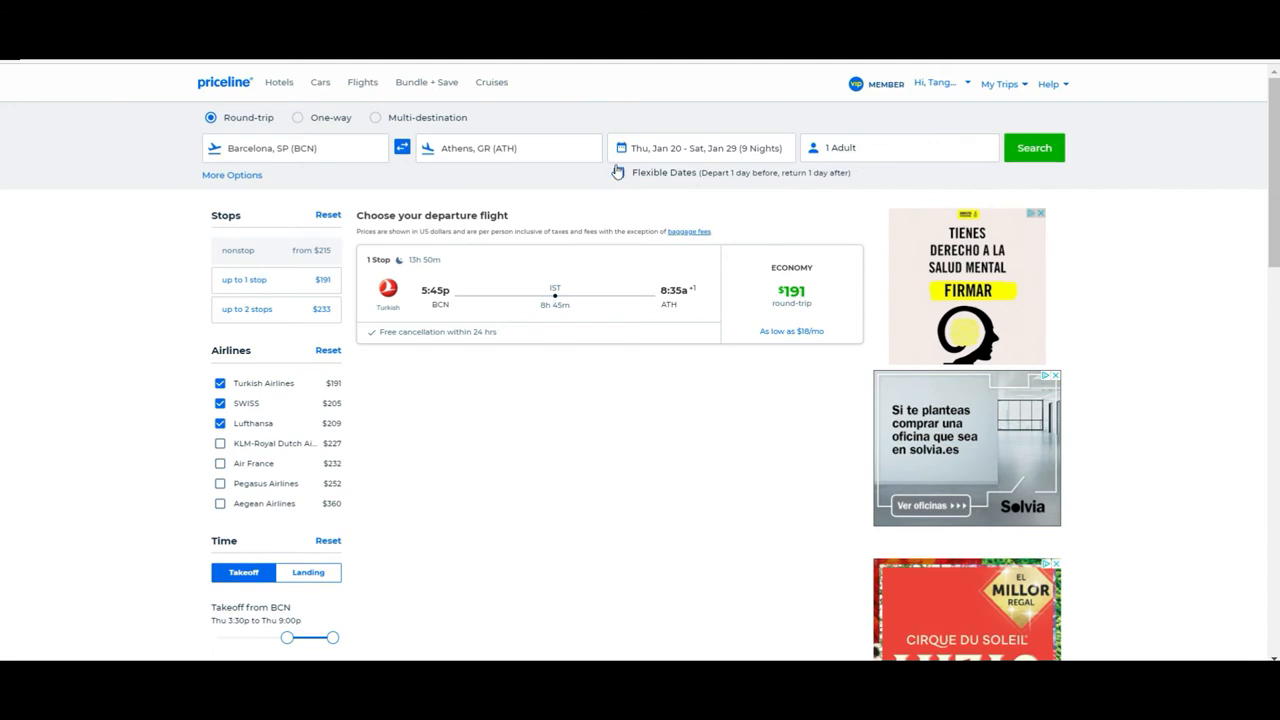
# - Enable Flexible Dates (±1 day) and rerun the search, listing departures from $191
pyautogui.click(618, 172)
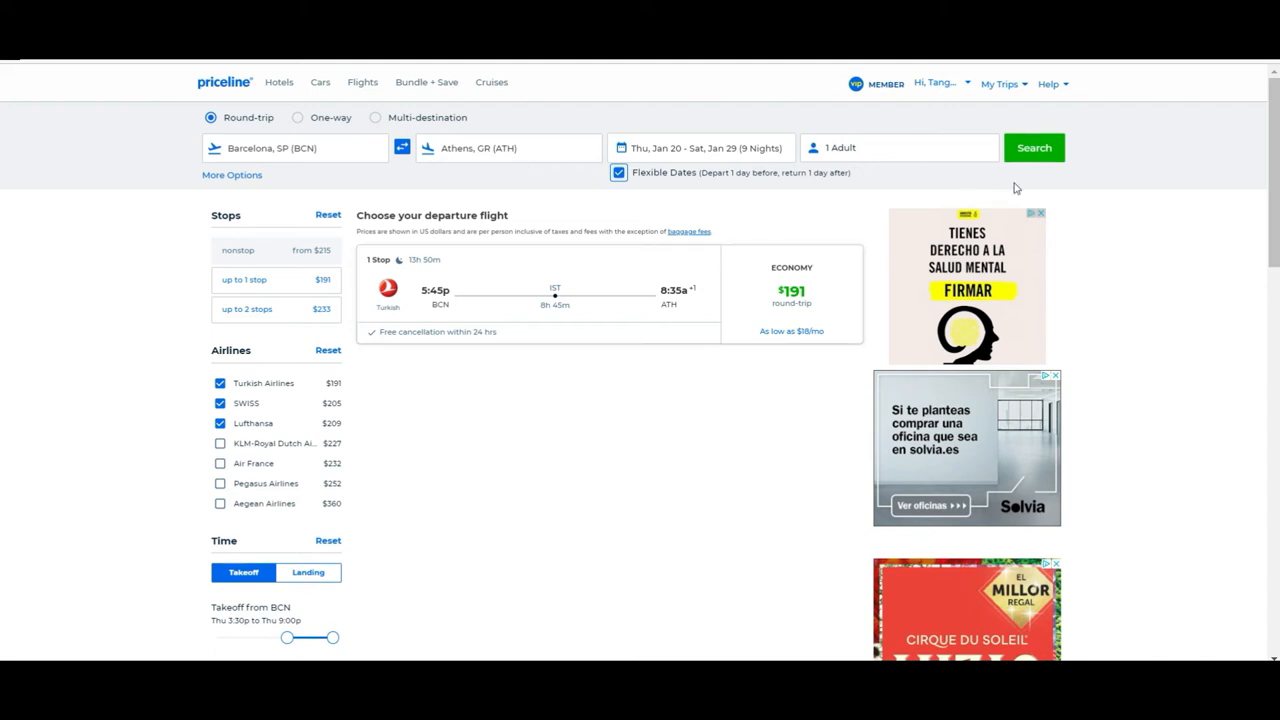
pyautogui.click(1034, 148)
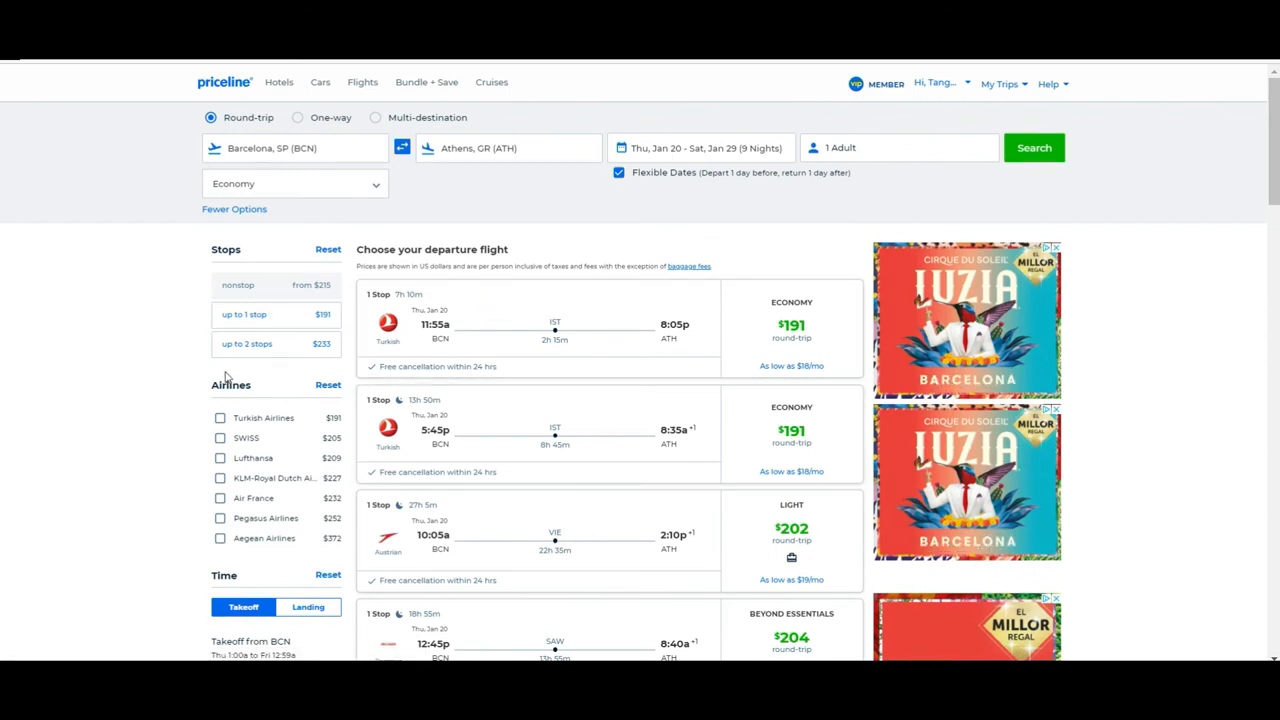
# - Filter the departure results to Turkish Airlines only and scan the two one-stop $191 flights
pyautogui.click(220, 418)
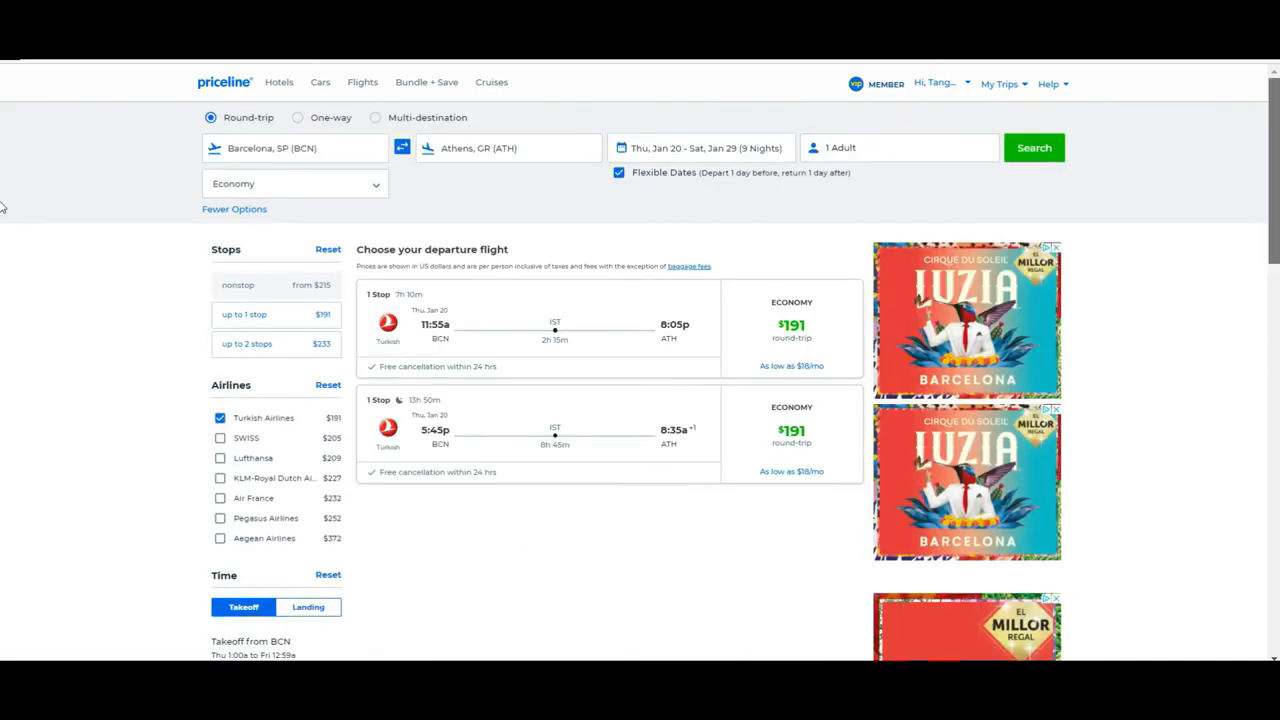
pyautogui.scroll(-3)
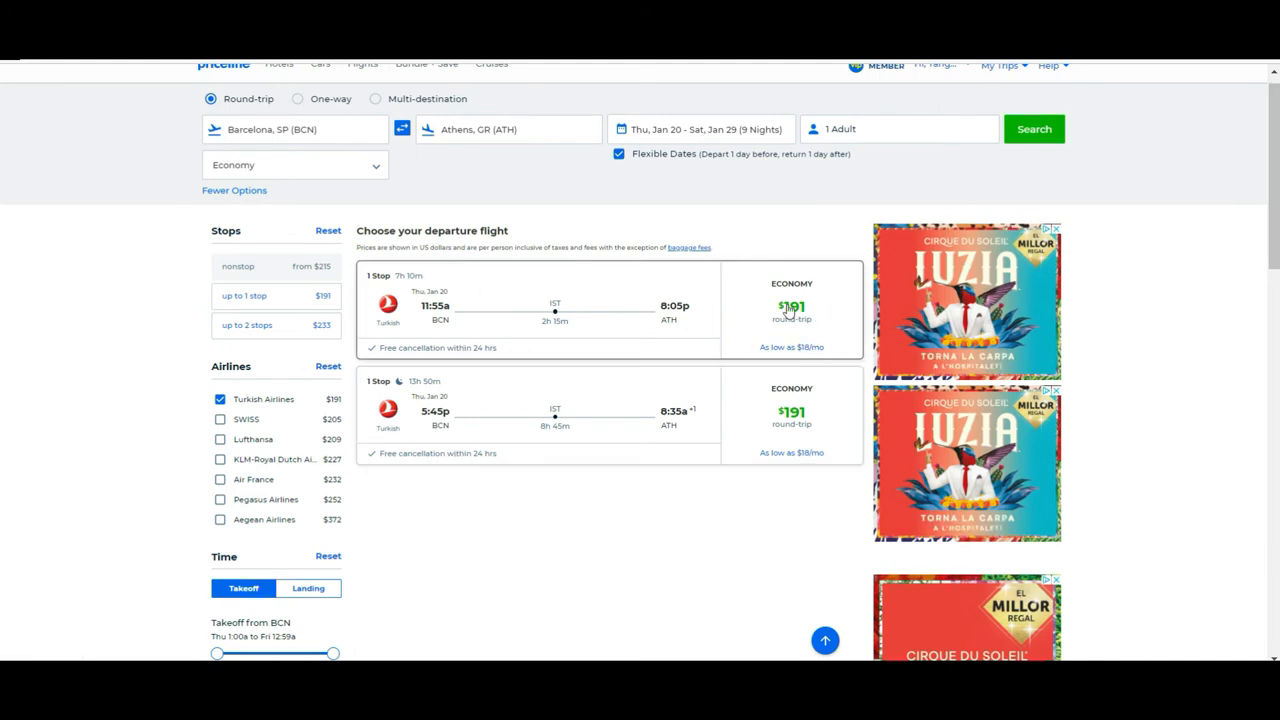
pyautogui.moveTo(556, 310)
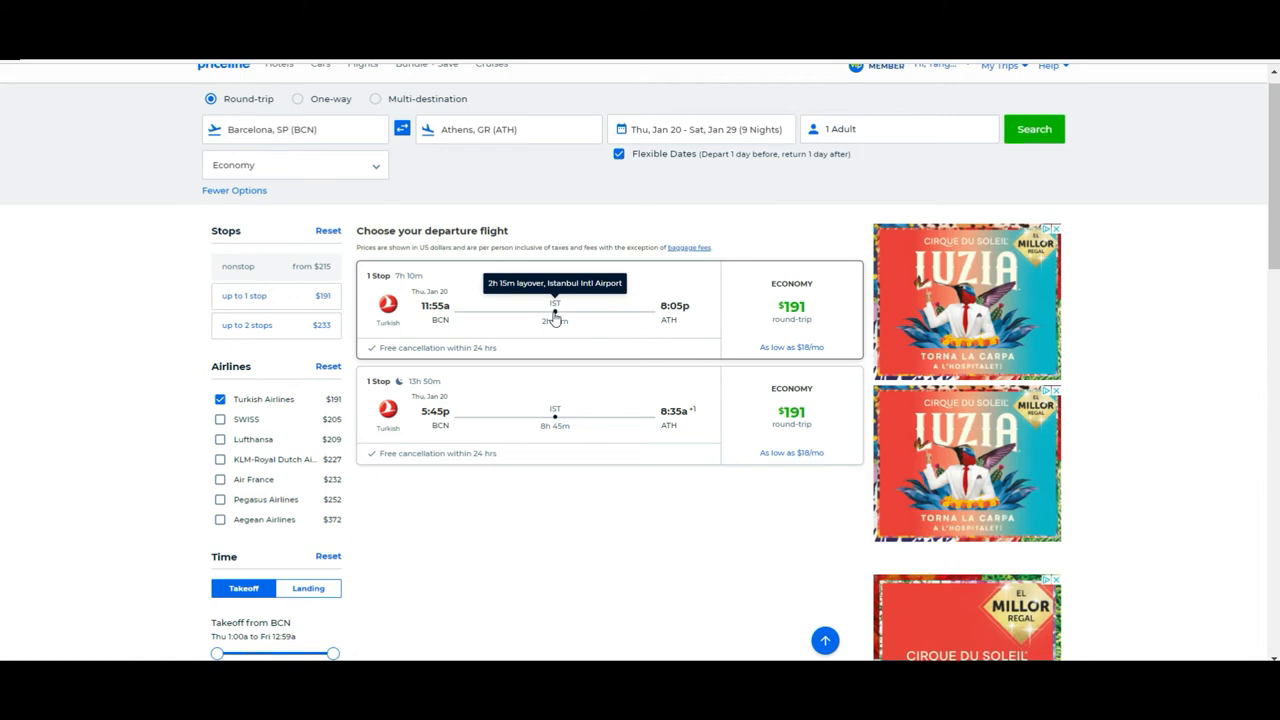
pyautogui.moveTo(636, 336)
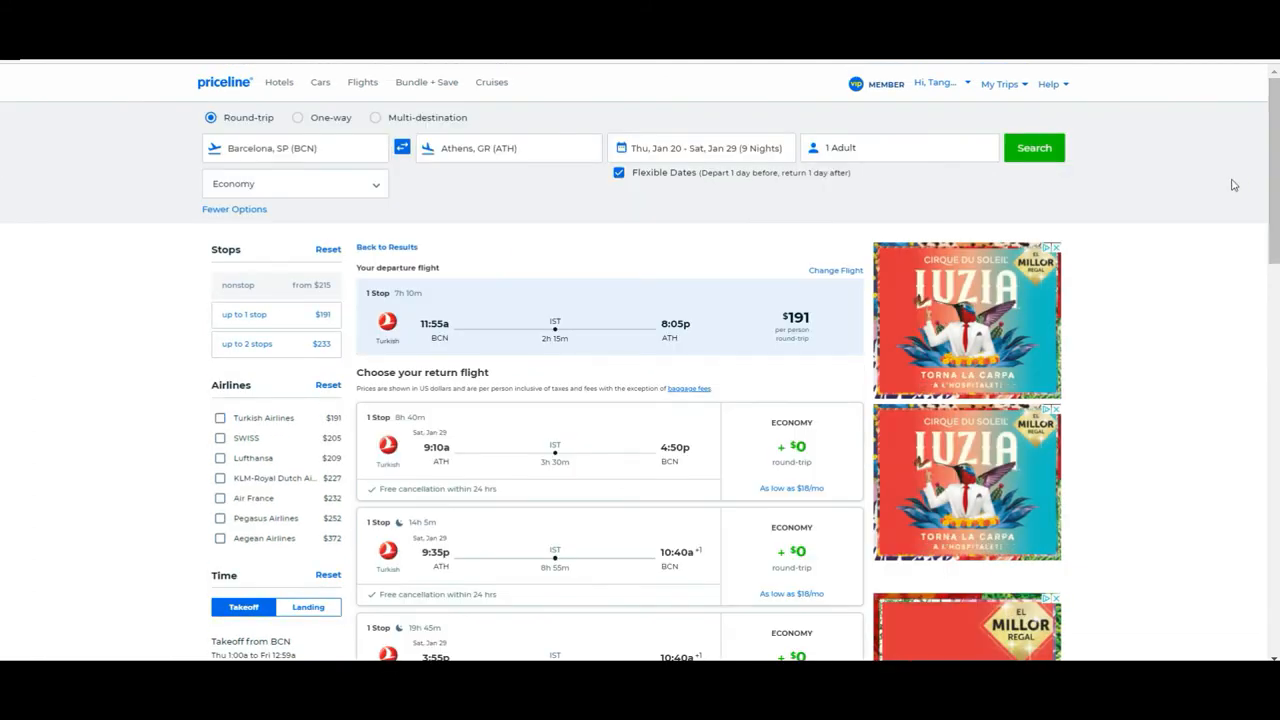
# - Scroll through the Turkish Airlines return-flight list for Sat, Jan 29
pyautogui.scroll(-3)
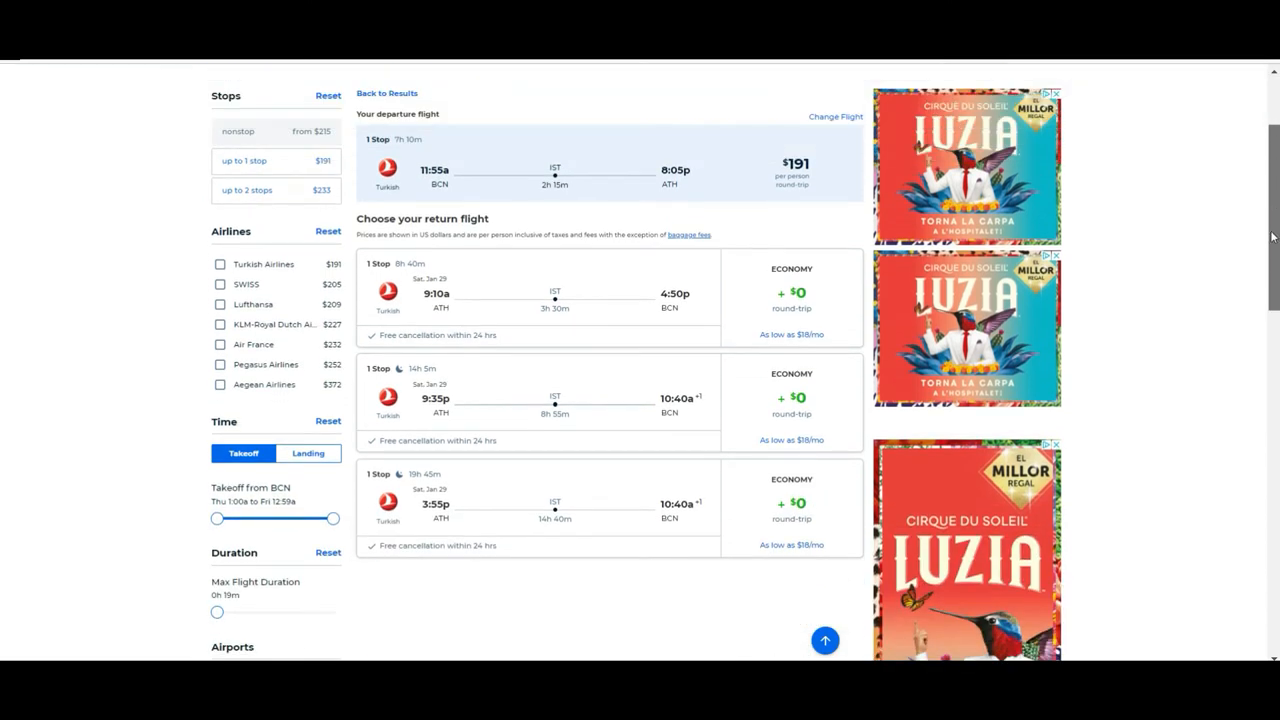
pyautogui.scroll(3)
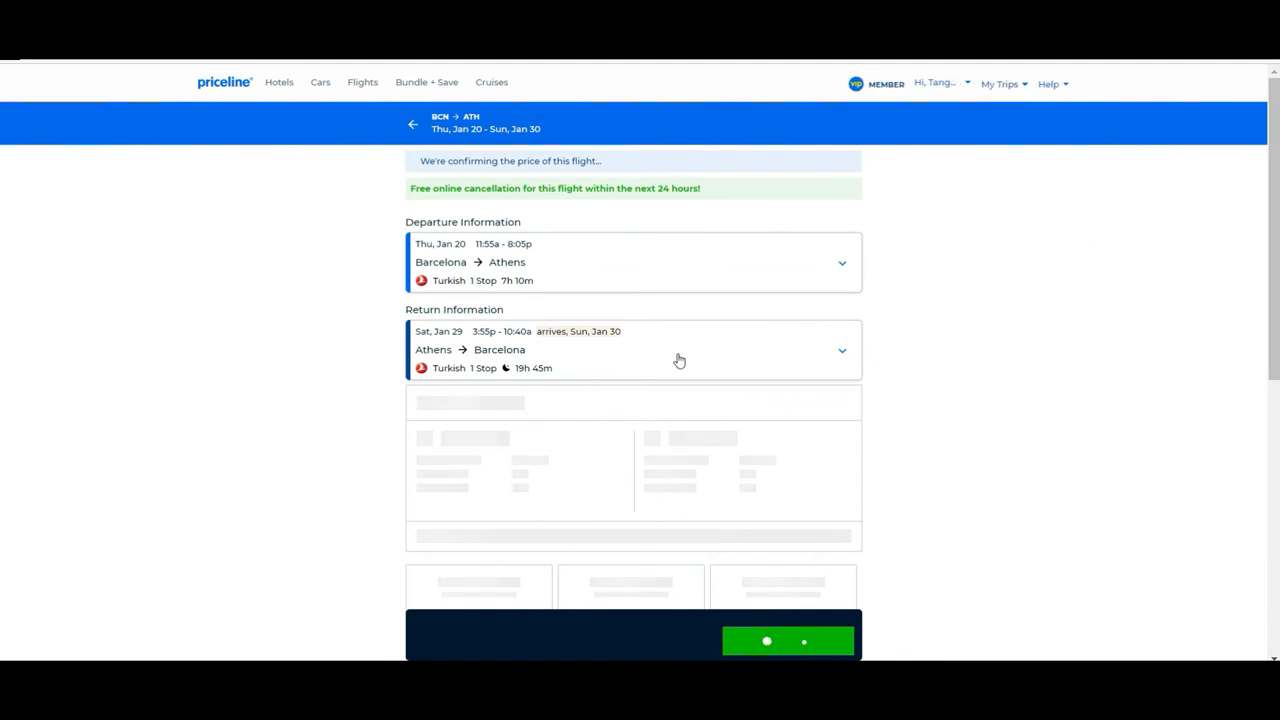
# - Review the $190.90 per-person trip summary and expand the departure flight's legs via Istanbul
pyautogui.scroll(-3)
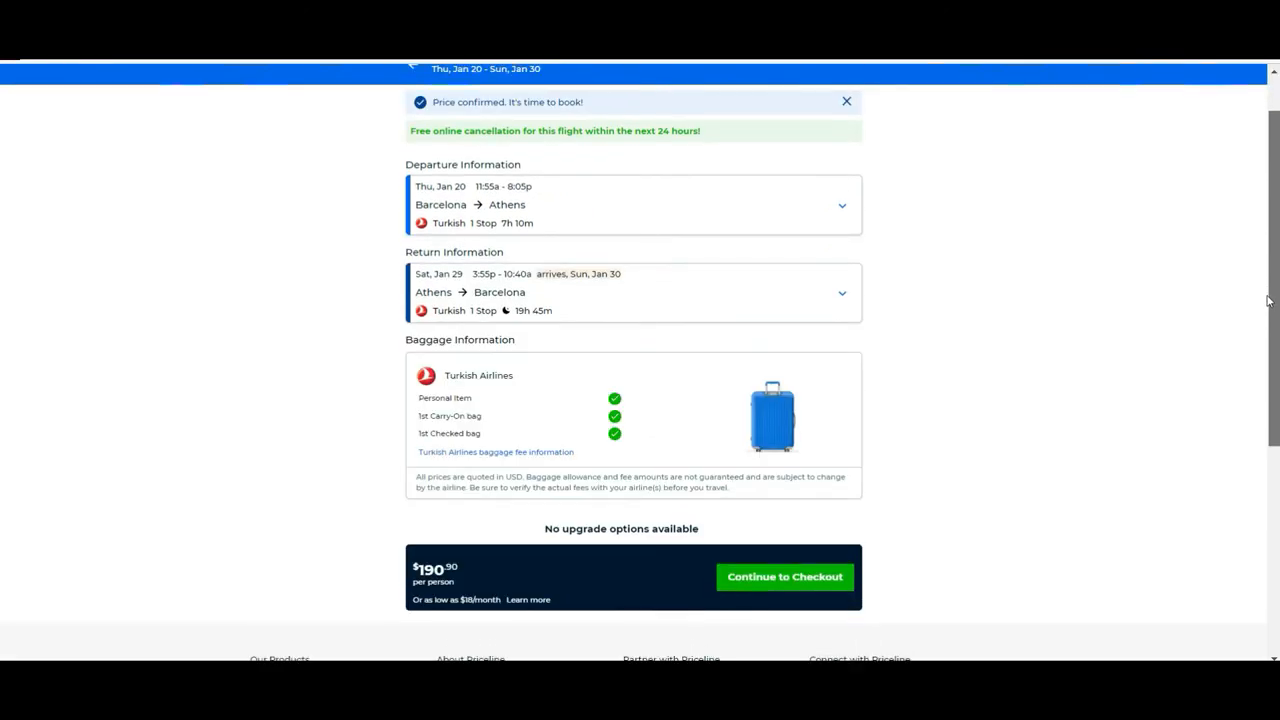
pyautogui.scroll(3)
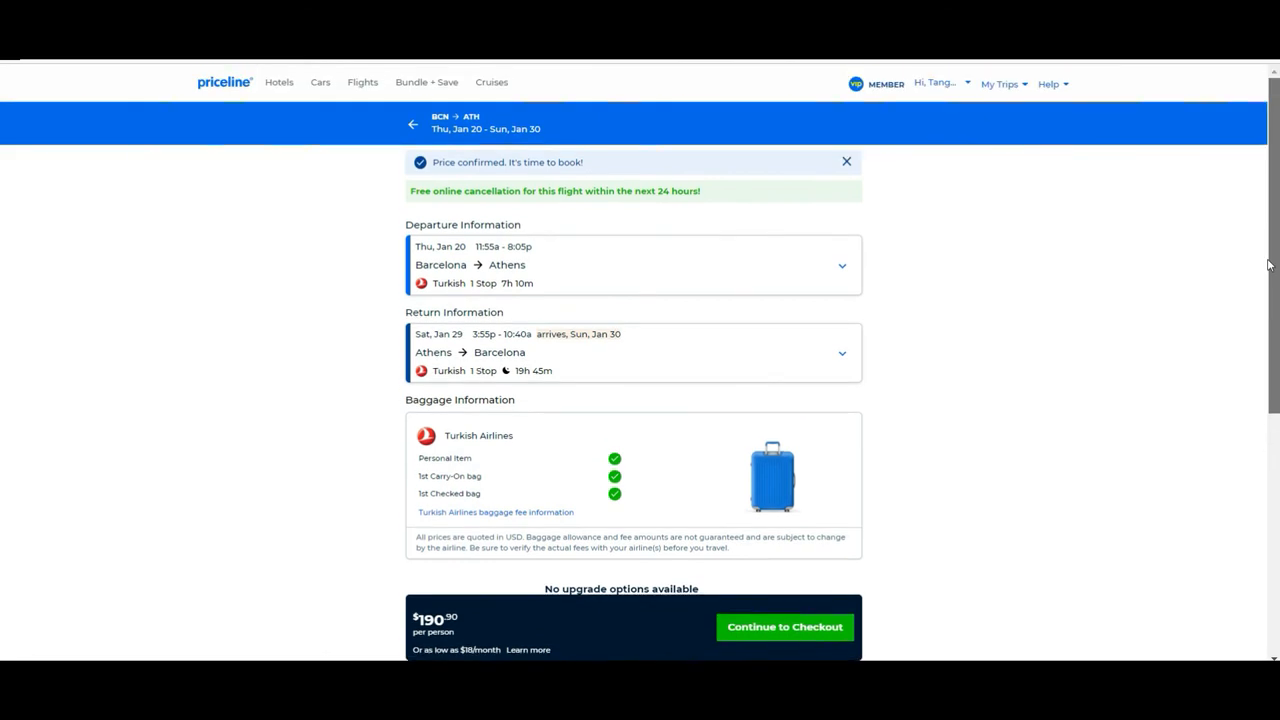
pyautogui.scroll(-3)
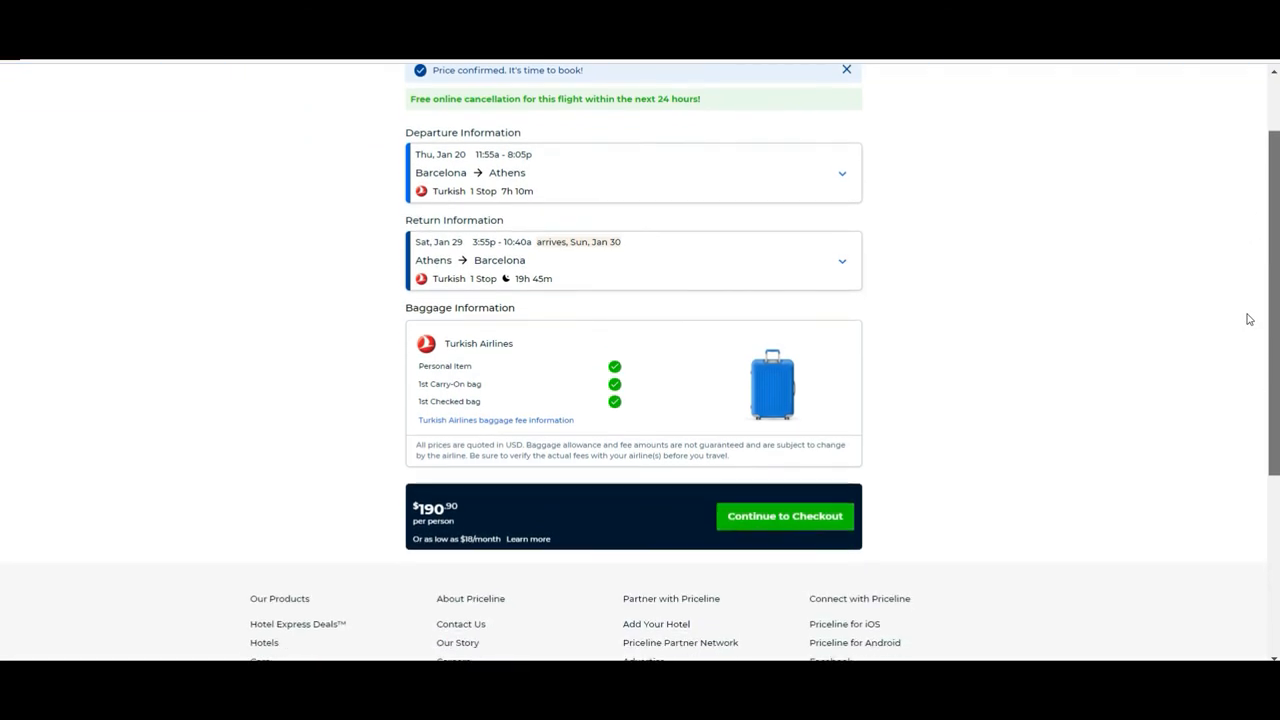
pyautogui.scroll(3)
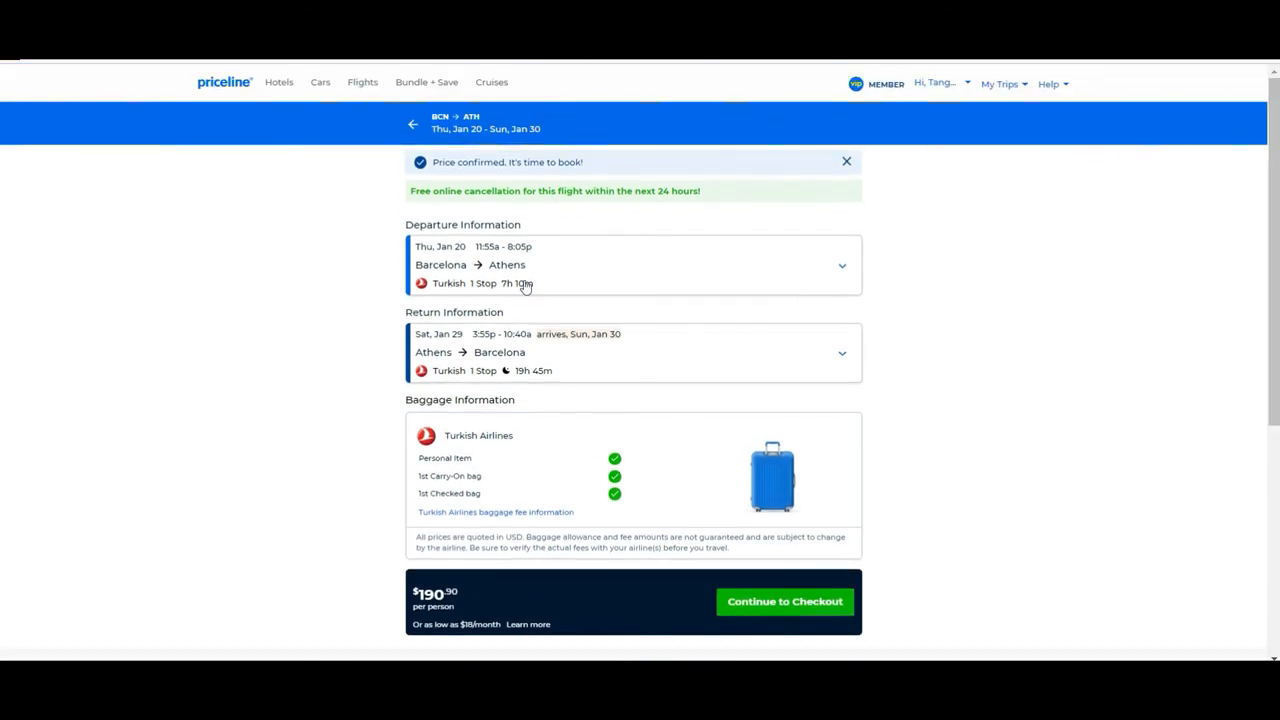
pyautogui.click(840, 264)
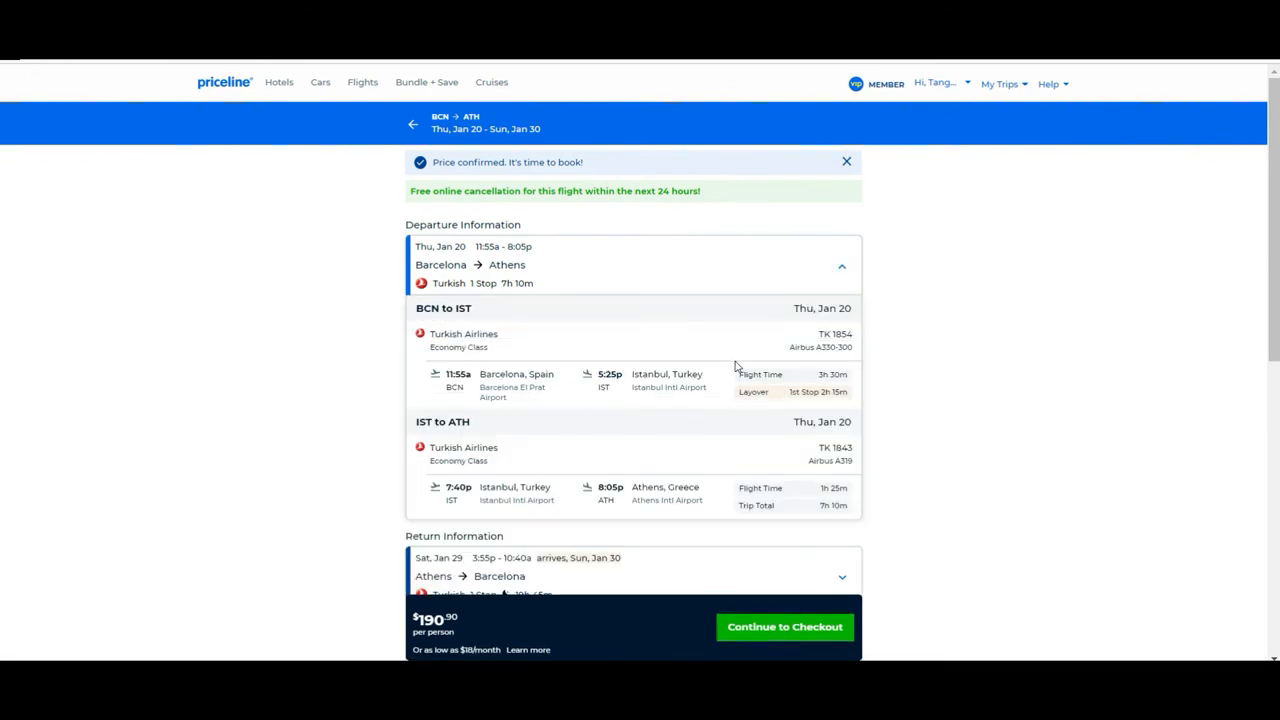
pyautogui.moveTo(792, 392)
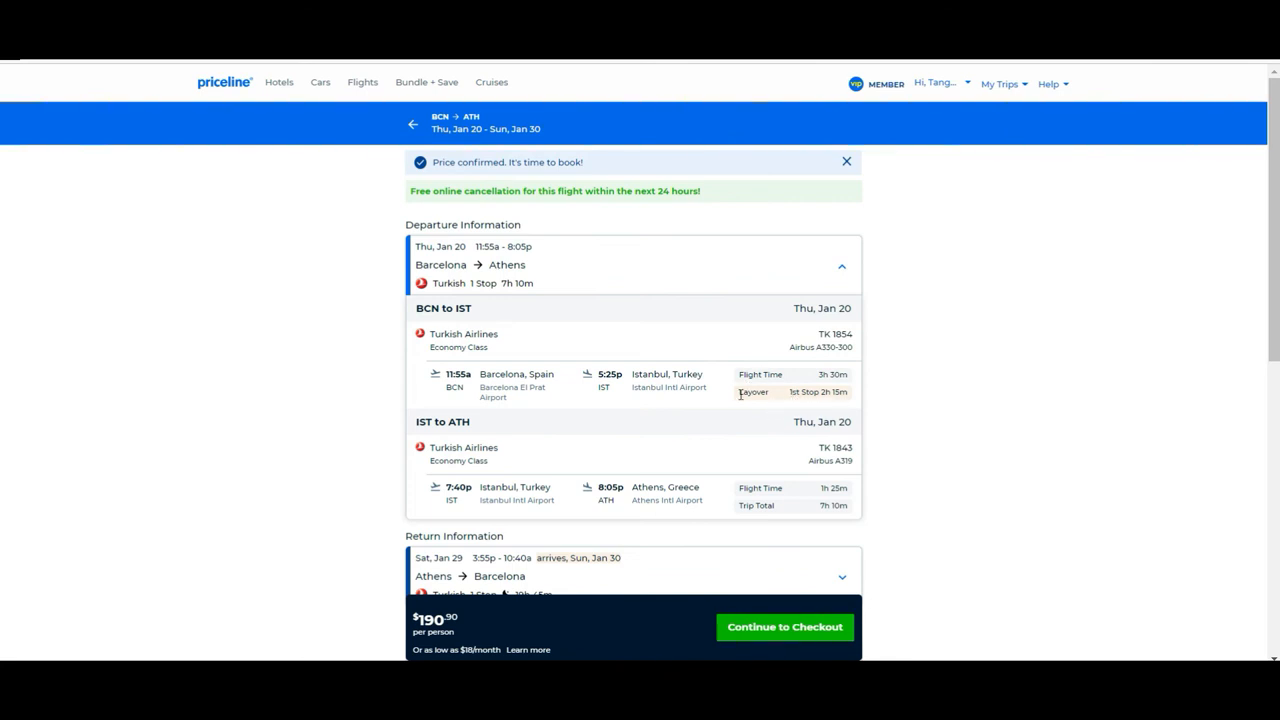
pyautogui.moveTo(384, 252)
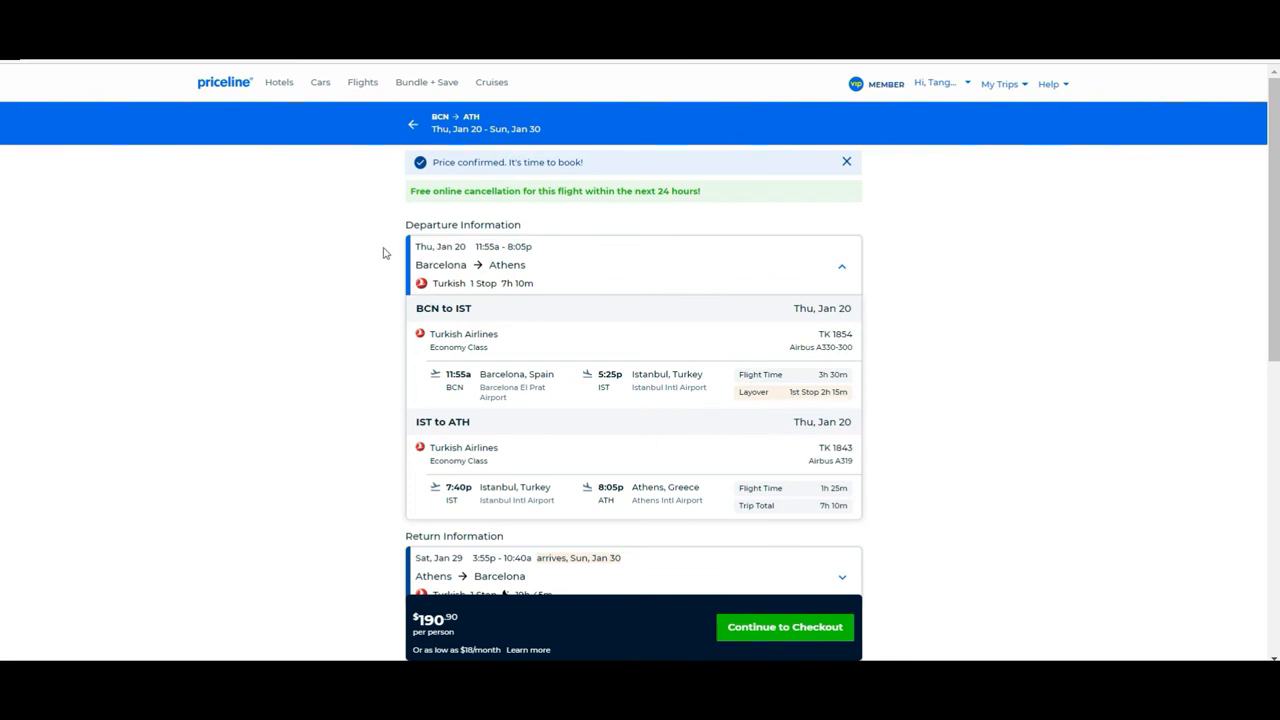
pyautogui.moveTo(548, 292)
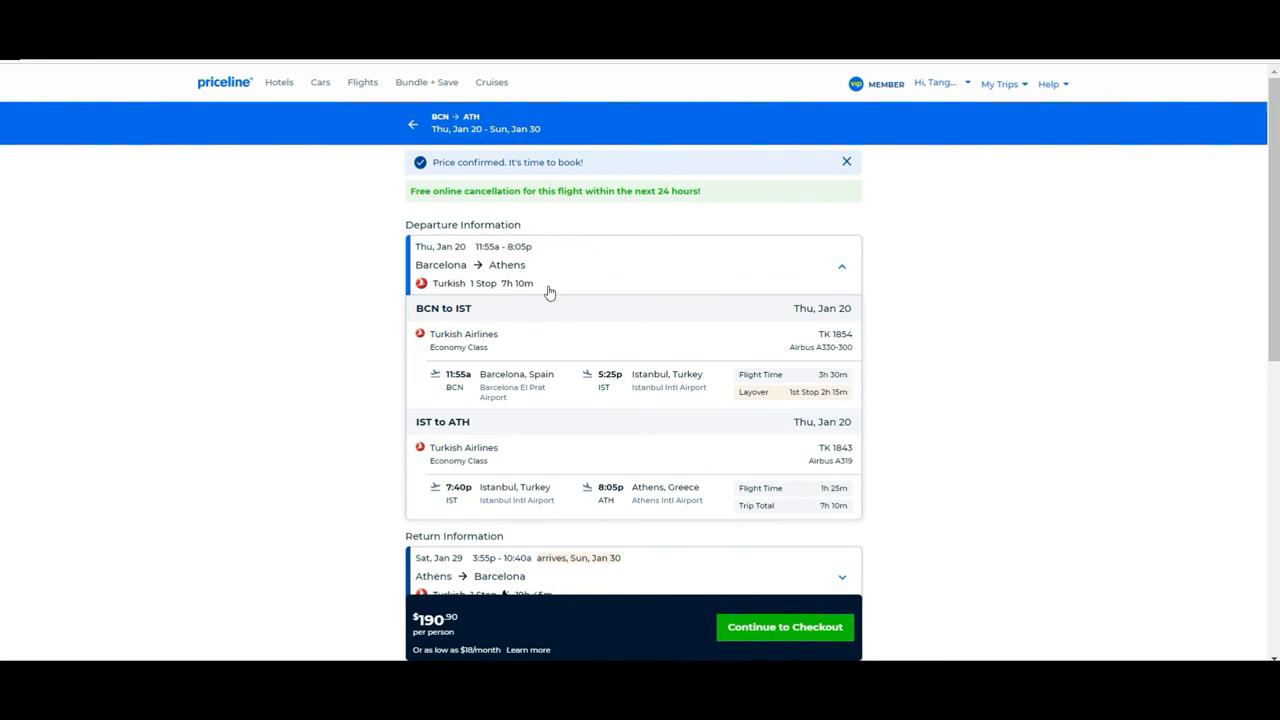
pyautogui.moveTo(540, 282)
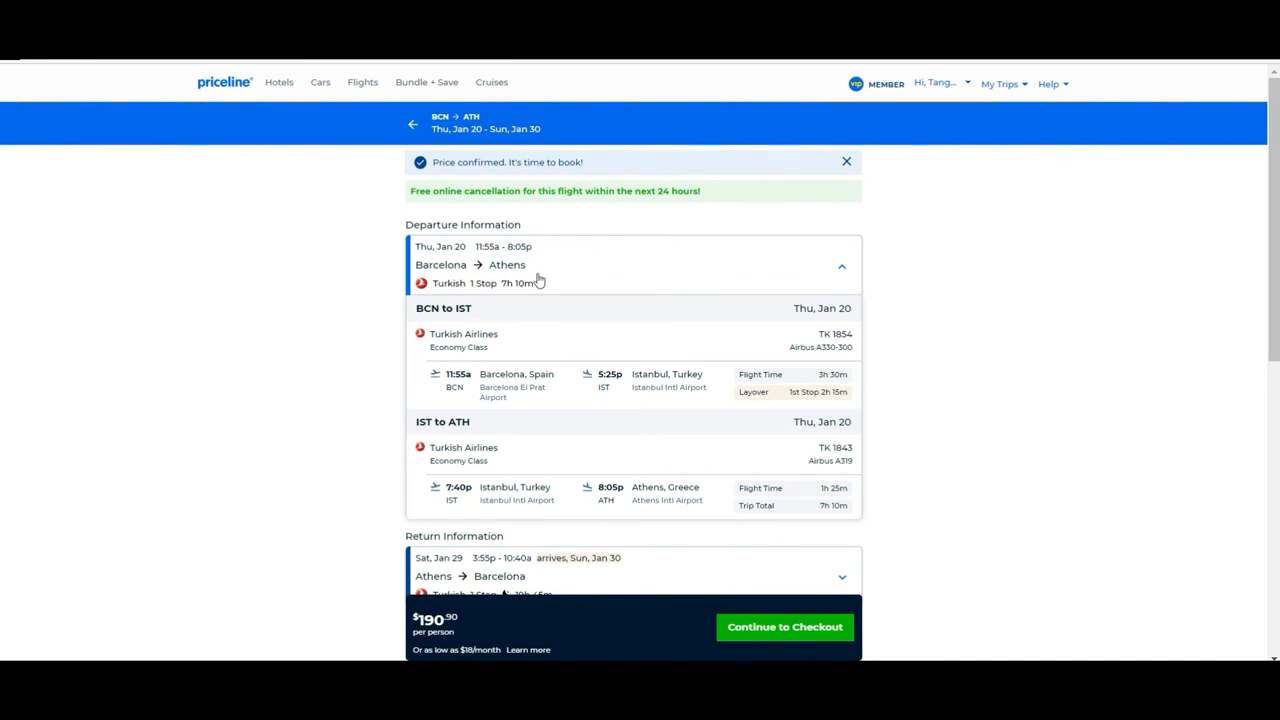
pyautogui.moveTo(512, 260)
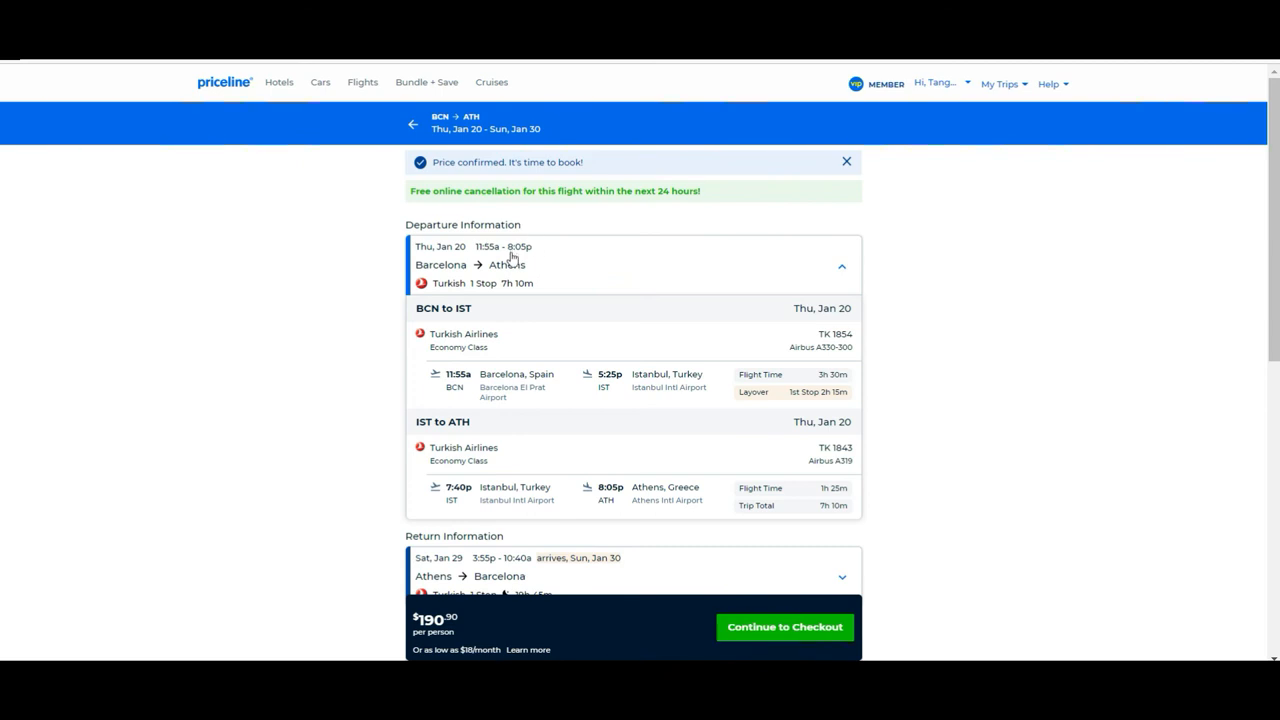
pyautogui.moveTo(1046, 430)
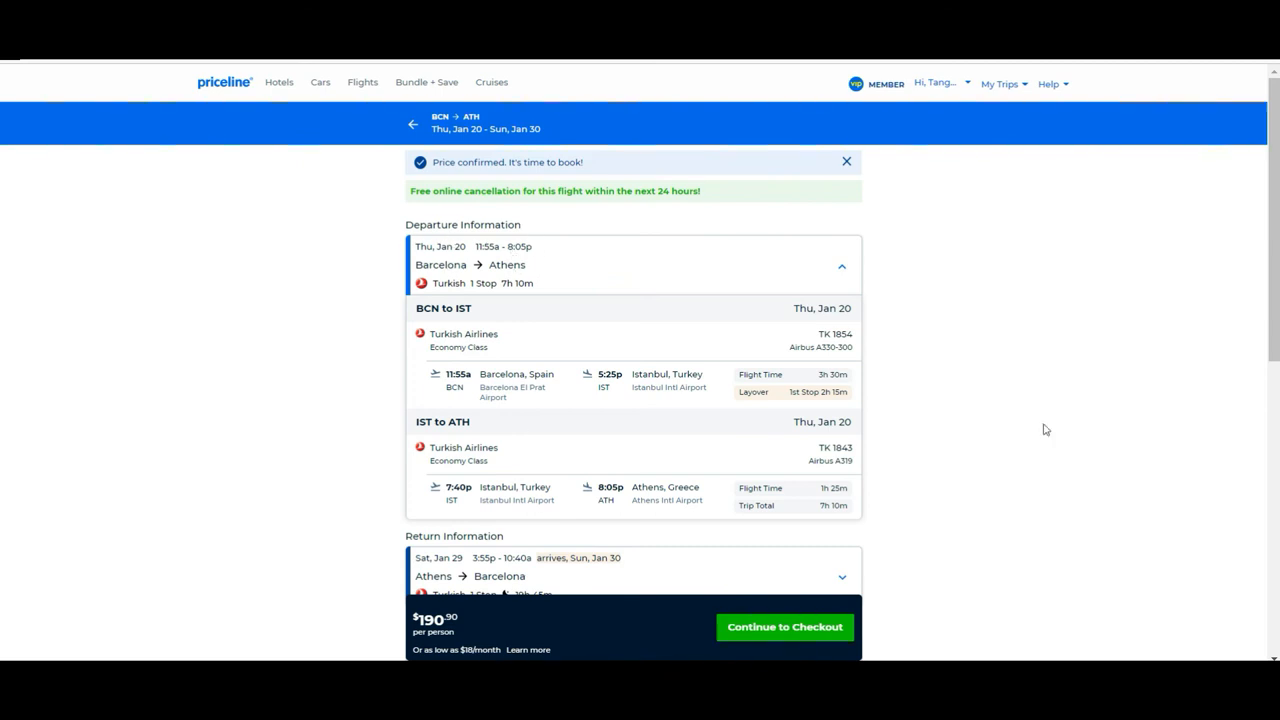
# - Expand the return flight's legs via Istanbul and review the baggage allowance below
pyautogui.scroll(-3)
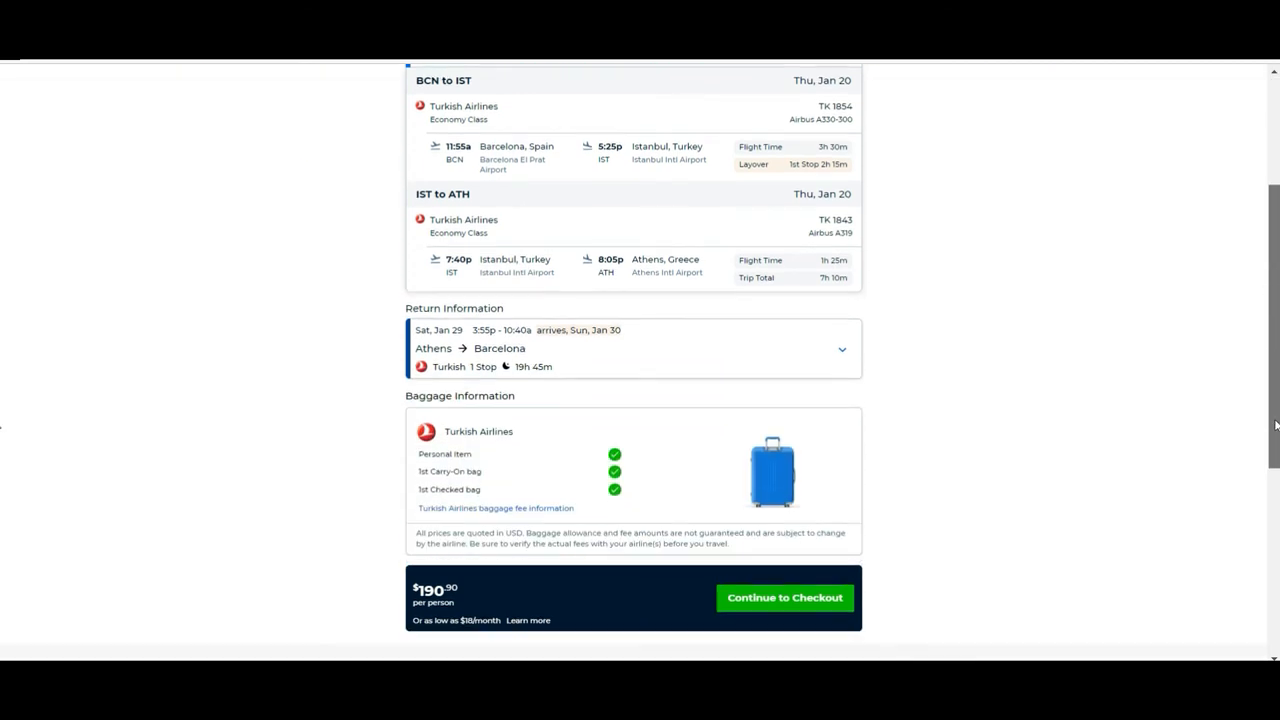
pyautogui.click(840, 348)
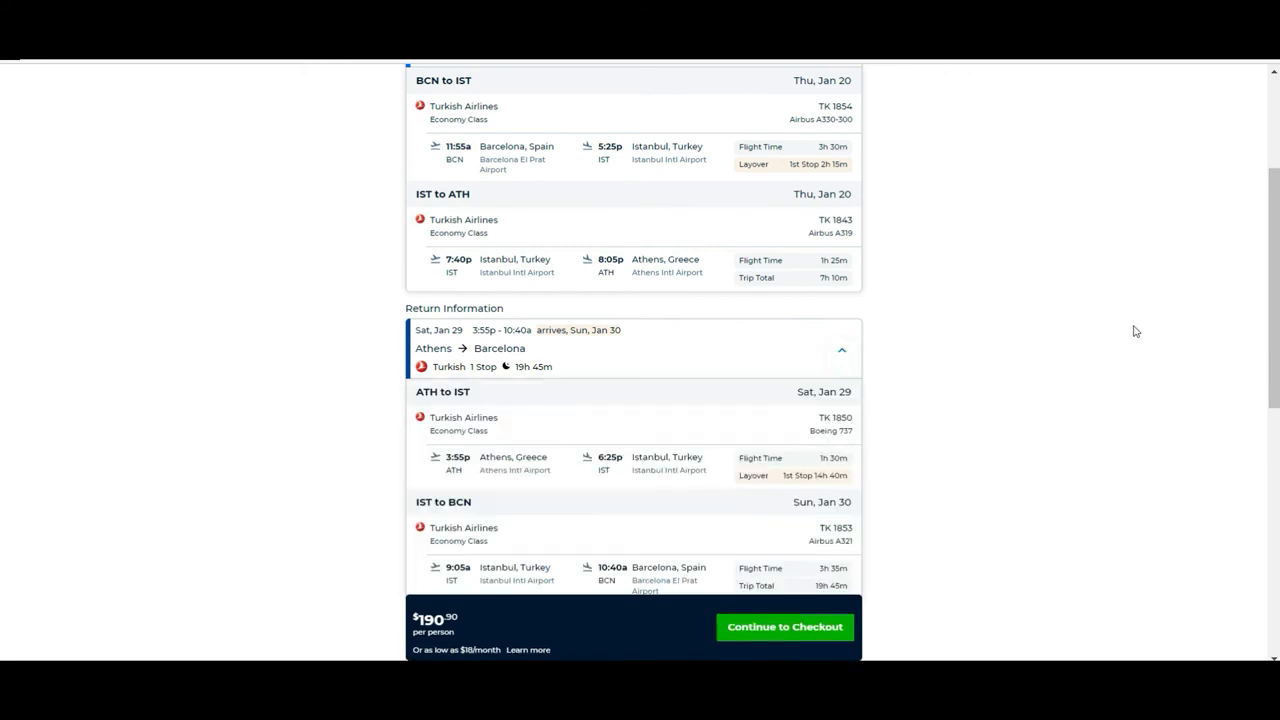
pyautogui.scroll(-3)
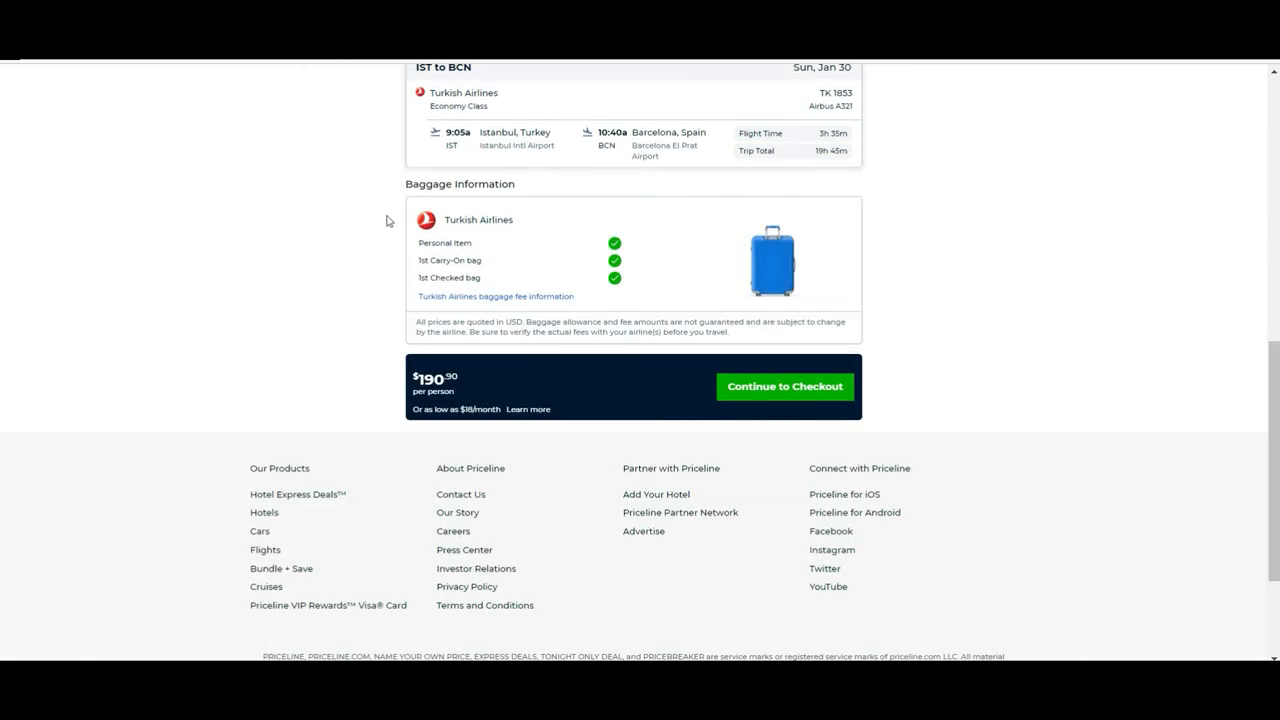
pyautogui.moveTo(500, 272)
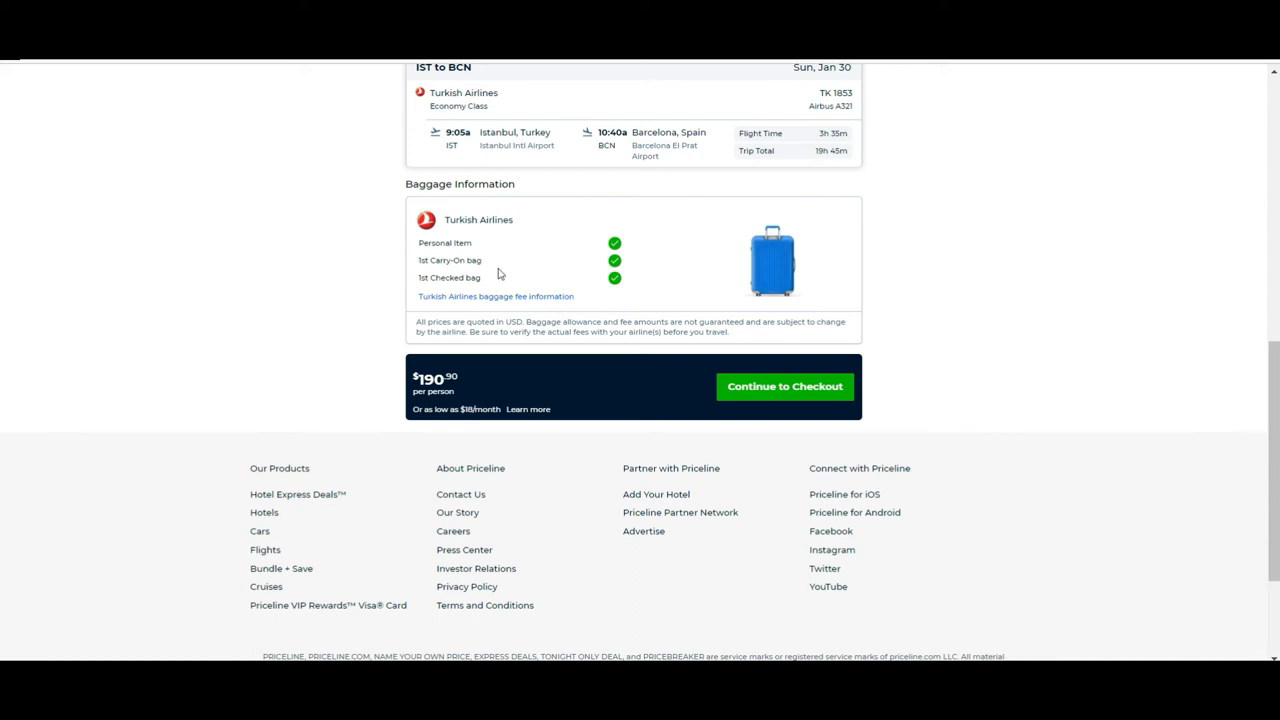
pyautogui.moveTo(618, 260)
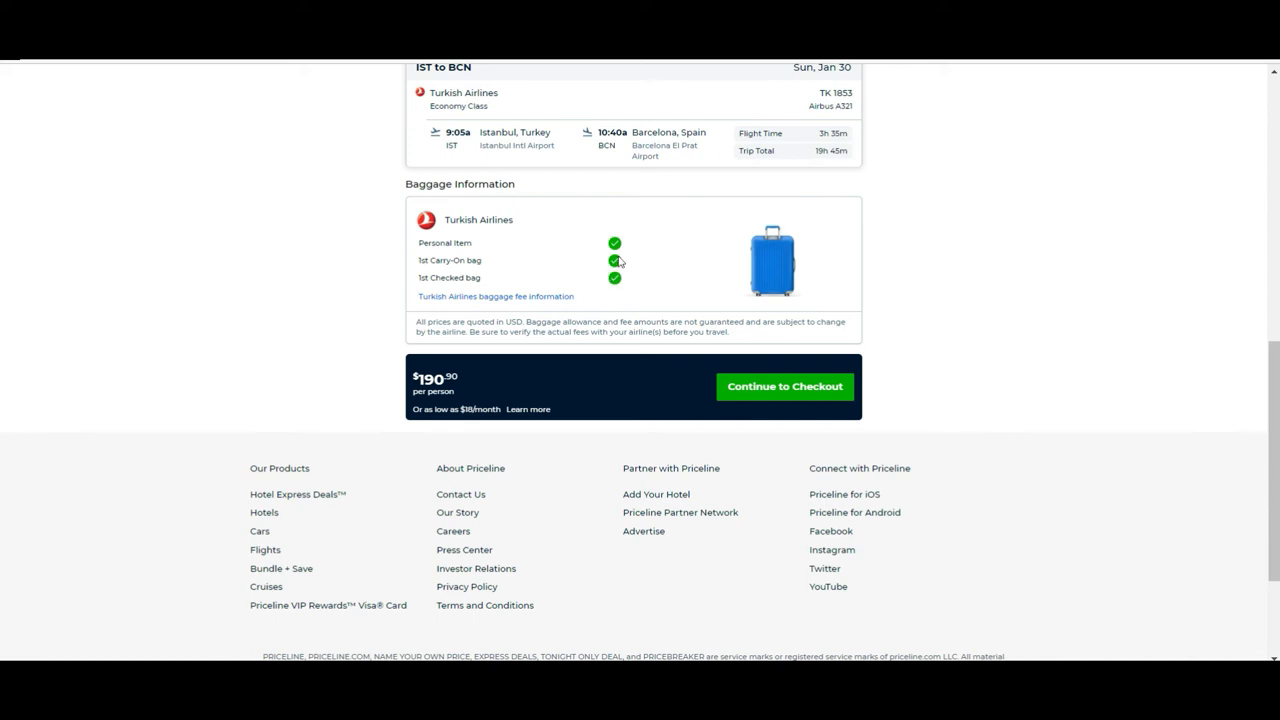
pyautogui.moveTo(460, 242)
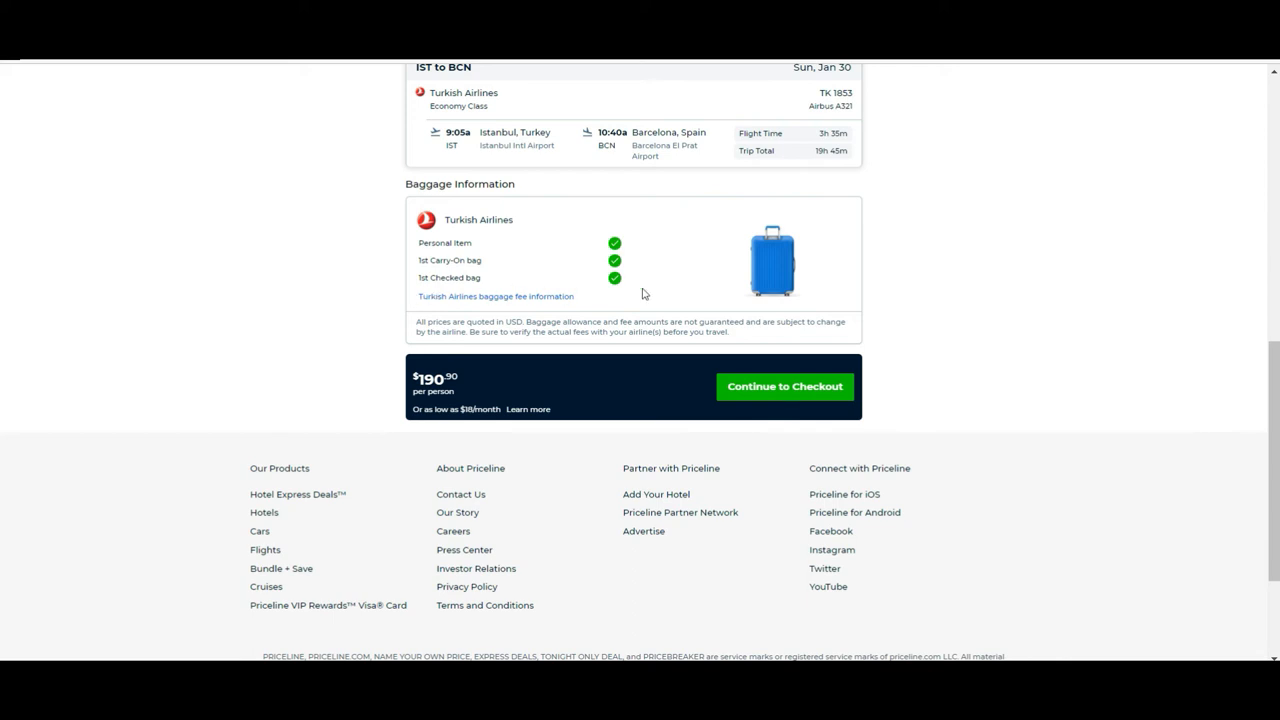
pyautogui.moveTo(0, 496)
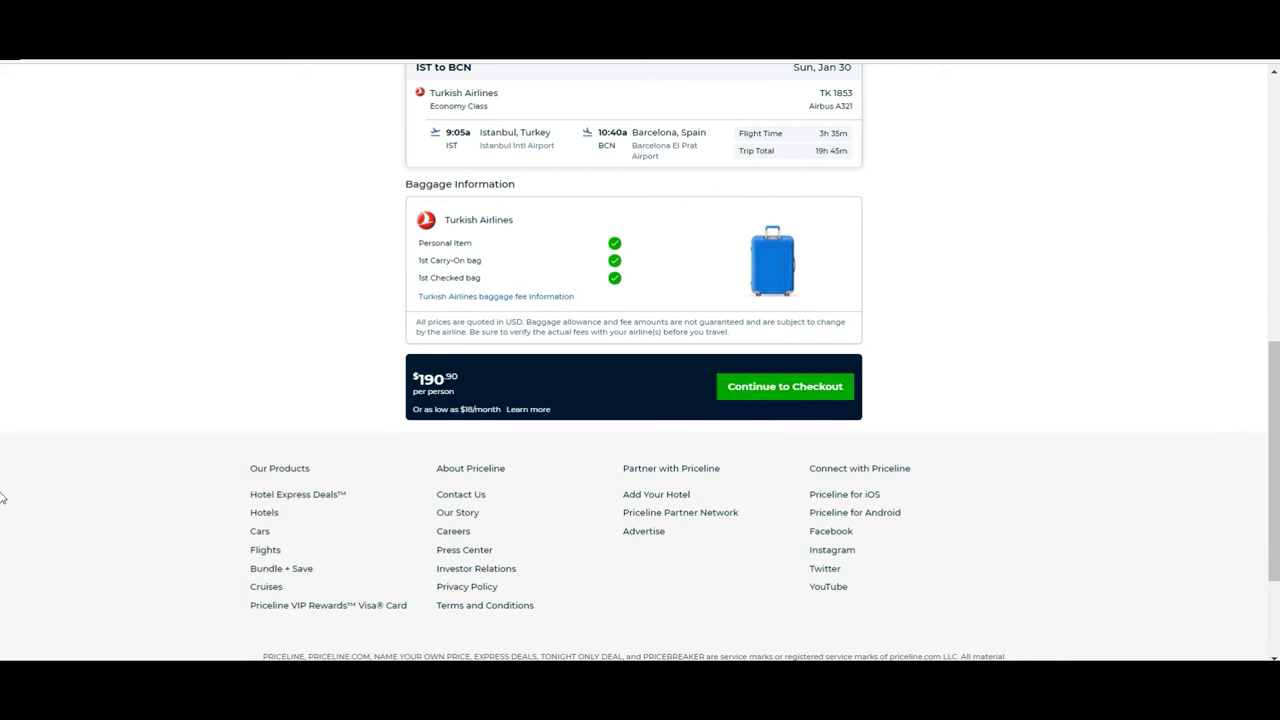
pyautogui.moveTo(400, 390)
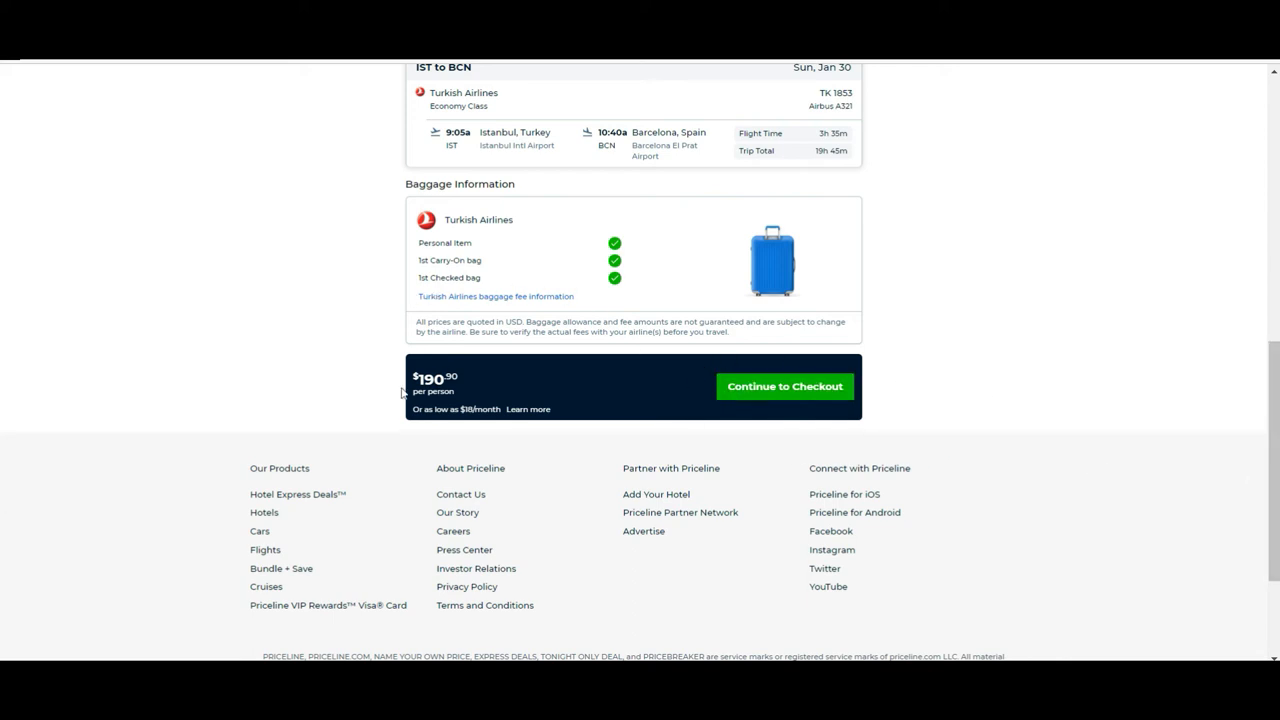
pyautogui.moveTo(1052, 488)
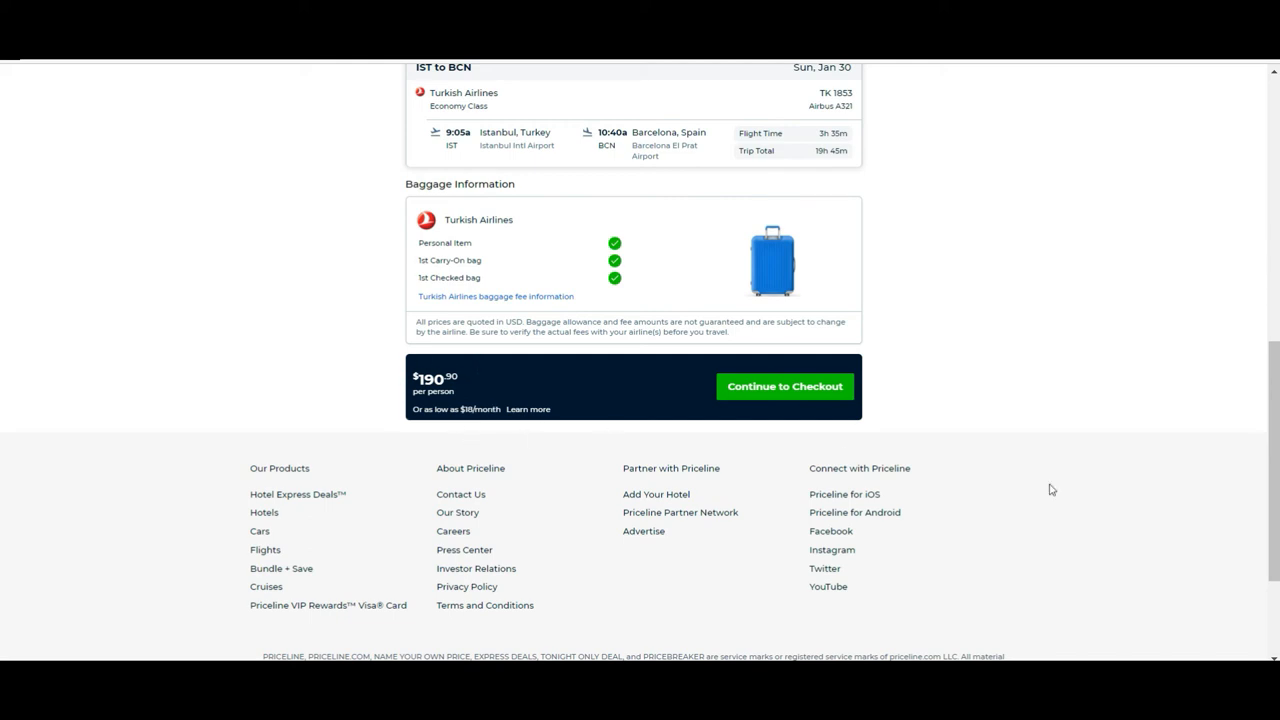
# - Peek at the signed-in account menu, then scroll back down the itinerary
pyautogui.scroll(3)
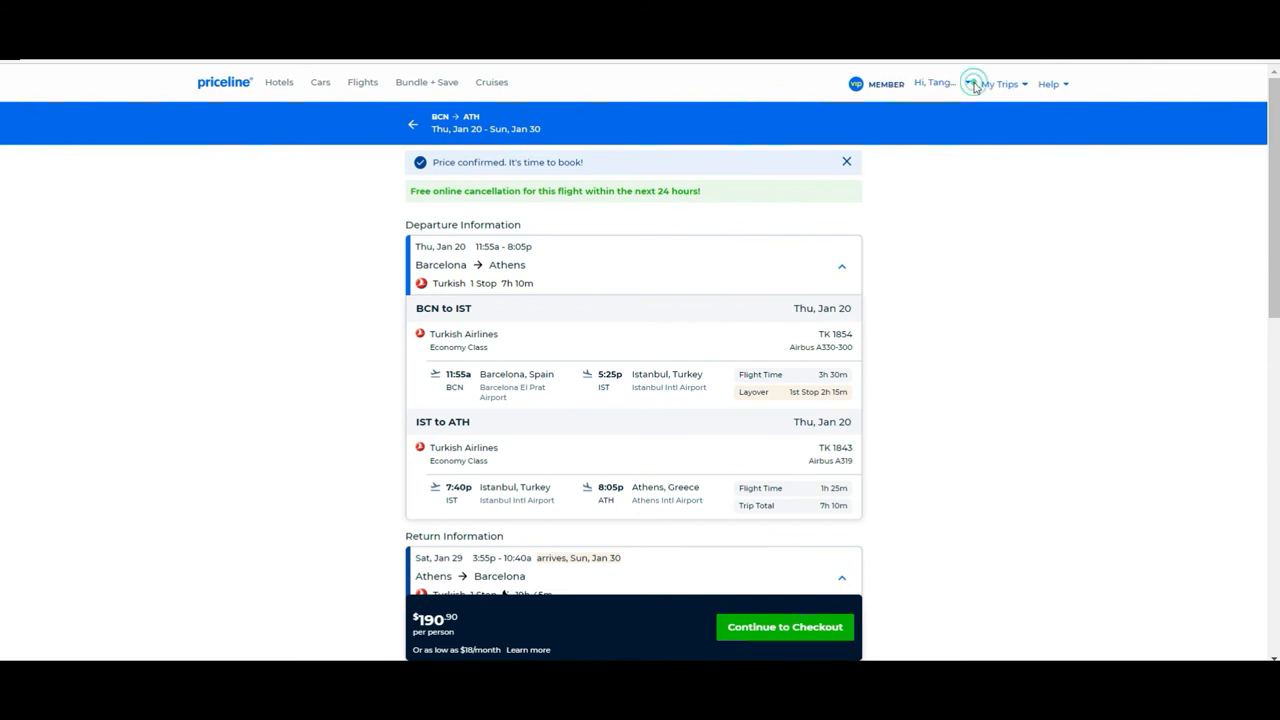
pyautogui.click(936, 84)
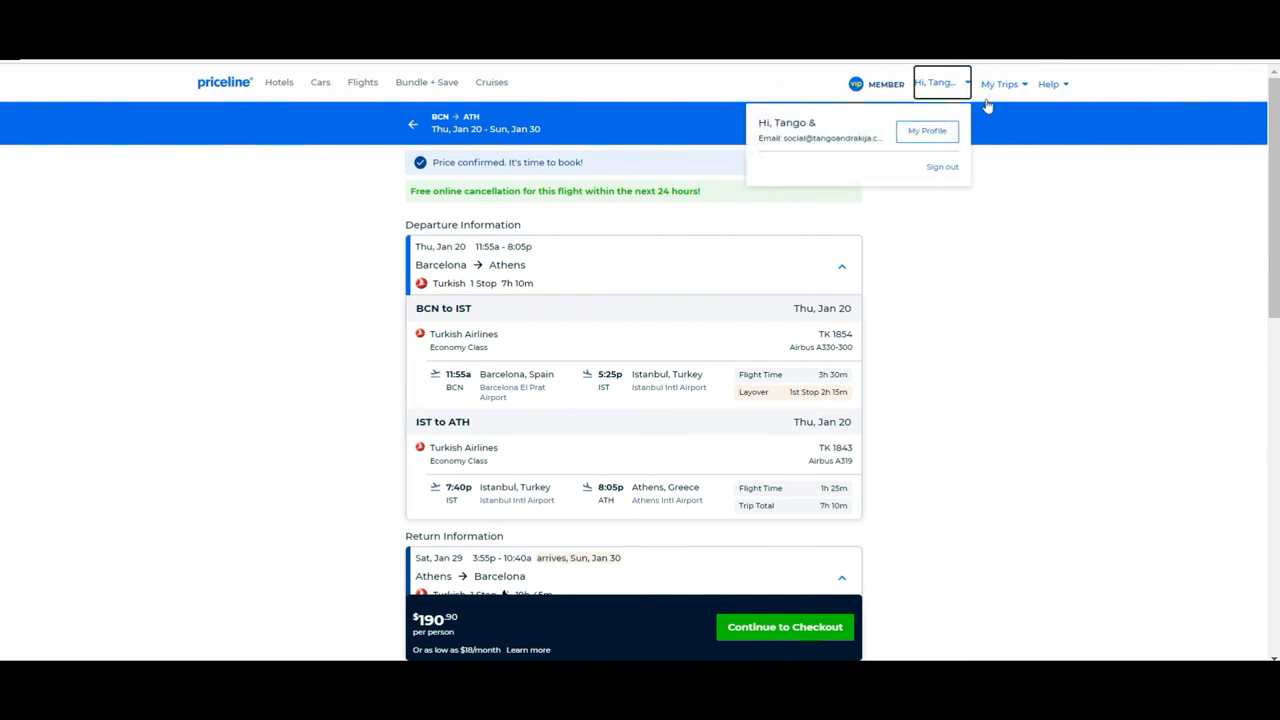
pyautogui.scroll(-3)
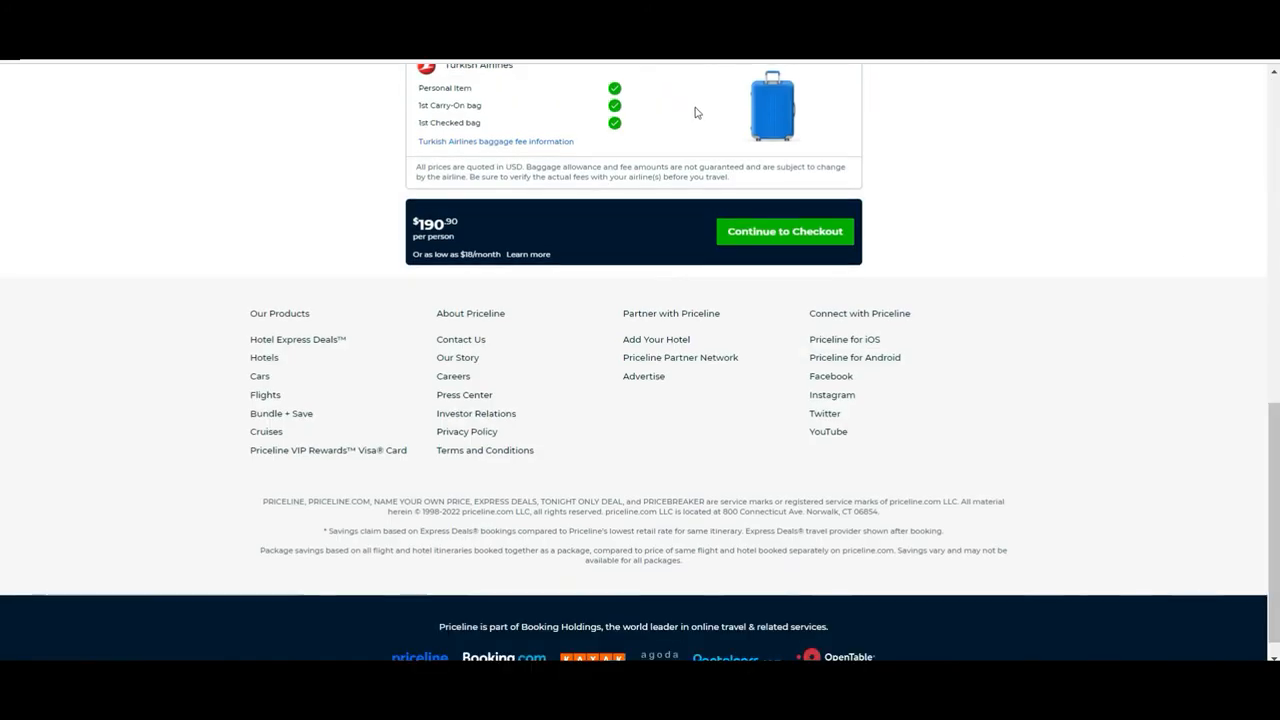
# - Continue to checkout, glance at the Barcelona–Istanbul seat map, and skip seat selection
pyautogui.click(784, 232)
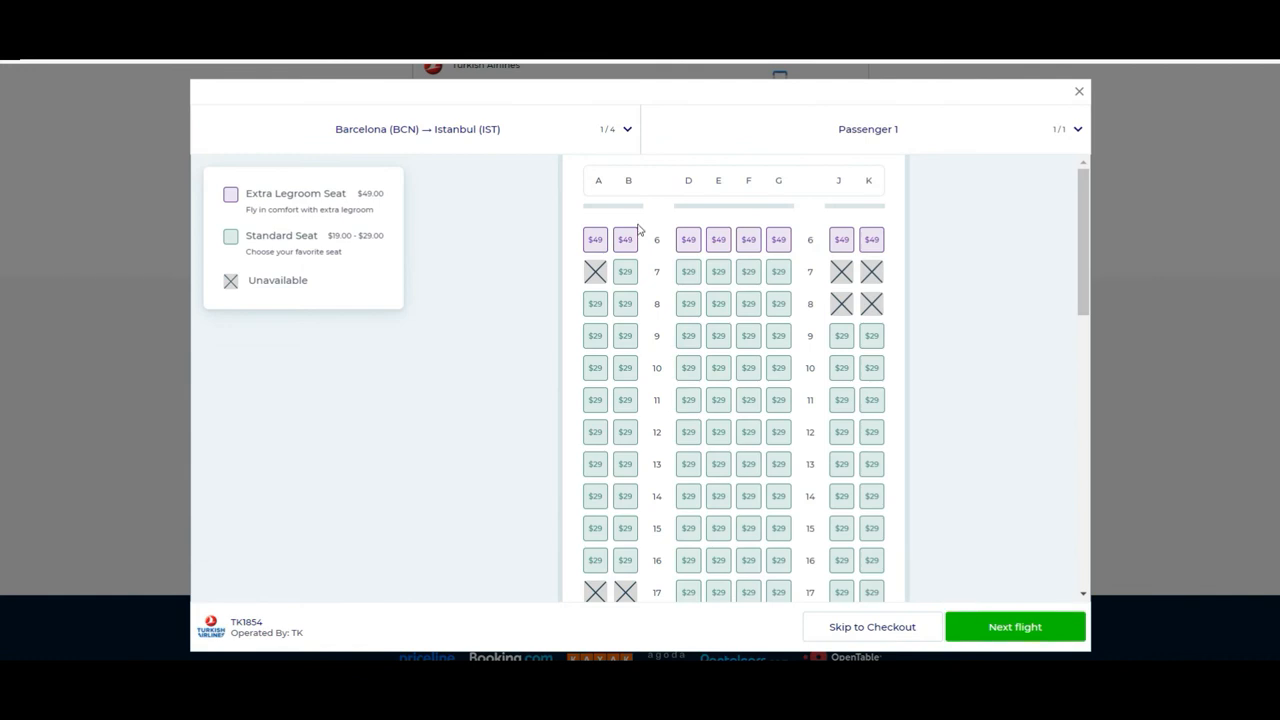
pyautogui.moveTo(1068, 286)
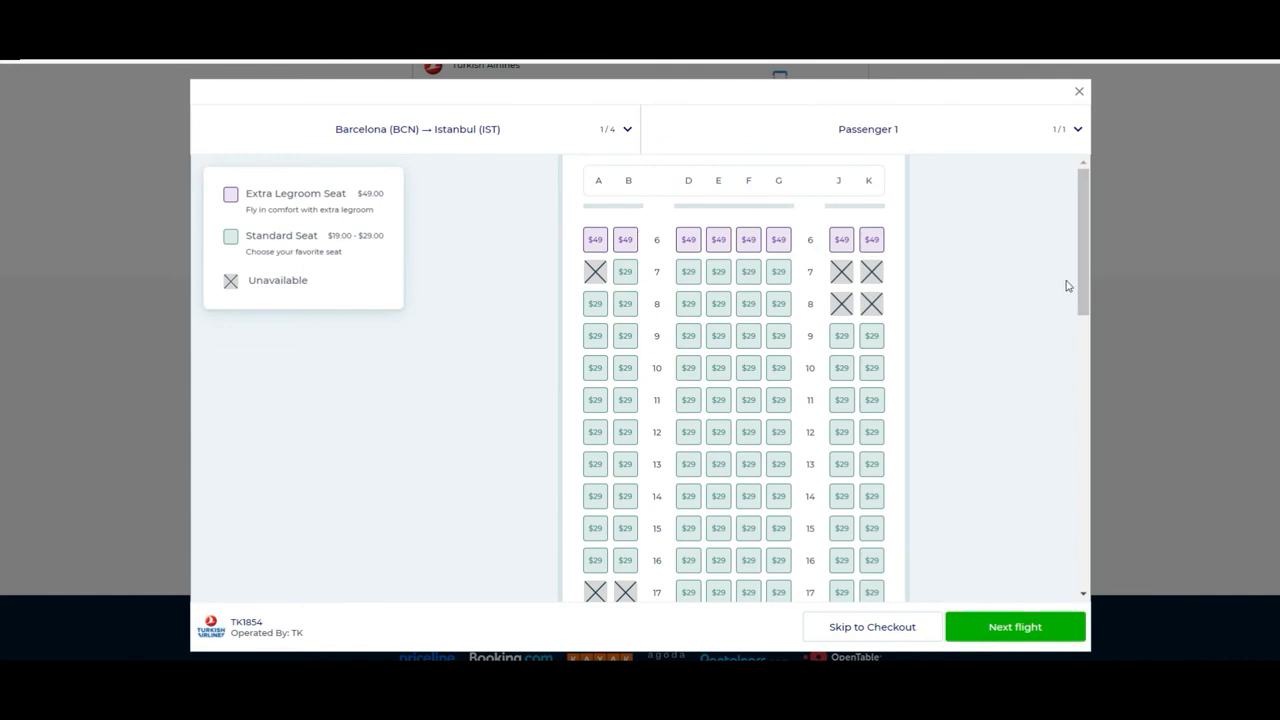
pyautogui.scroll(-3)
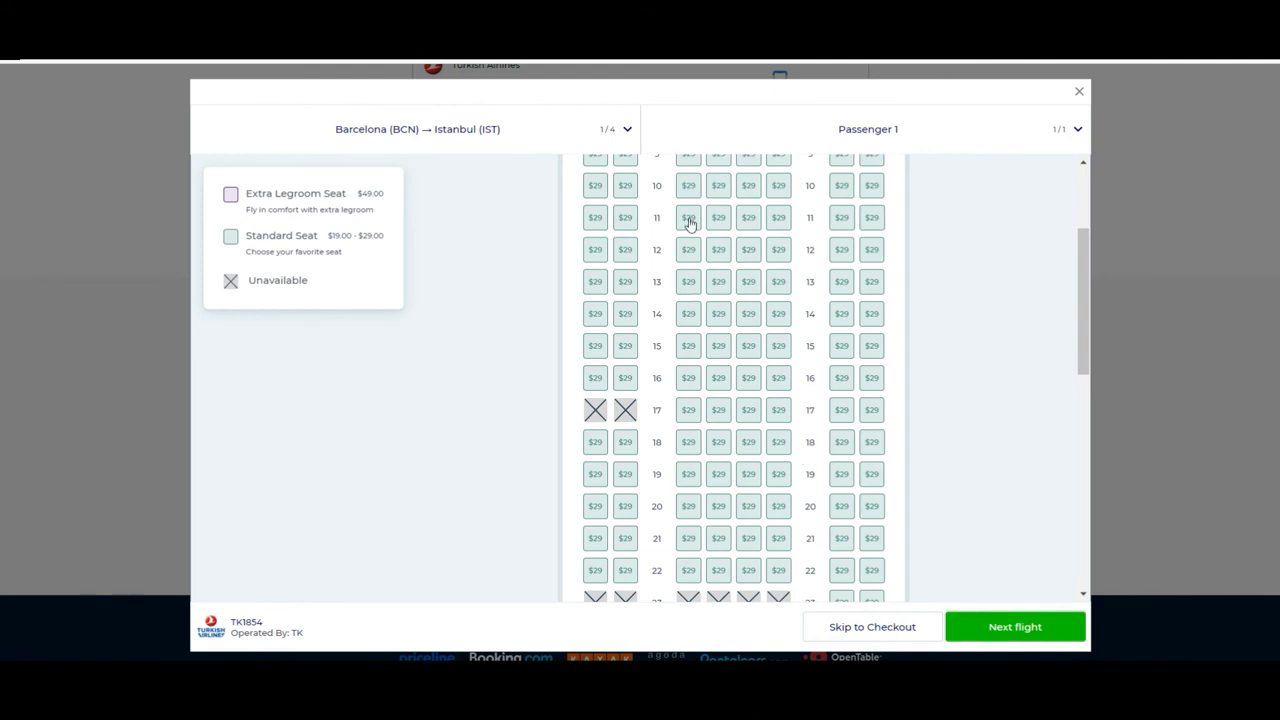
pyautogui.moveTo(422, 406)
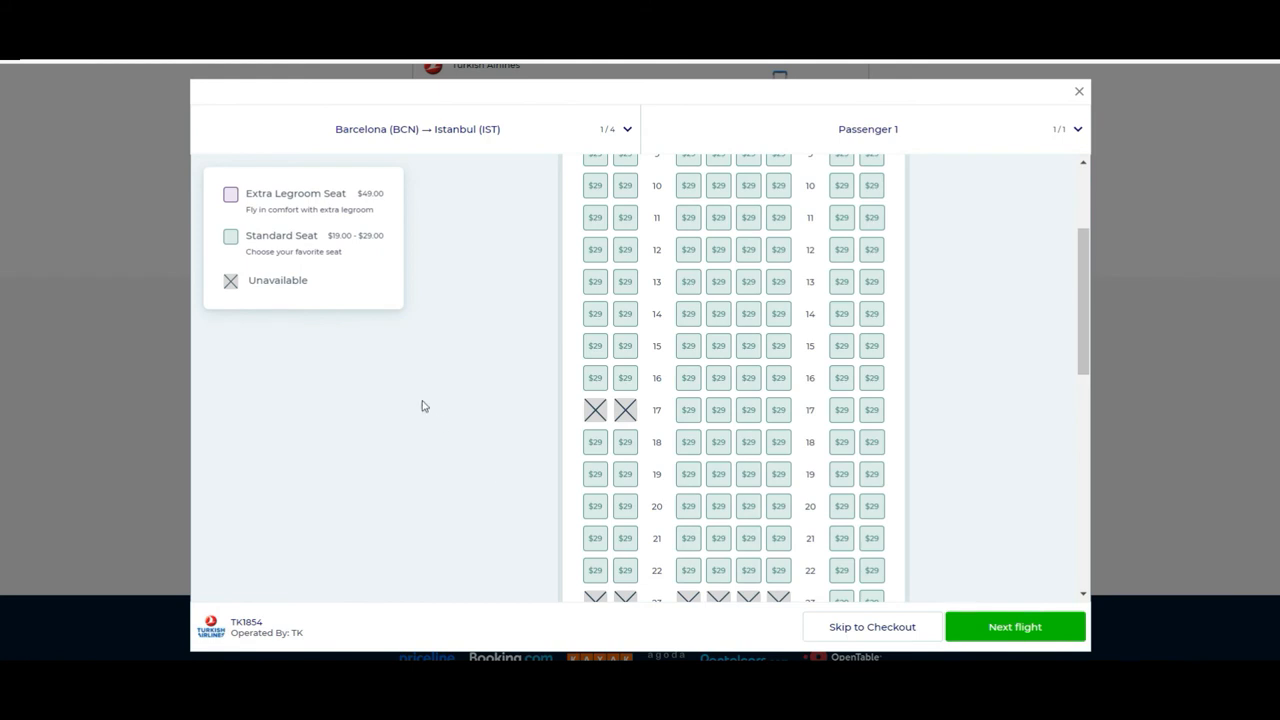
pyautogui.moveTo(1136, 418)
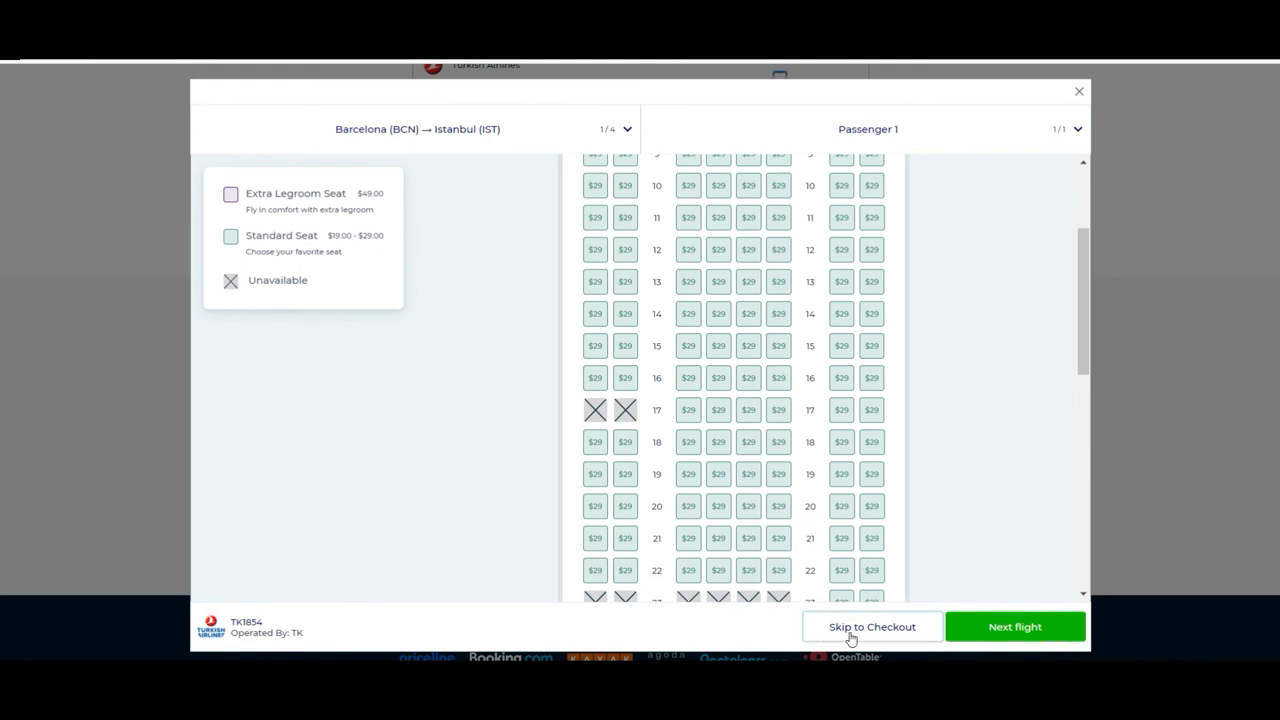
pyautogui.click(872, 626)
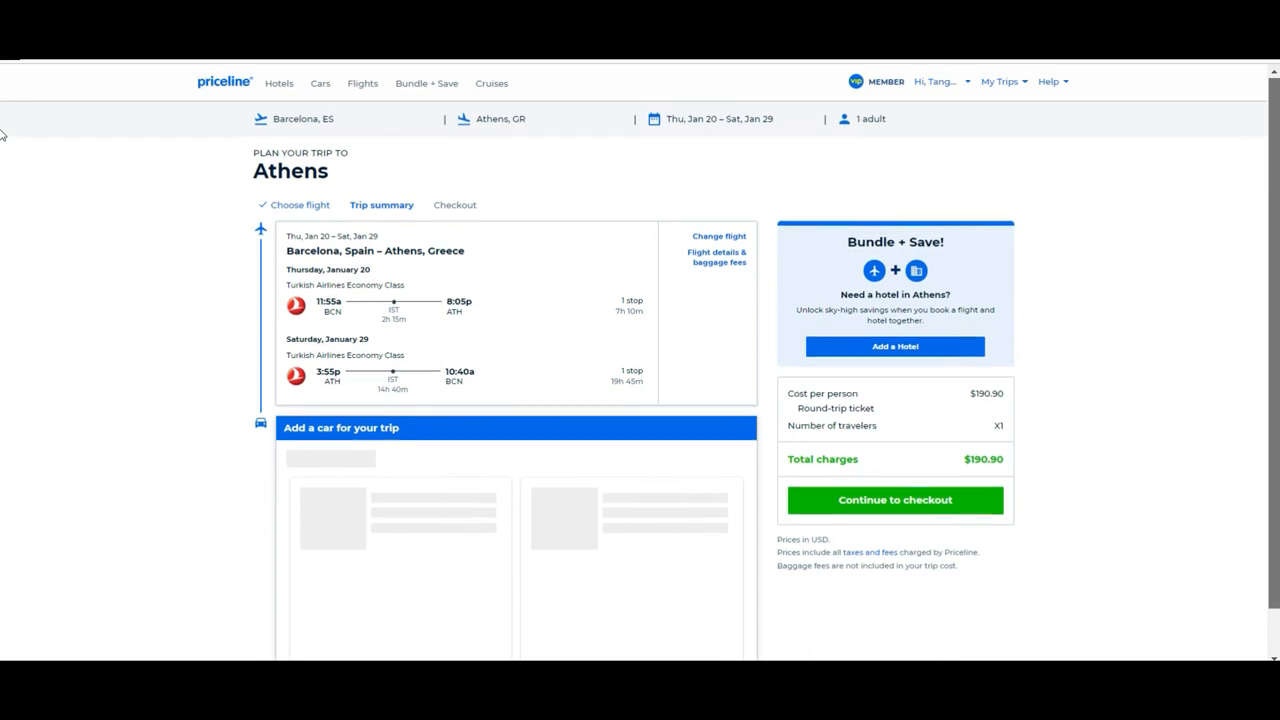
# - Scroll the $190.90 trip summary and continue from it to checkout
pyautogui.scroll(-3)
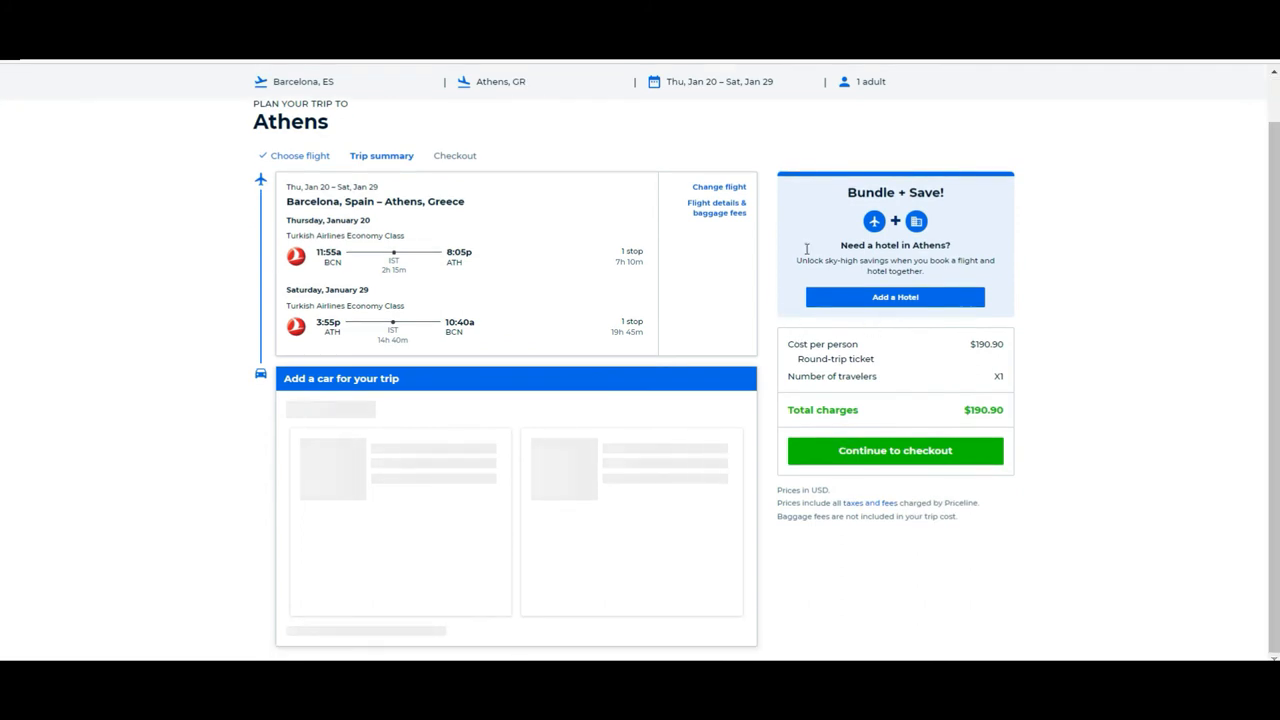
pyautogui.moveTo(1004, 144)
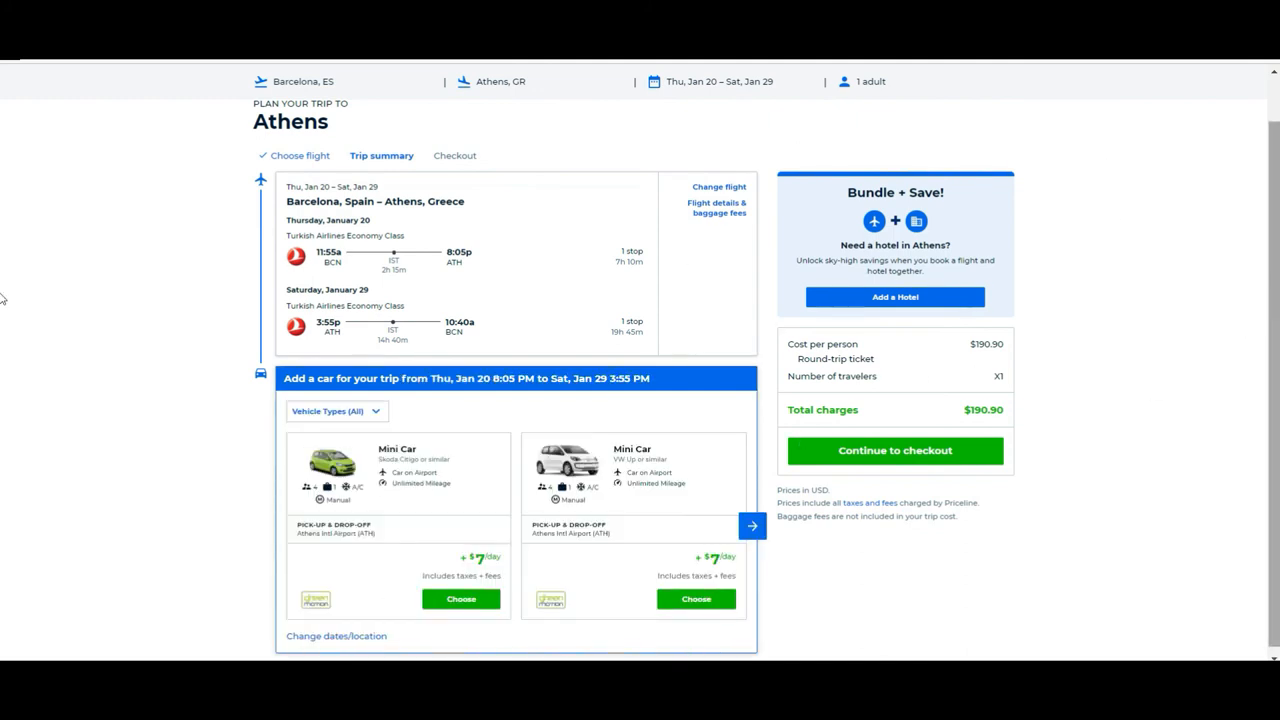
pyautogui.scroll(-3)
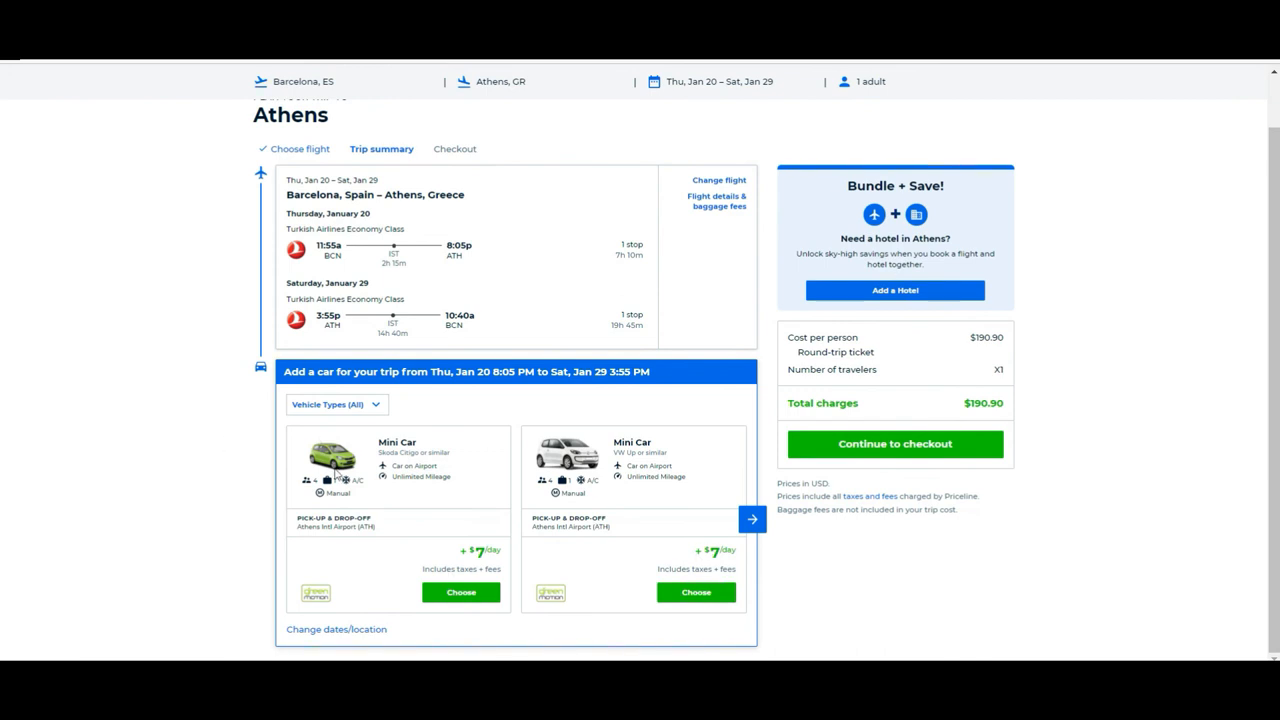
pyautogui.moveTo(250, 380)
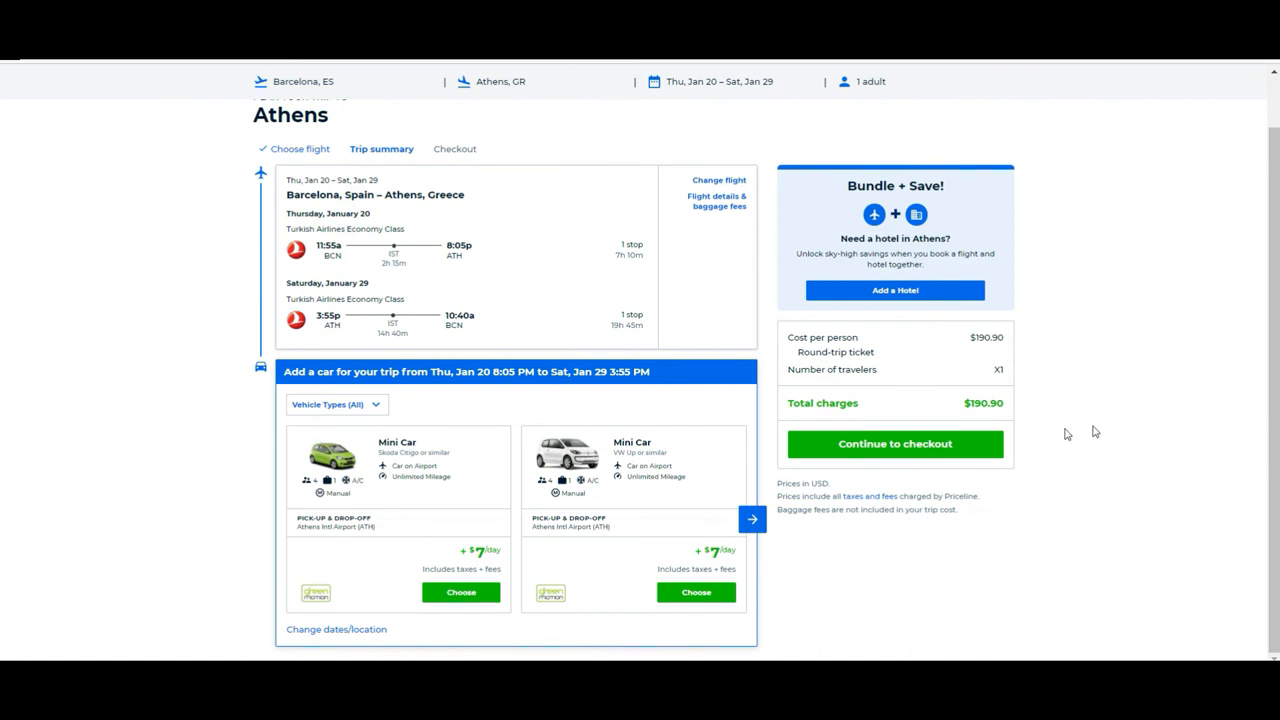
pyautogui.click(894, 444)
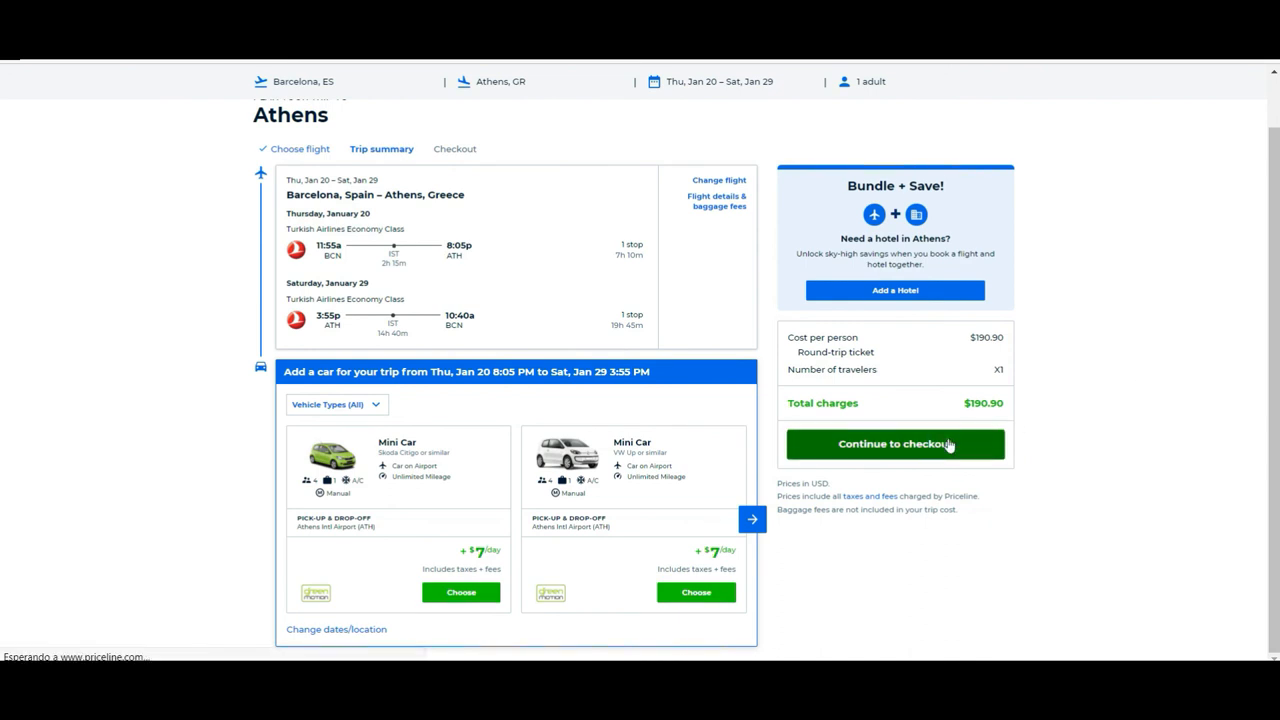
pyautogui.click(894, 444)
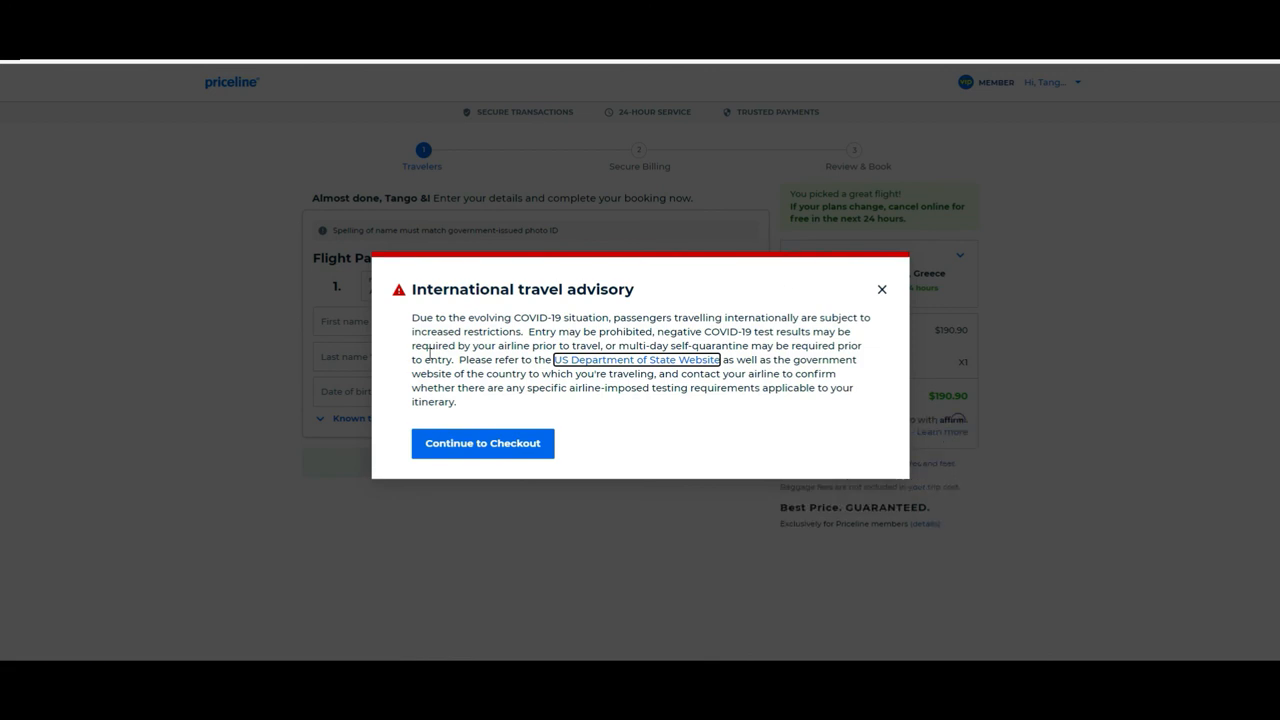
pyautogui.moveTo(404, 292)
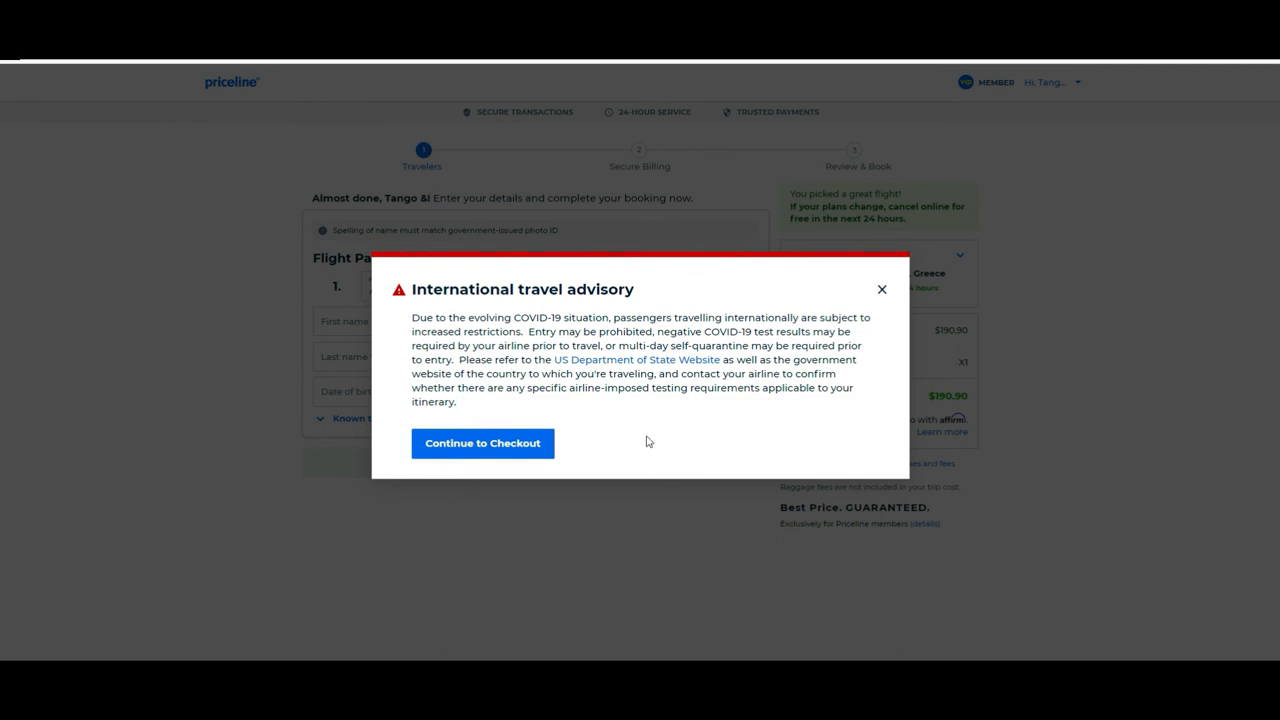
# - Dismiss the international travel advisory to reach the empty Flight Passenger 1 form
pyautogui.click(482, 444)
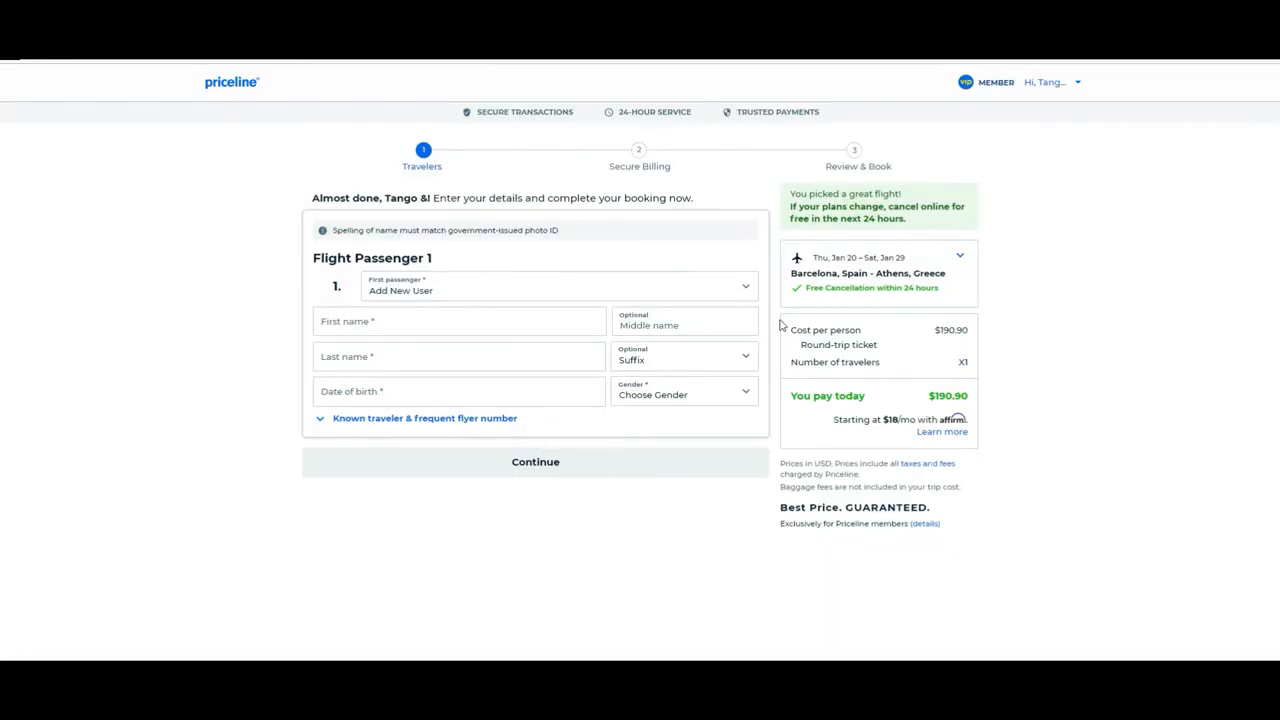
pyautogui.moveTo(892, 164)
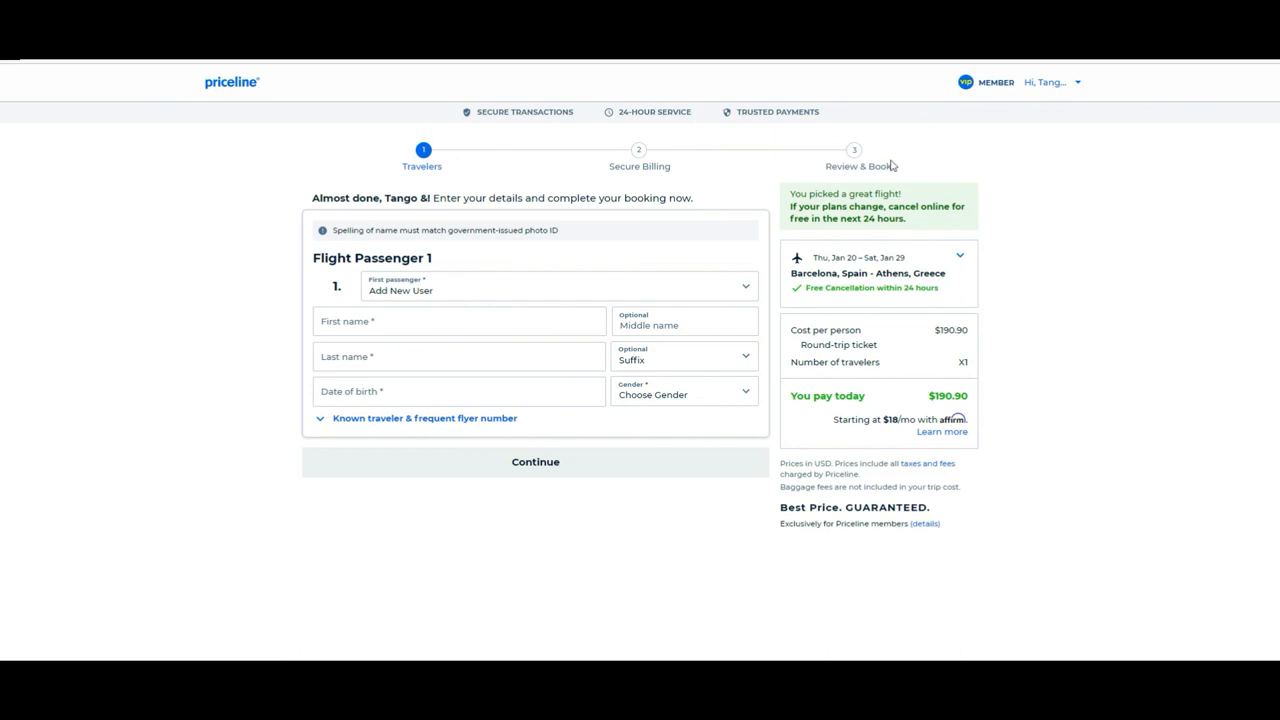
pyautogui.moveTo(628, 148)
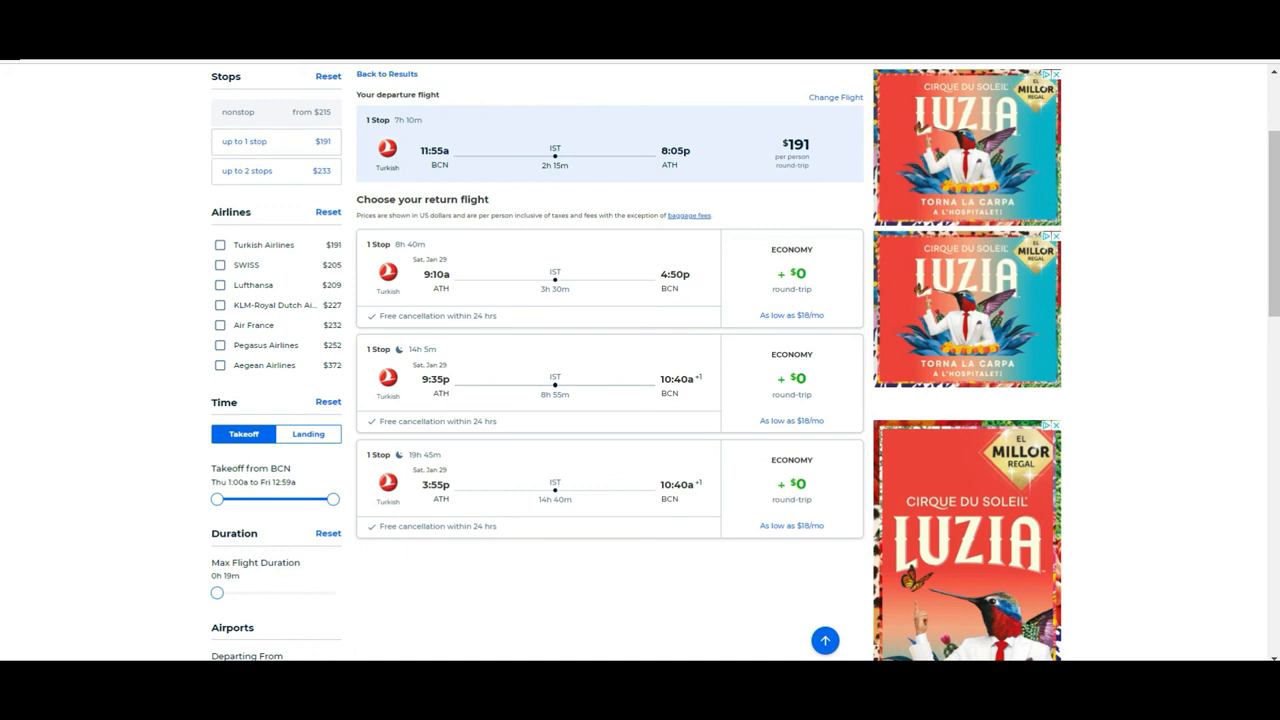
# - Return to the Priceline home page and switch through Flights, Hotels and Bundle + Save search forms
pyautogui.click(388, 72)
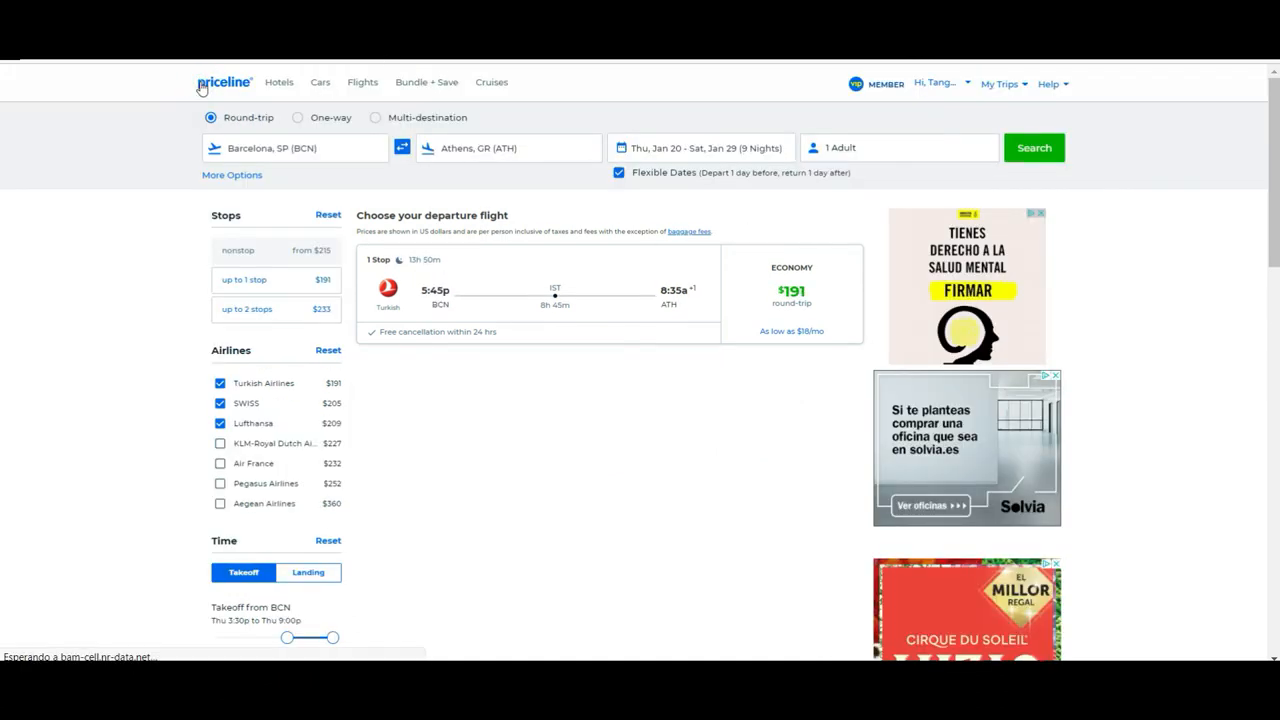
pyautogui.click(224, 82)
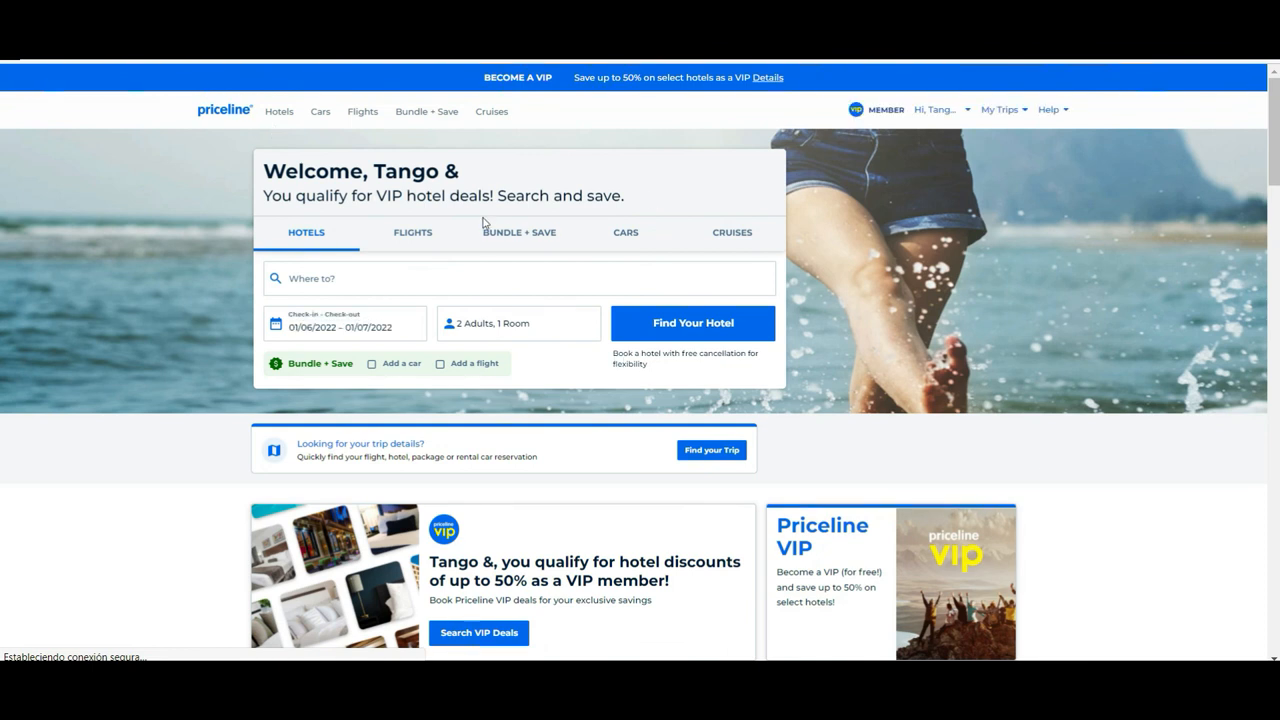
pyautogui.click(412, 232)
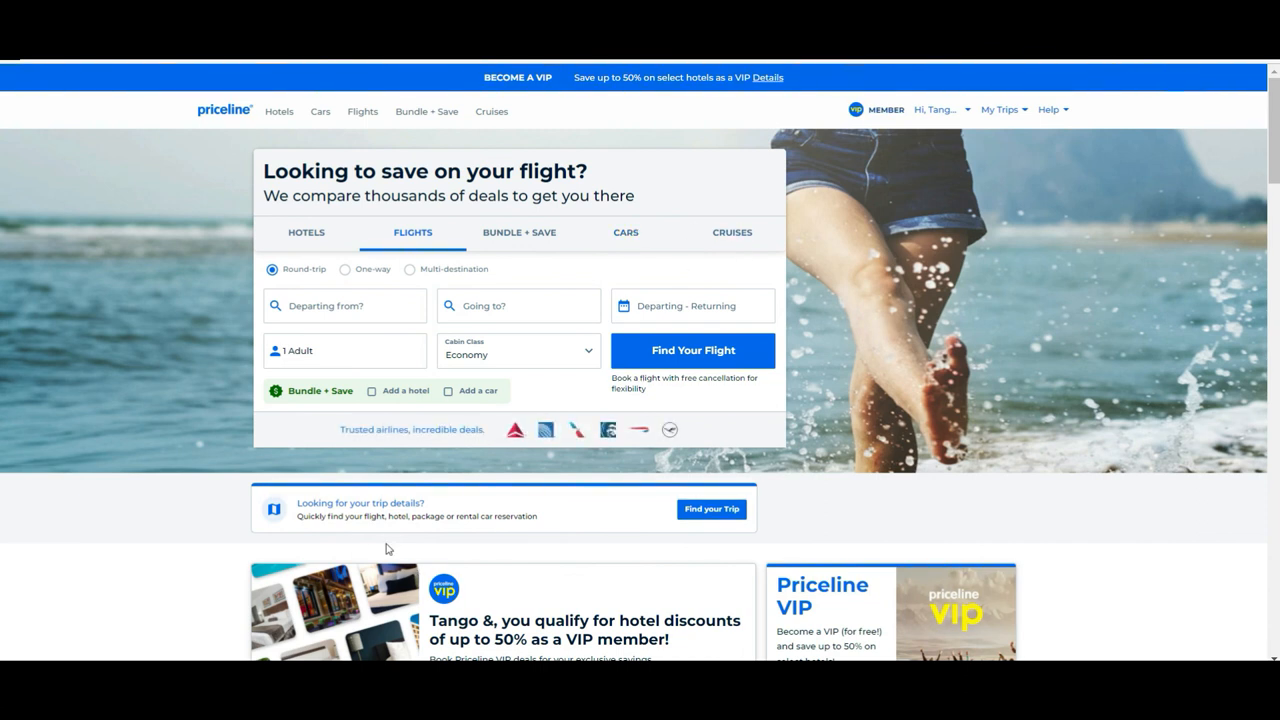
pyautogui.click(306, 232)
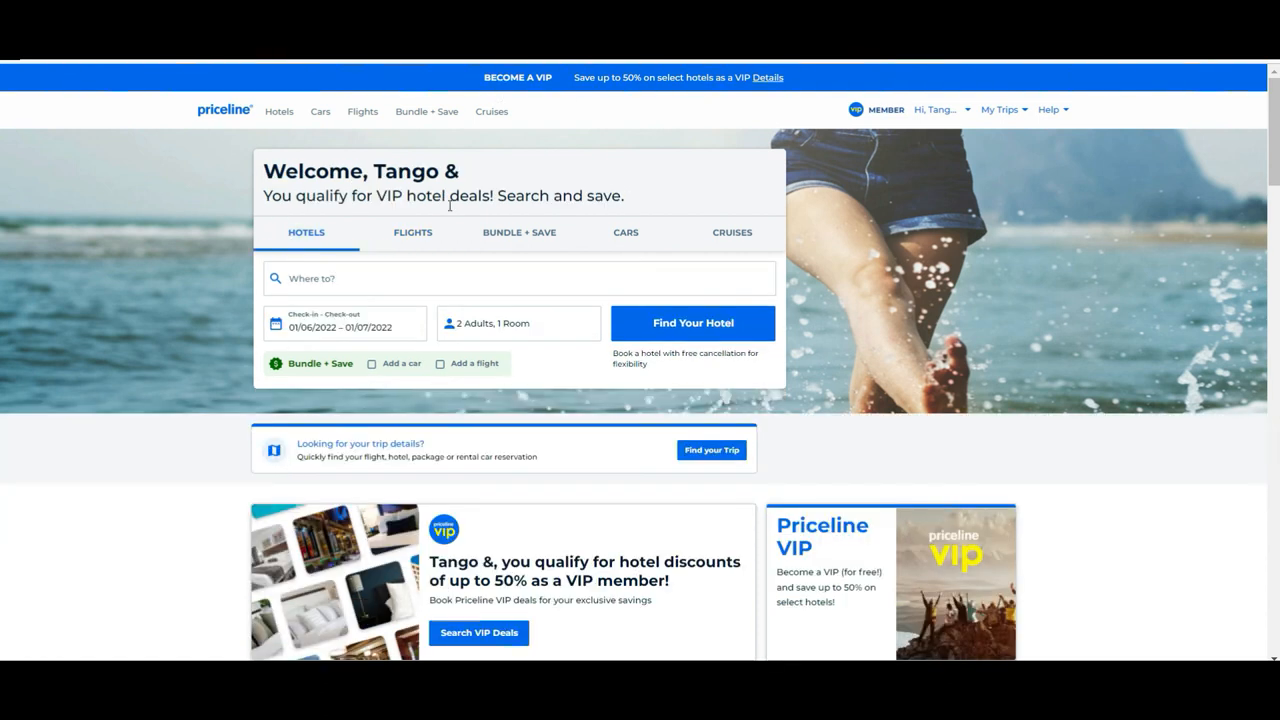
pyautogui.click(520, 232)
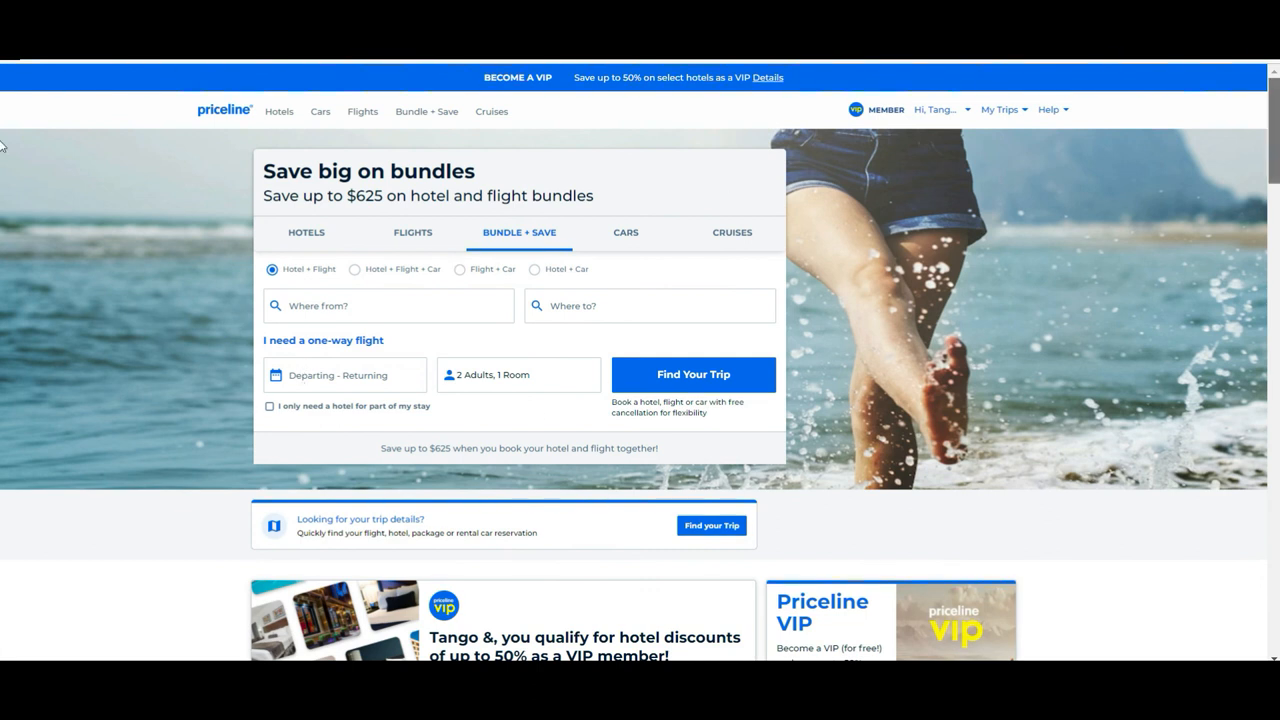
# - Scroll down through the home page's VIP offers and back up to the bundle search
pyautogui.scroll(-3)
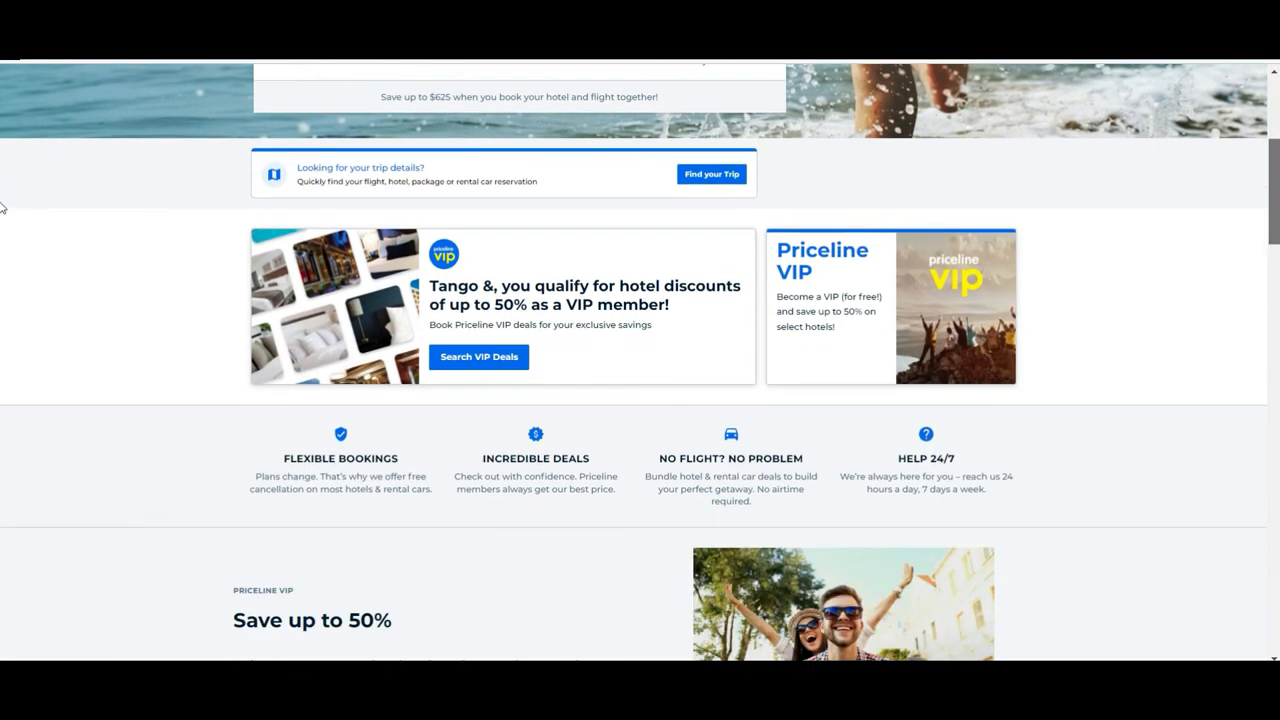
pyautogui.scroll(-3)
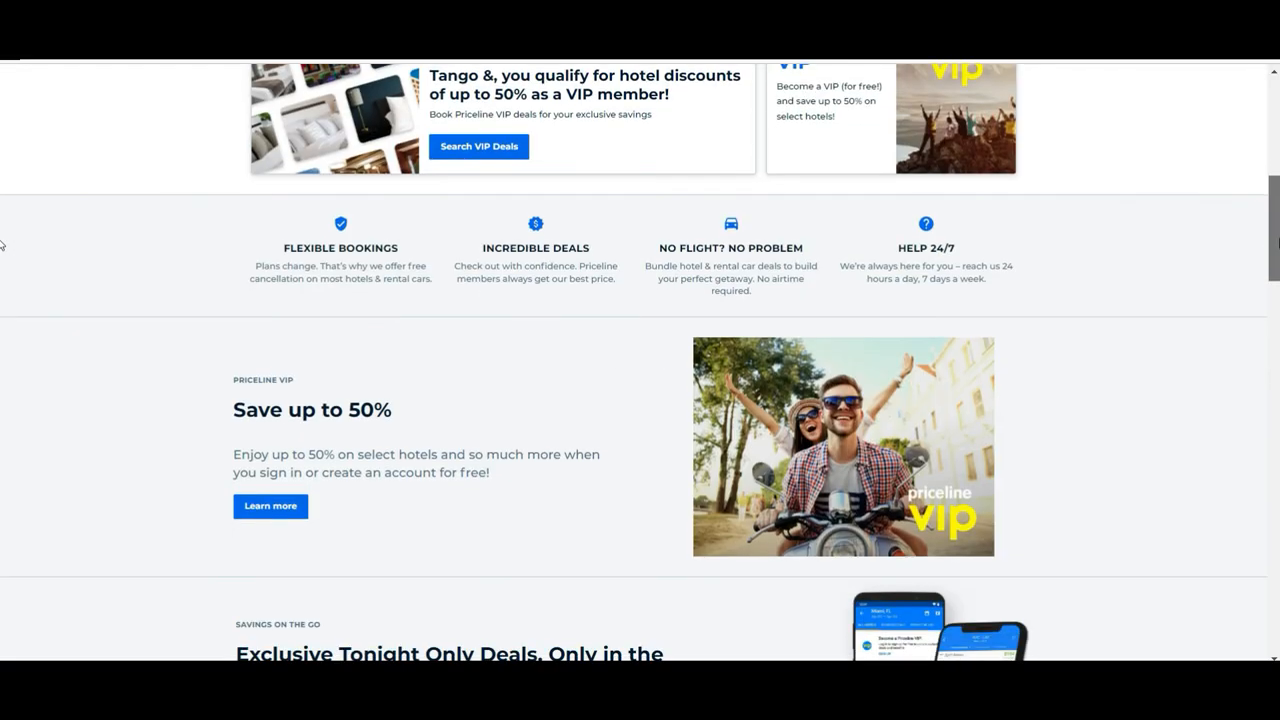
pyautogui.scroll(-3)
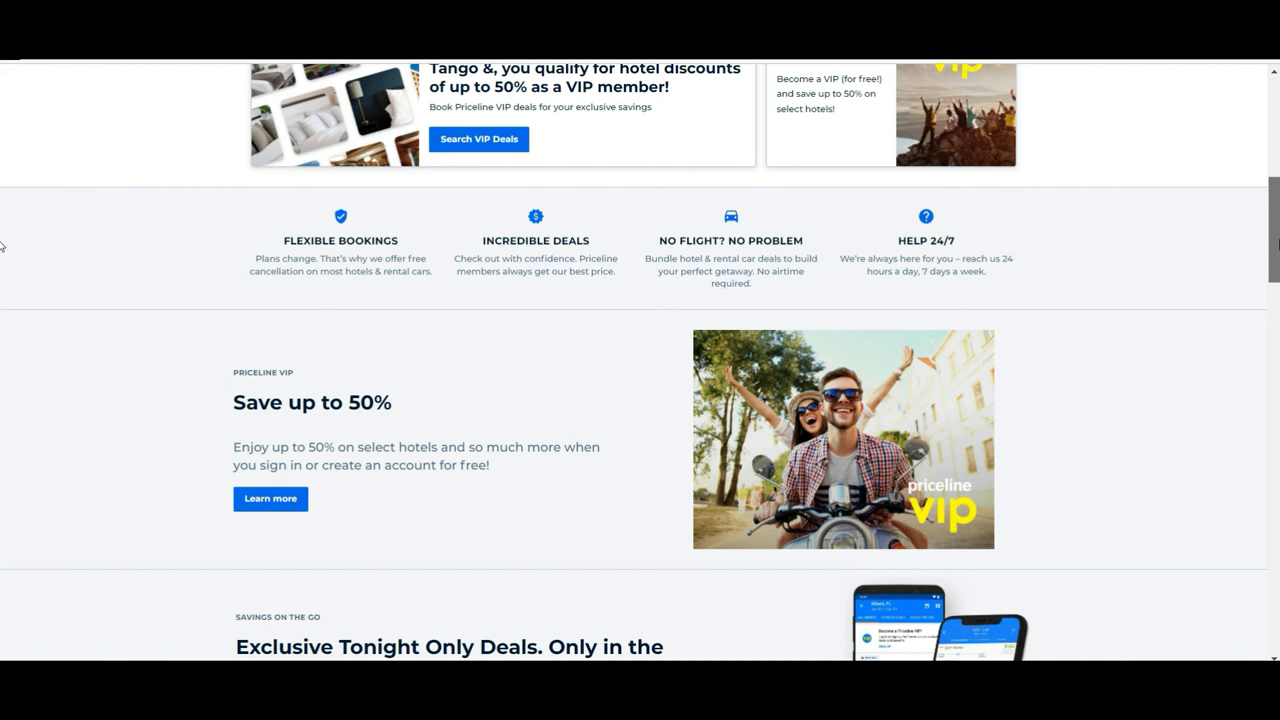
pyautogui.scroll(3)
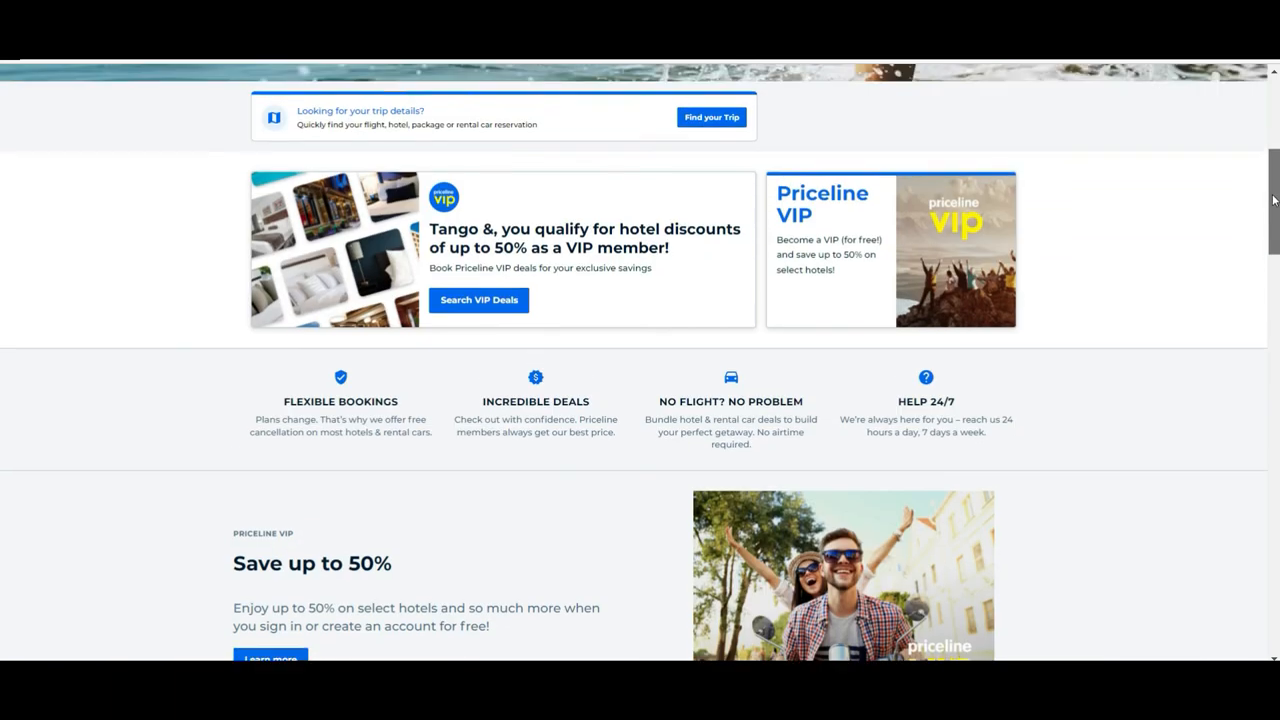
pyautogui.scroll(3)
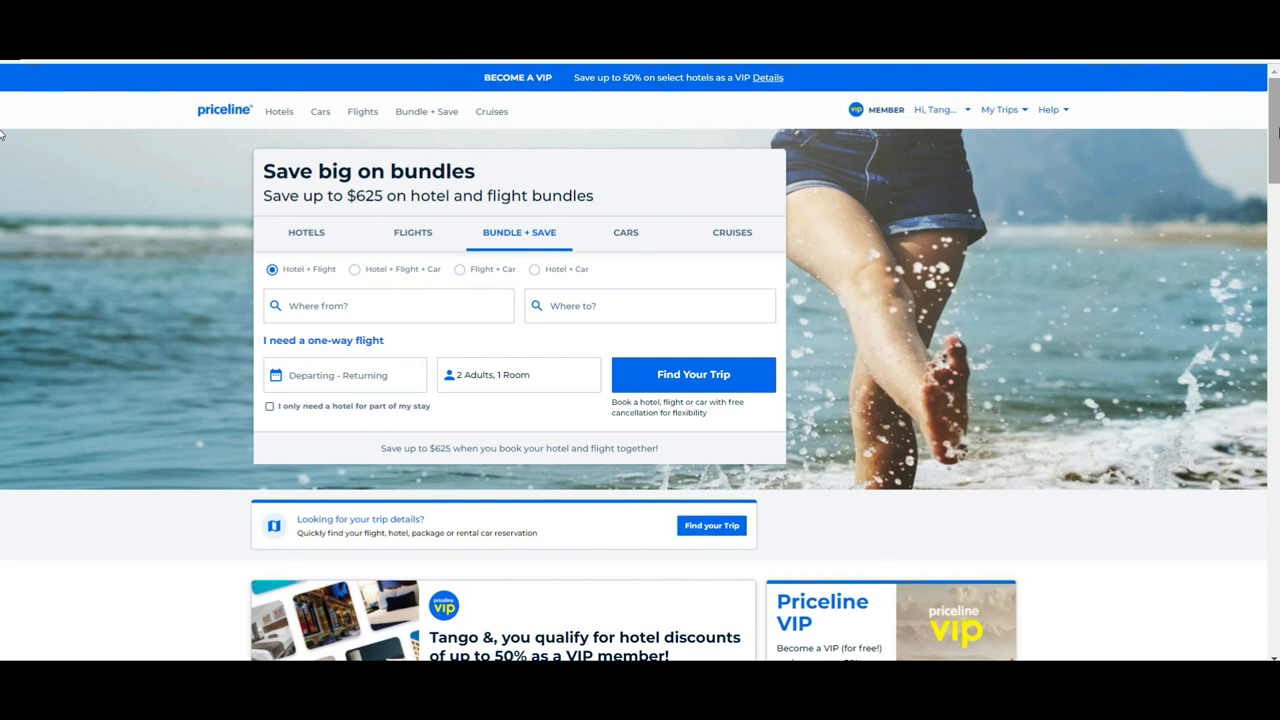
pyautogui.moveTo(1152, 388)
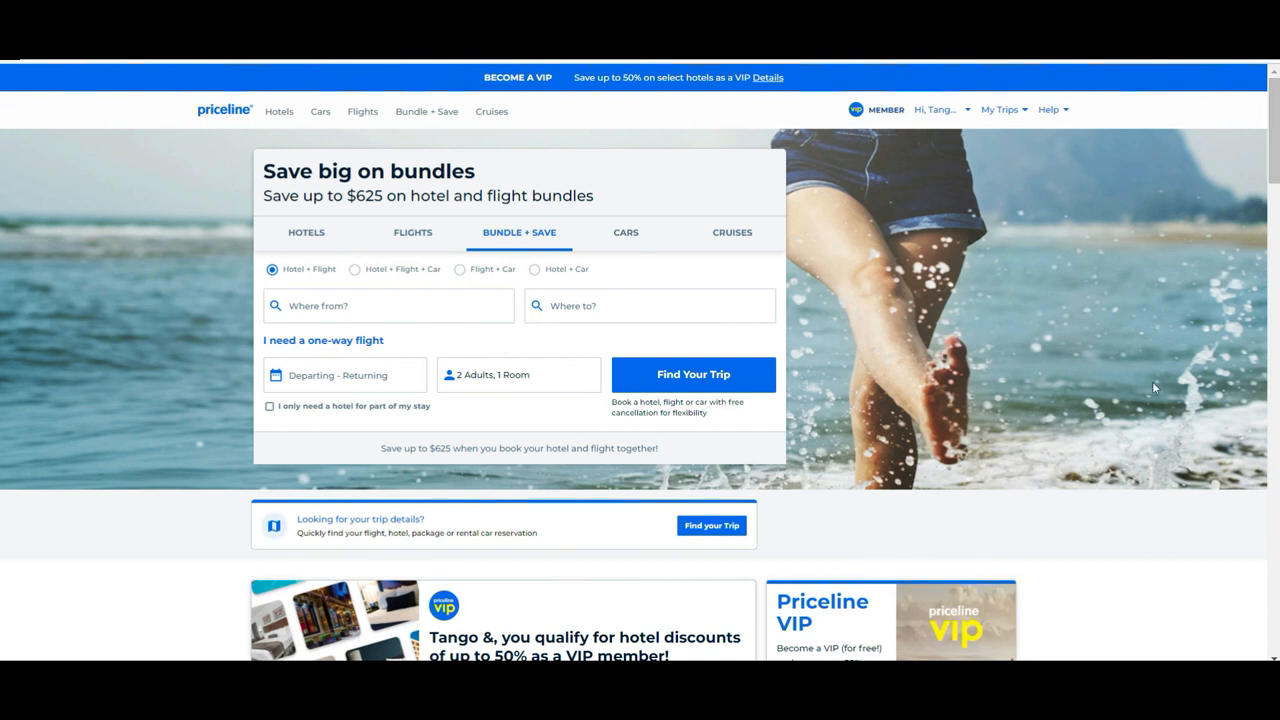